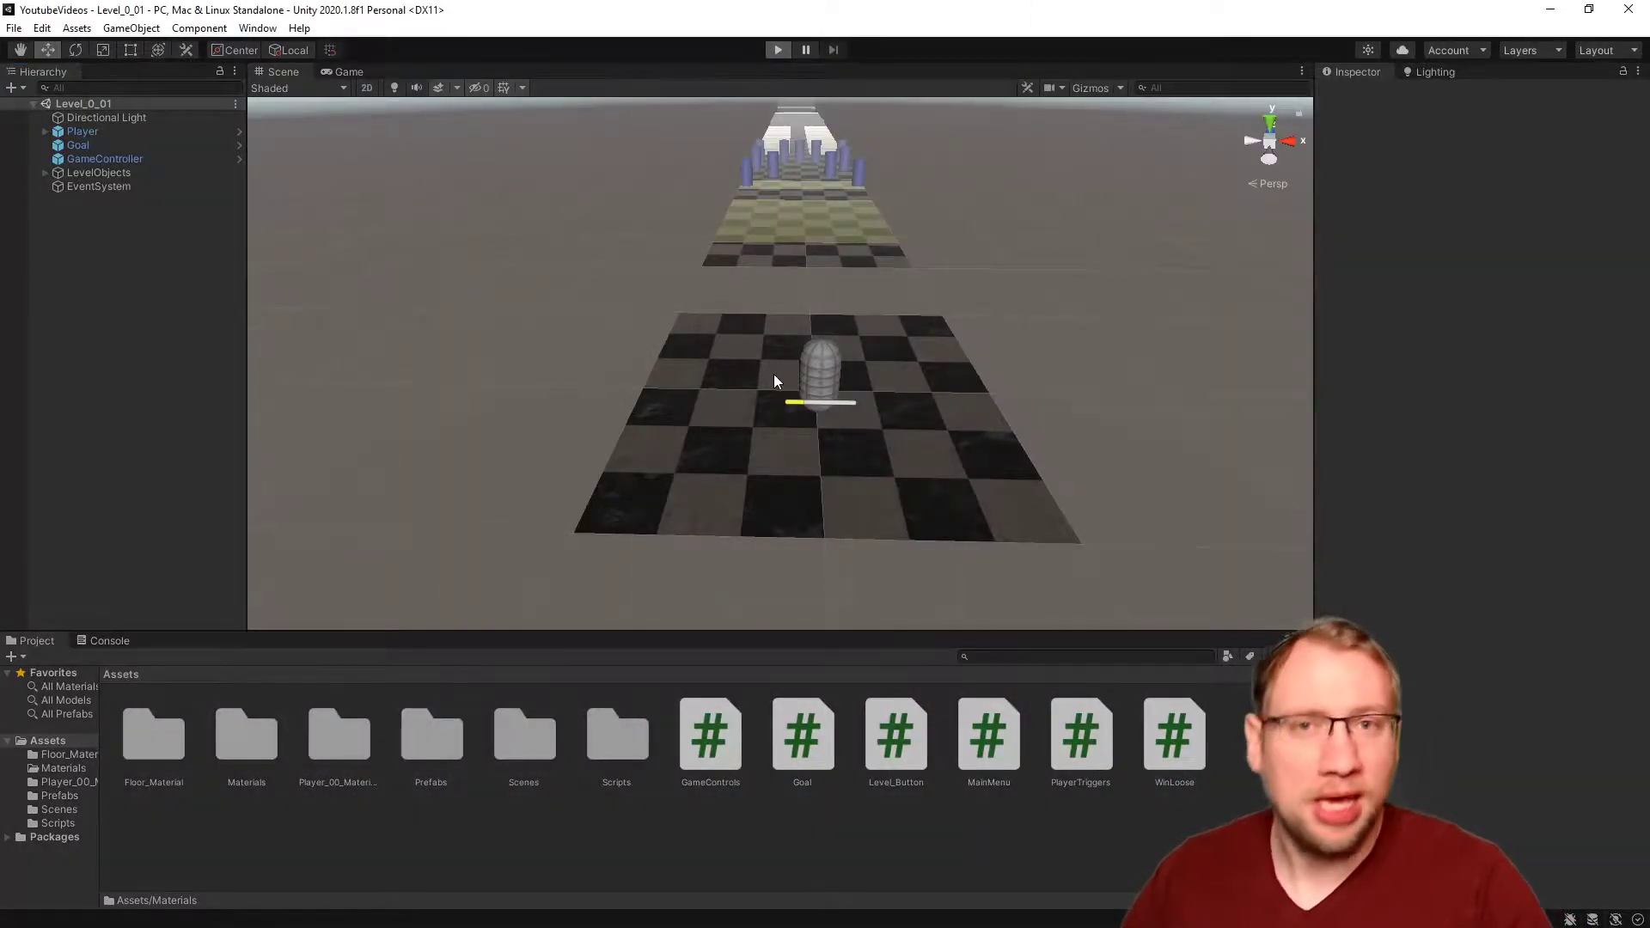
Step: Select Player in the Hierarchy, open its prefab, and list the Prefabs folder contents
click(348, 71)
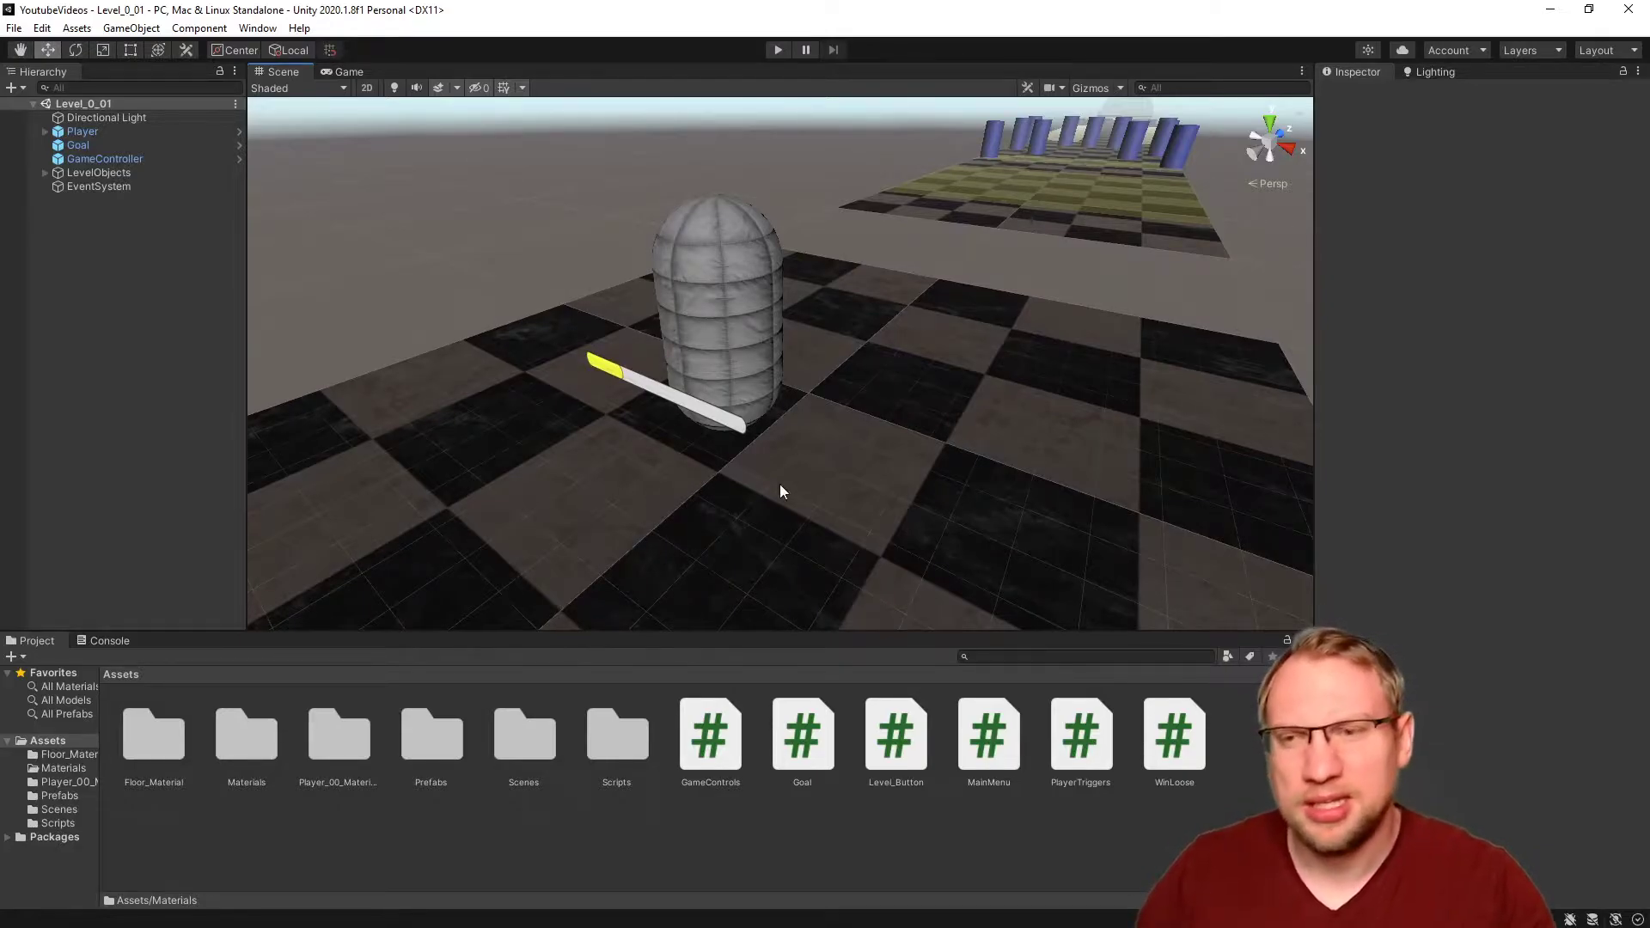
mouse_move(406, 418)
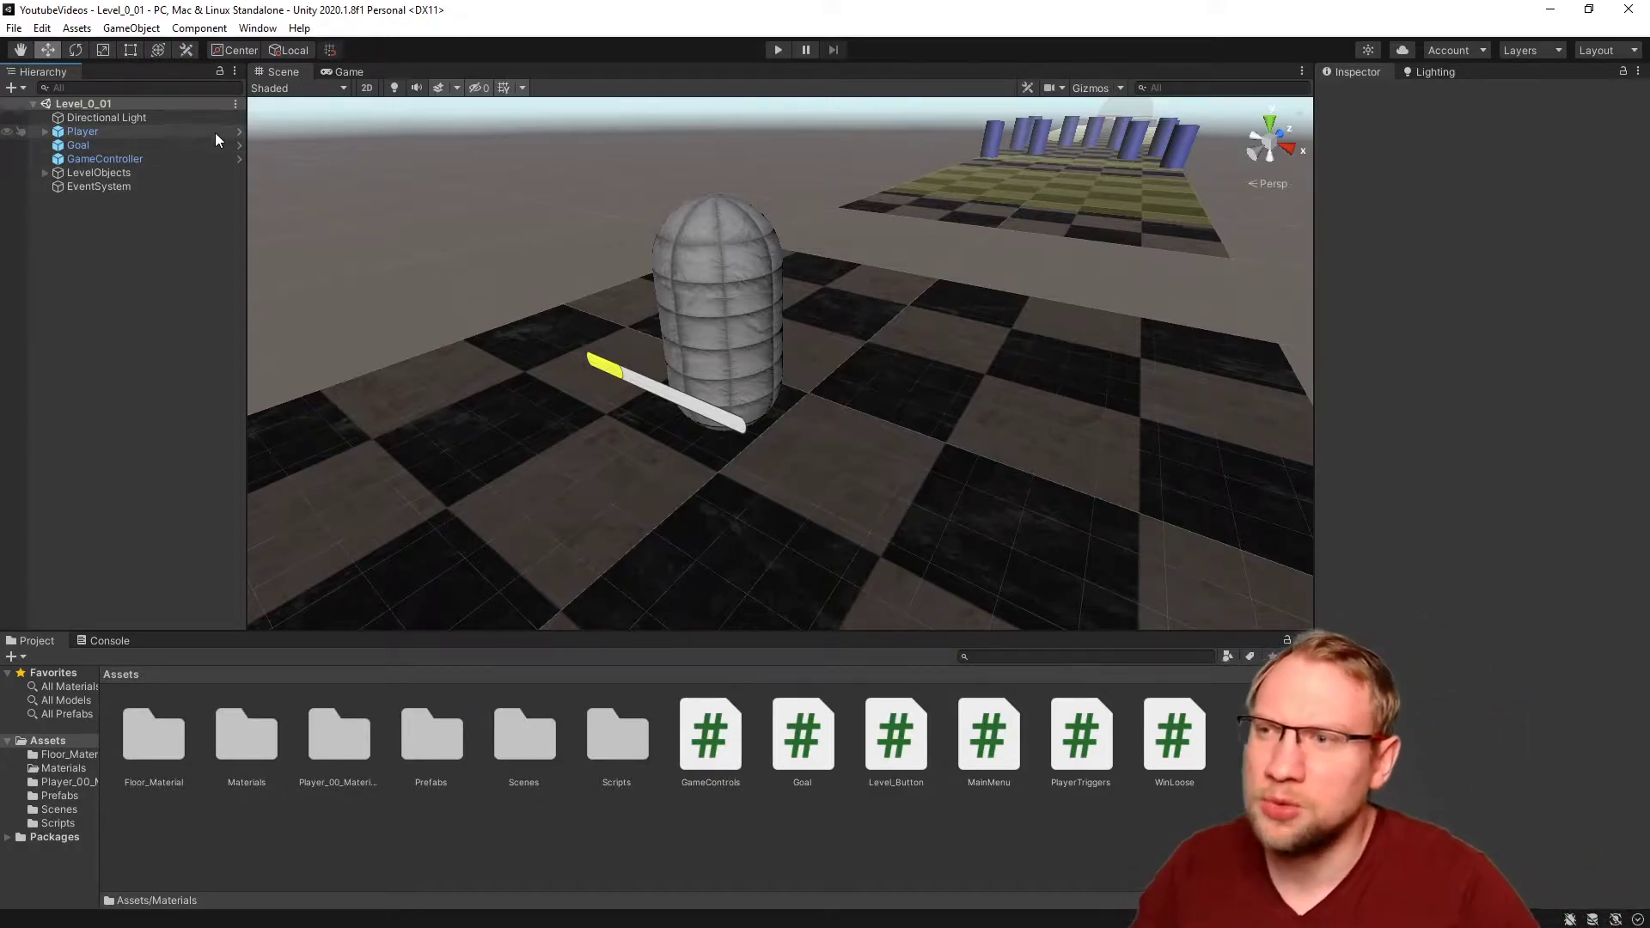
click(81, 131)
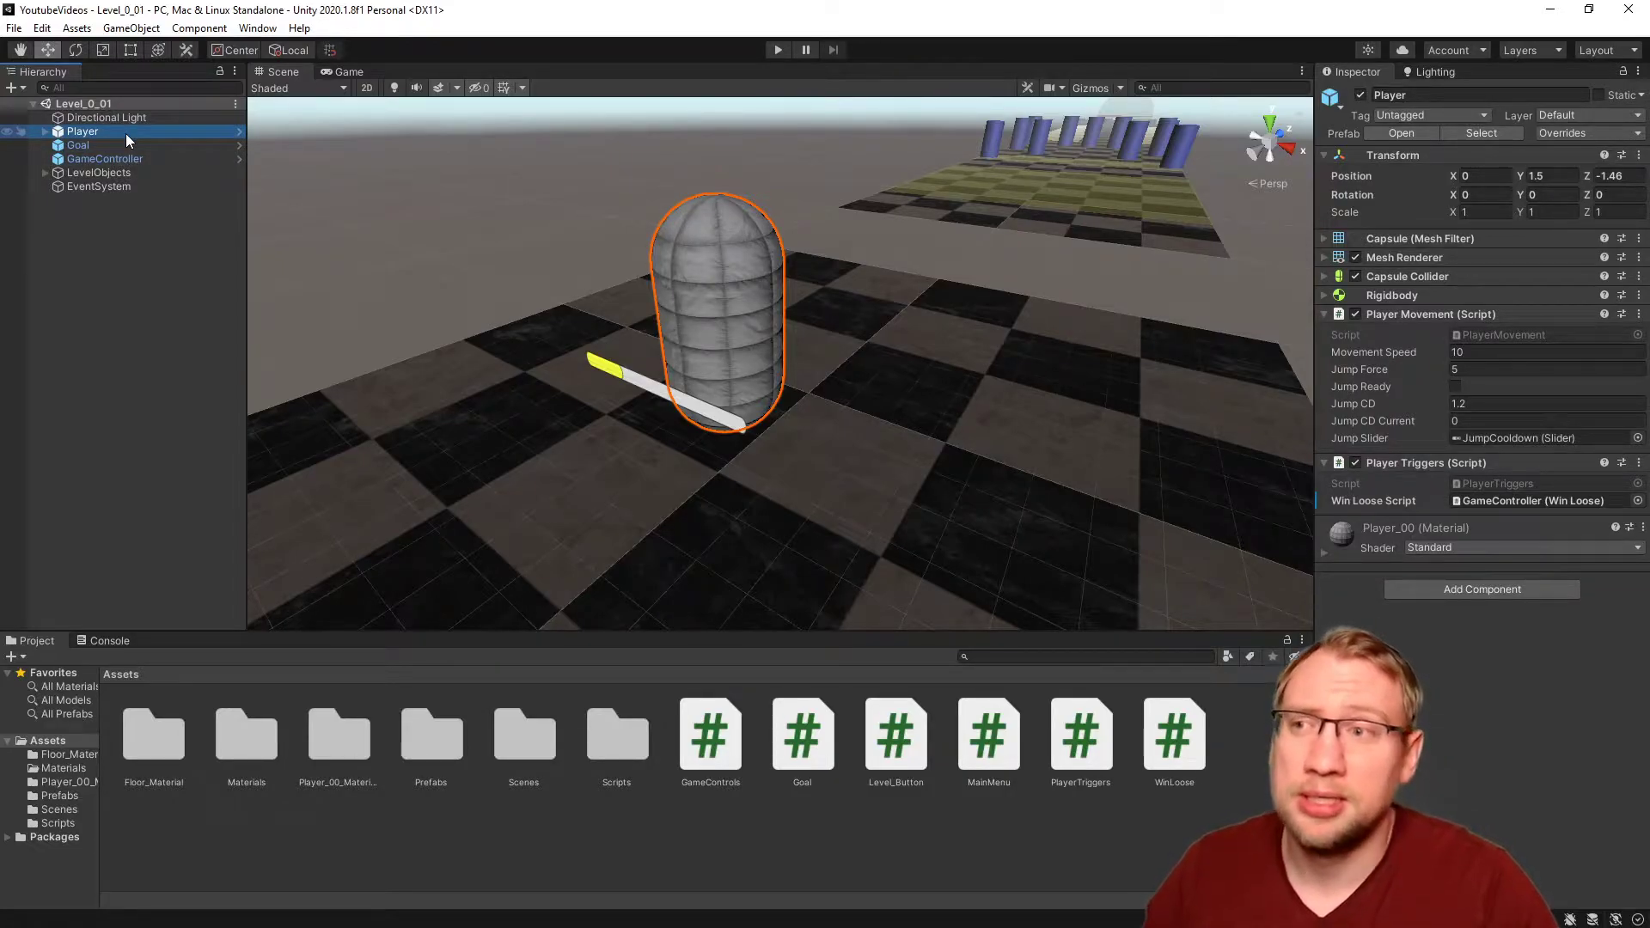
mouse_move(238, 137)
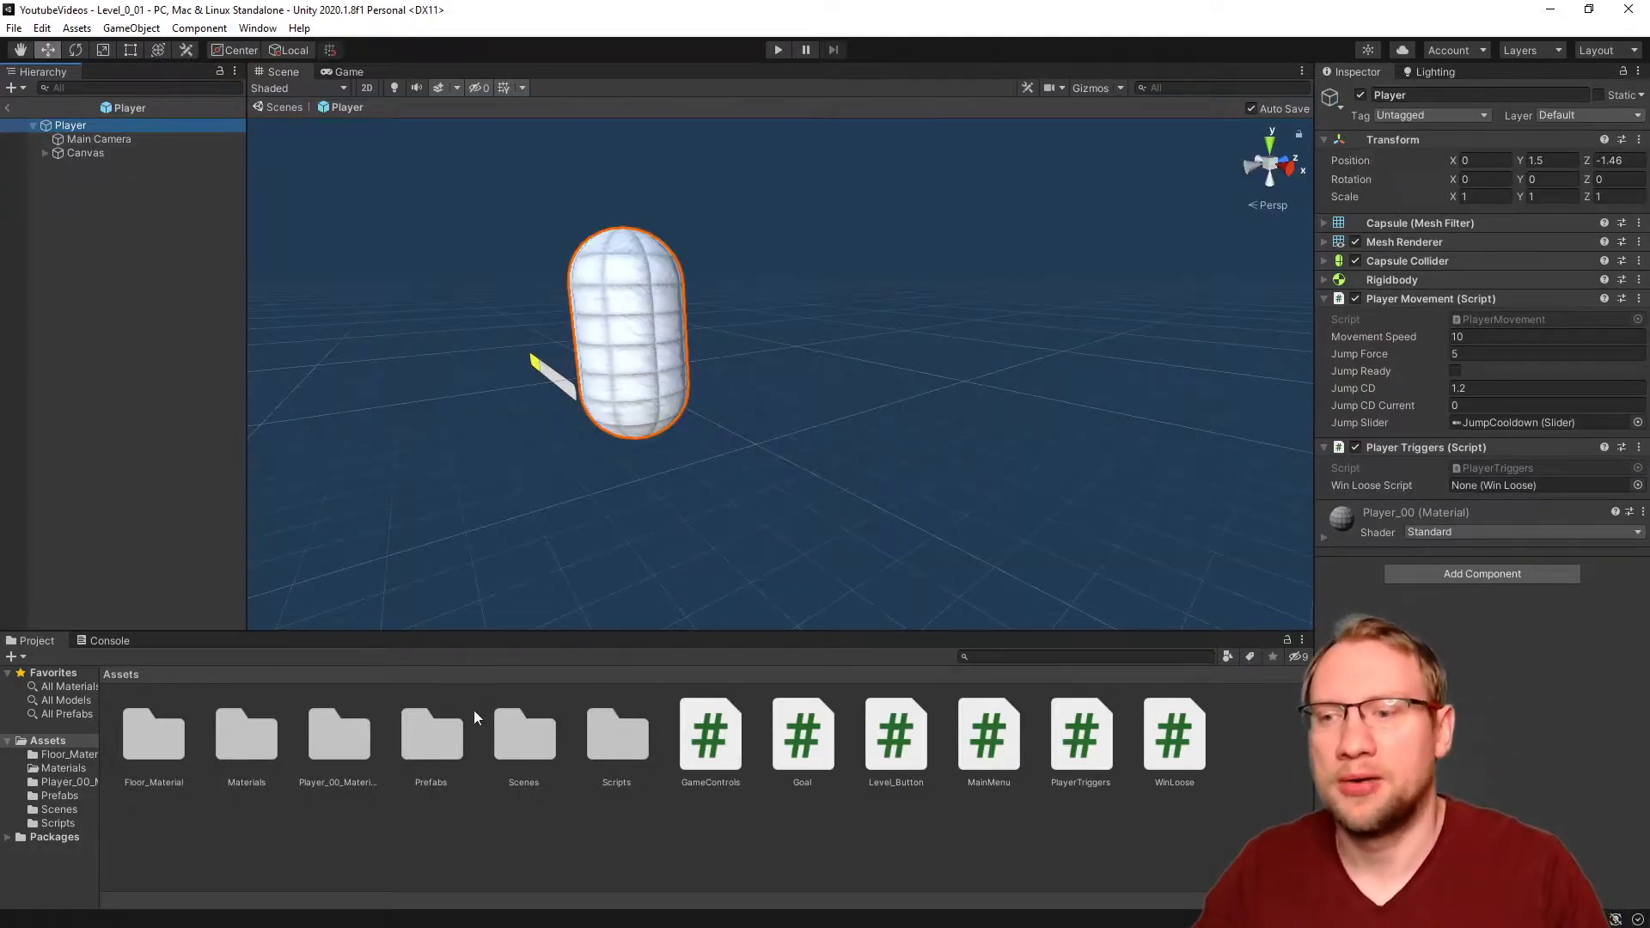
double_click(430, 737)
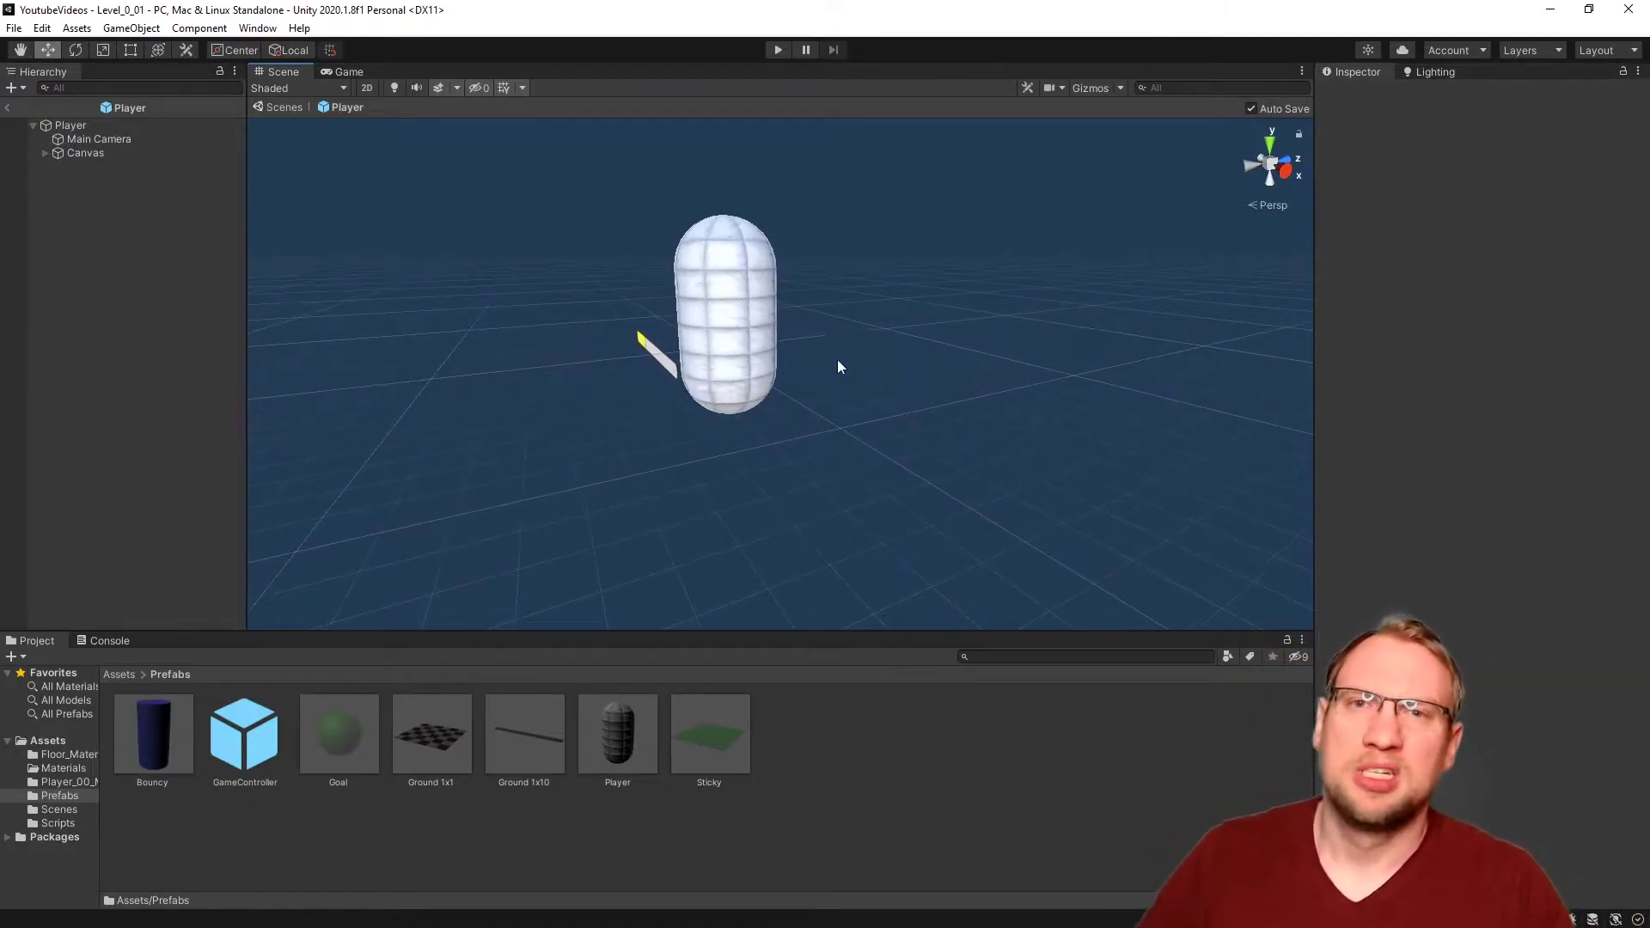
mouse_move(882, 404)
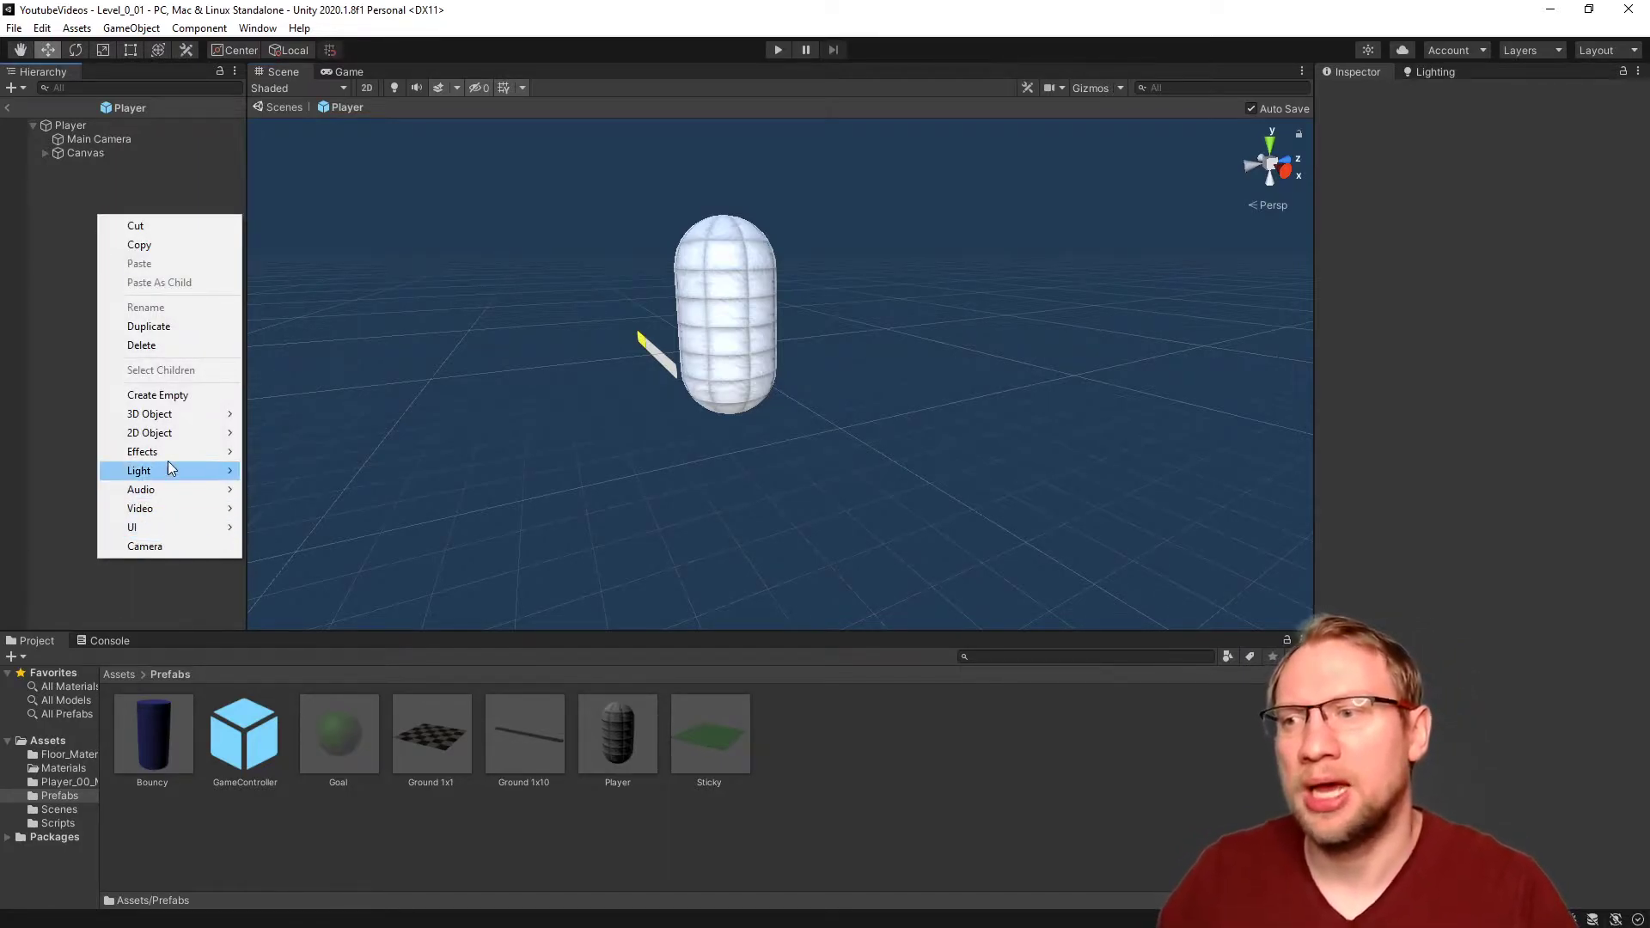
mouse_move(142, 452)
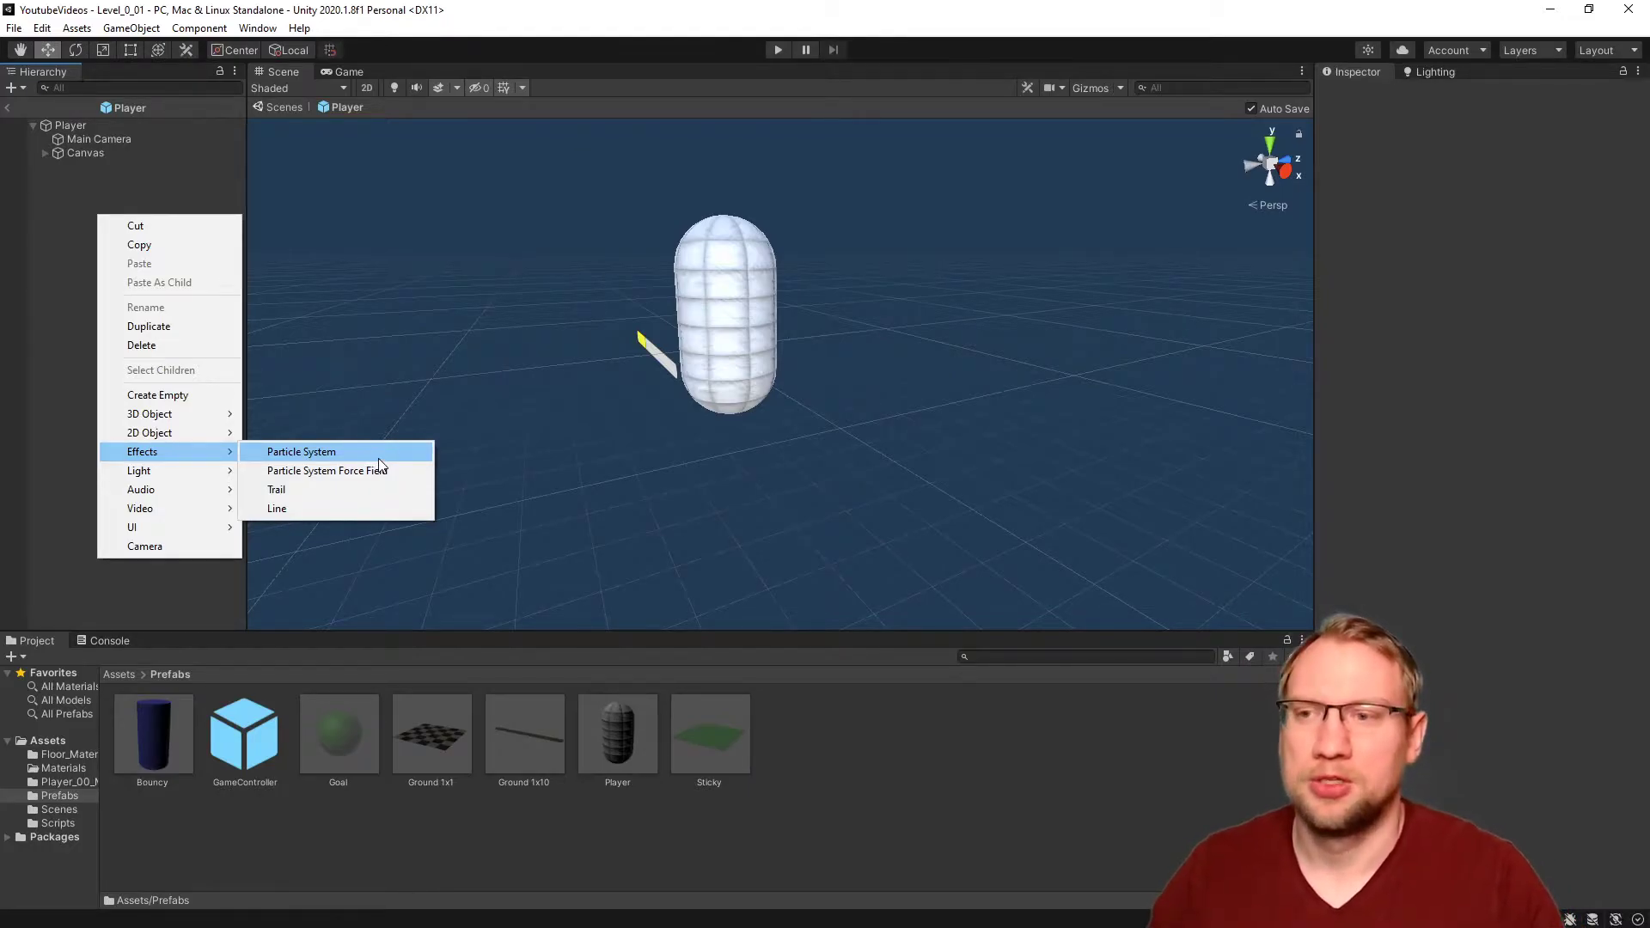
Step: Create an Effects > Particle System child under the Player prefab
click(301, 451)
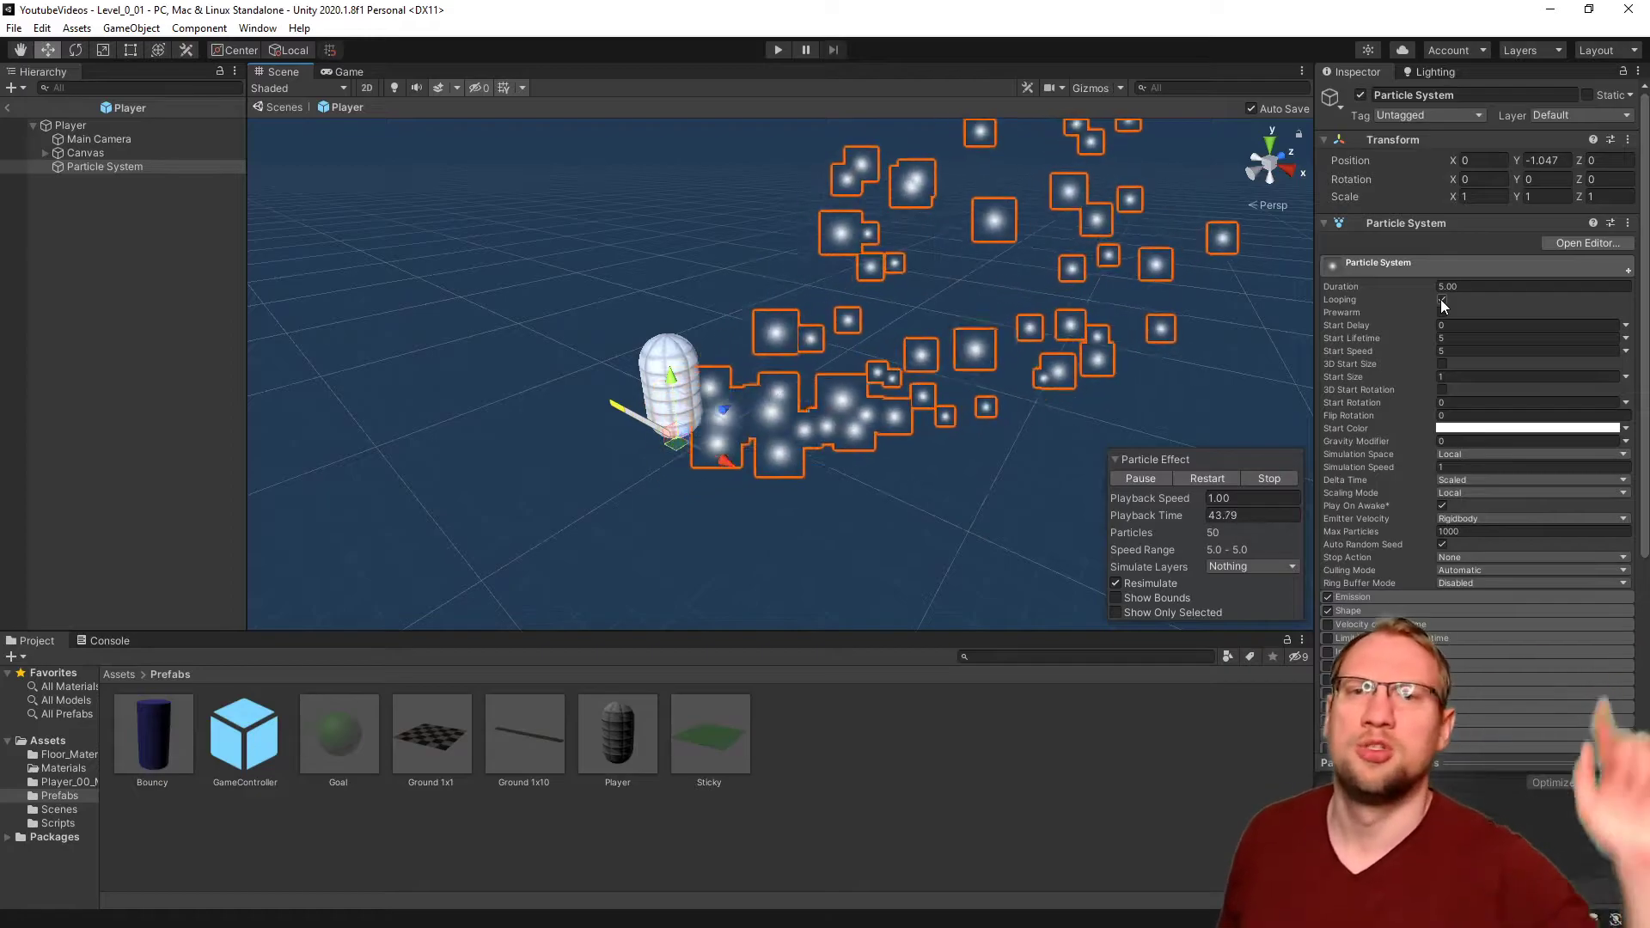
Step: Turn off Looping and set Duration to 0.5, previewing the burst
click(1267, 478)
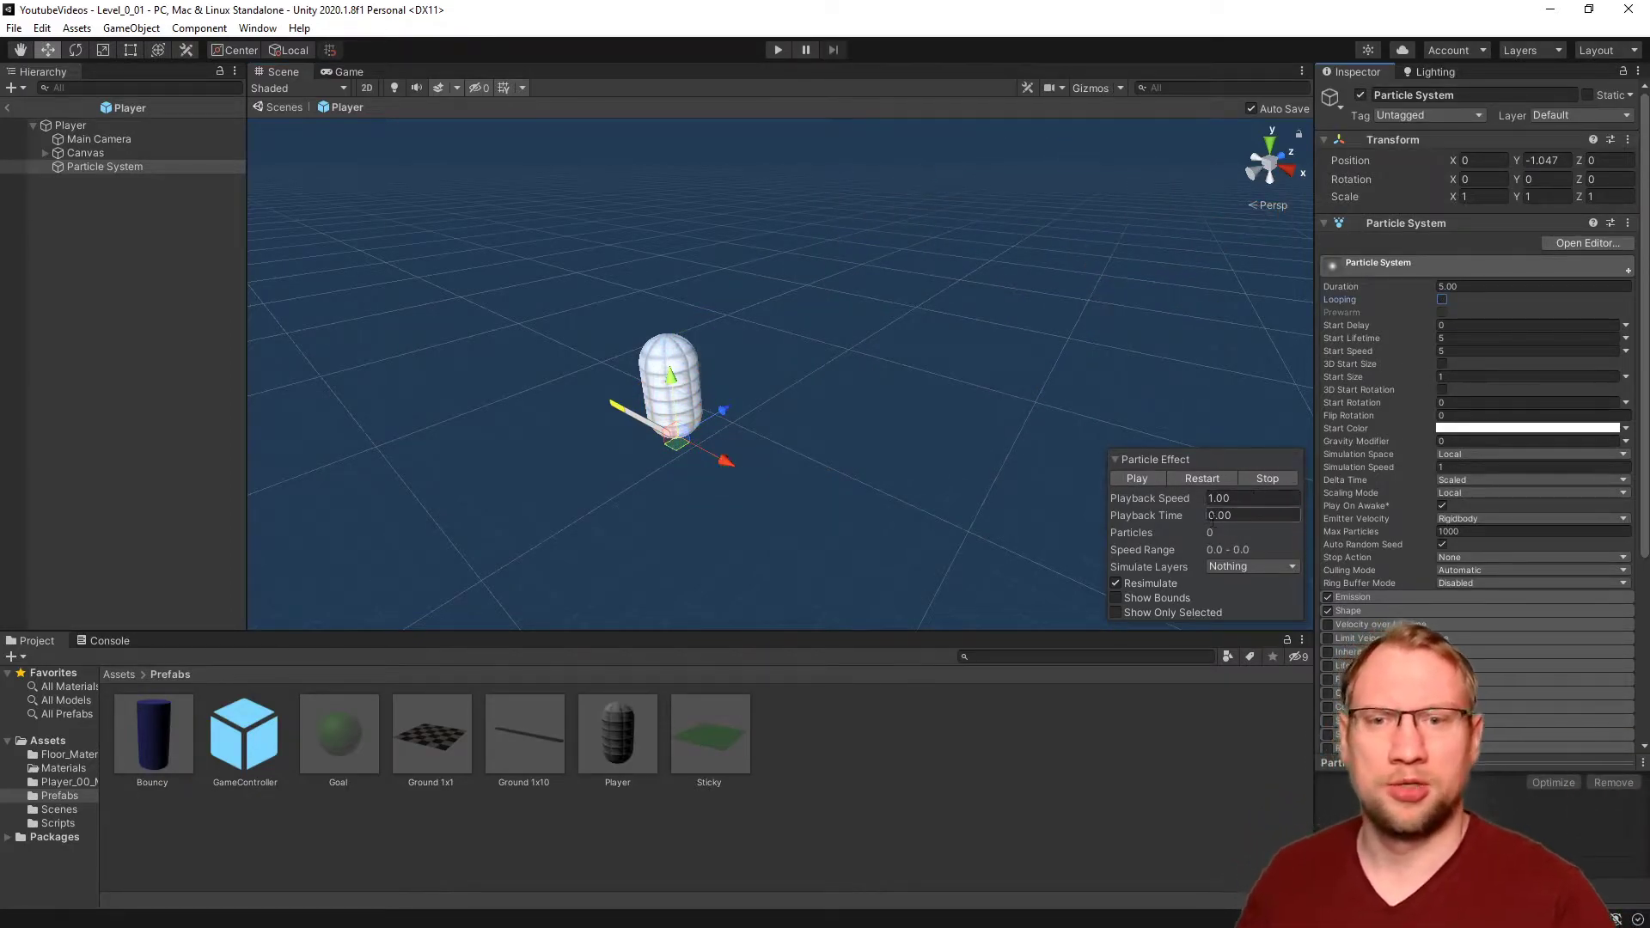
click(1137, 478)
text(0.5)
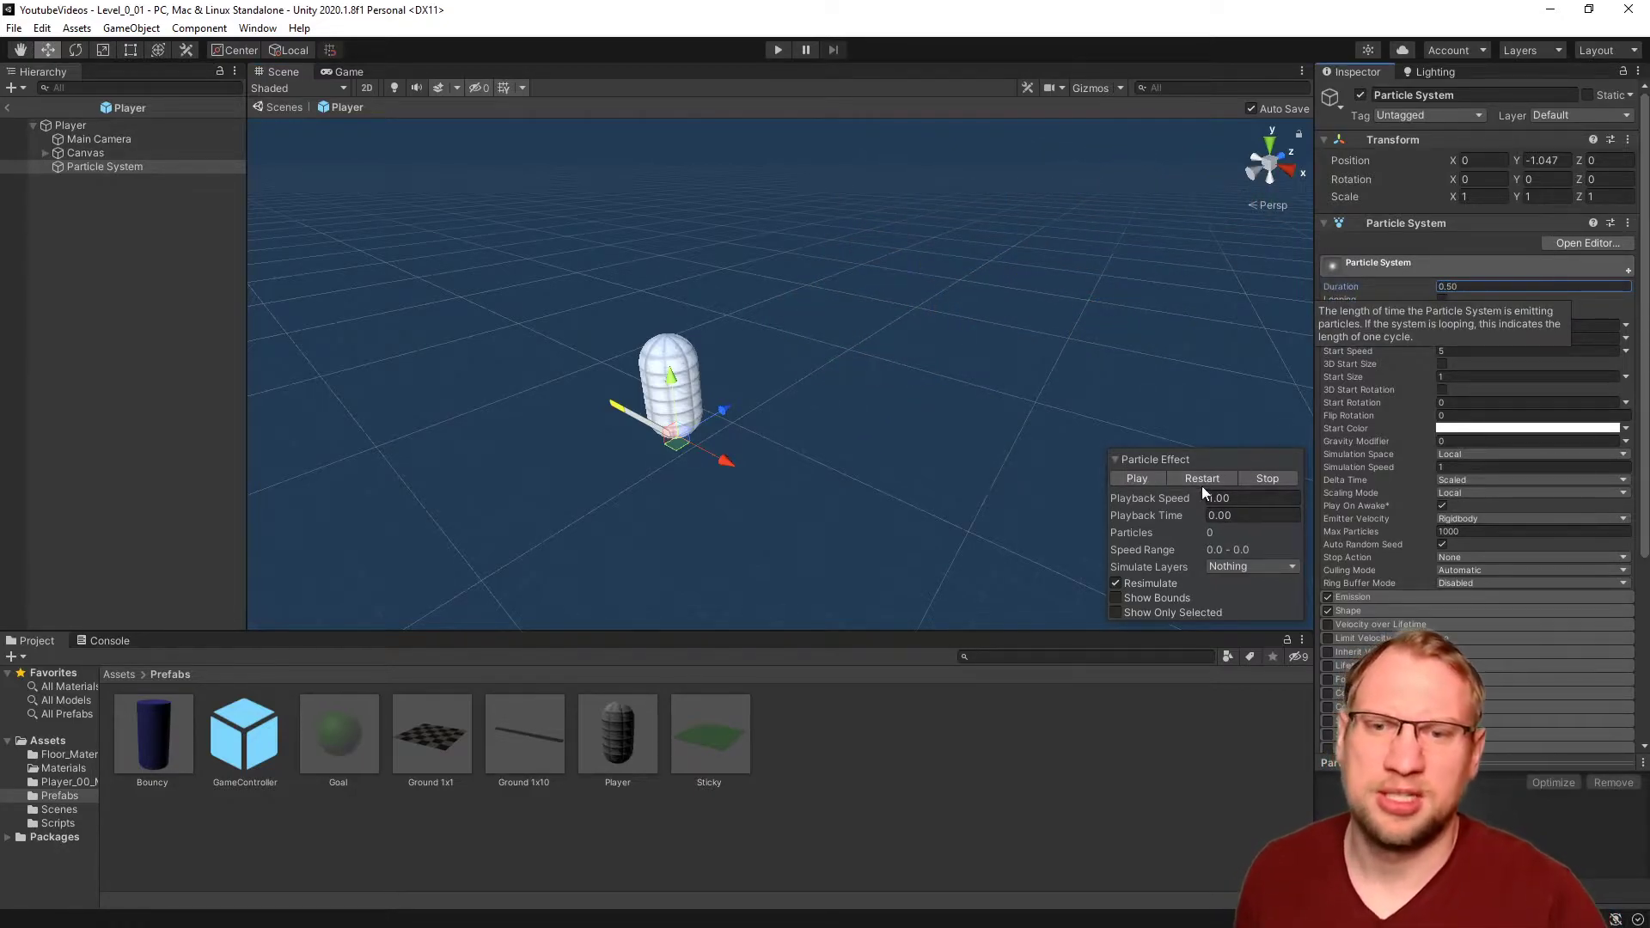
click(1137, 478)
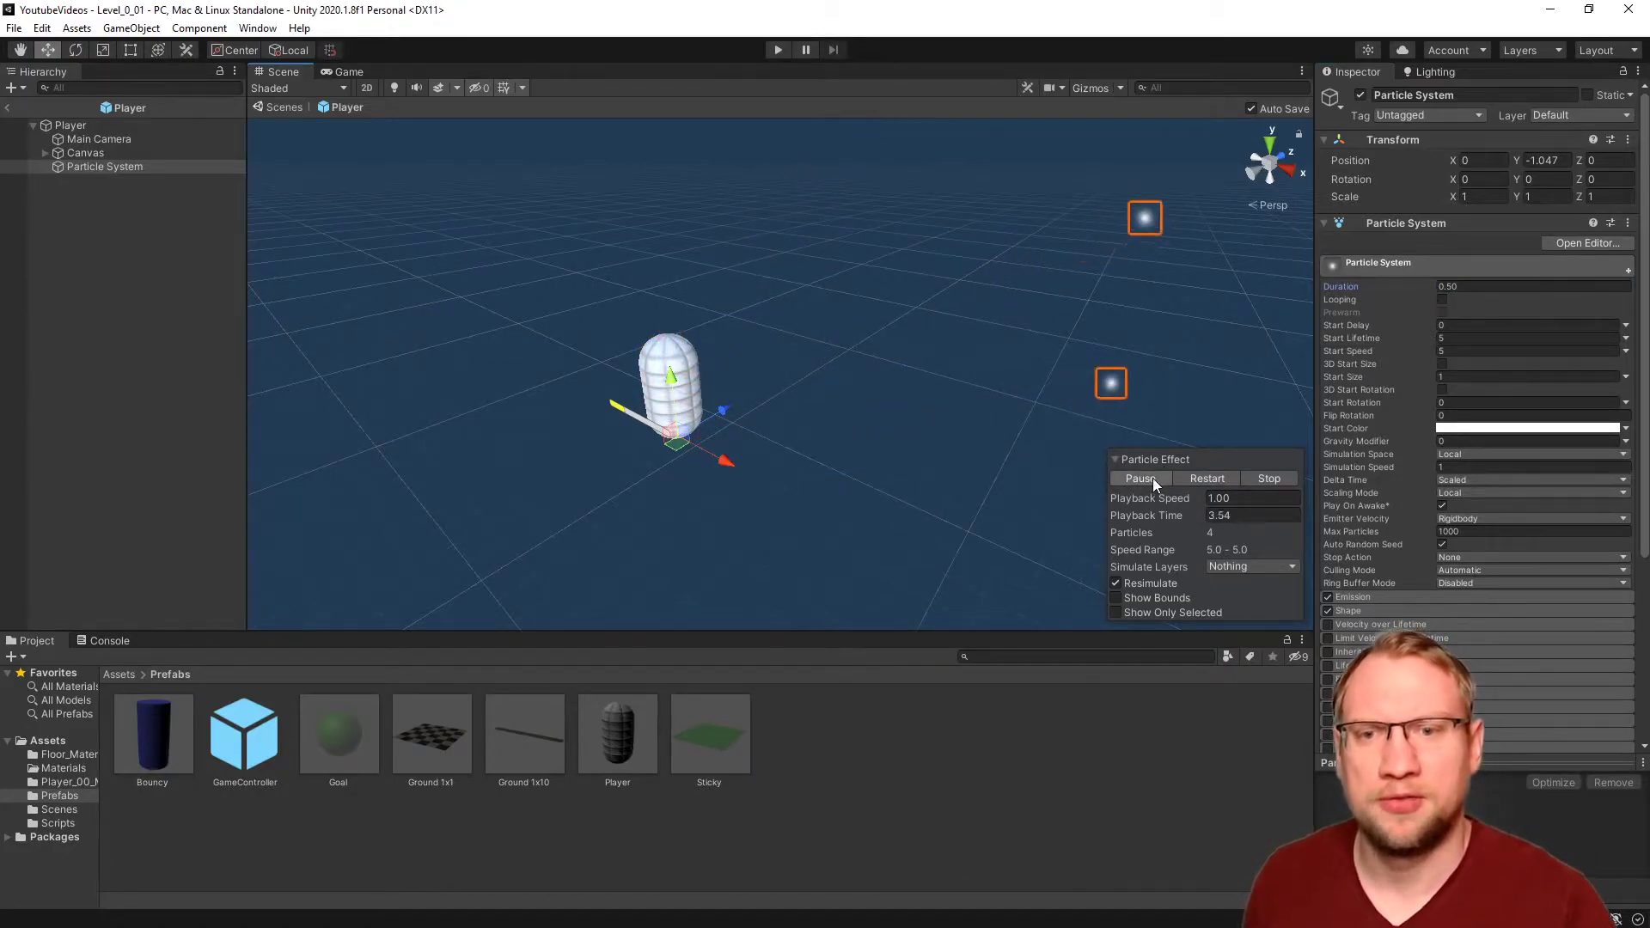
click(1140, 478)
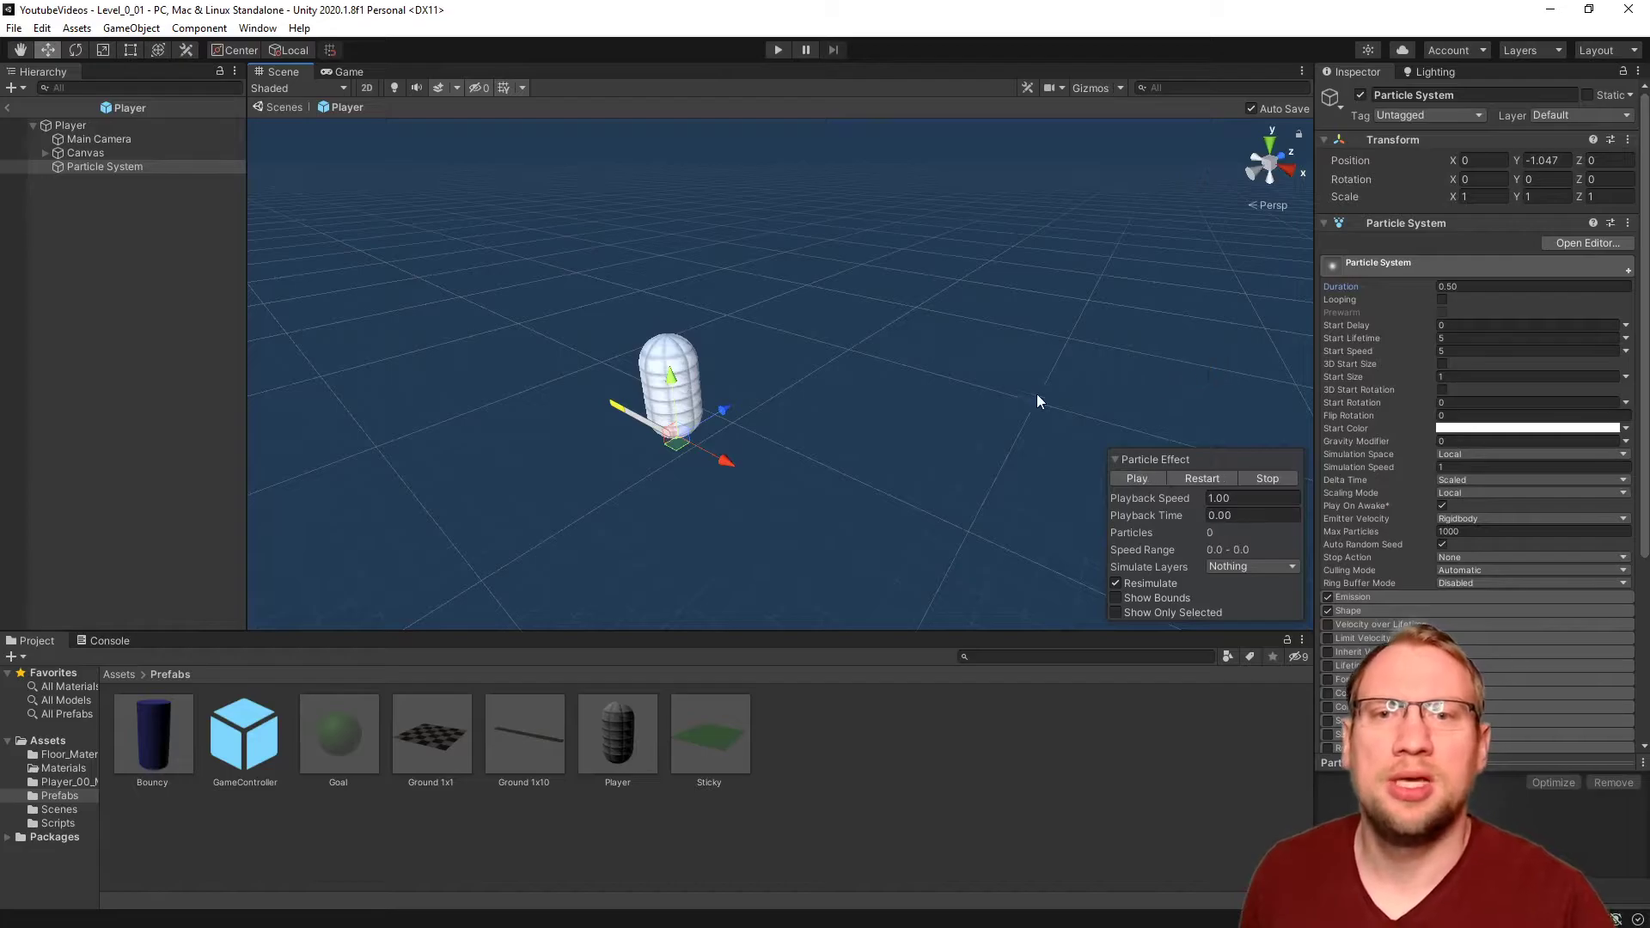
Step: Set Start Lifetime 0.4 and Start Speed 2, previewing the burst after each change
click(1137, 478)
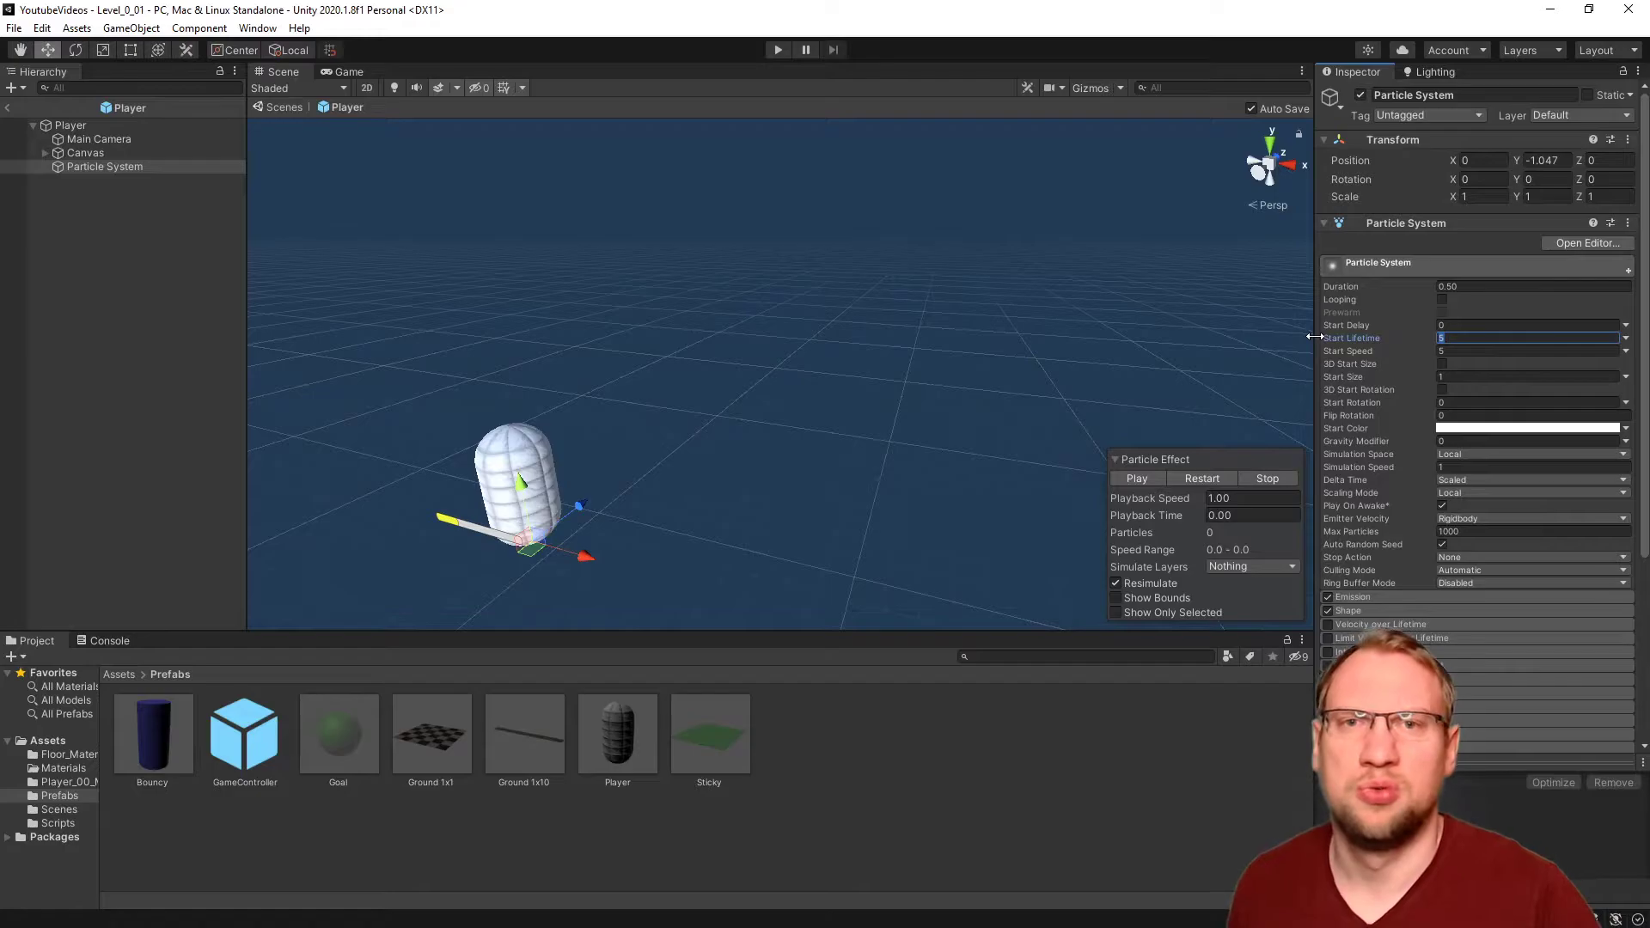
text(1)
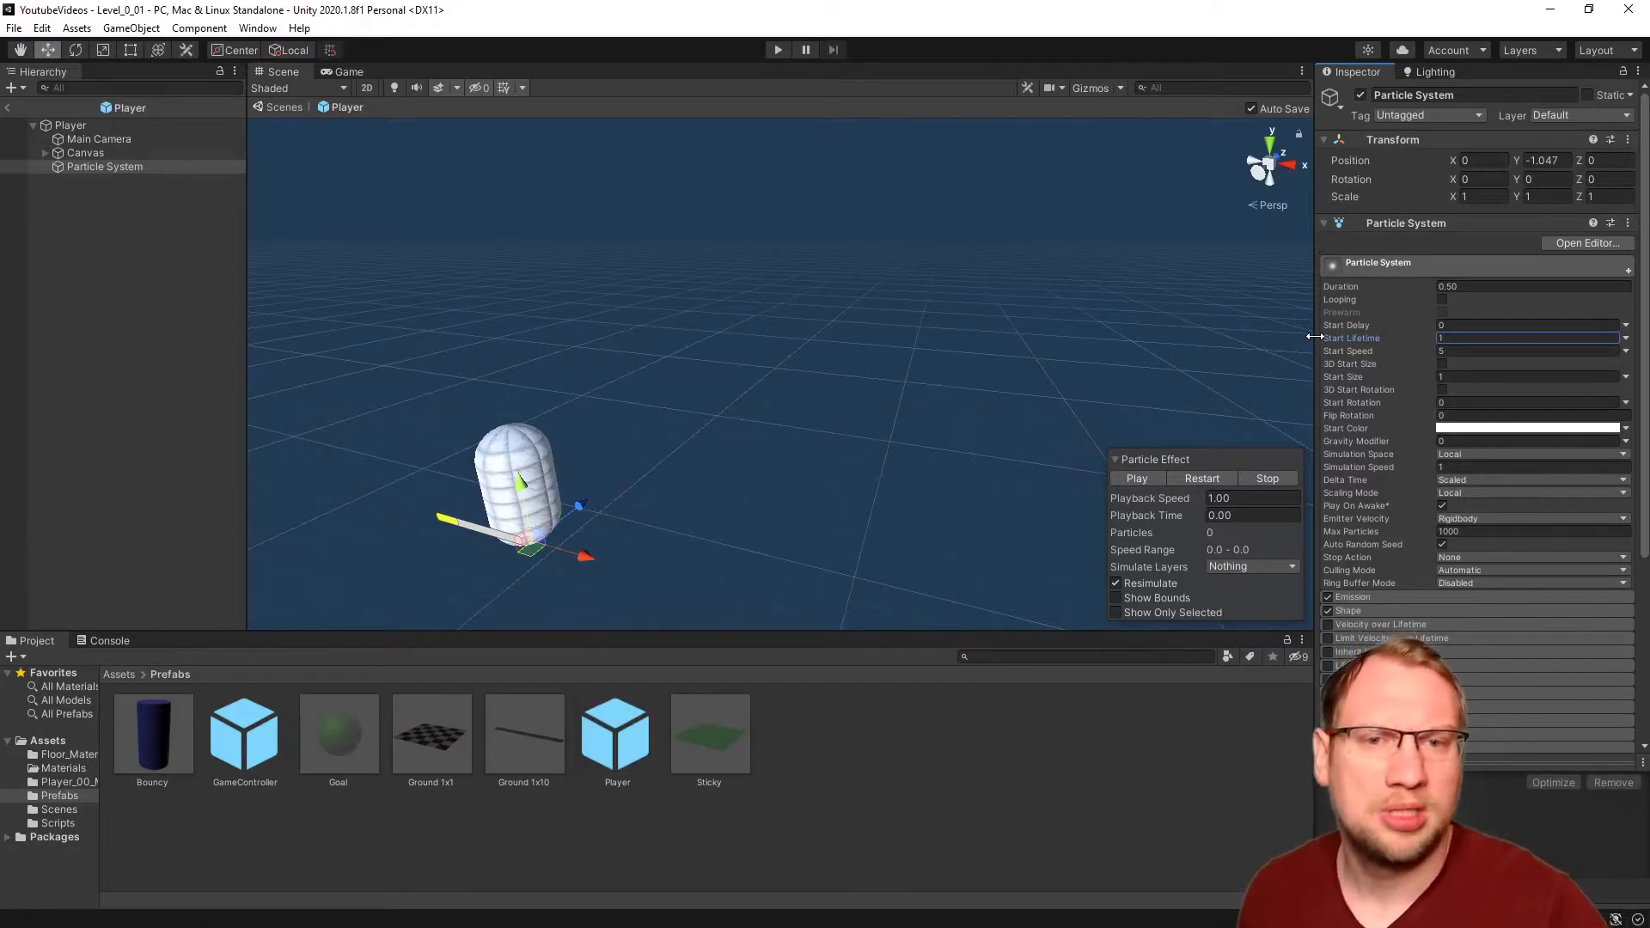
click(1137, 478)
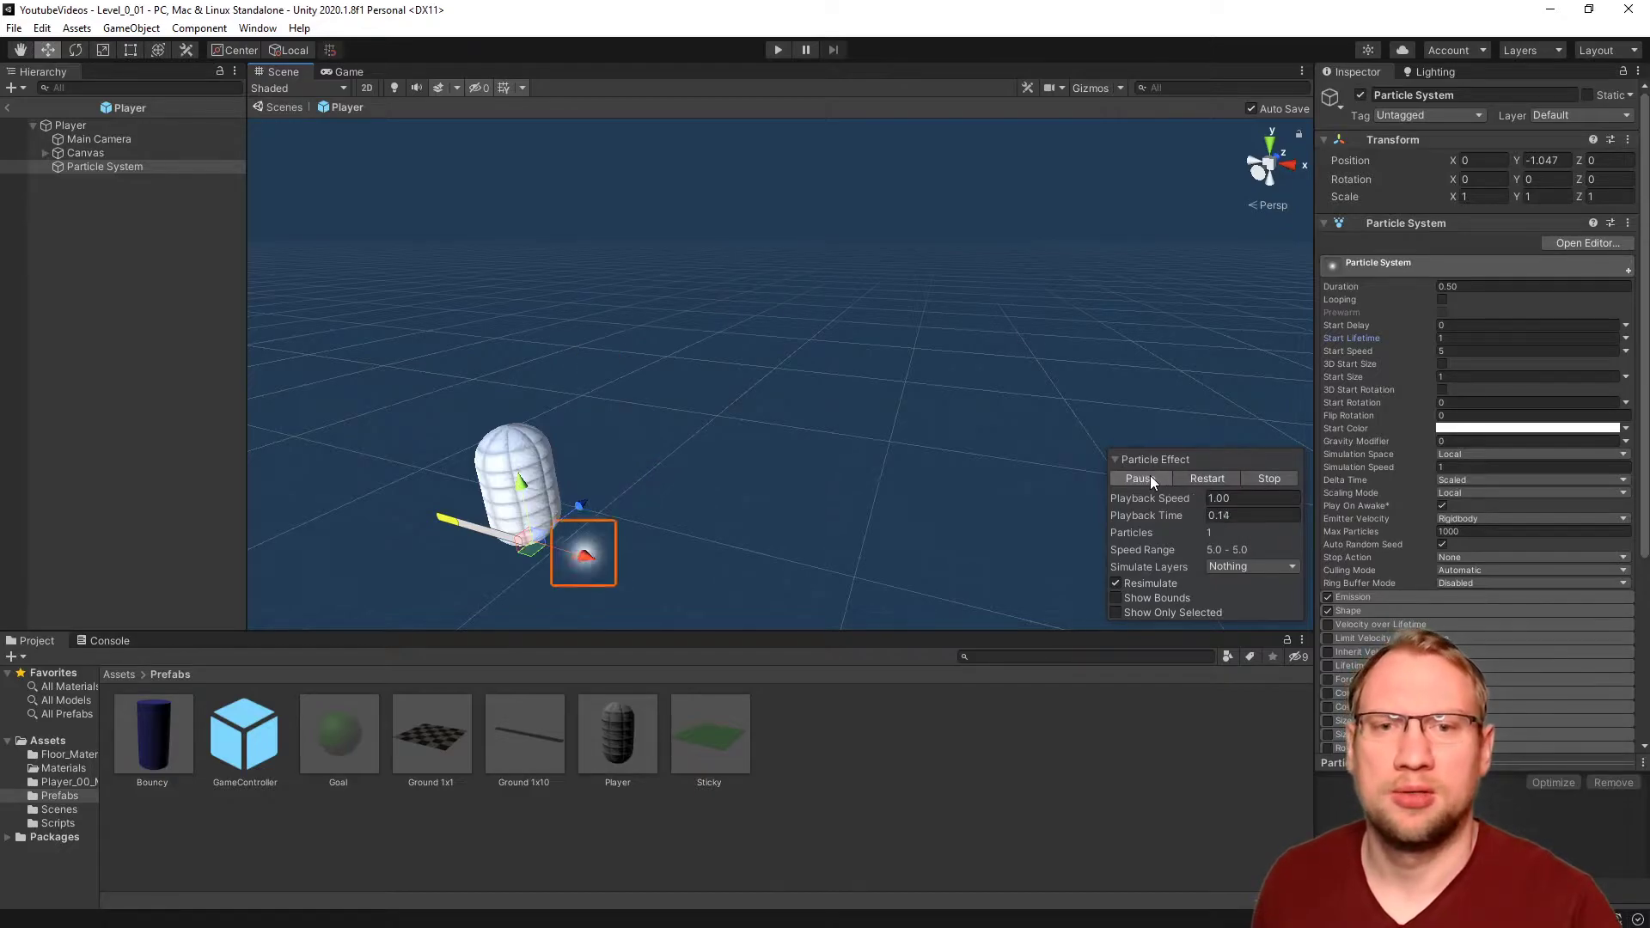
click(1136, 478)
text(0.5)
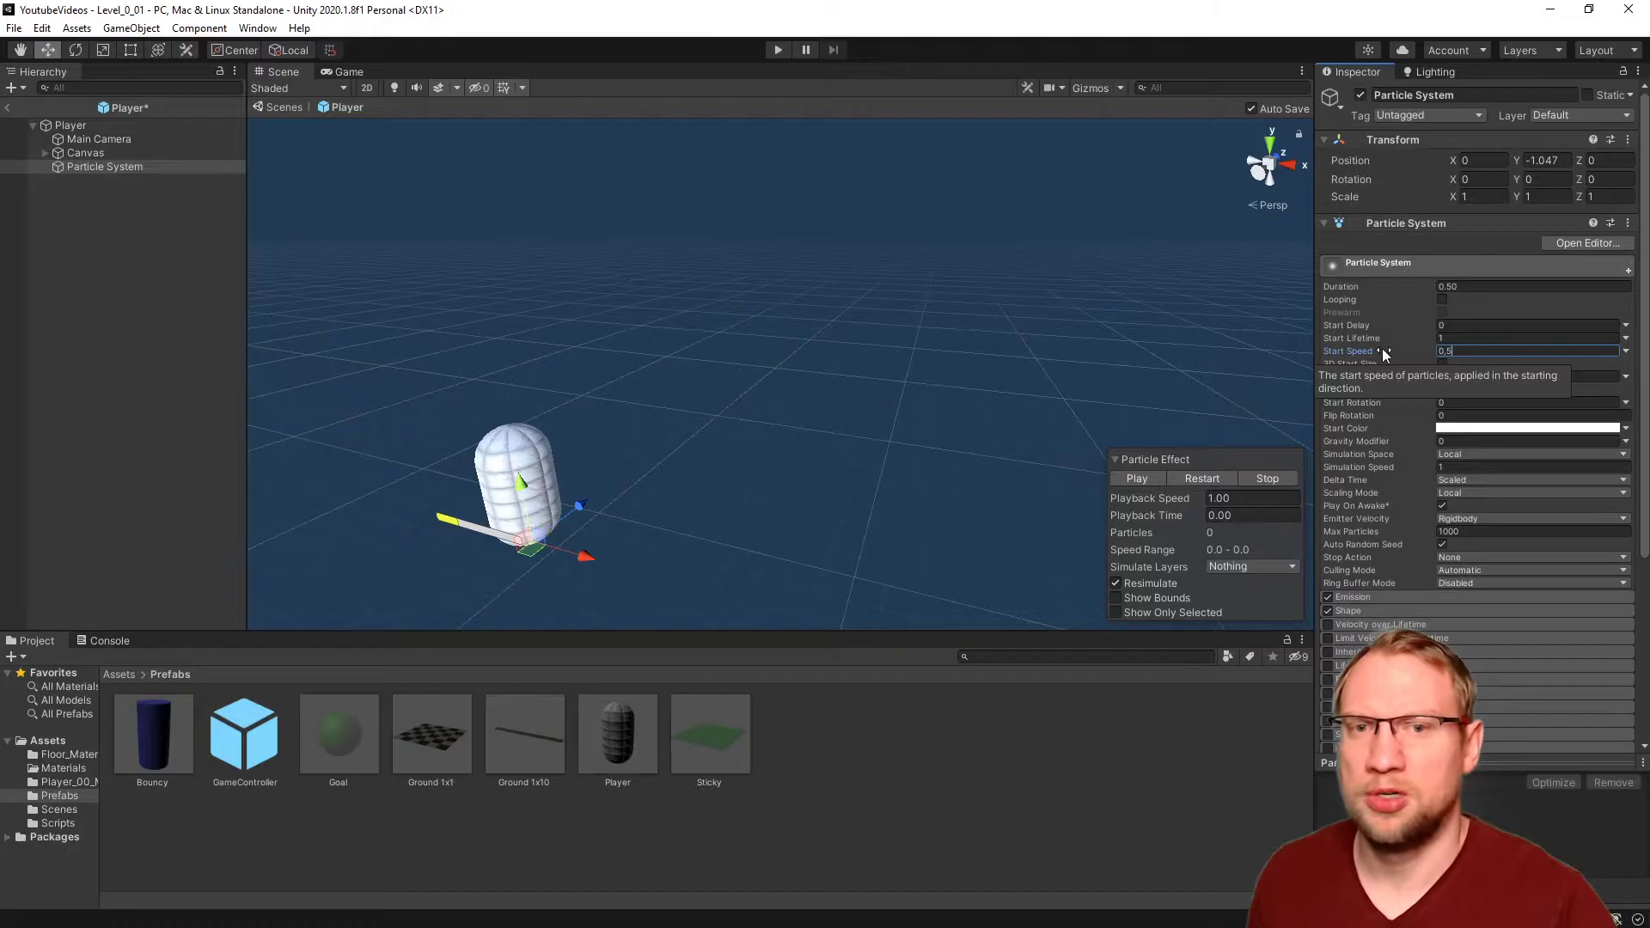
click(1135, 478)
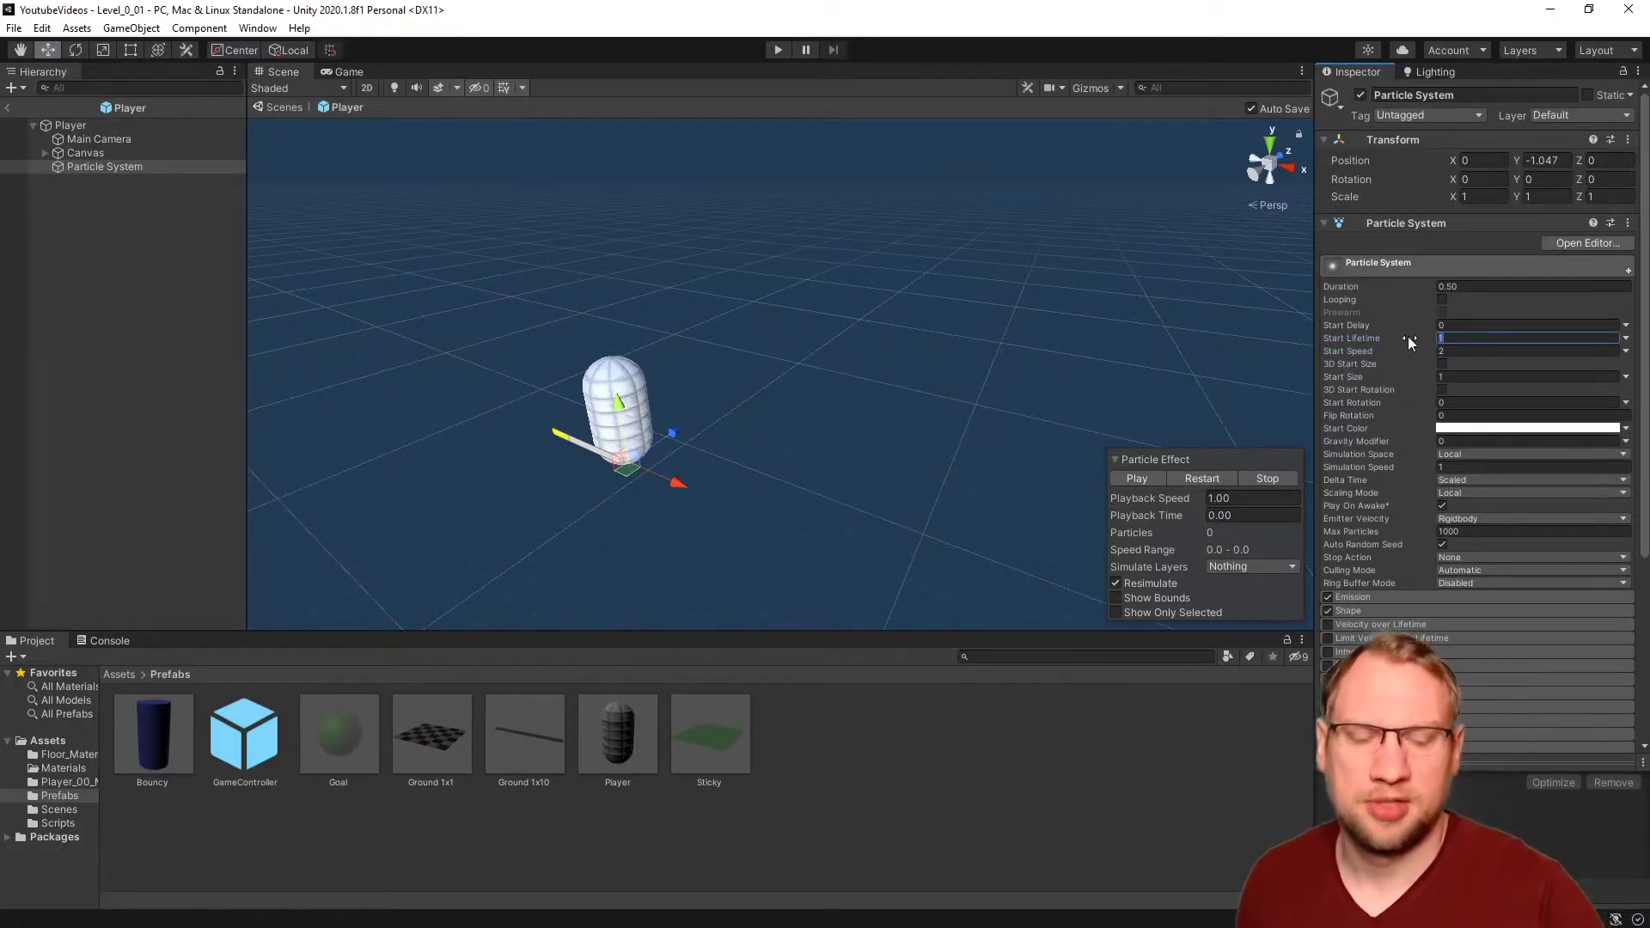
text(0.4)
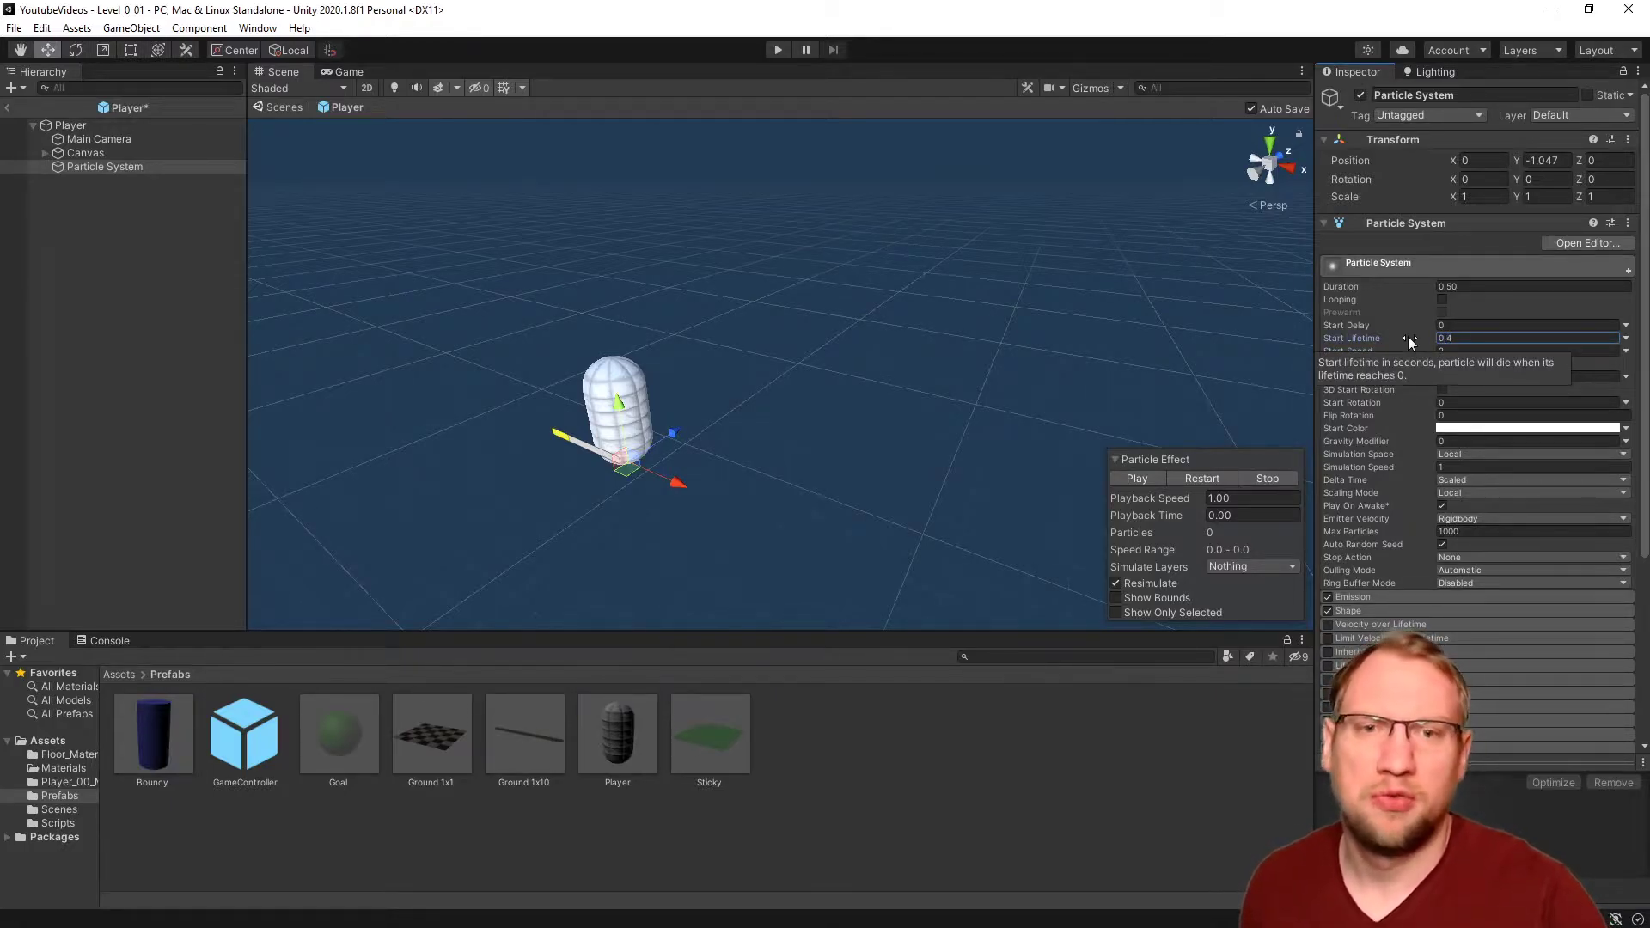
click(1137, 478)
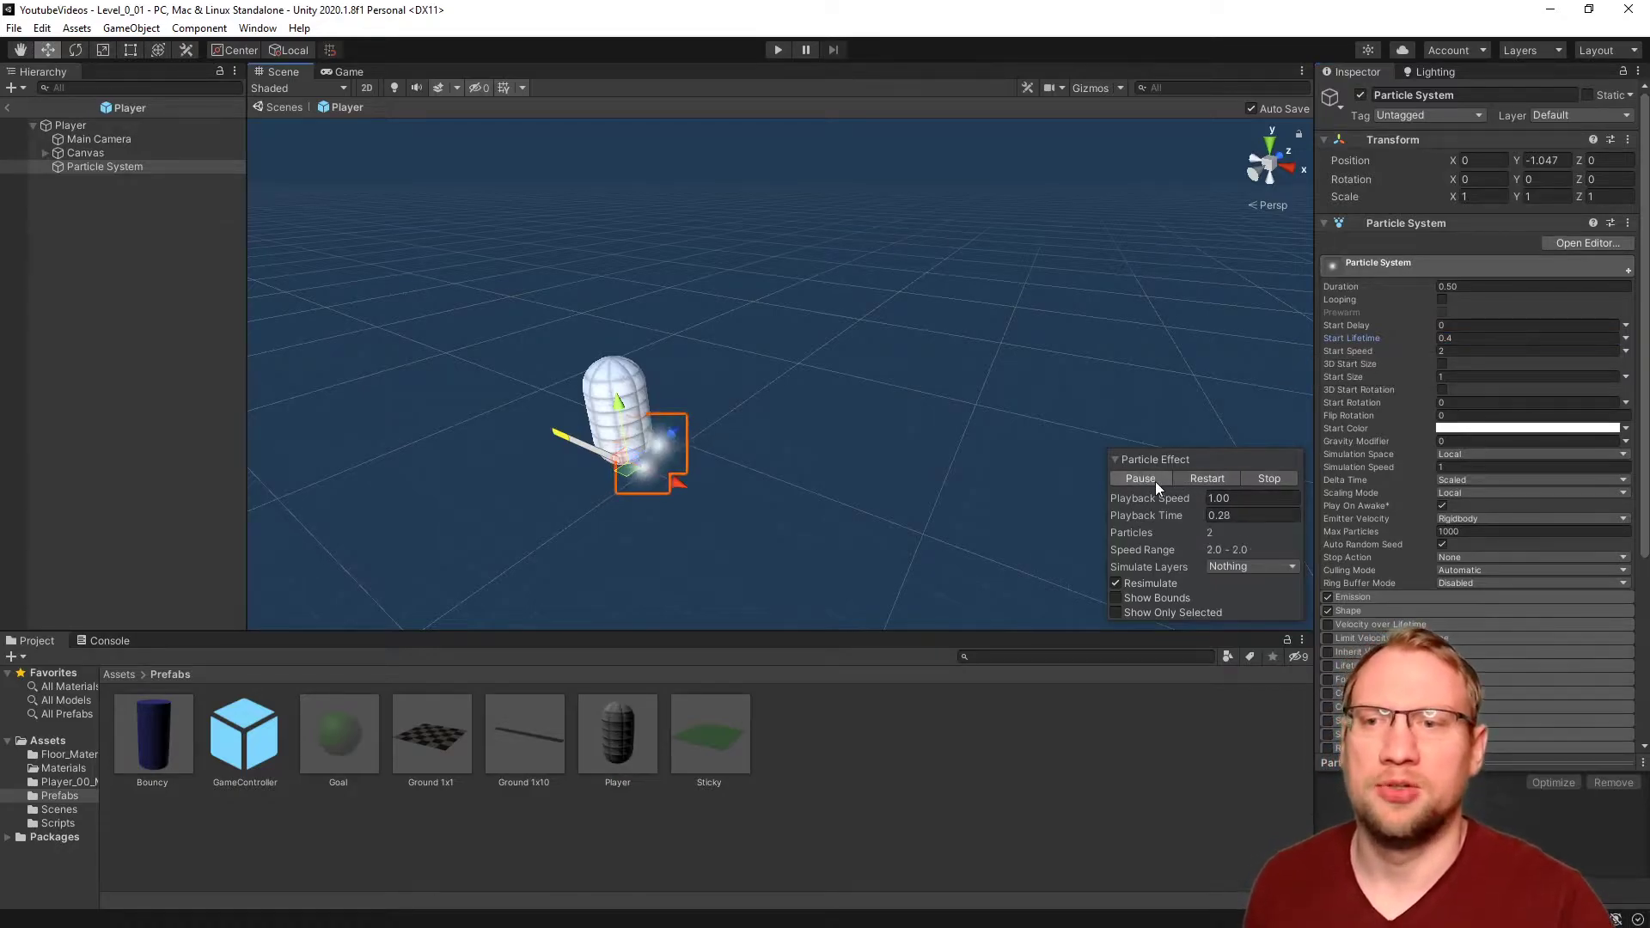
click(1268, 479)
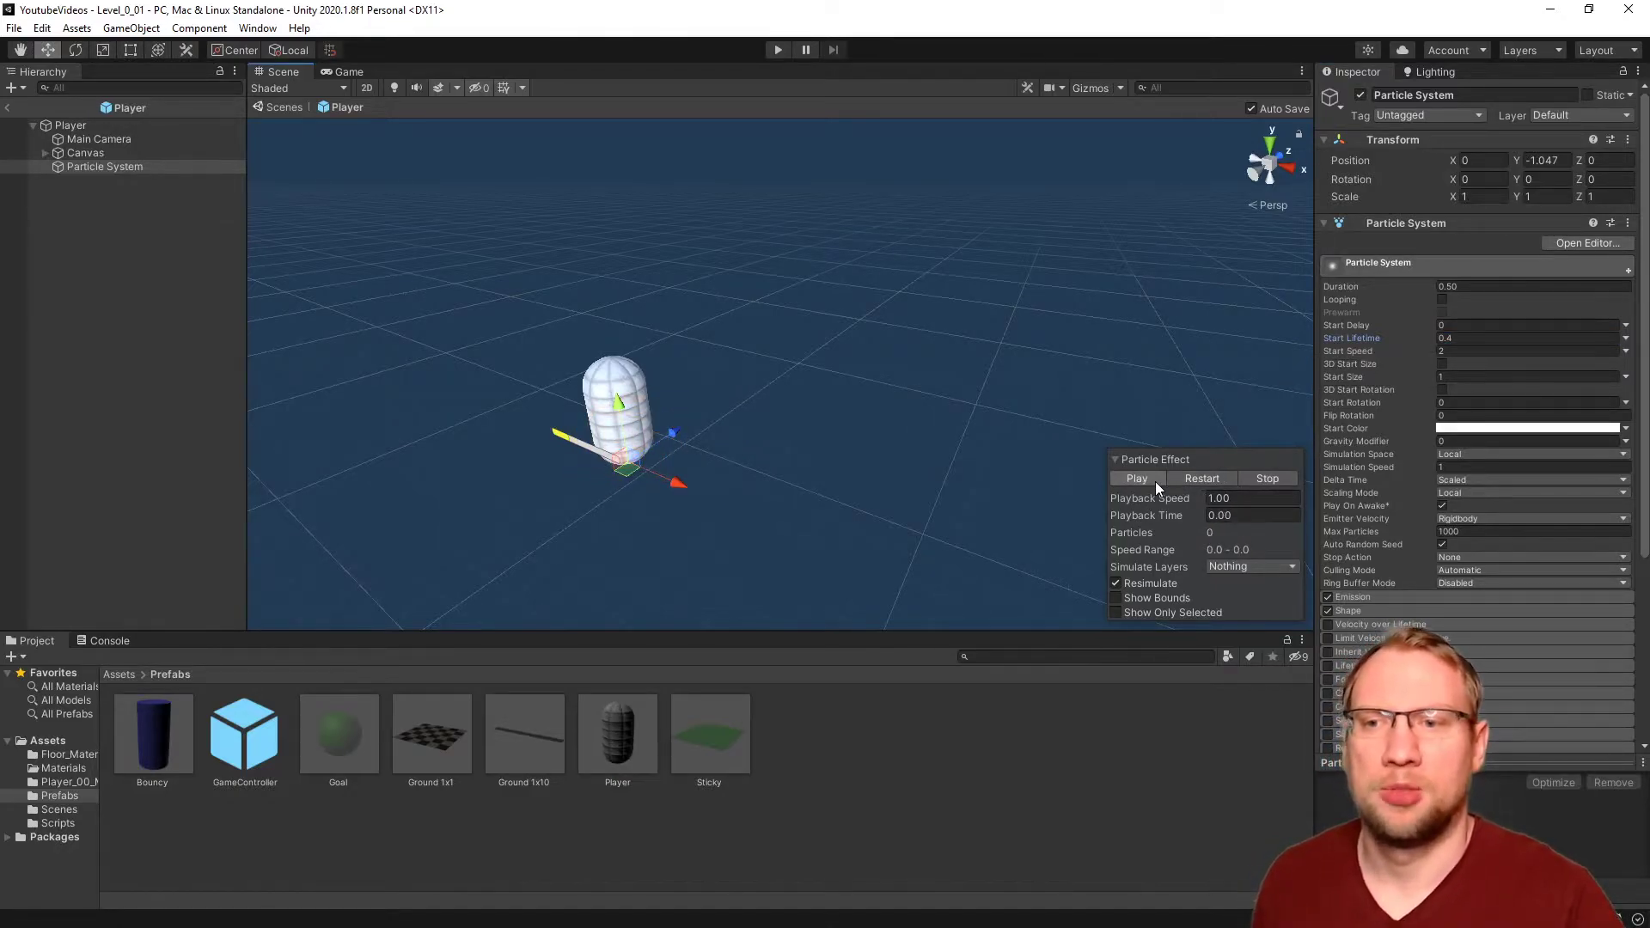
click(1137, 478)
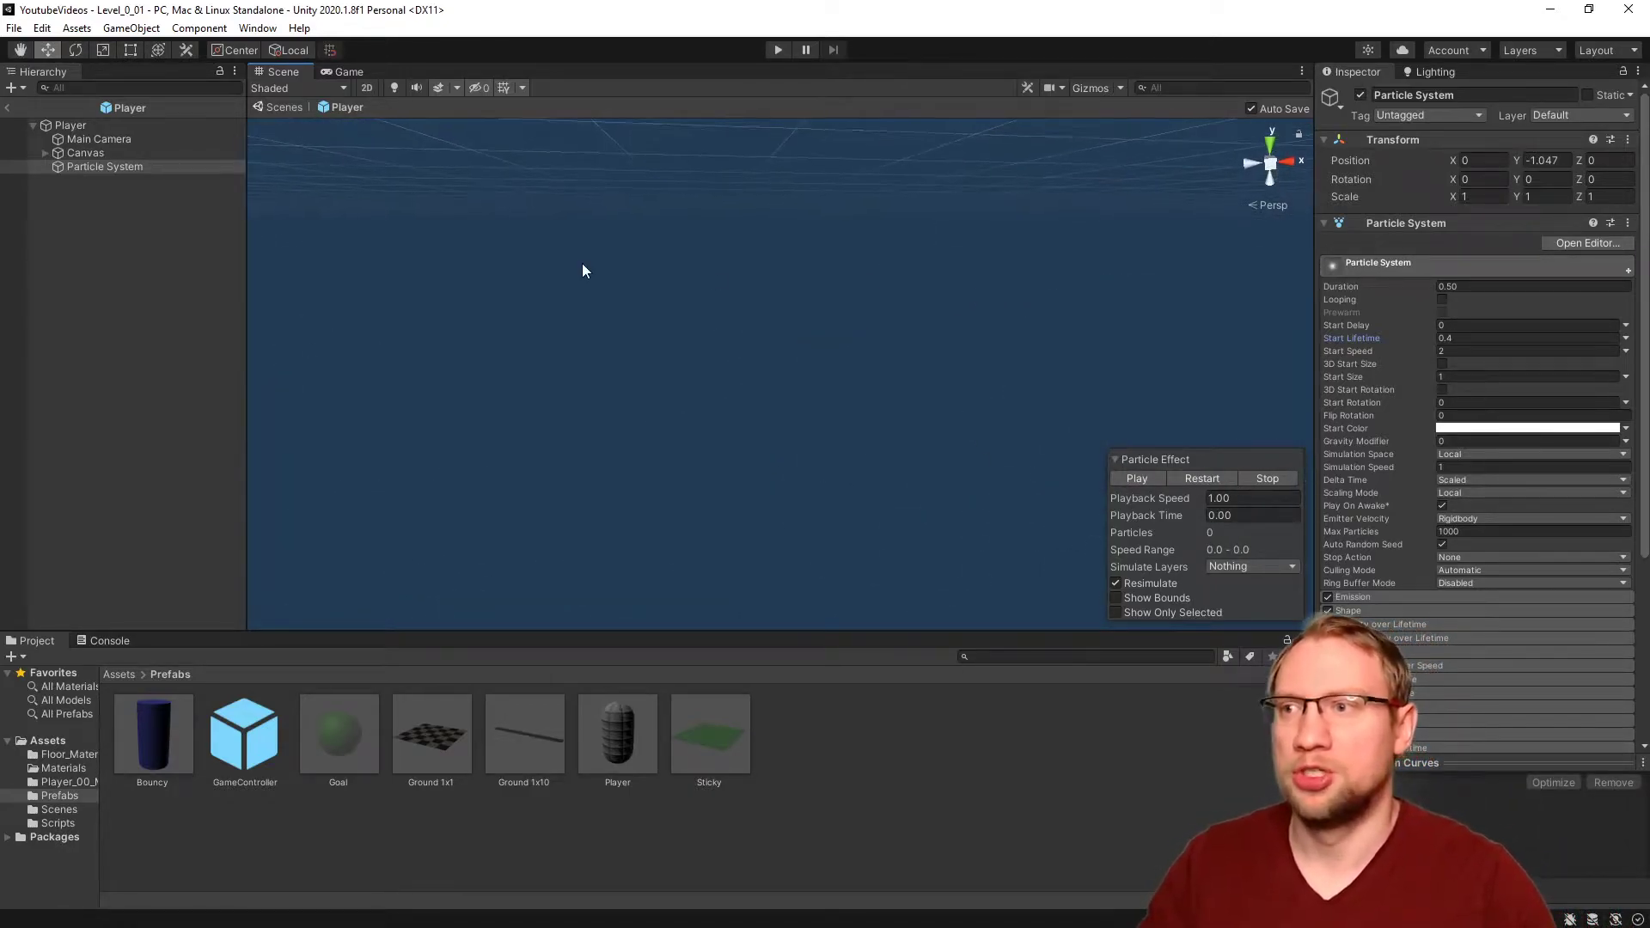
Step: Reselect the Particle System, preview it in the separate particle editor, then close that editor
click(99, 138)
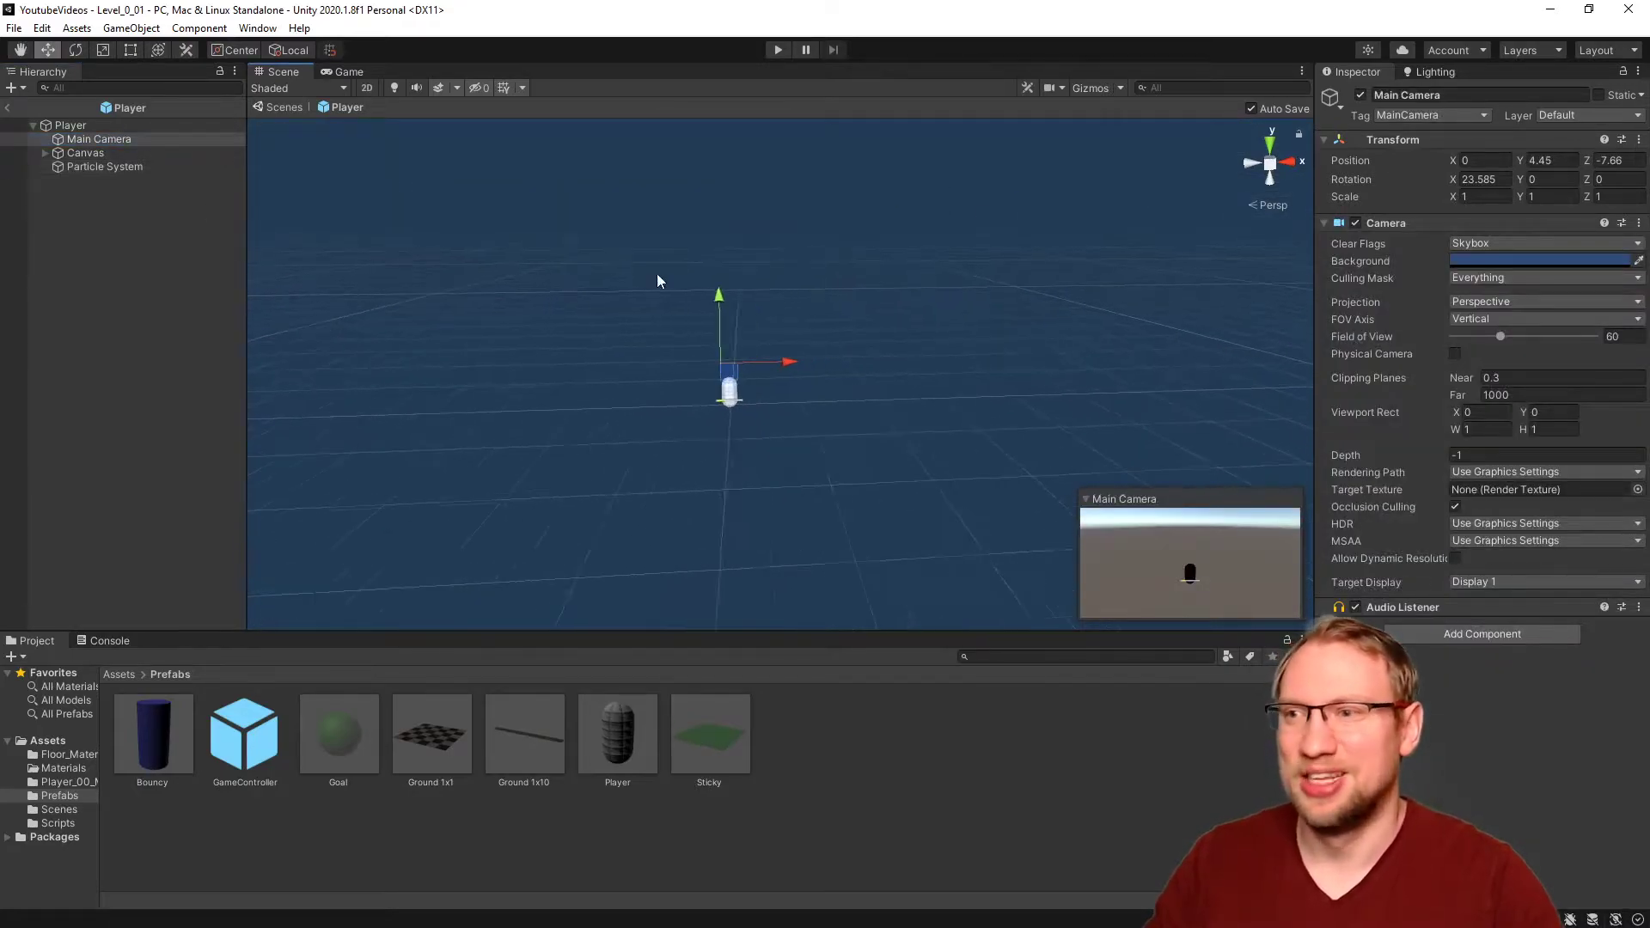
click(103, 166)
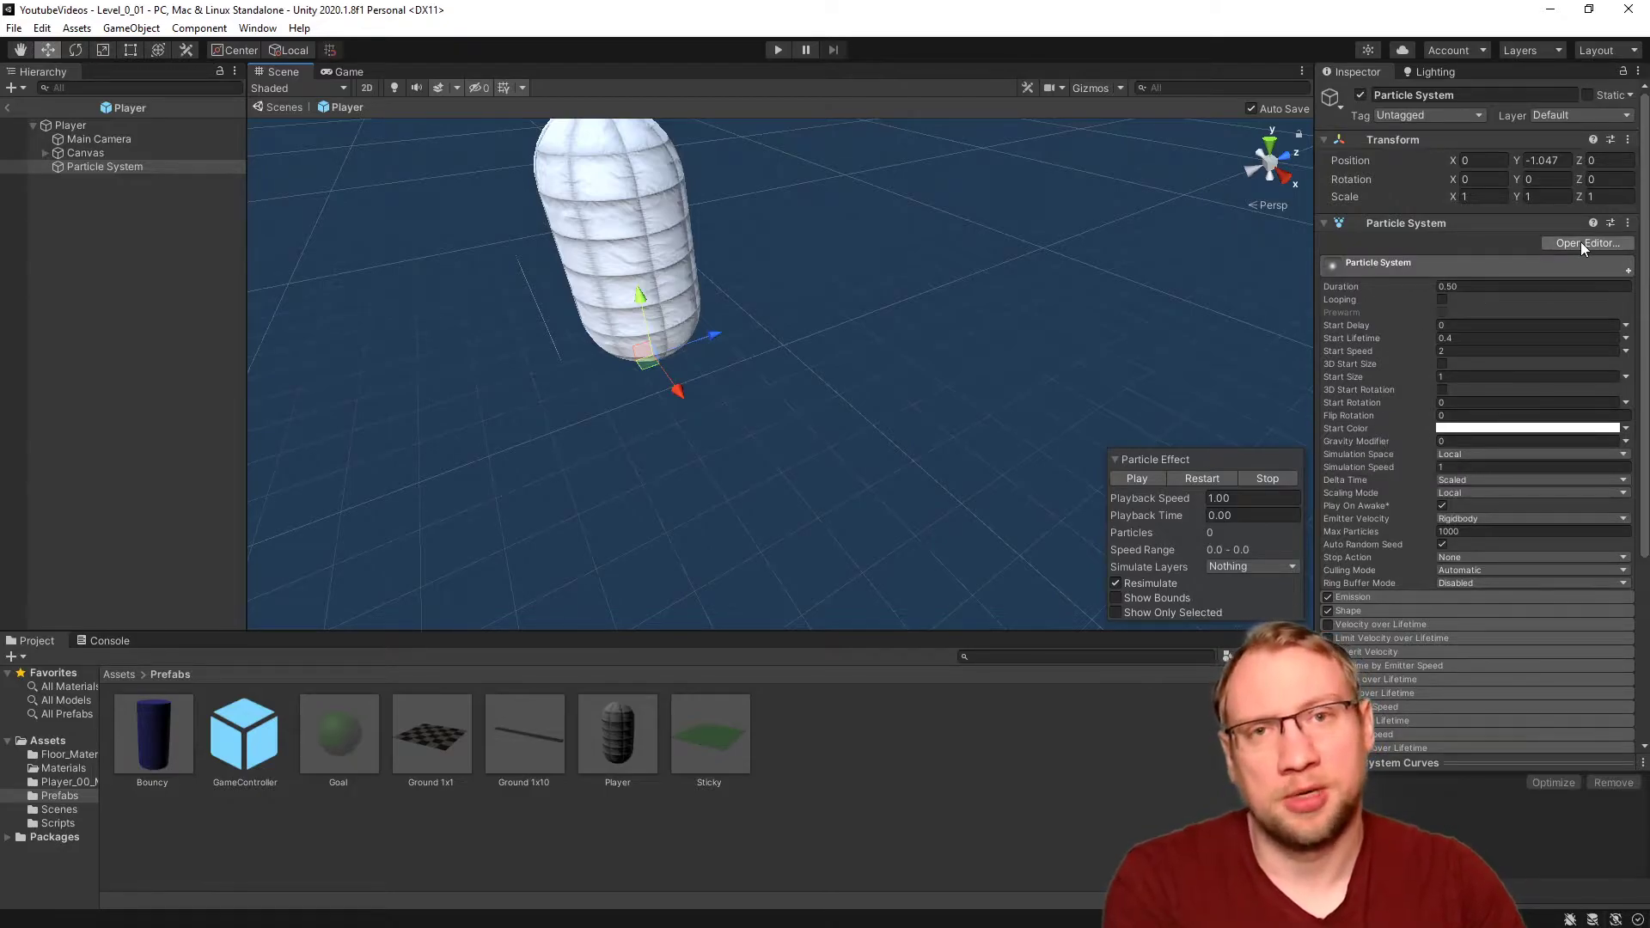
click(1586, 243)
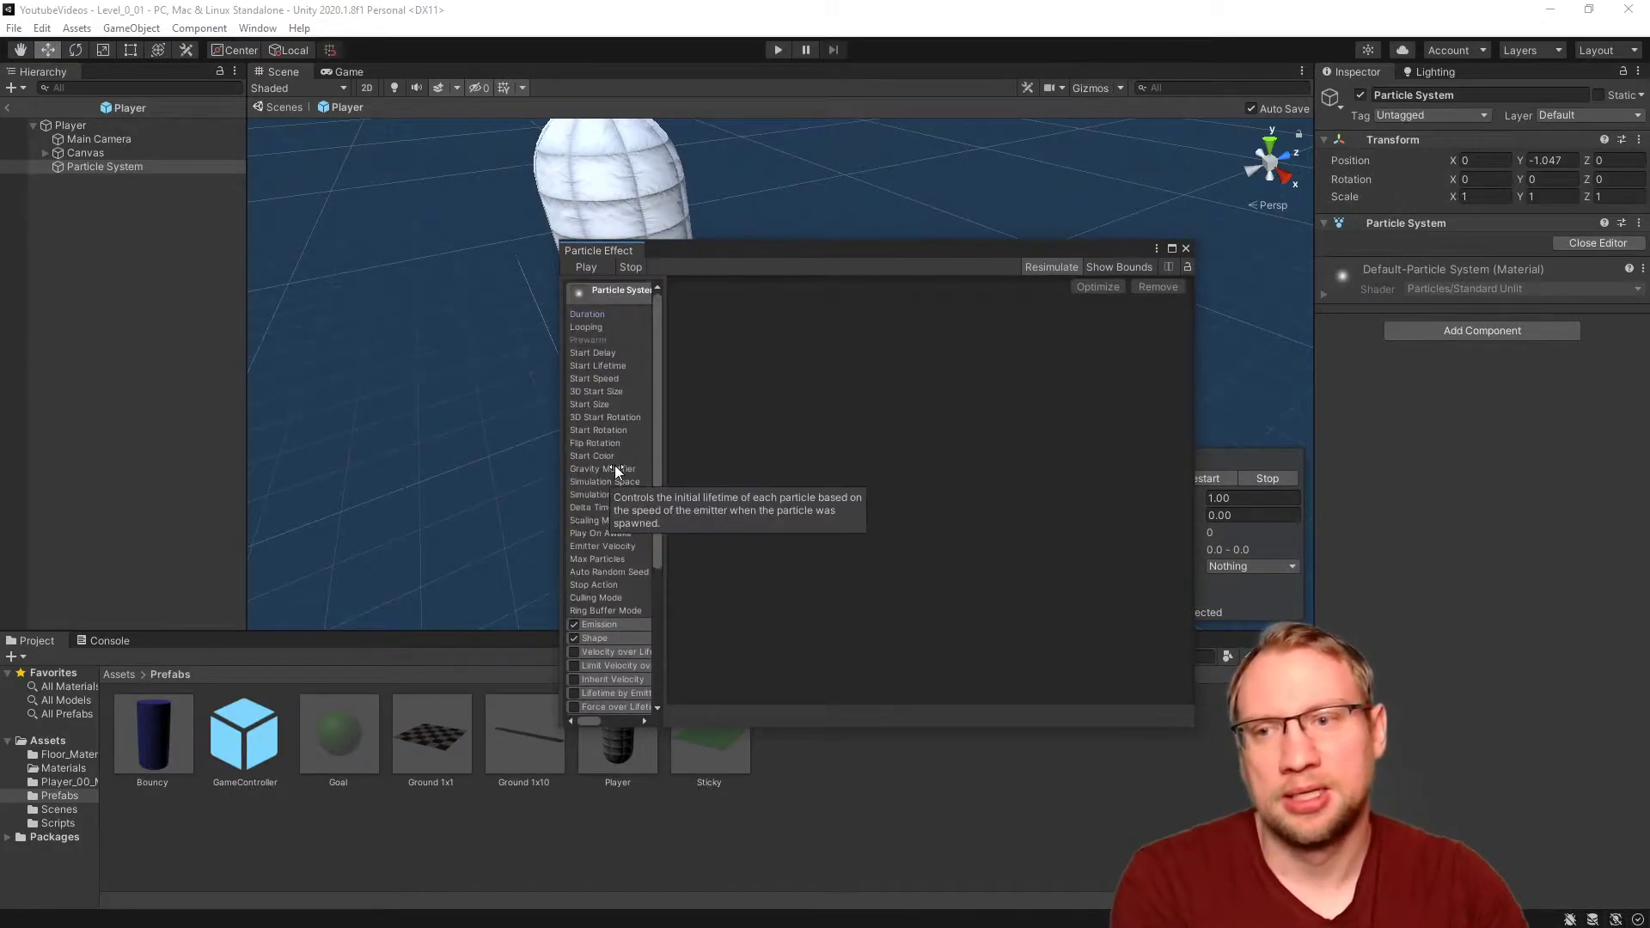
click(587, 266)
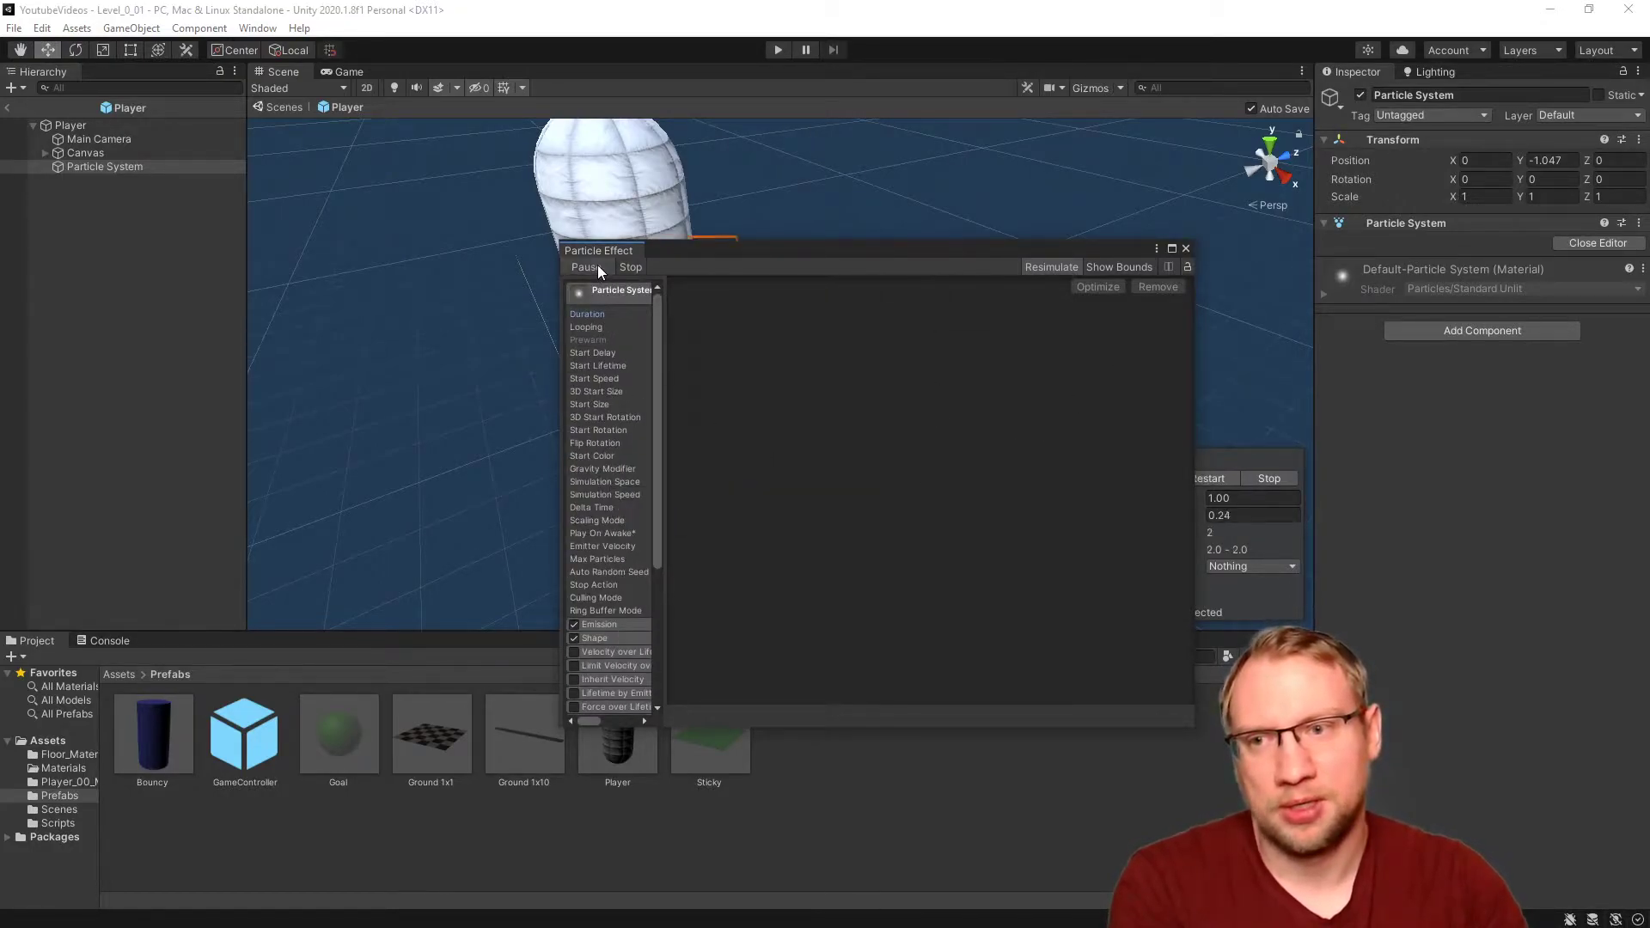
click(585, 266)
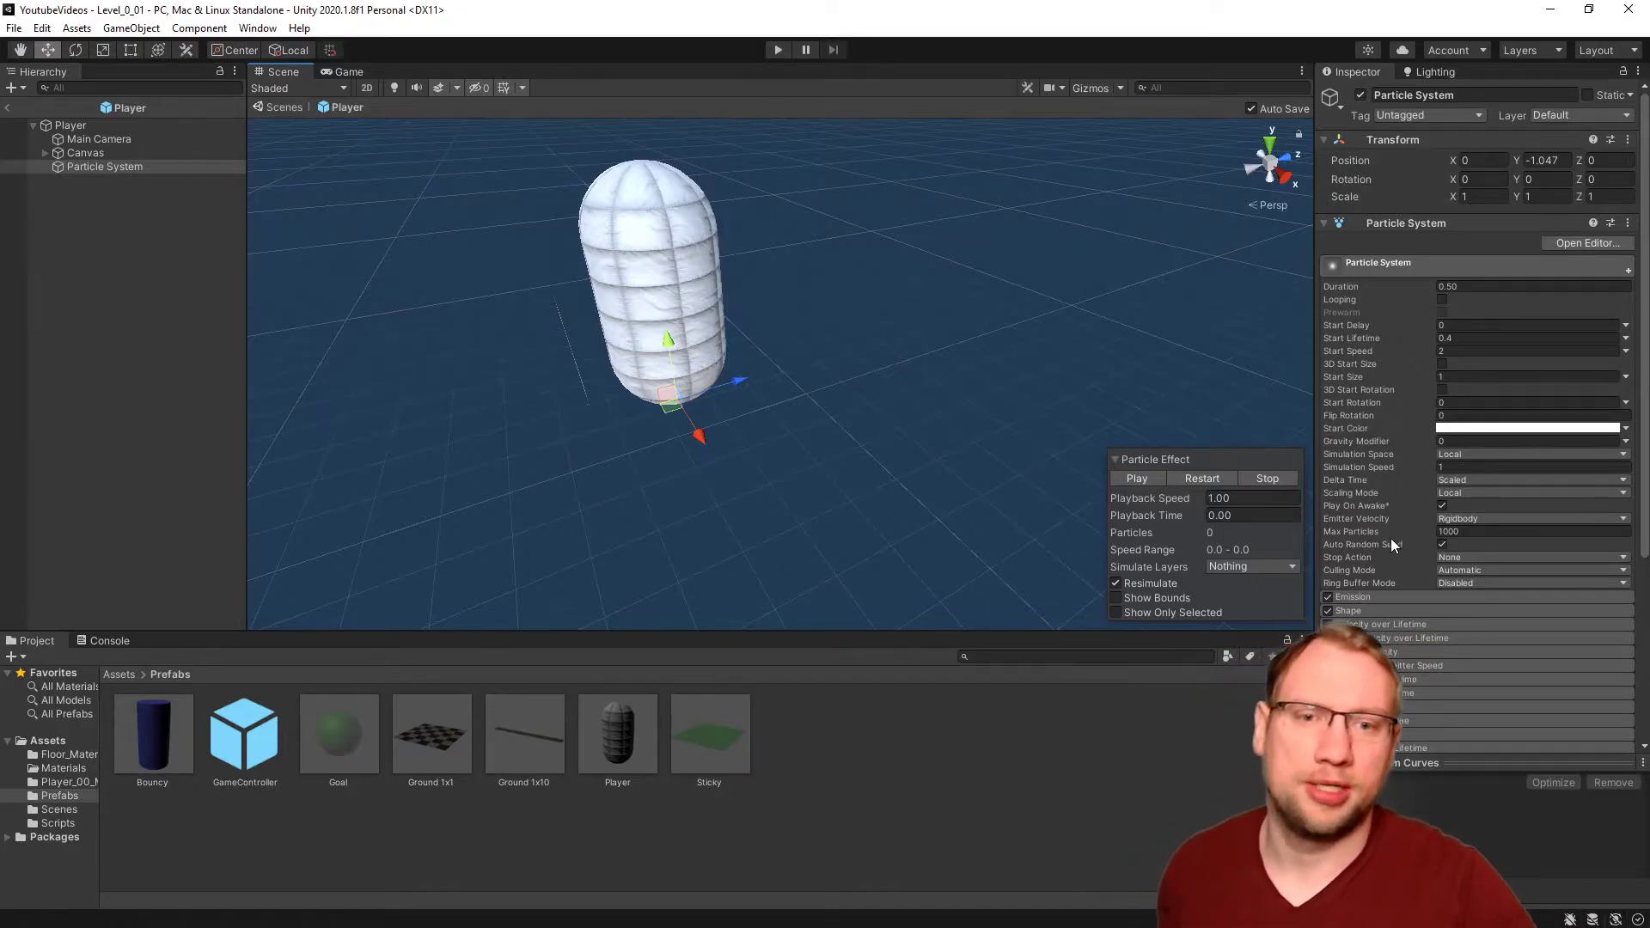
Step: Expand the Emission module and set Rate over Time to 35
scroll(down, 3)
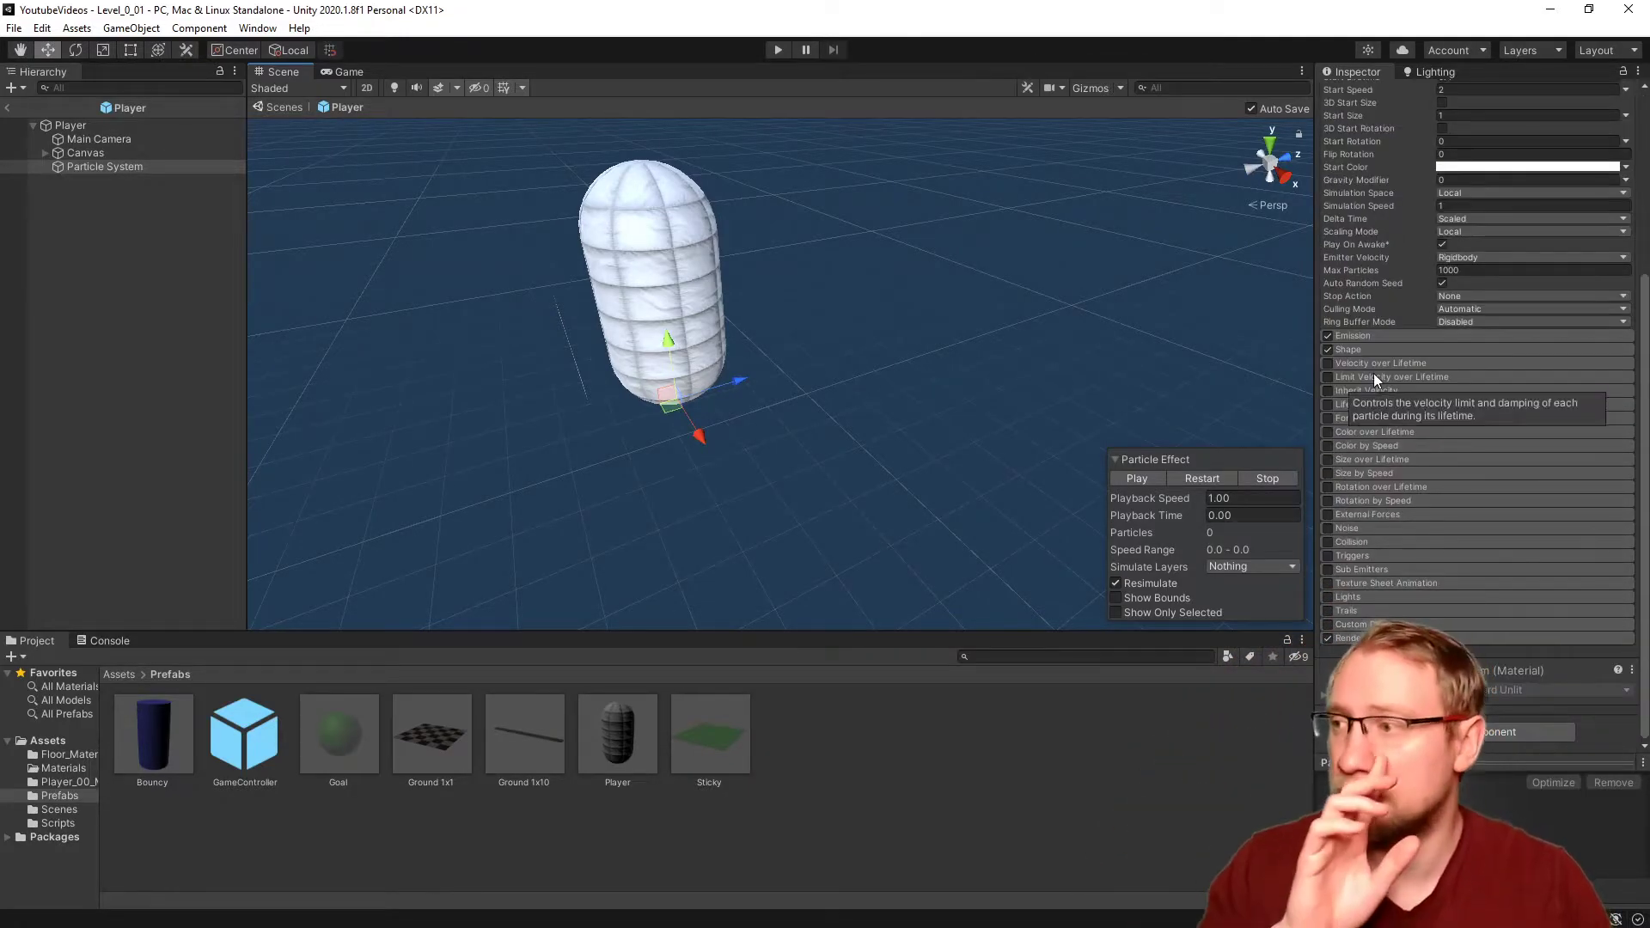
click(1351, 336)
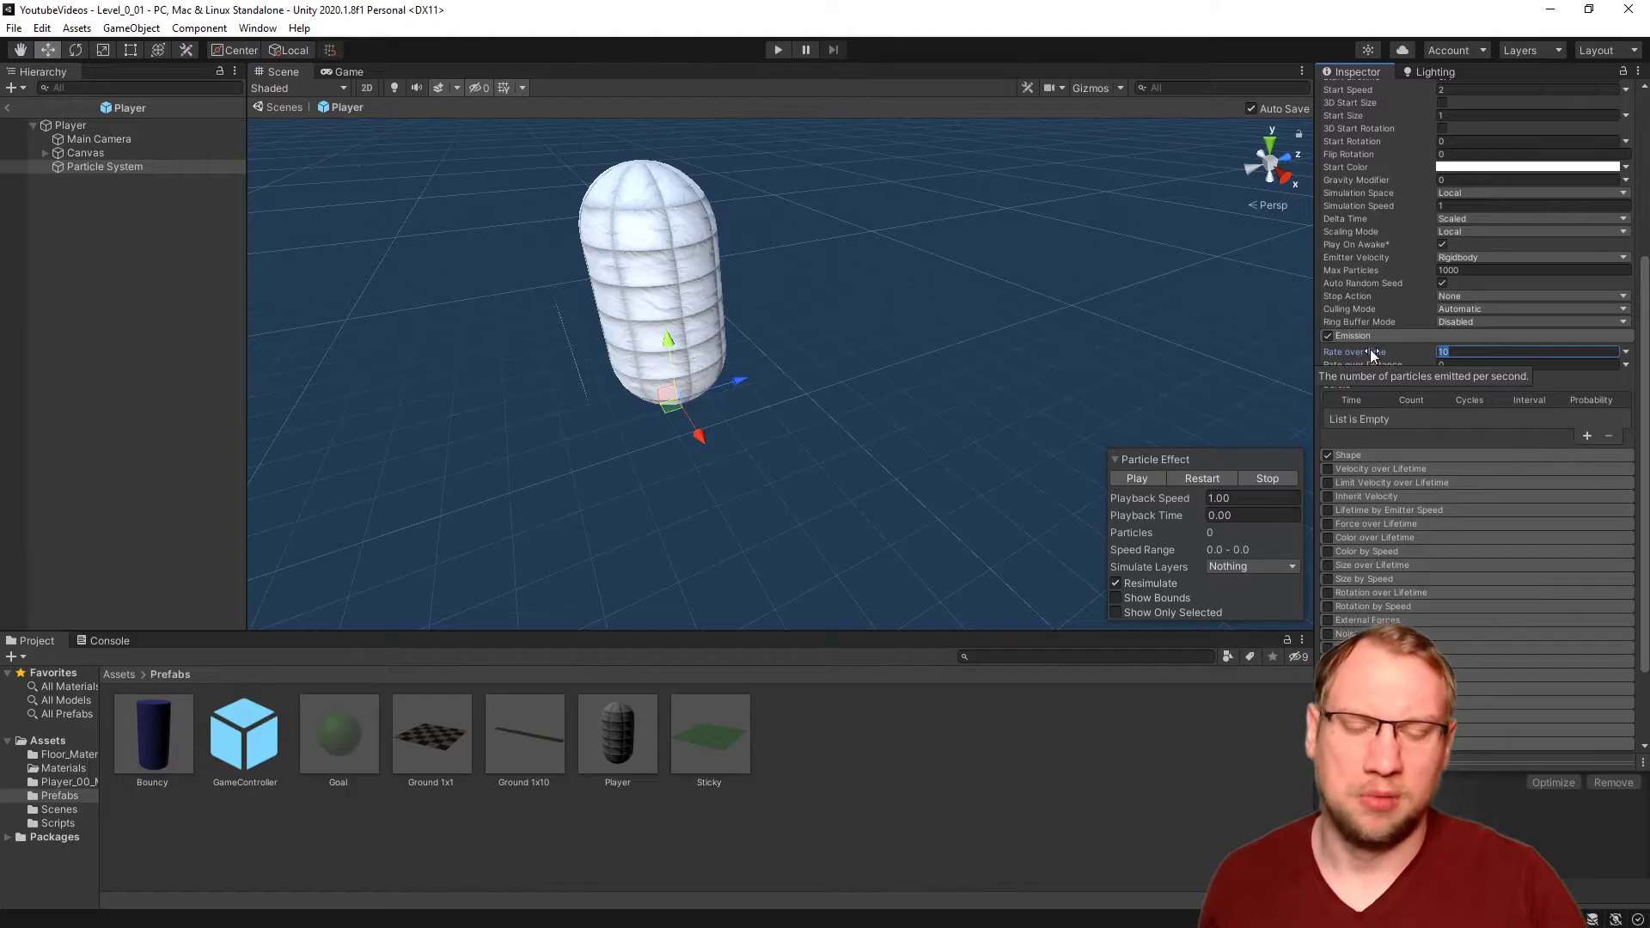
text(35)
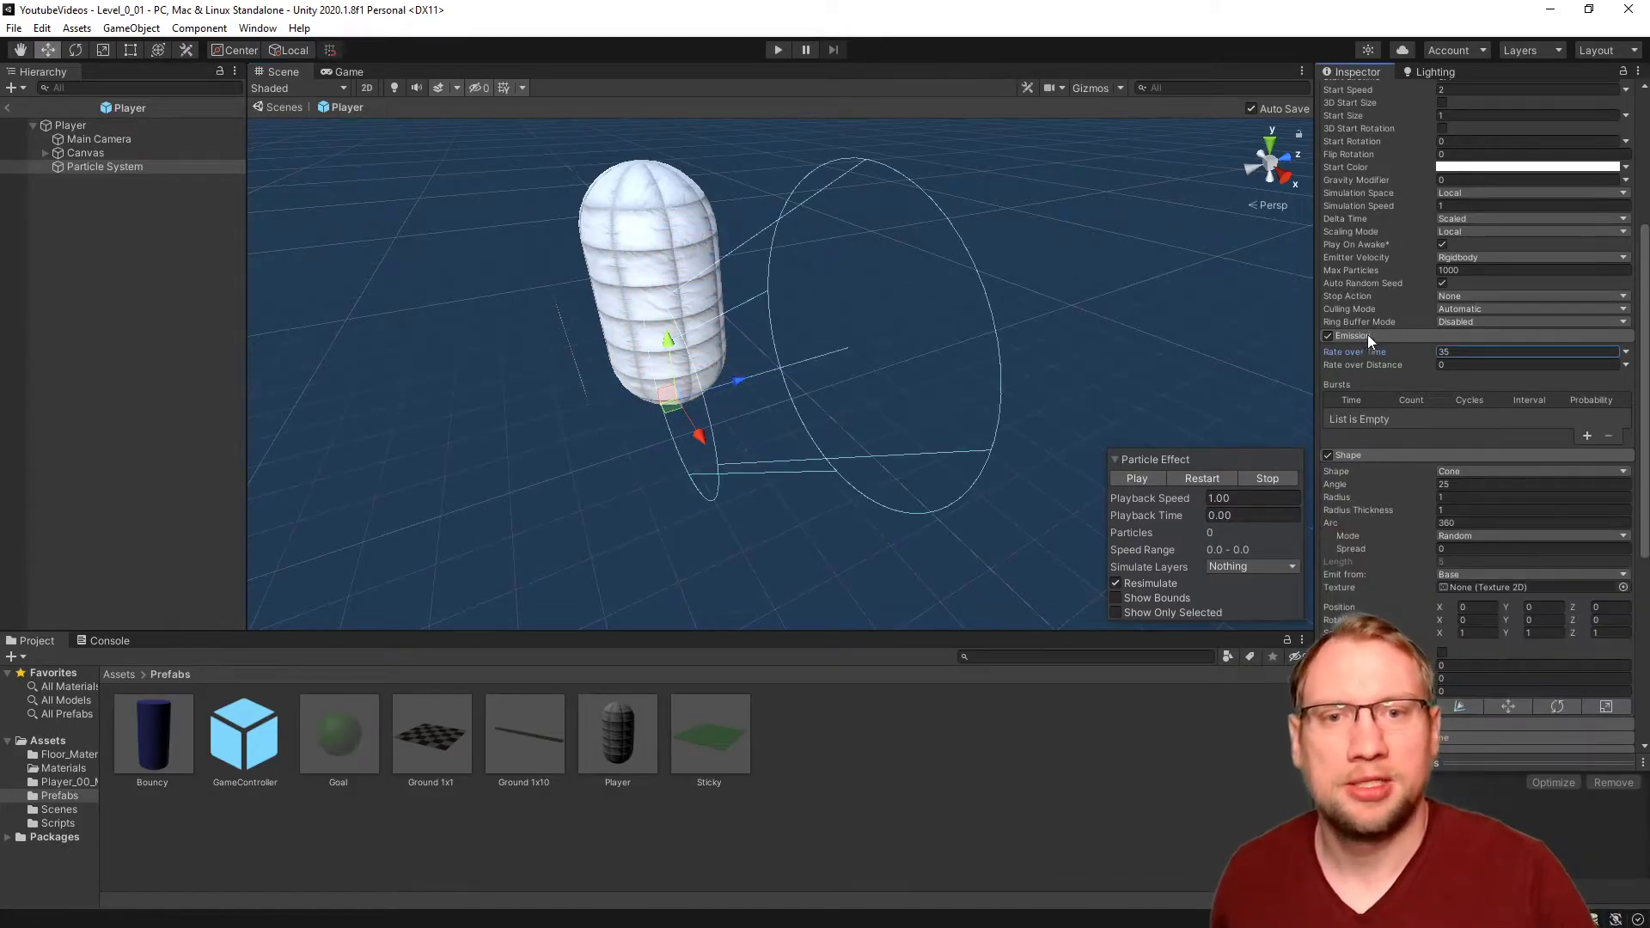
Step: Collapse Emission and switch the Shape module's emitter to Circle
click(1351, 335)
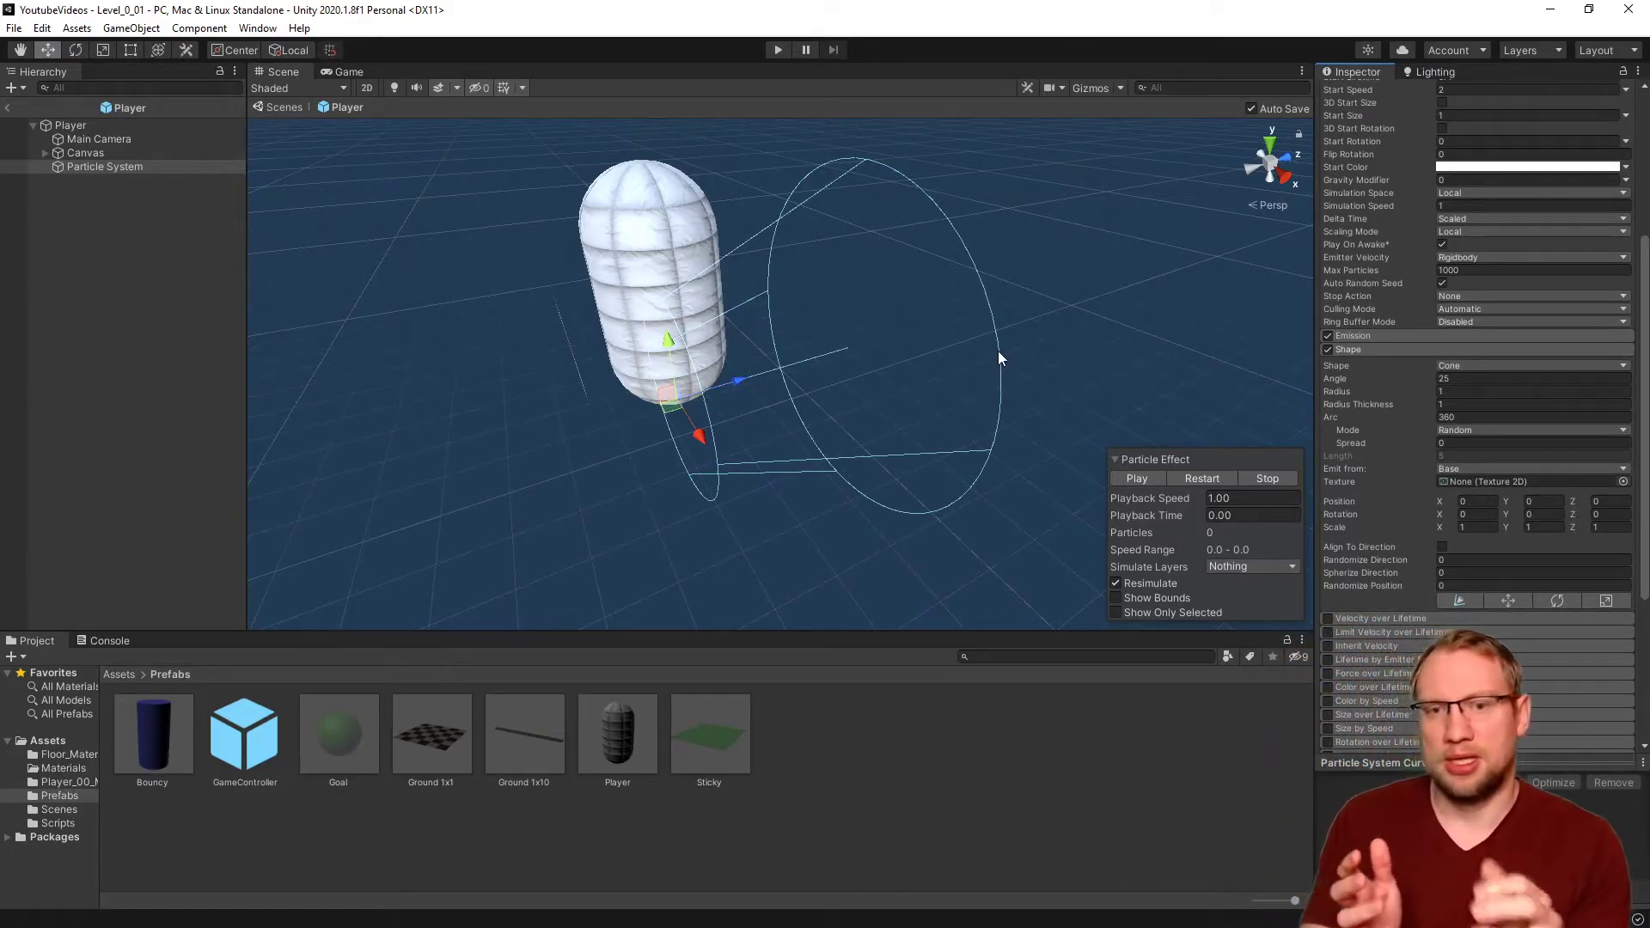
scroll(down, 3)
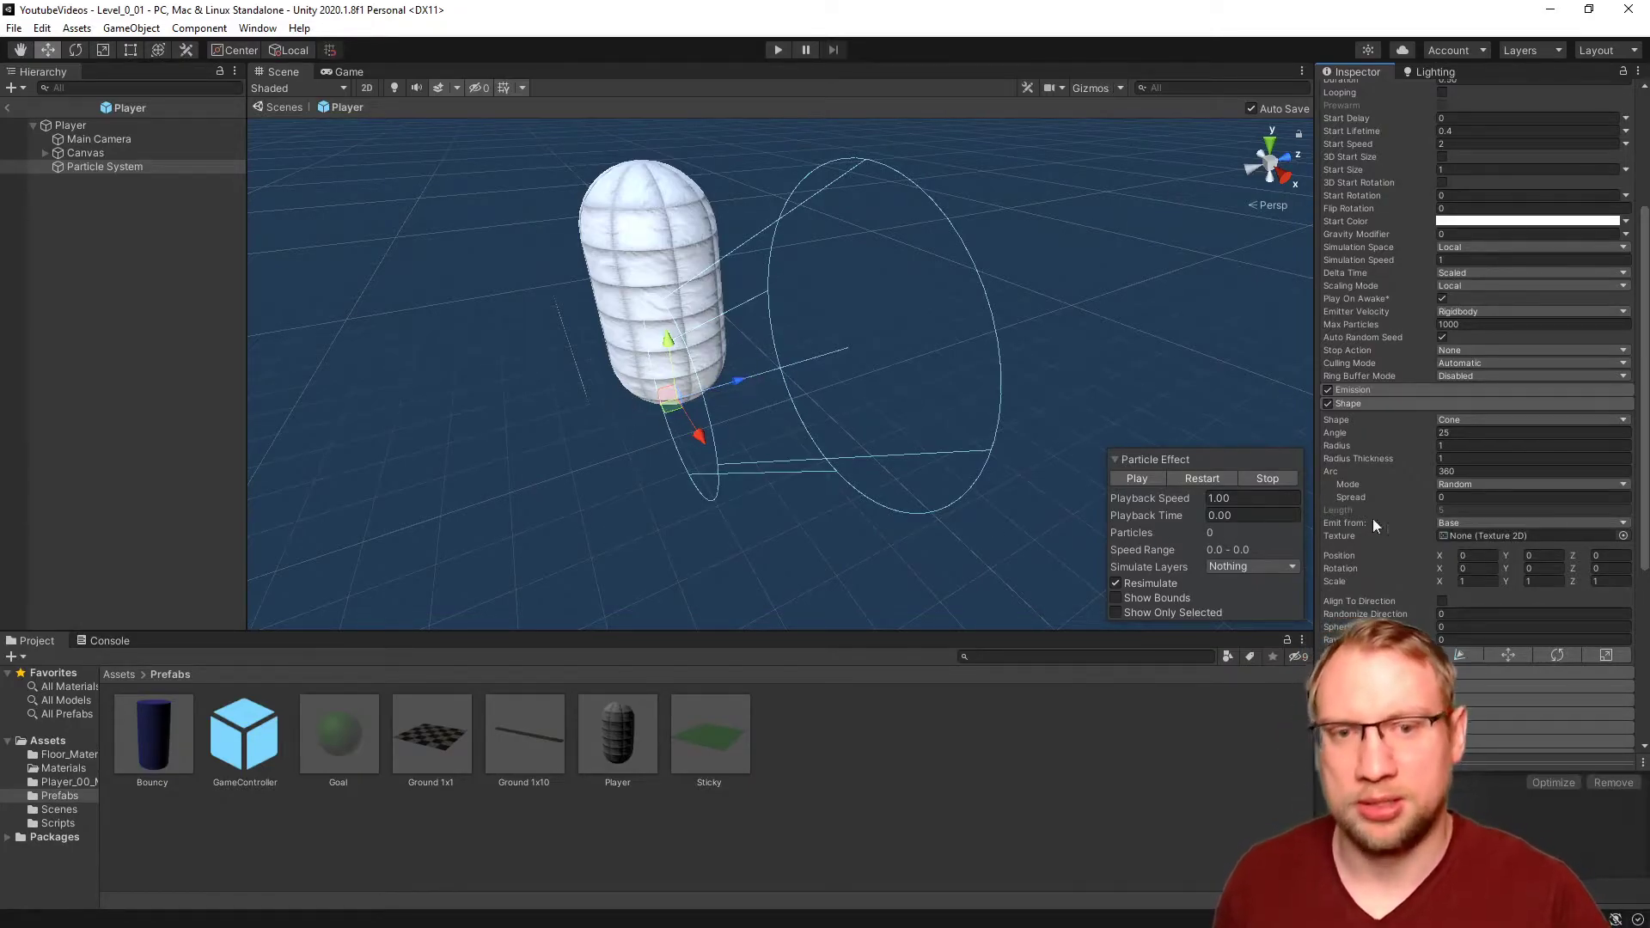
click(1532, 419)
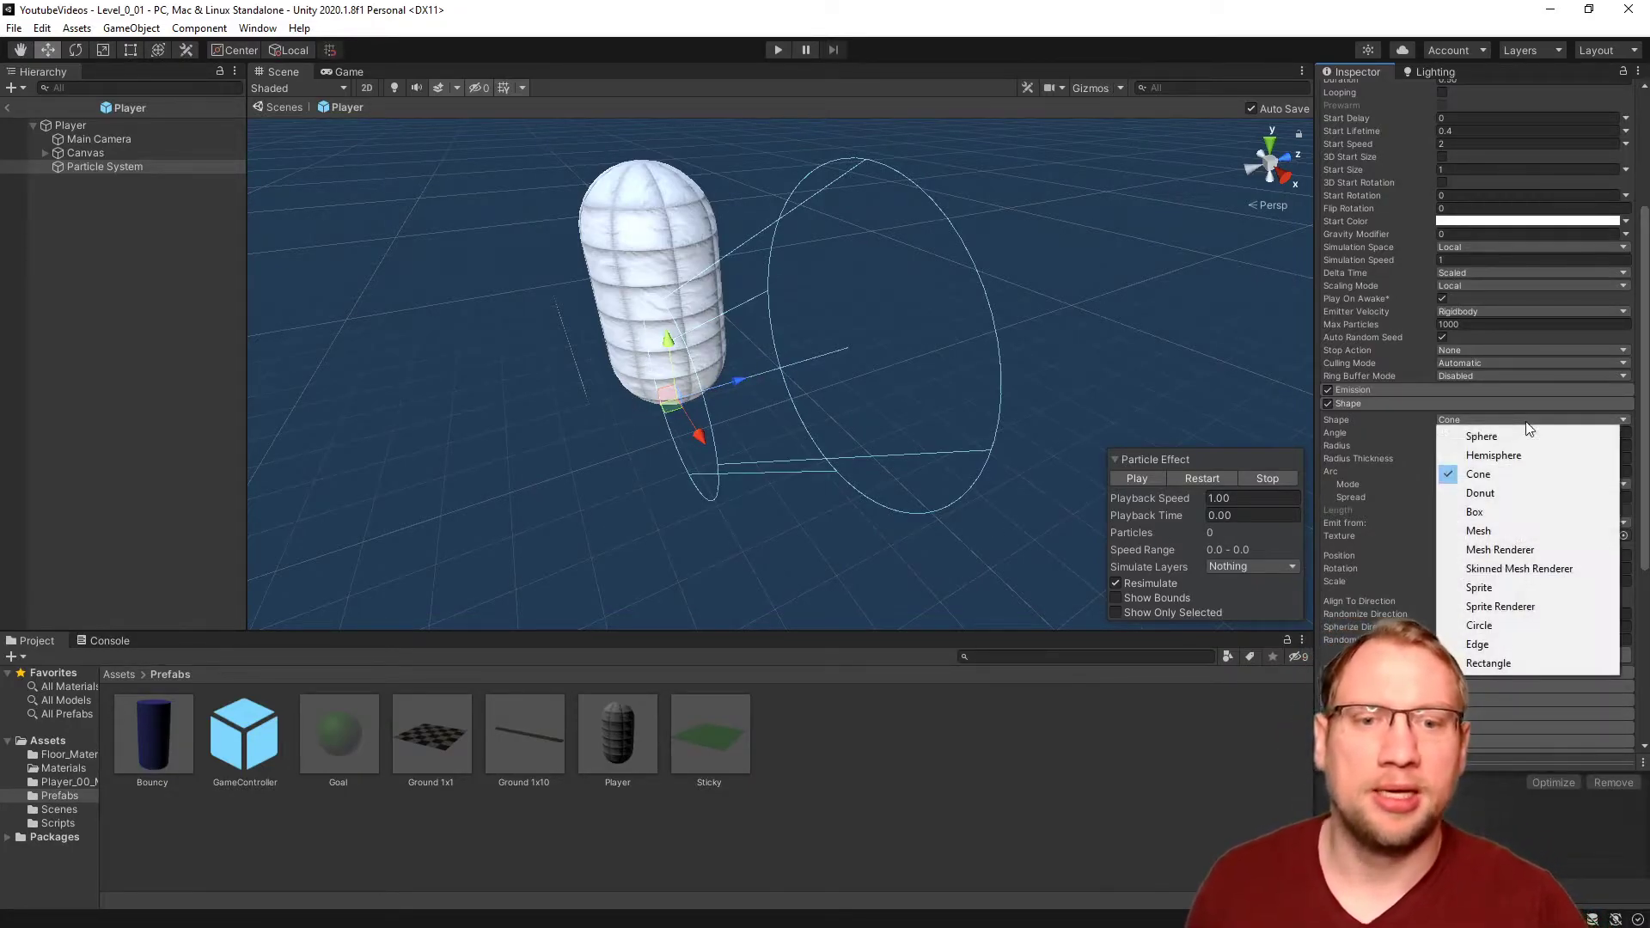
click(1481, 625)
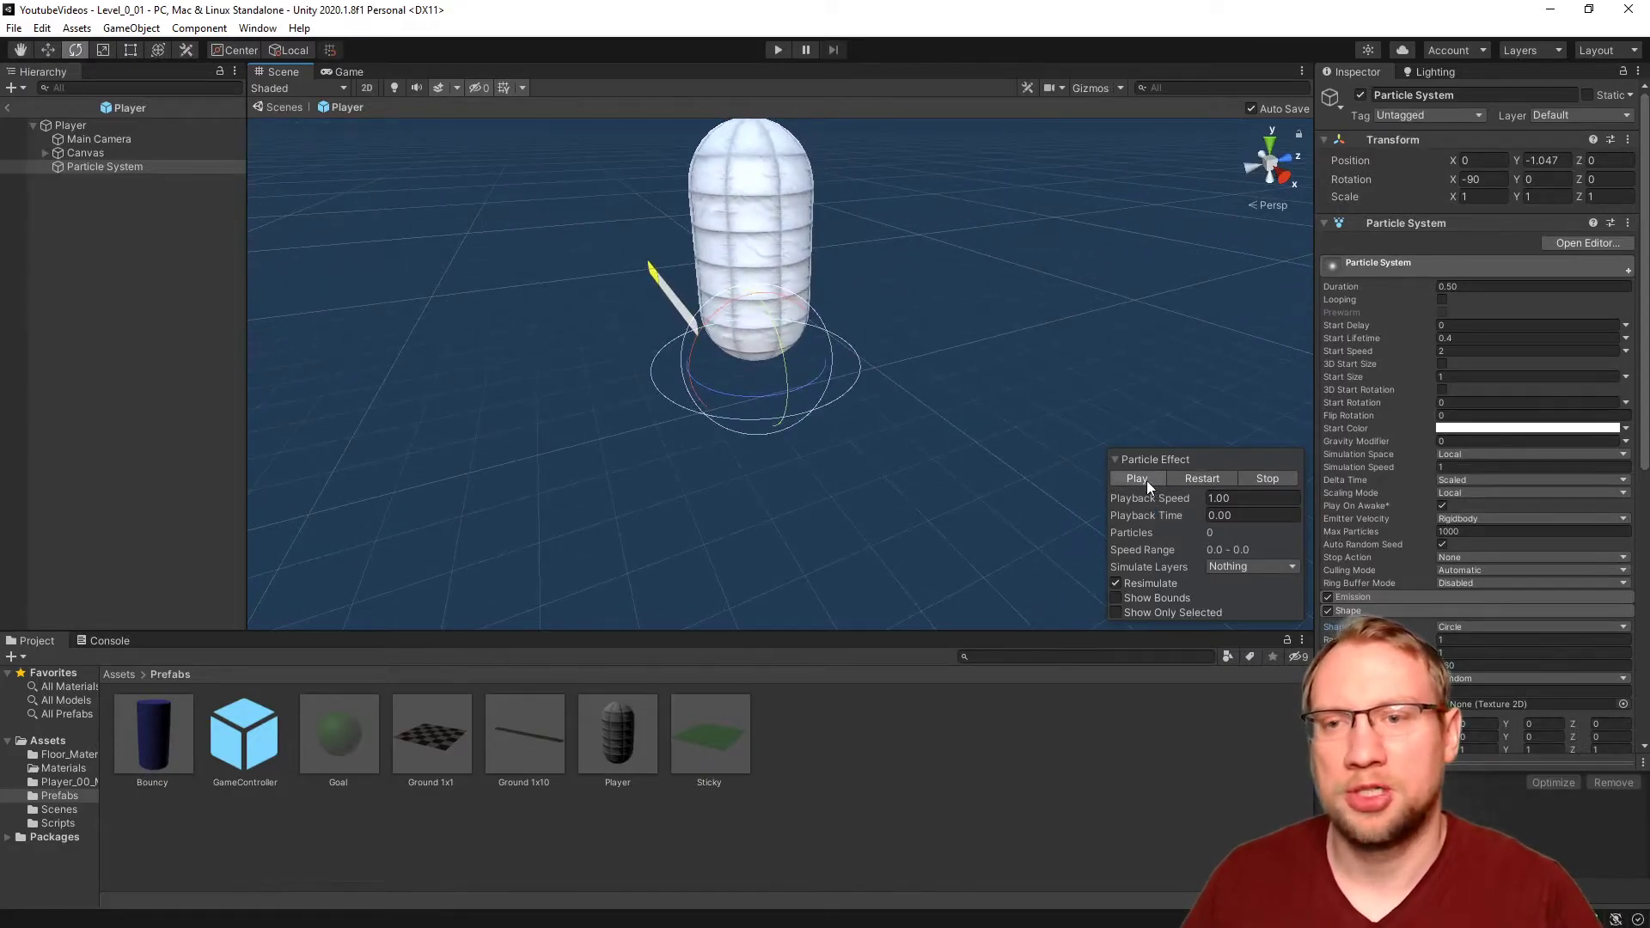
Step: Preview the effect and set the circle's Radius 0.39 and Radius Thickness 0.84
click(1136, 478)
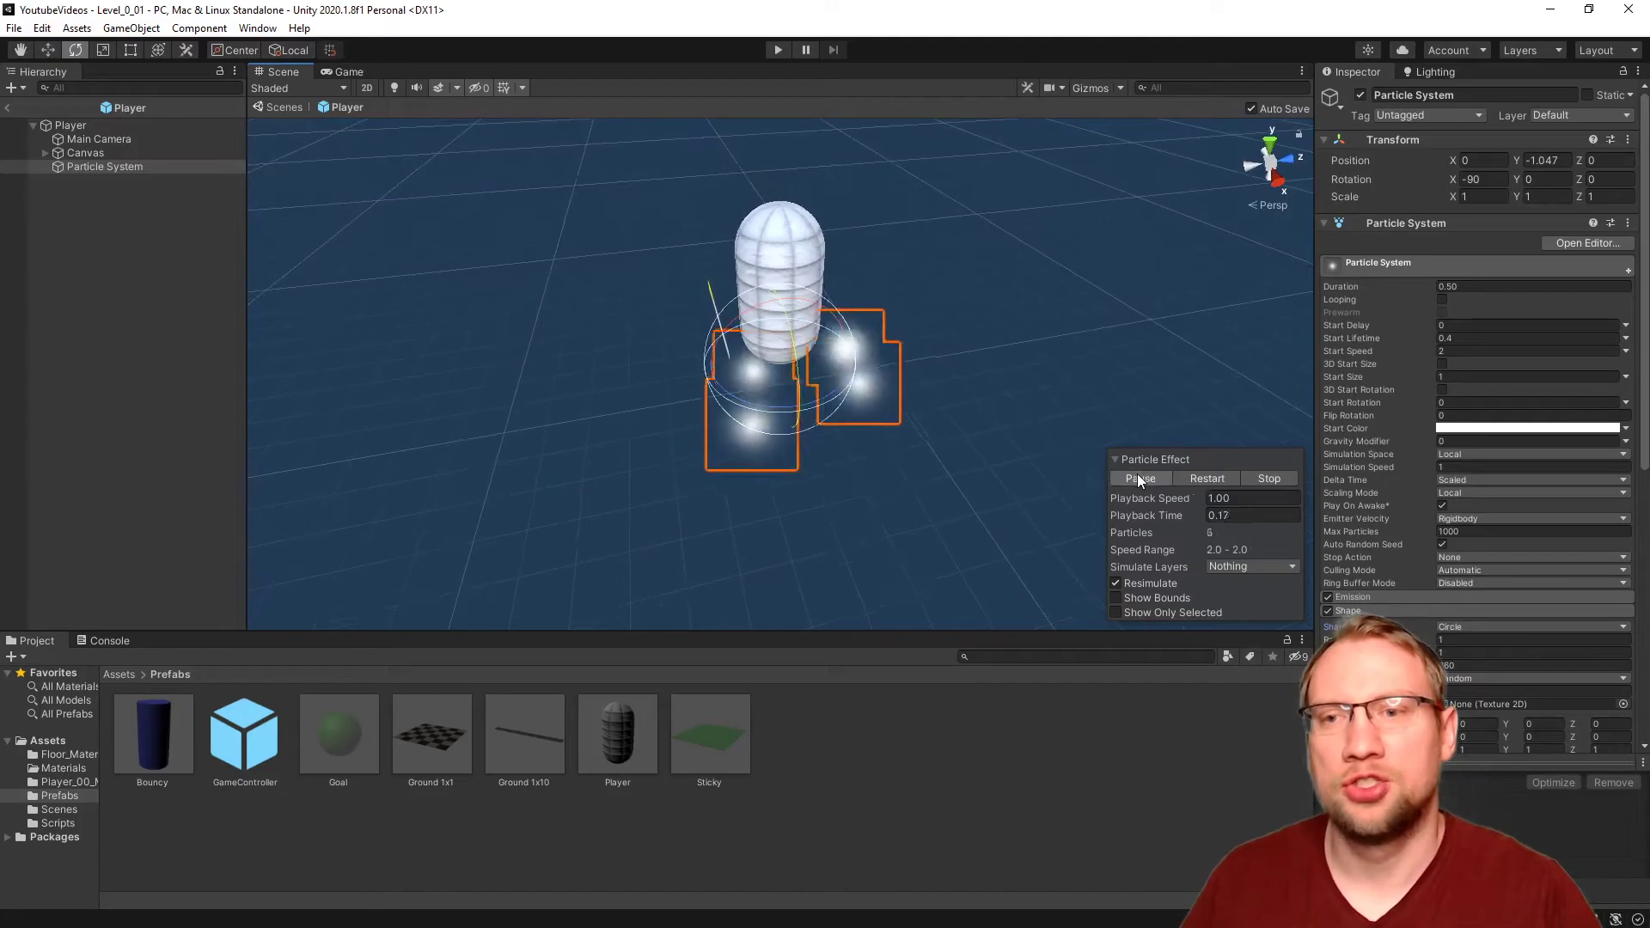
click(1268, 478)
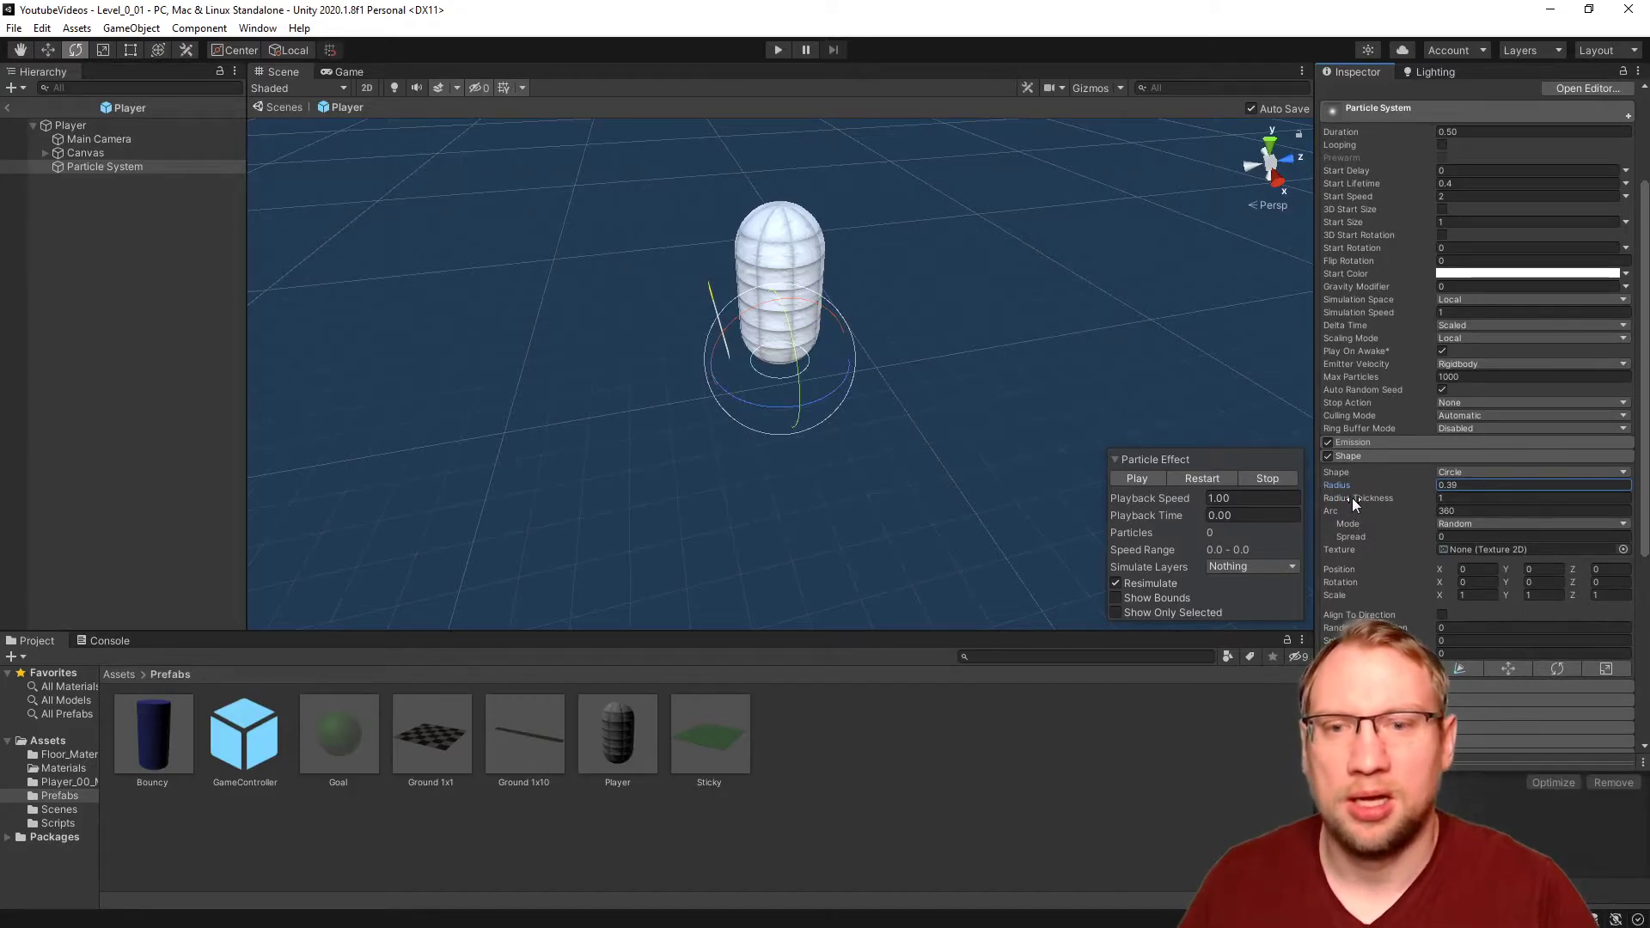
click(1533, 496)
text(0.84)
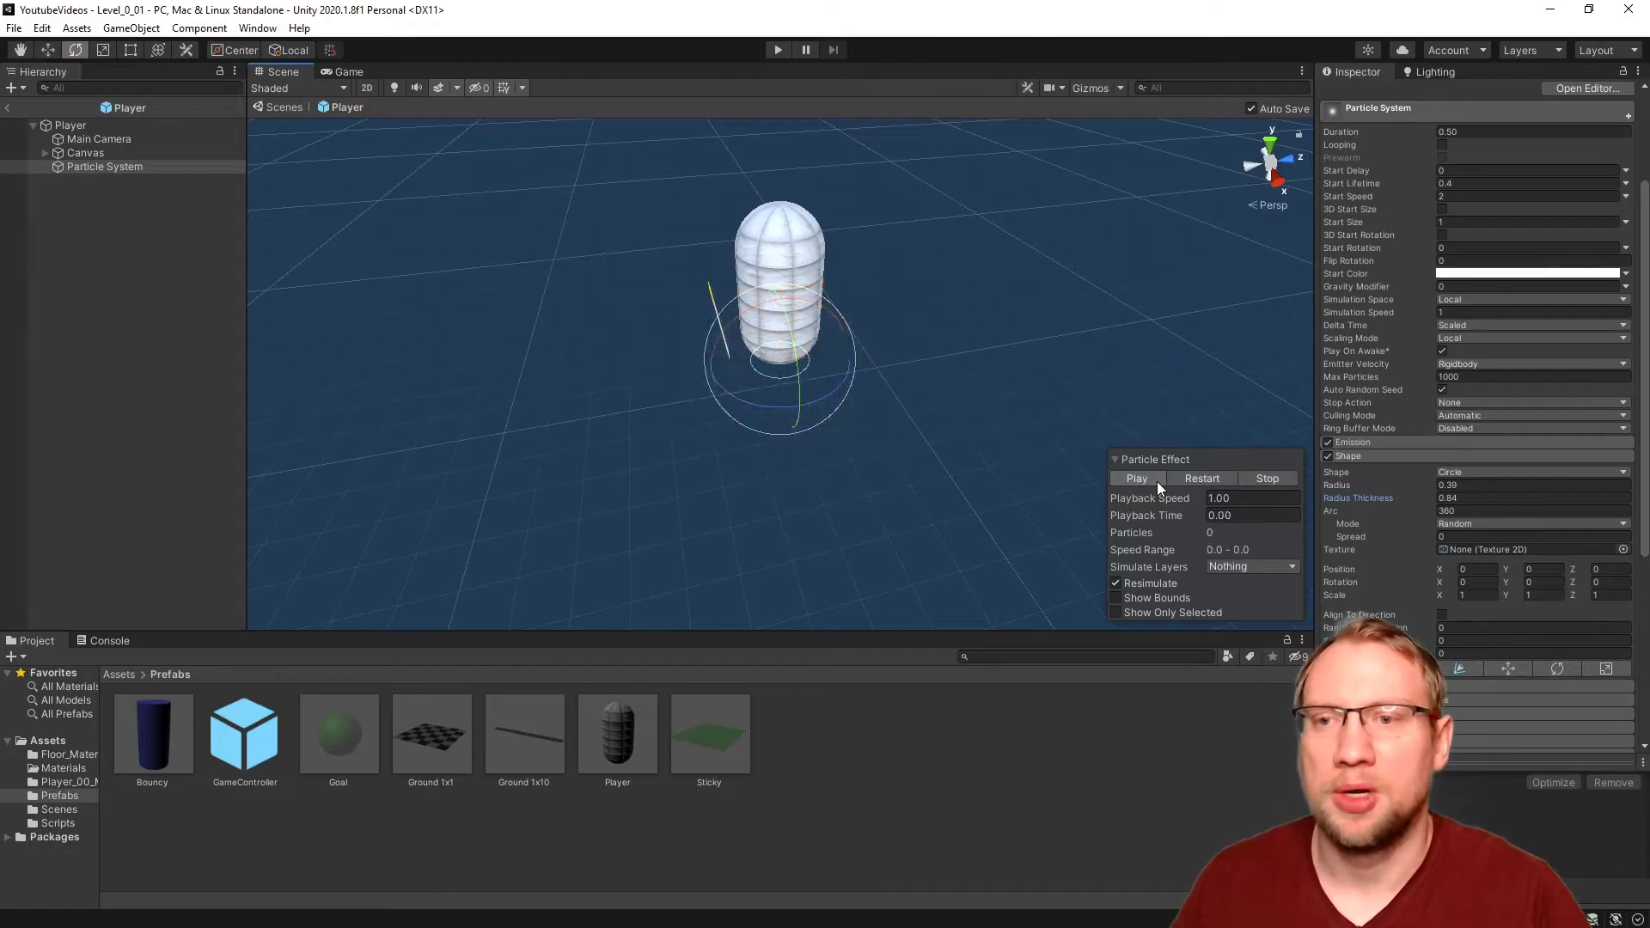
click(1135, 478)
text(0.1)
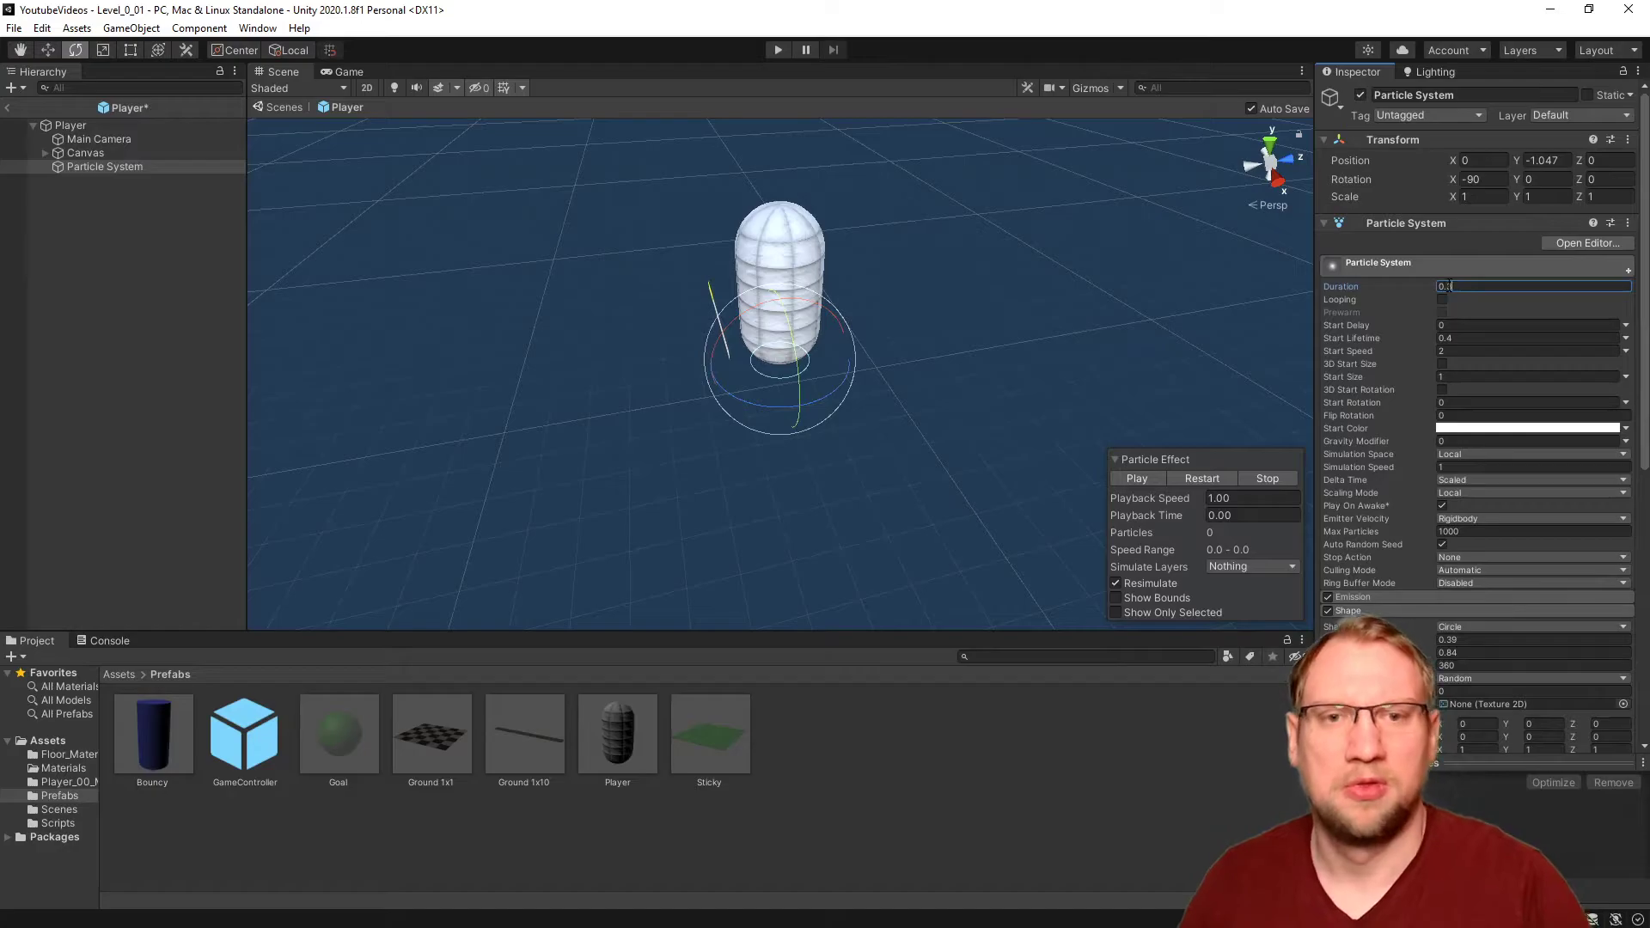
Step: Preview a 0.3 duration, keep Duration at 0.5, and set Start Lifetime to 0.3
click(1137, 478)
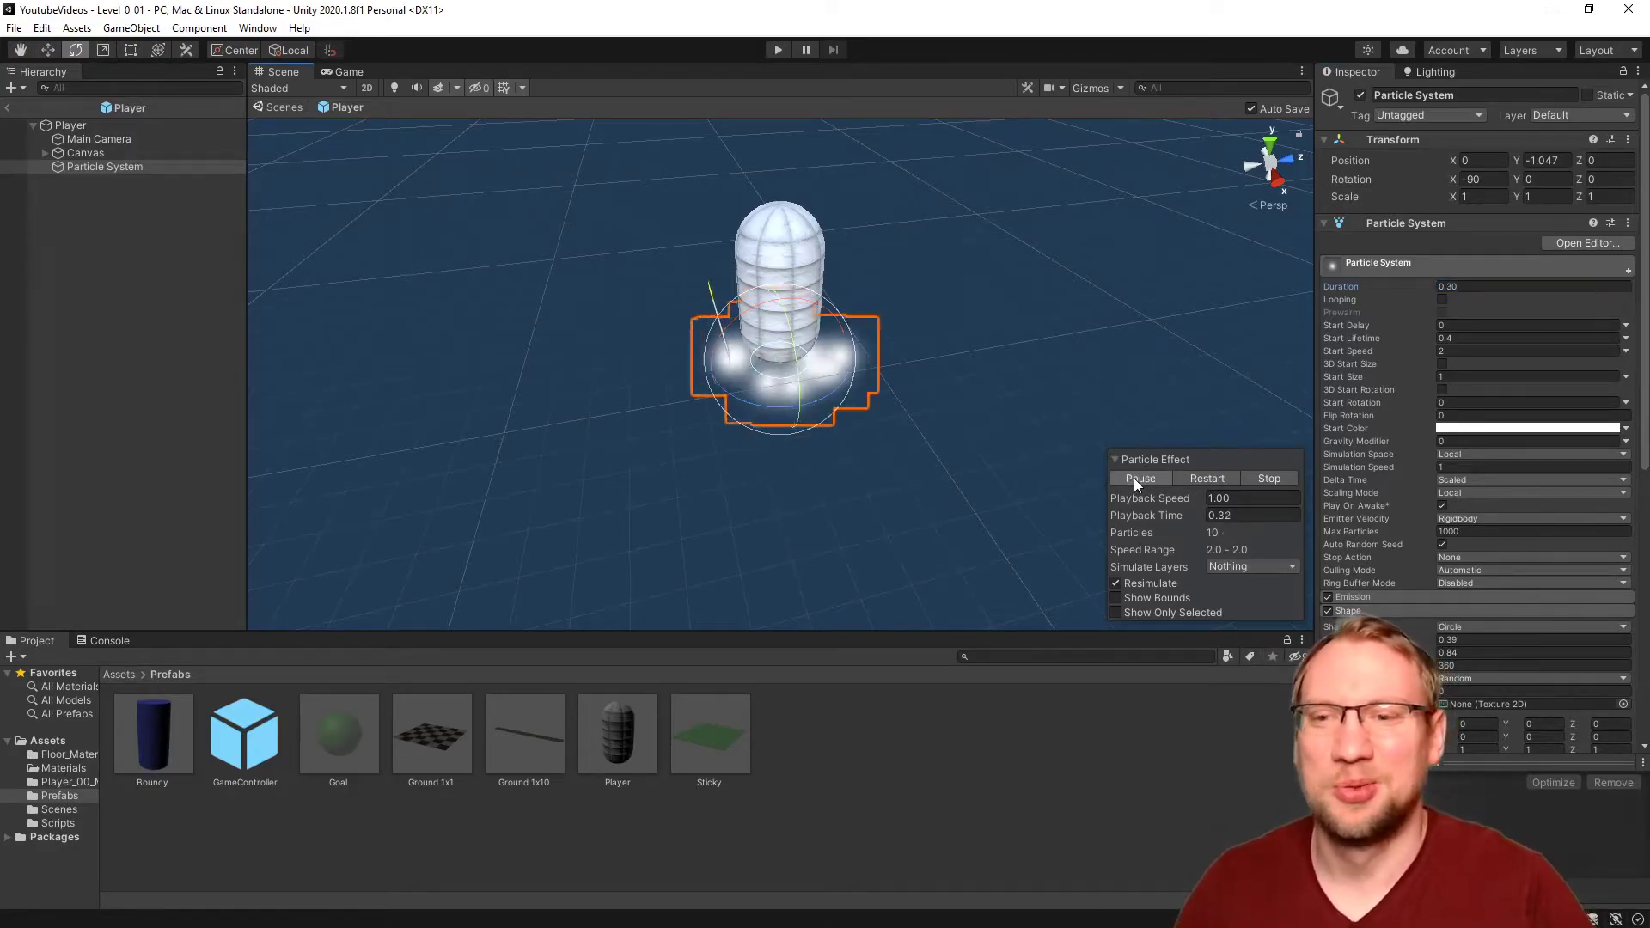
click(1139, 478)
text(0.5)
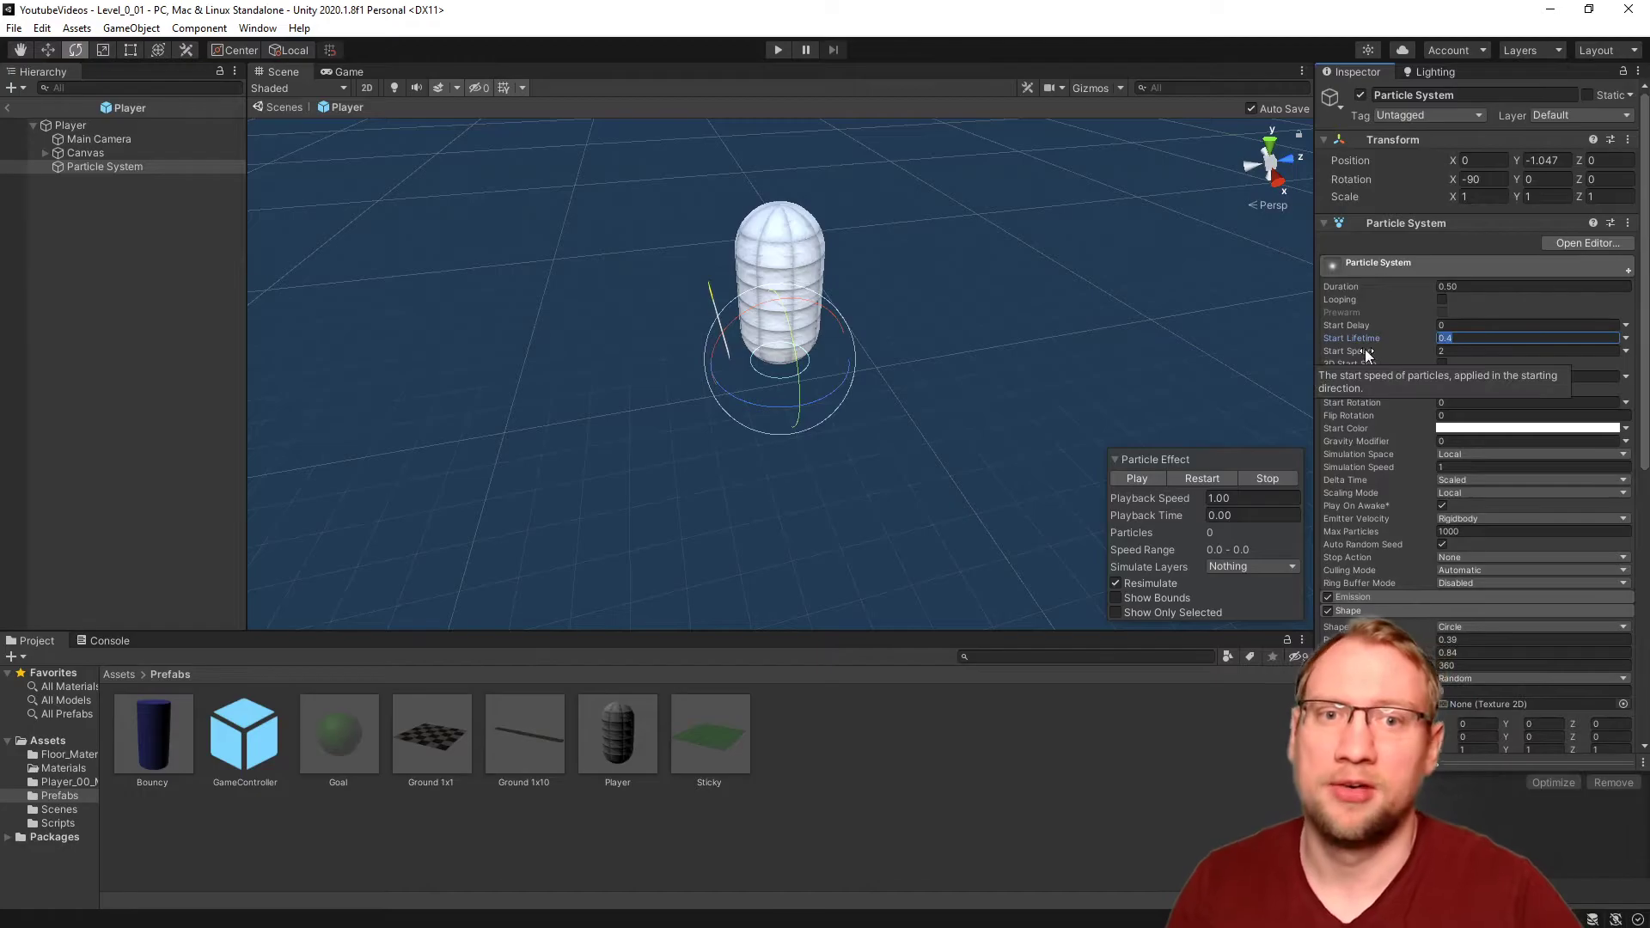
click(1137, 478)
text(0.3)
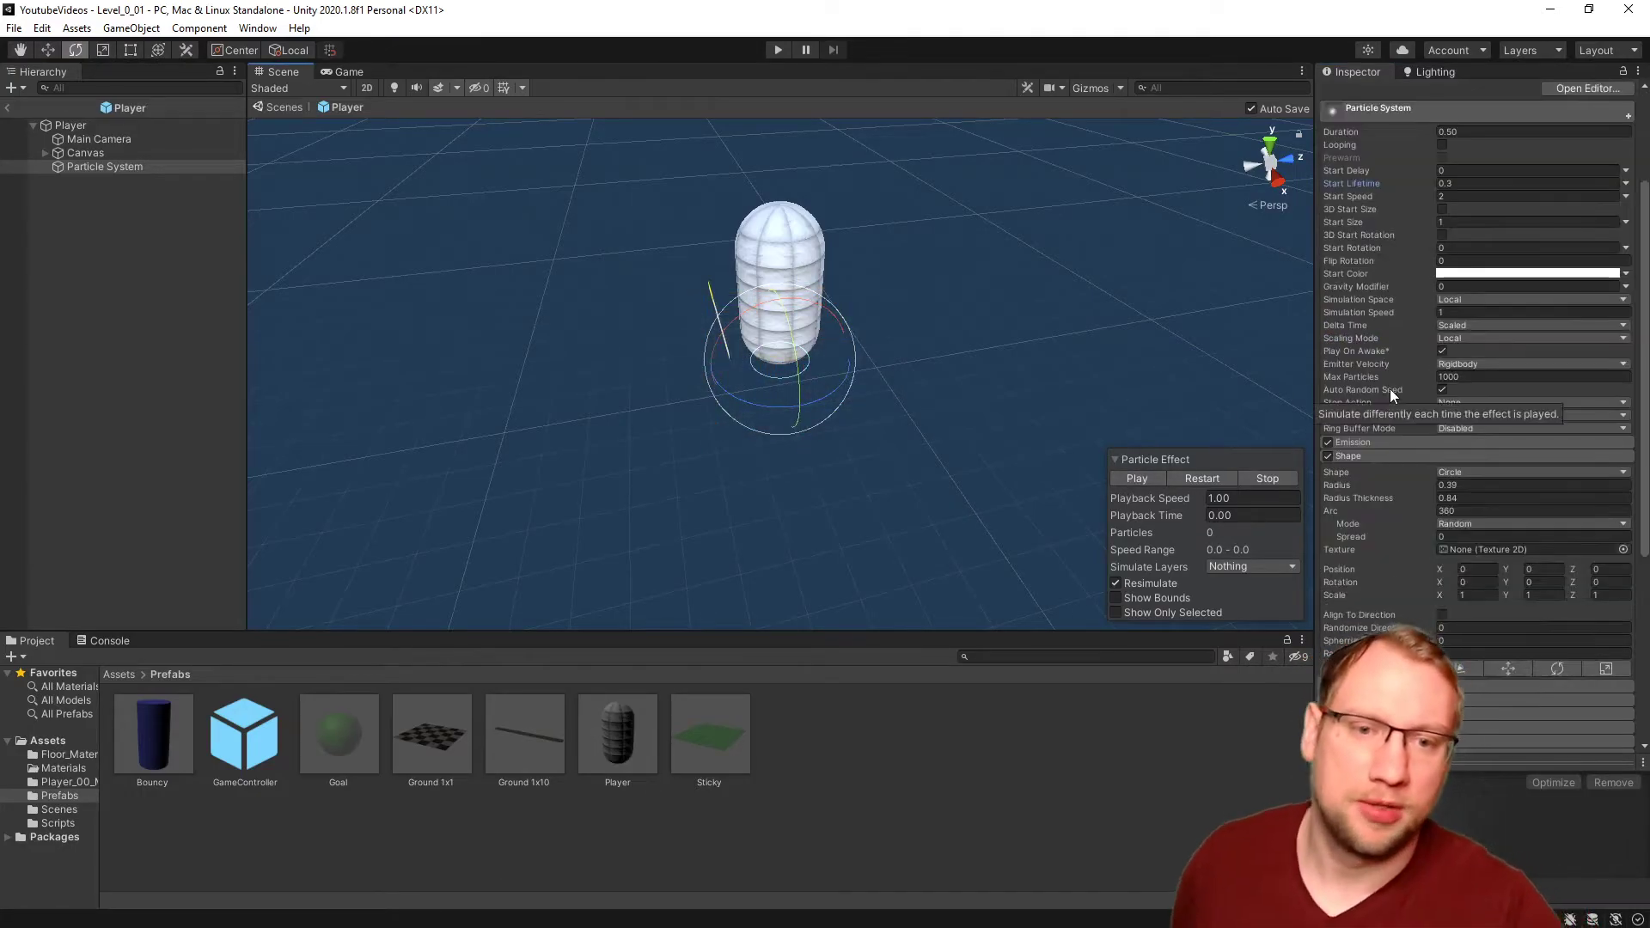
scroll(down, 3)
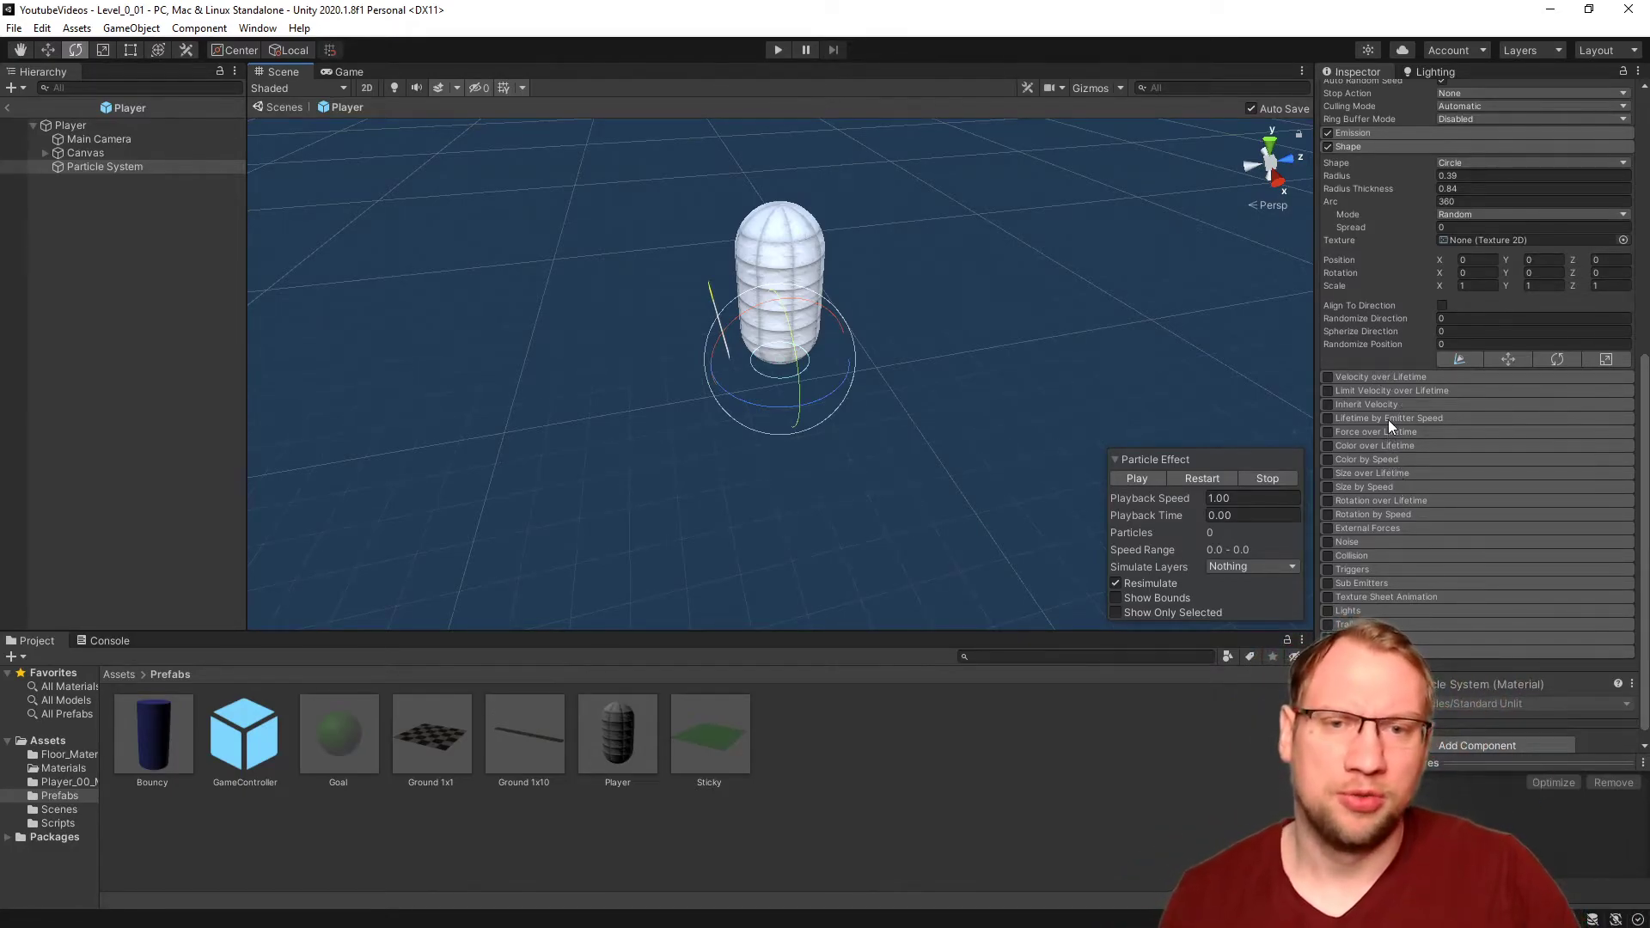
mouse_move(1375, 432)
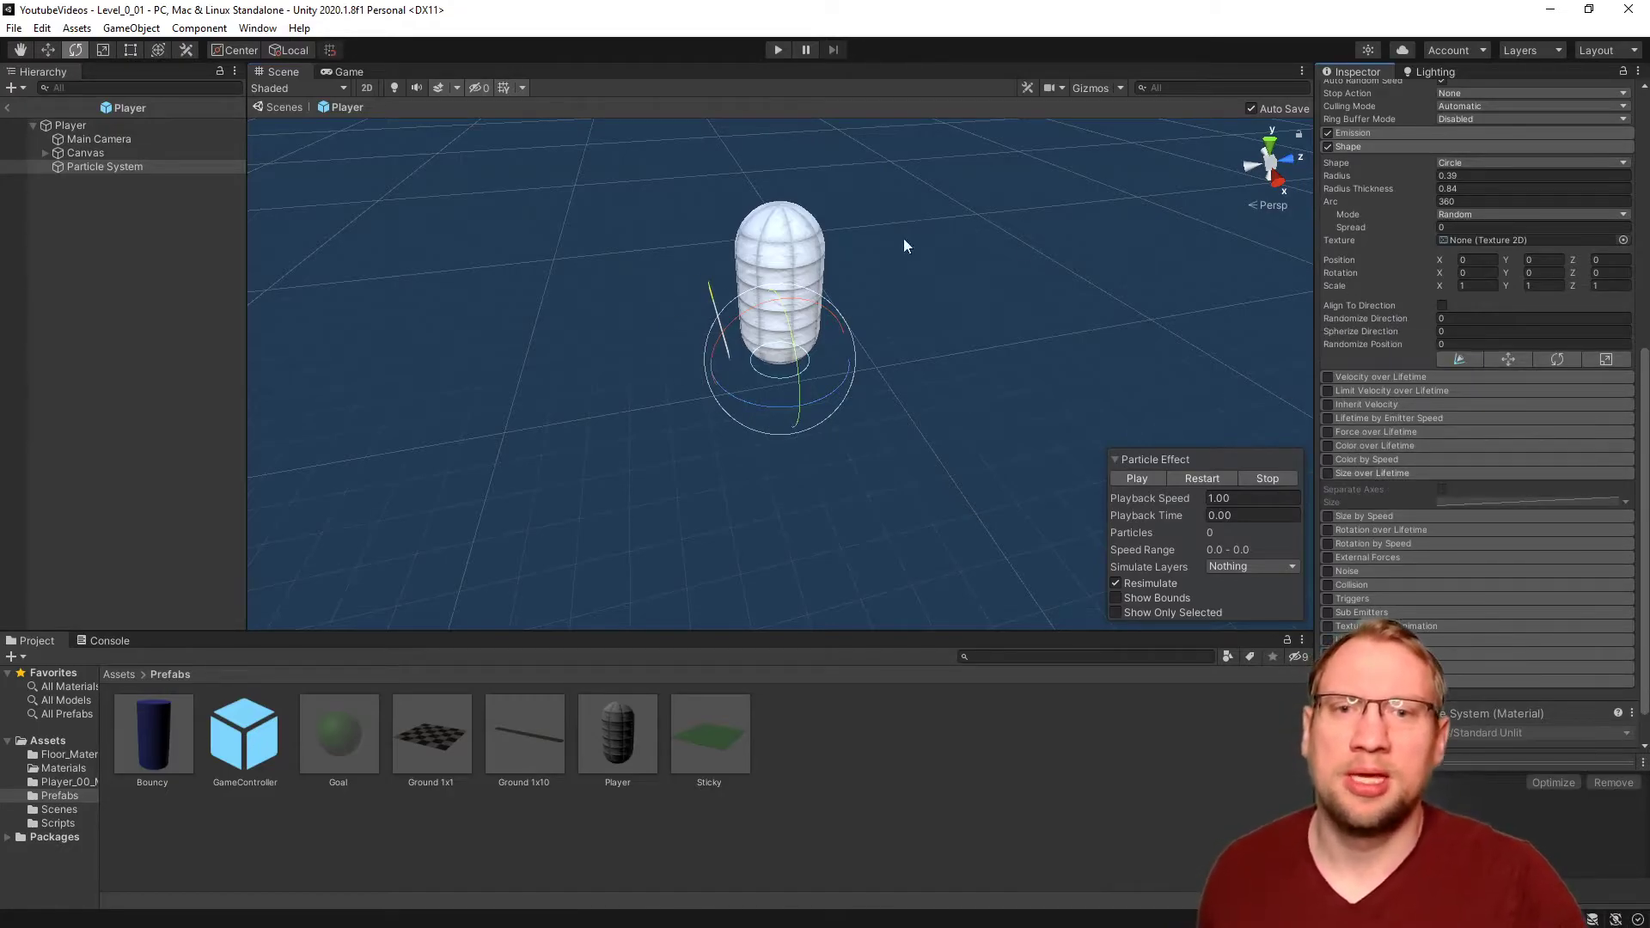
Step: Enable Size over Lifetime with a falling size curve and preview the shrinking particles
click(1137, 478)
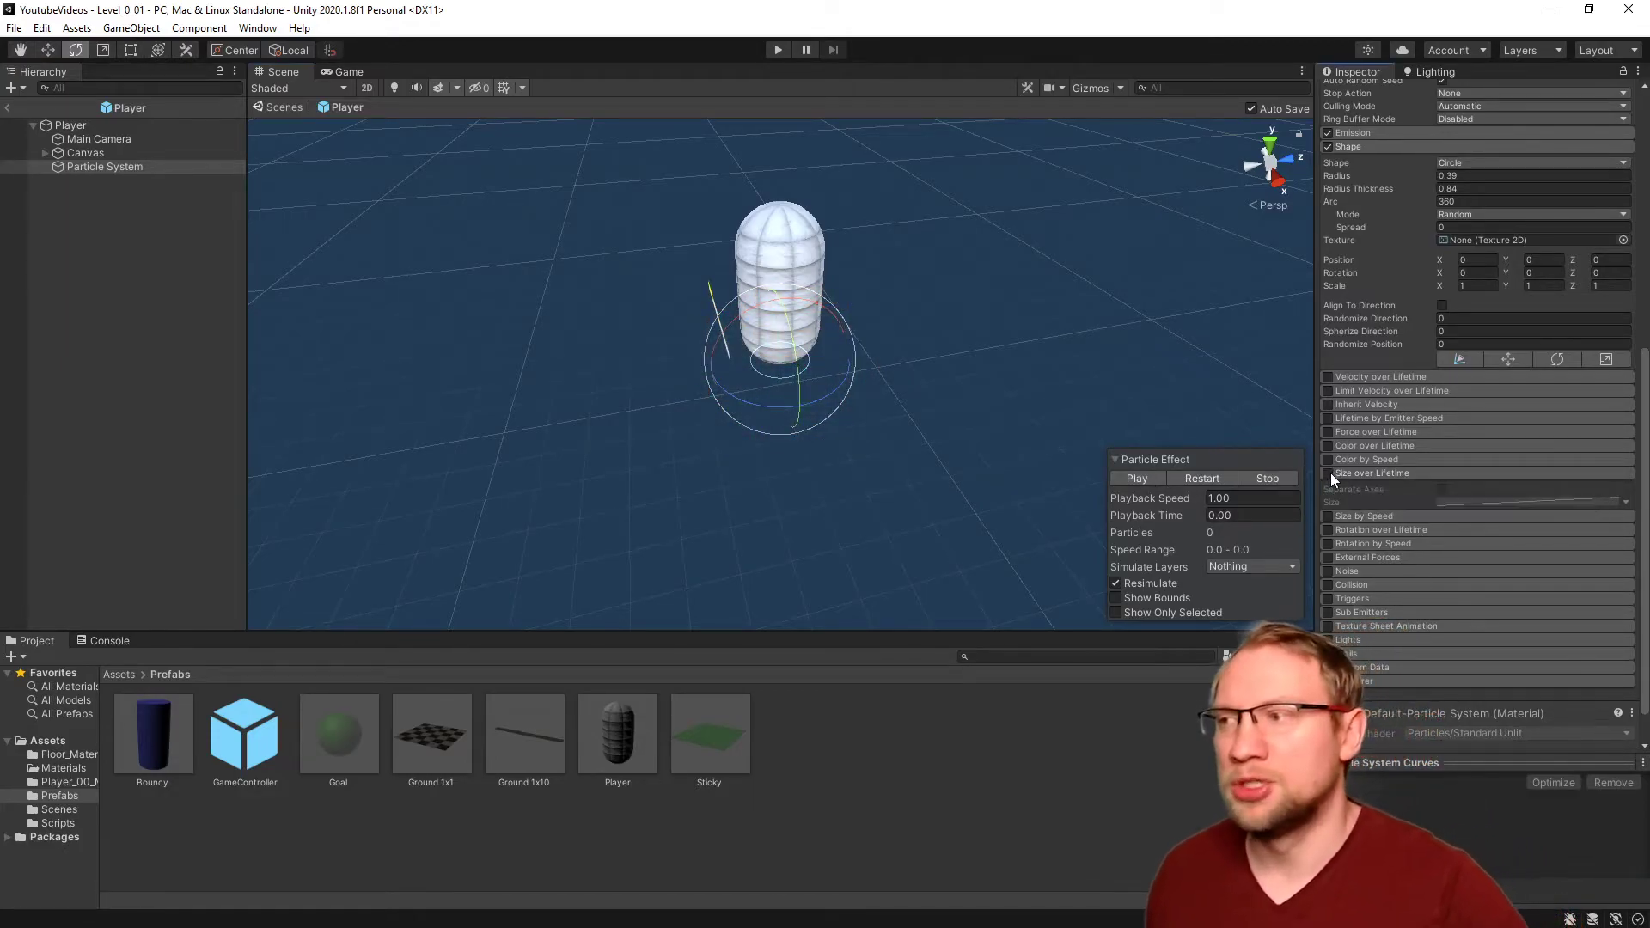
click(1137, 478)
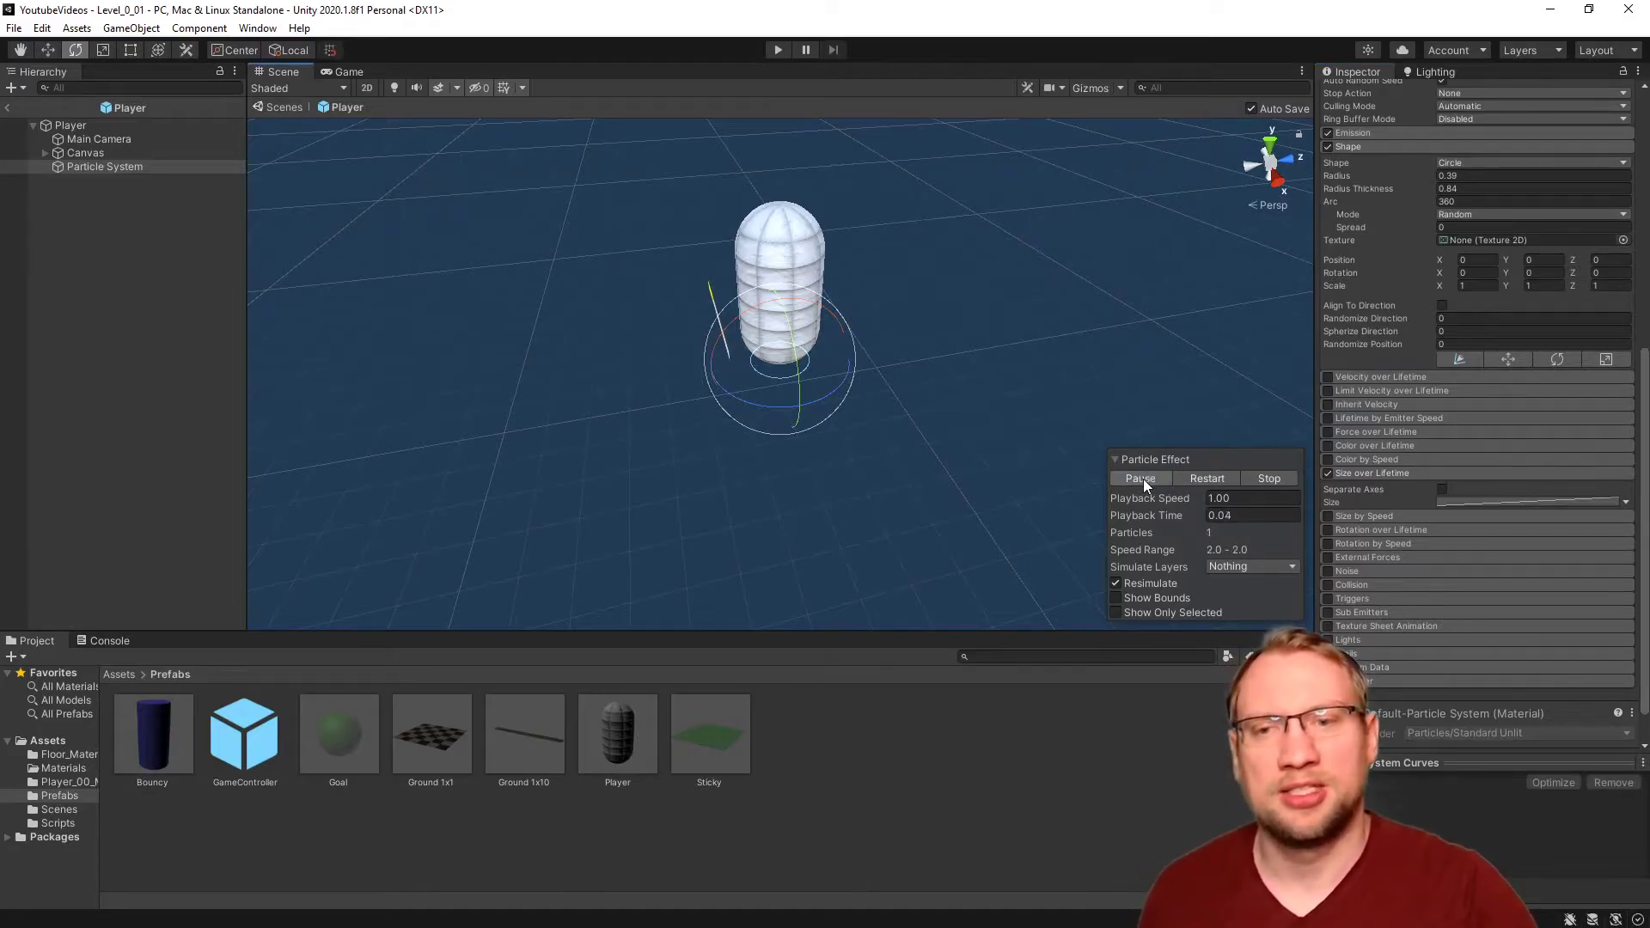
click(1140, 478)
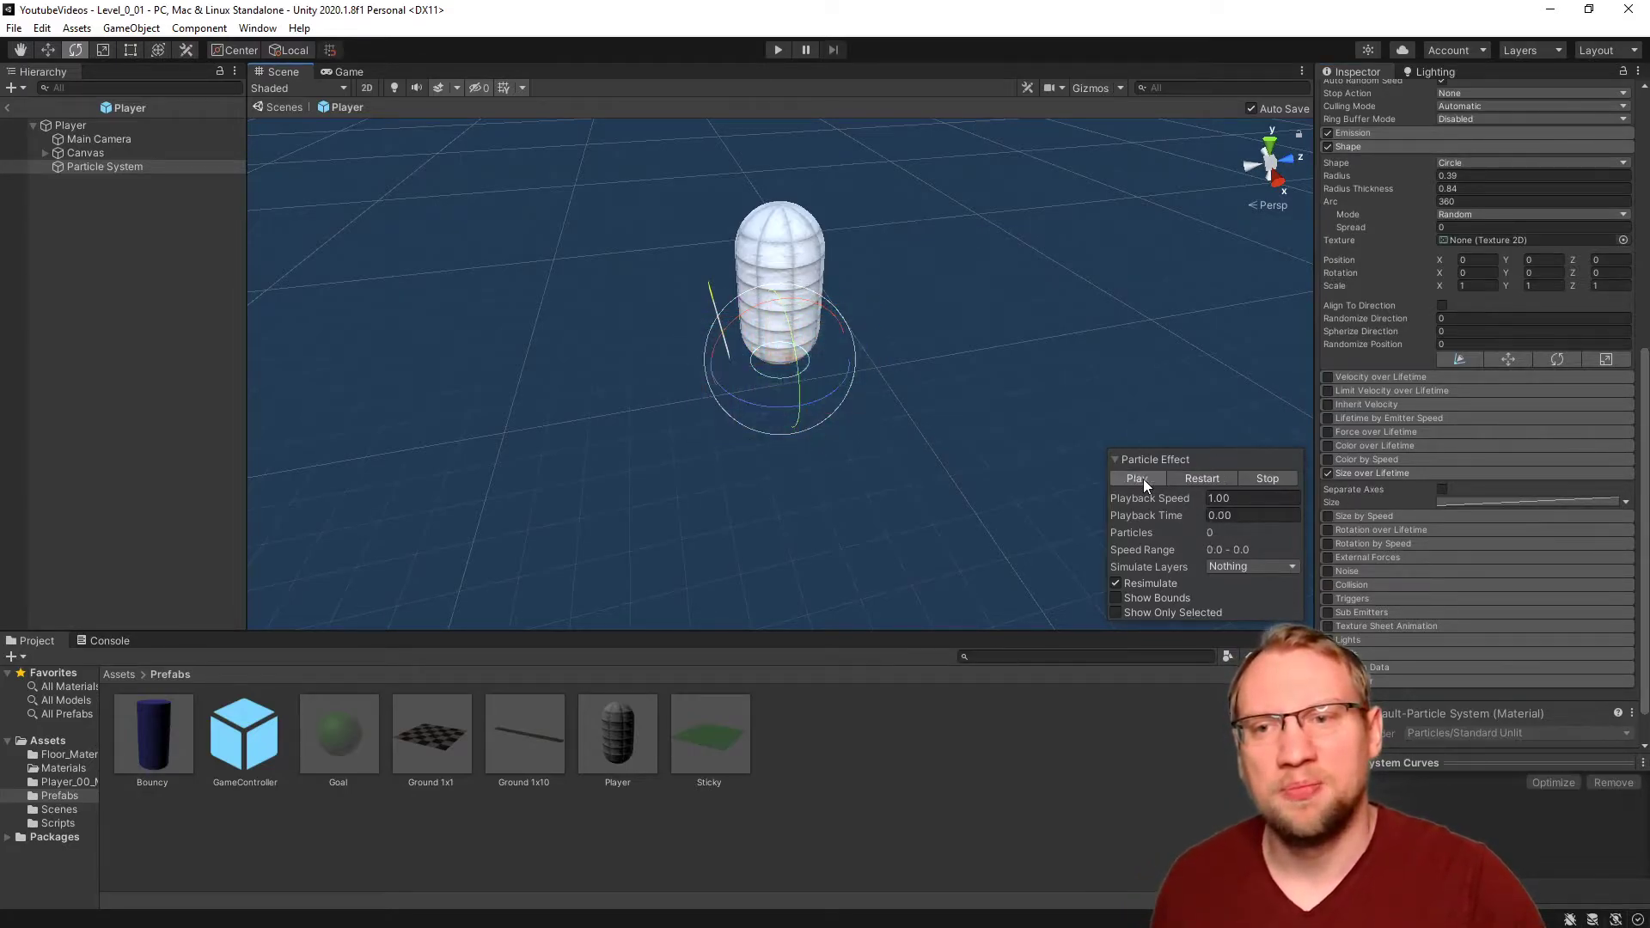
click(1139, 478)
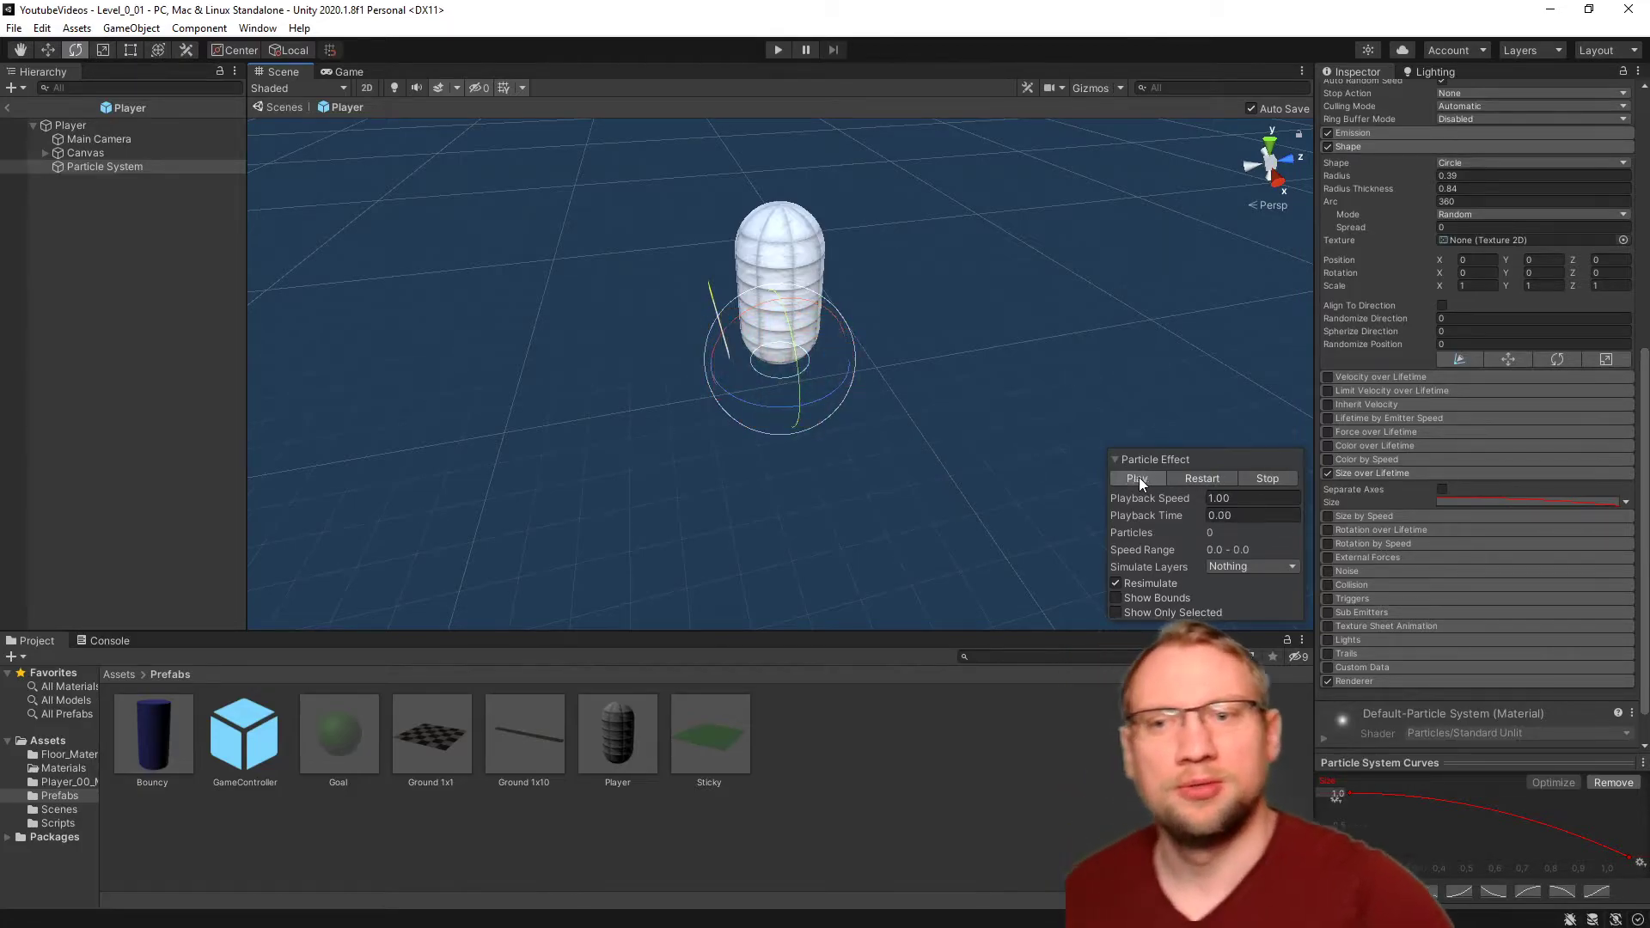
click(1138, 479)
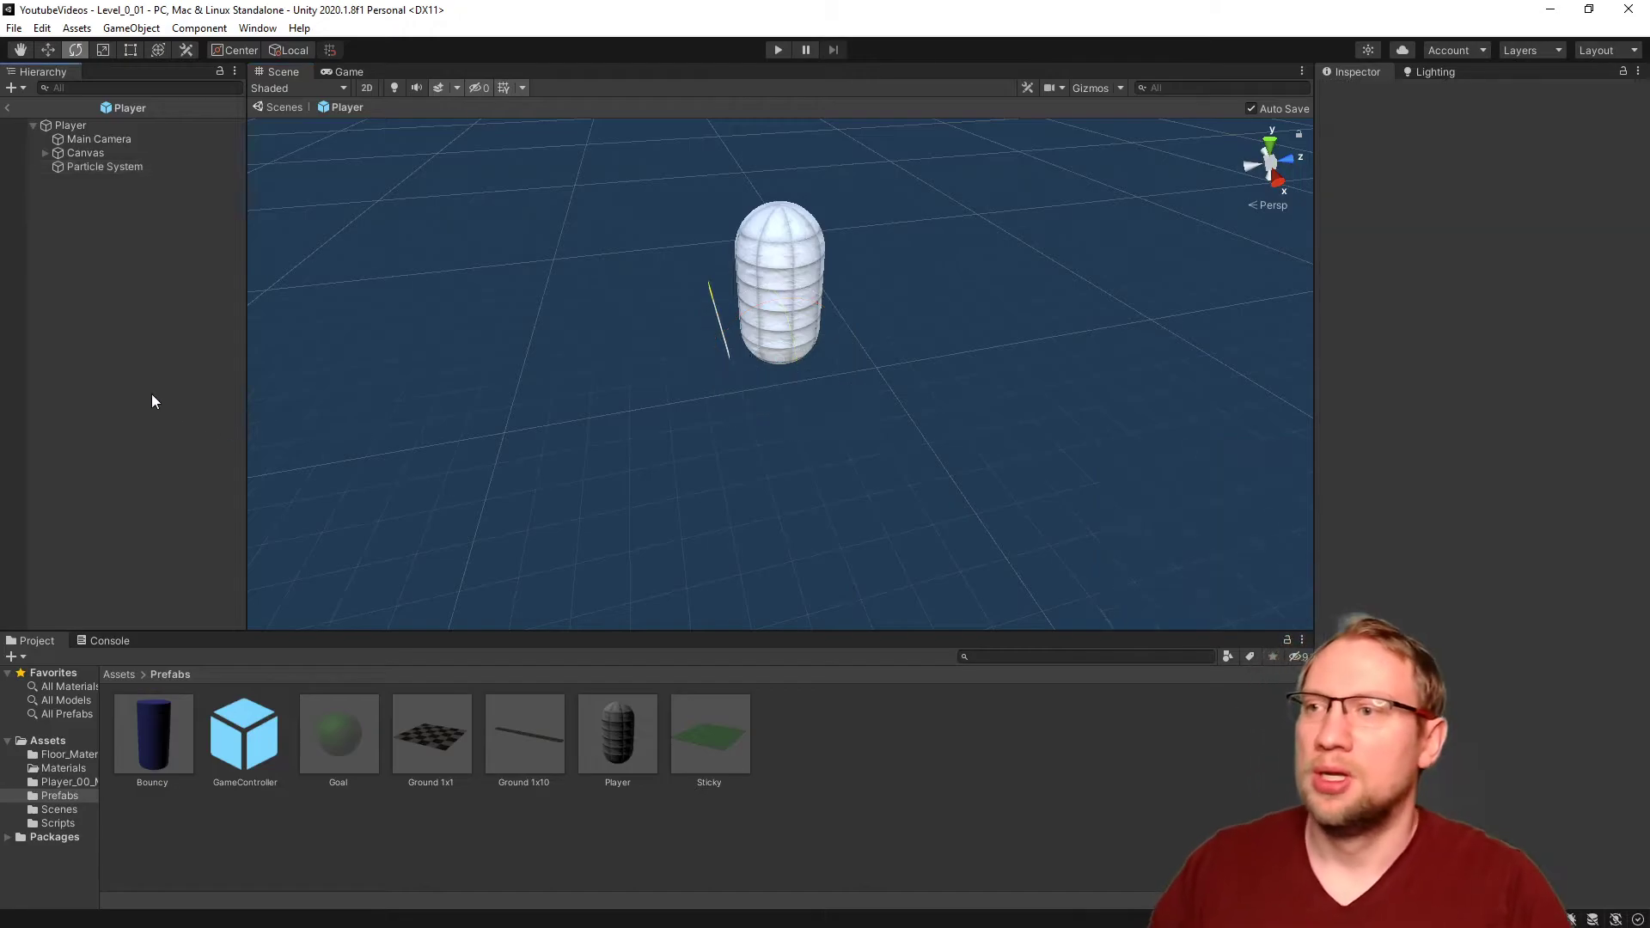
click(103, 166)
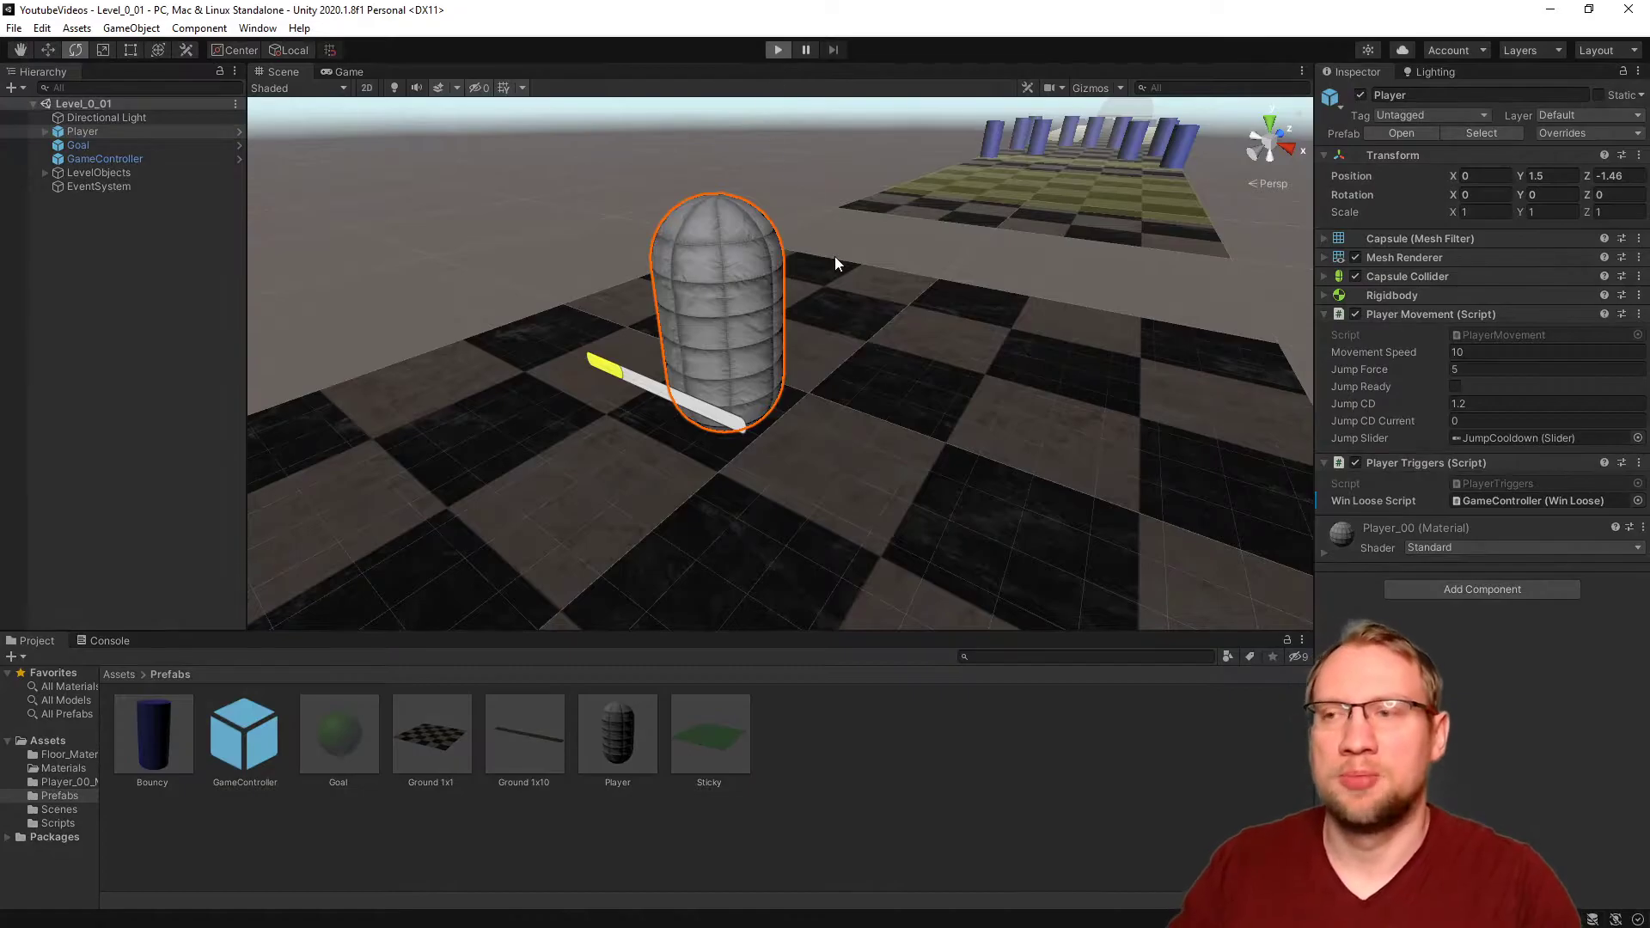
Step: Uncheck Play On Awake on the particle system and play-test the level in Game view
click(777, 50)
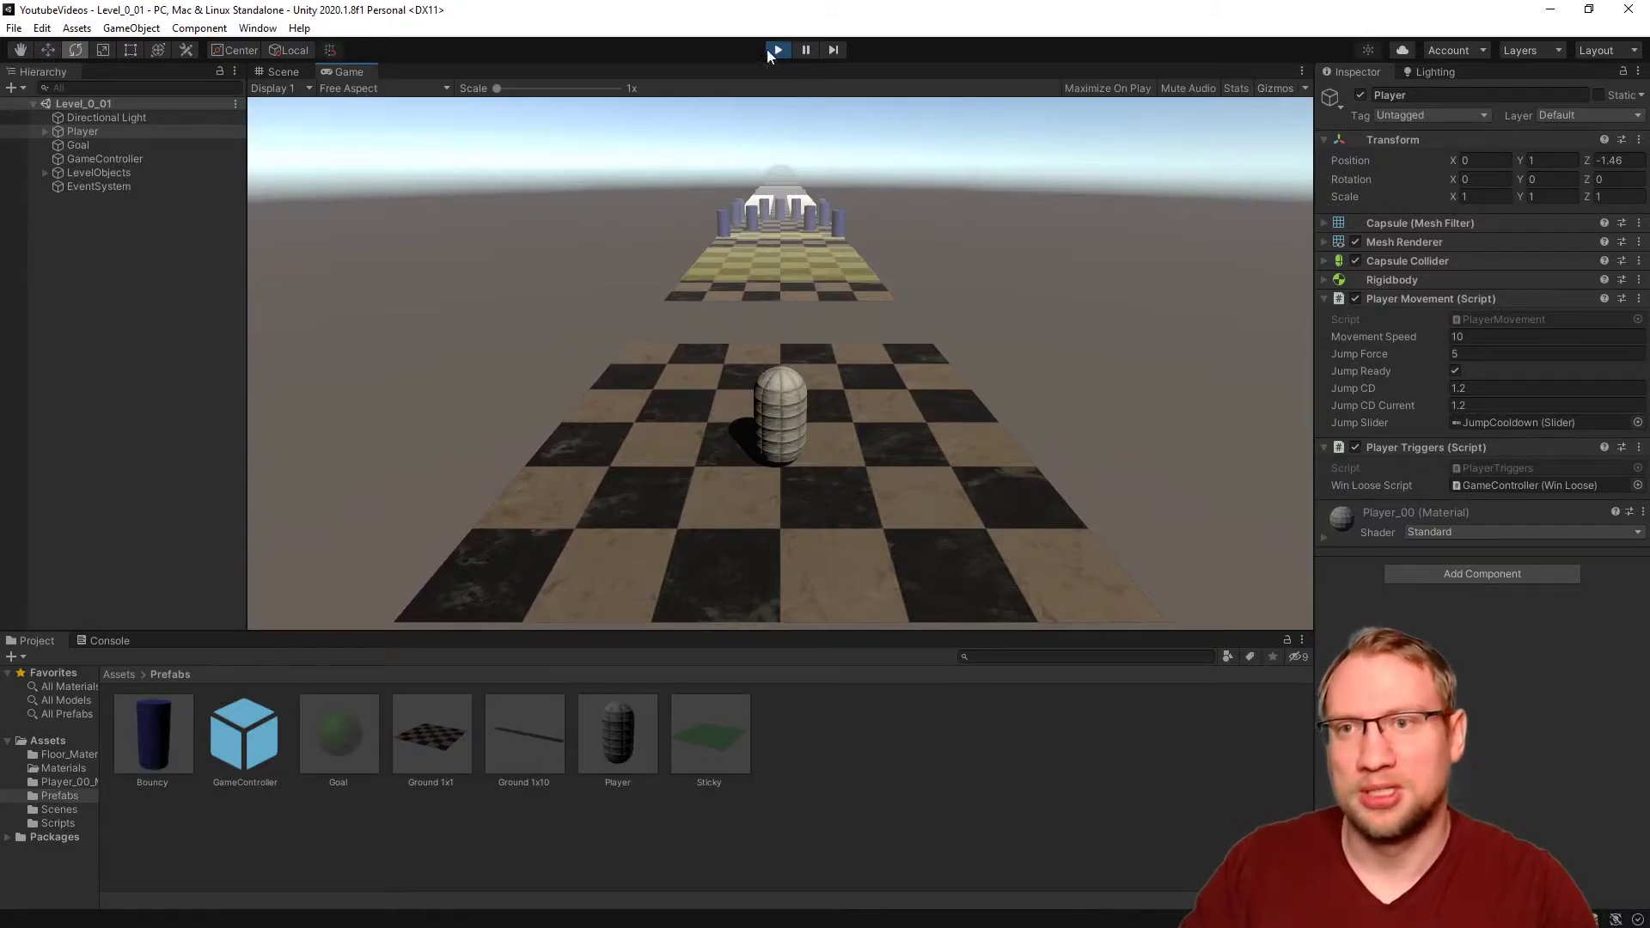
click(777, 50)
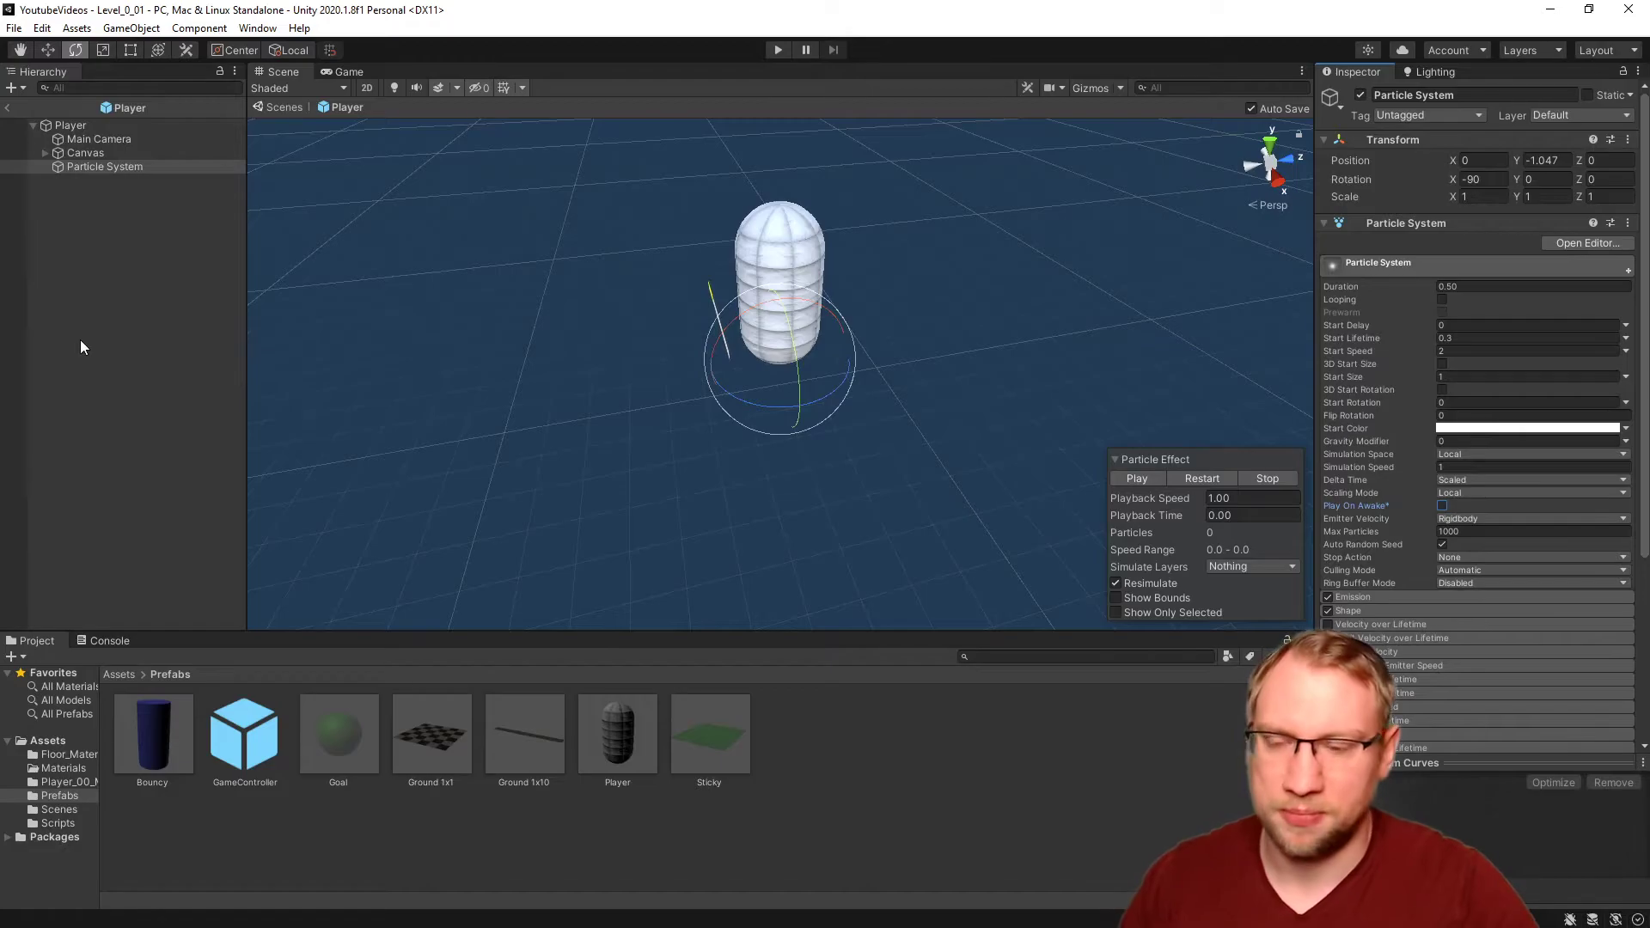
Step: Exit prefab mode to the level, play it, jump once, then stop playing
click(777, 50)
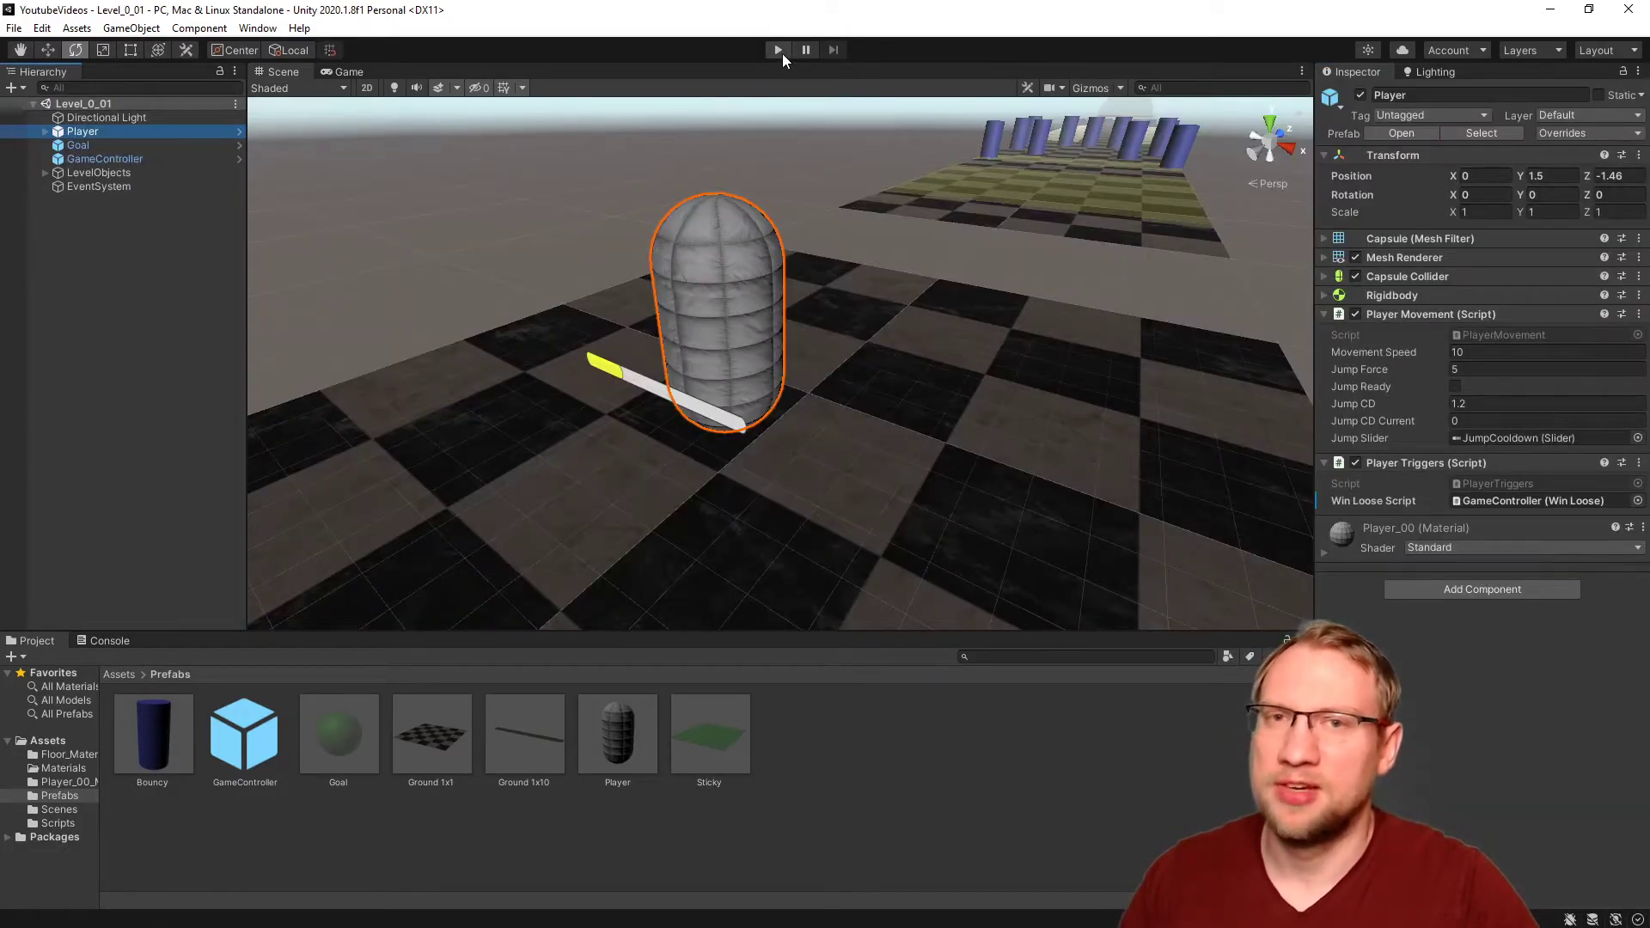
click(777, 50)
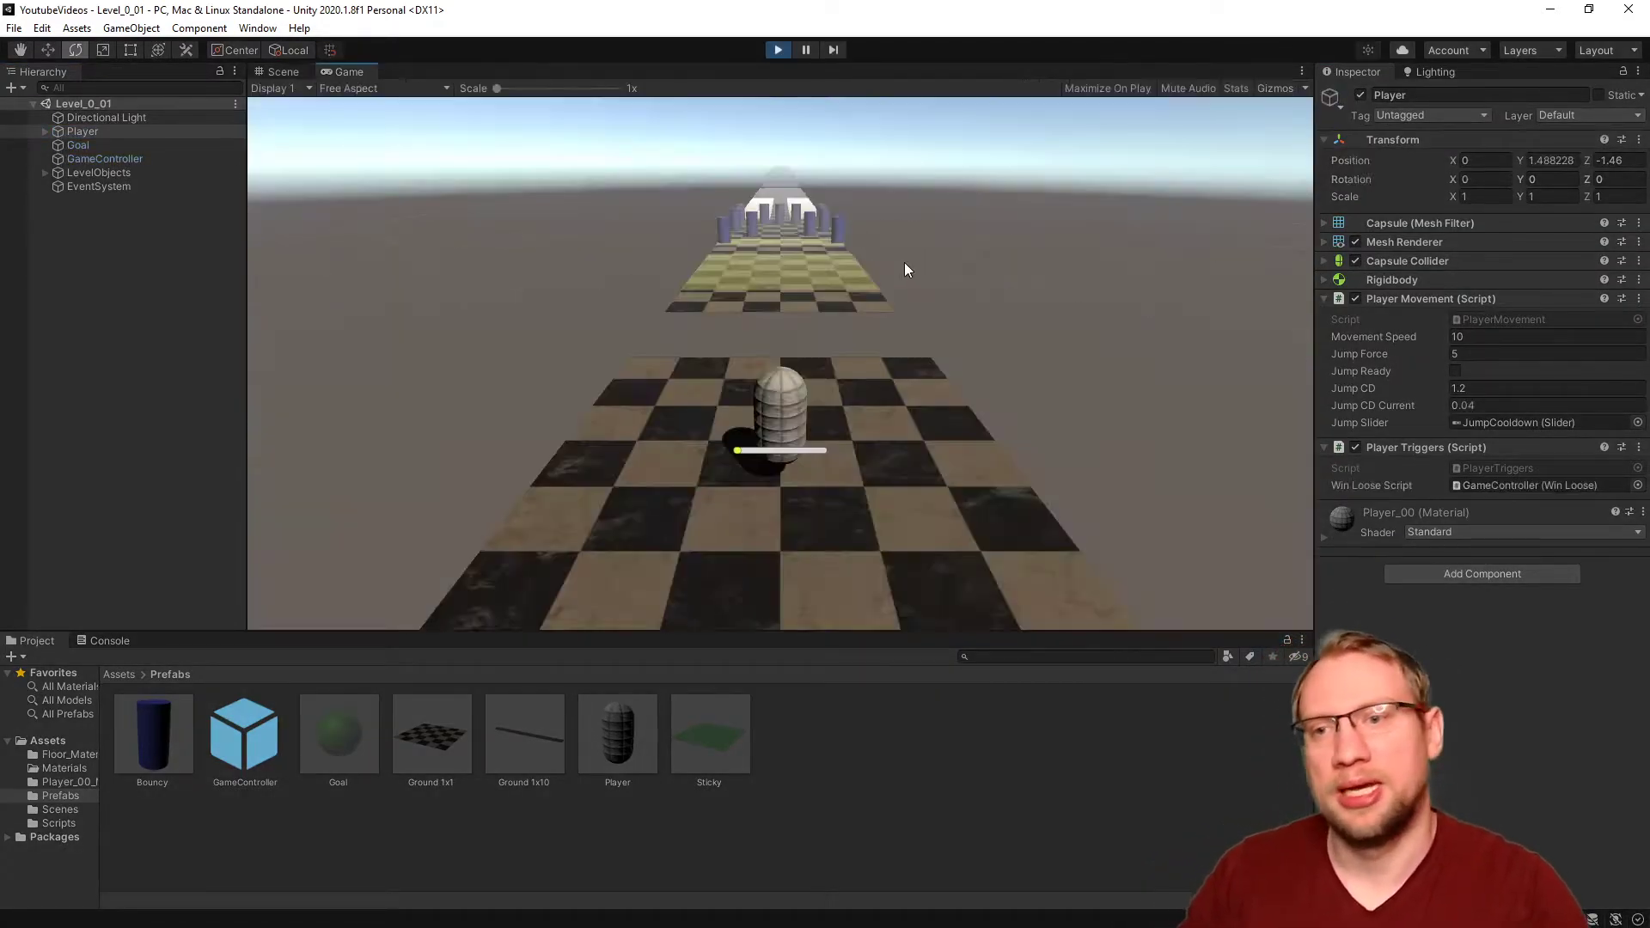
click(777, 50)
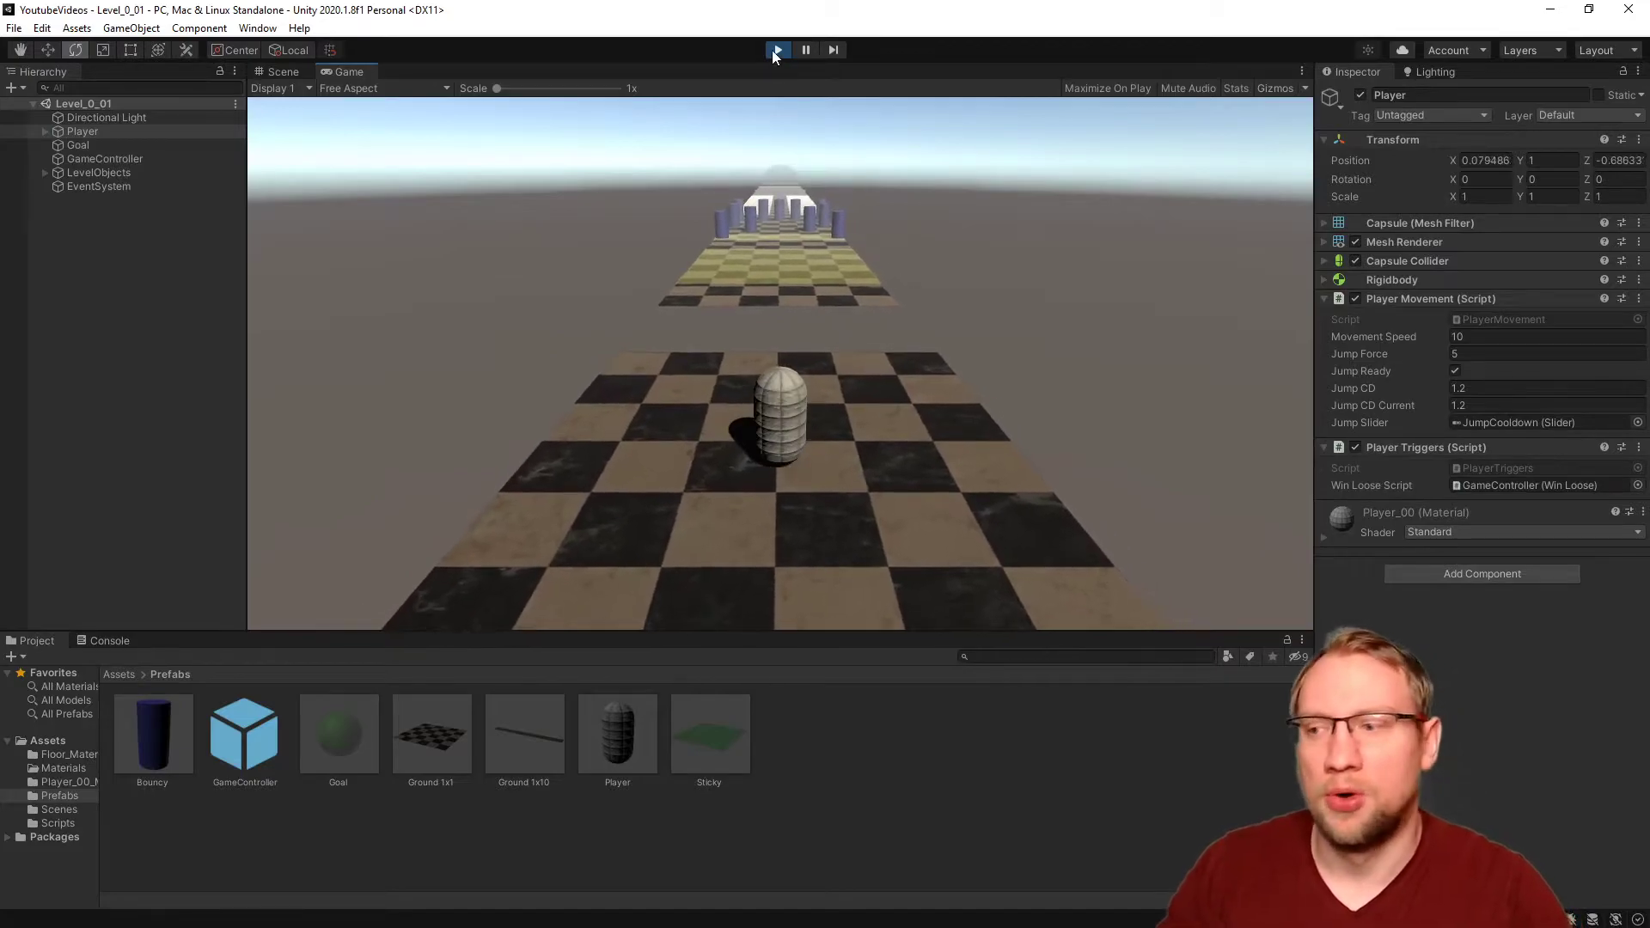
click(778, 50)
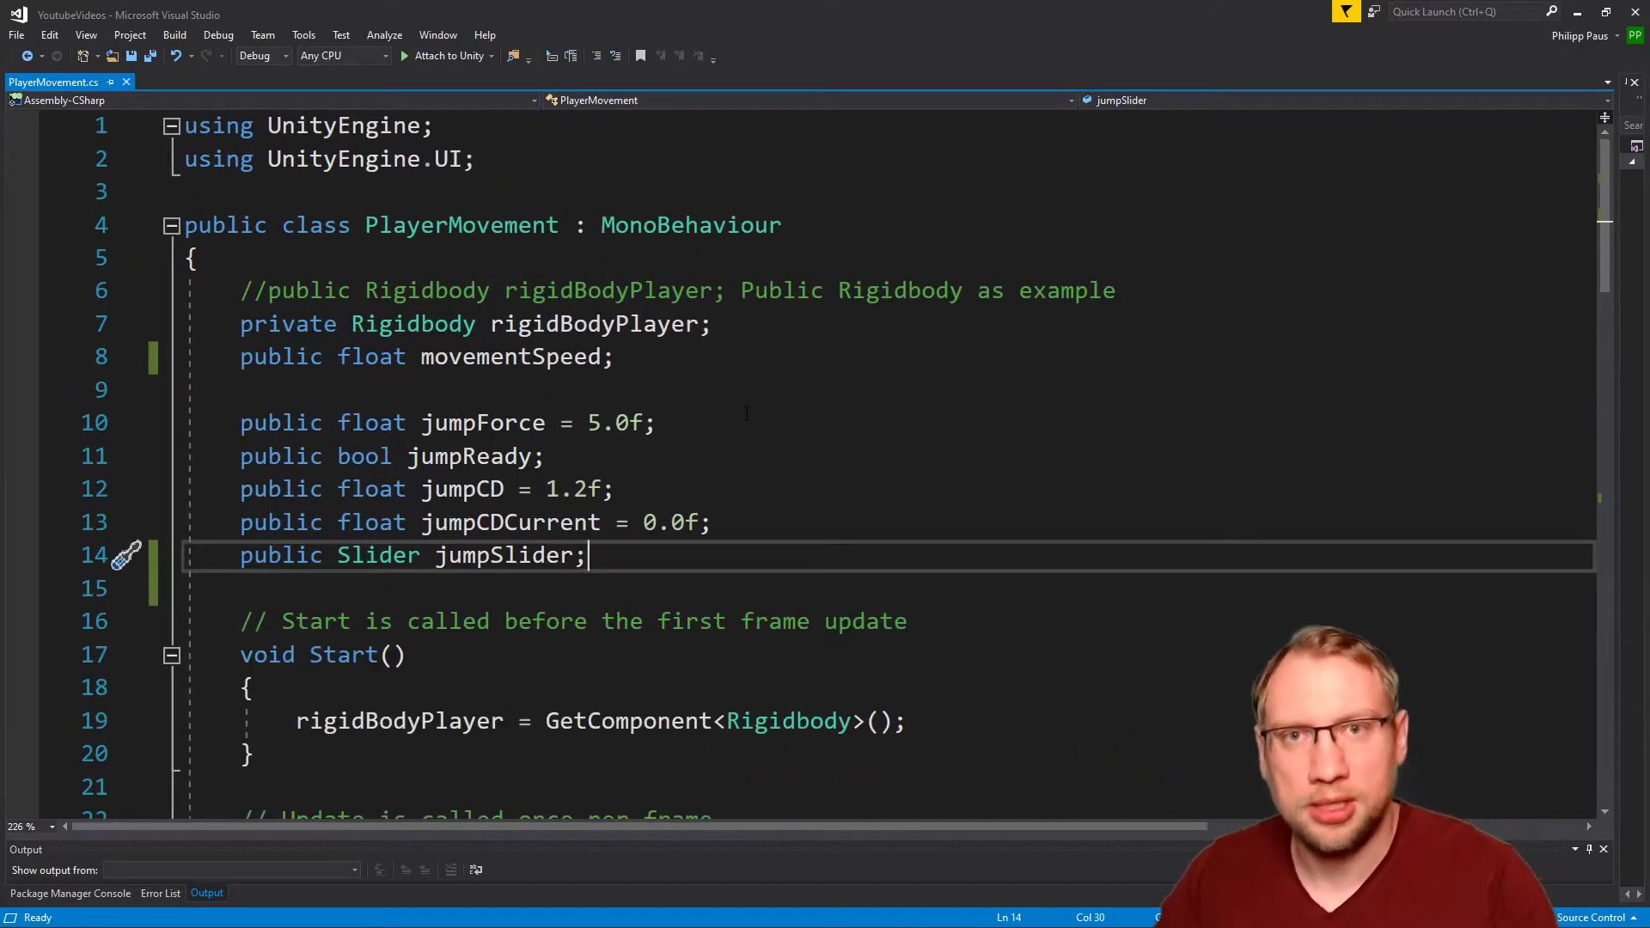
Step: Declare a public ParticleSystem field named jumpCloud in PlayerMovement.cs
text(public)
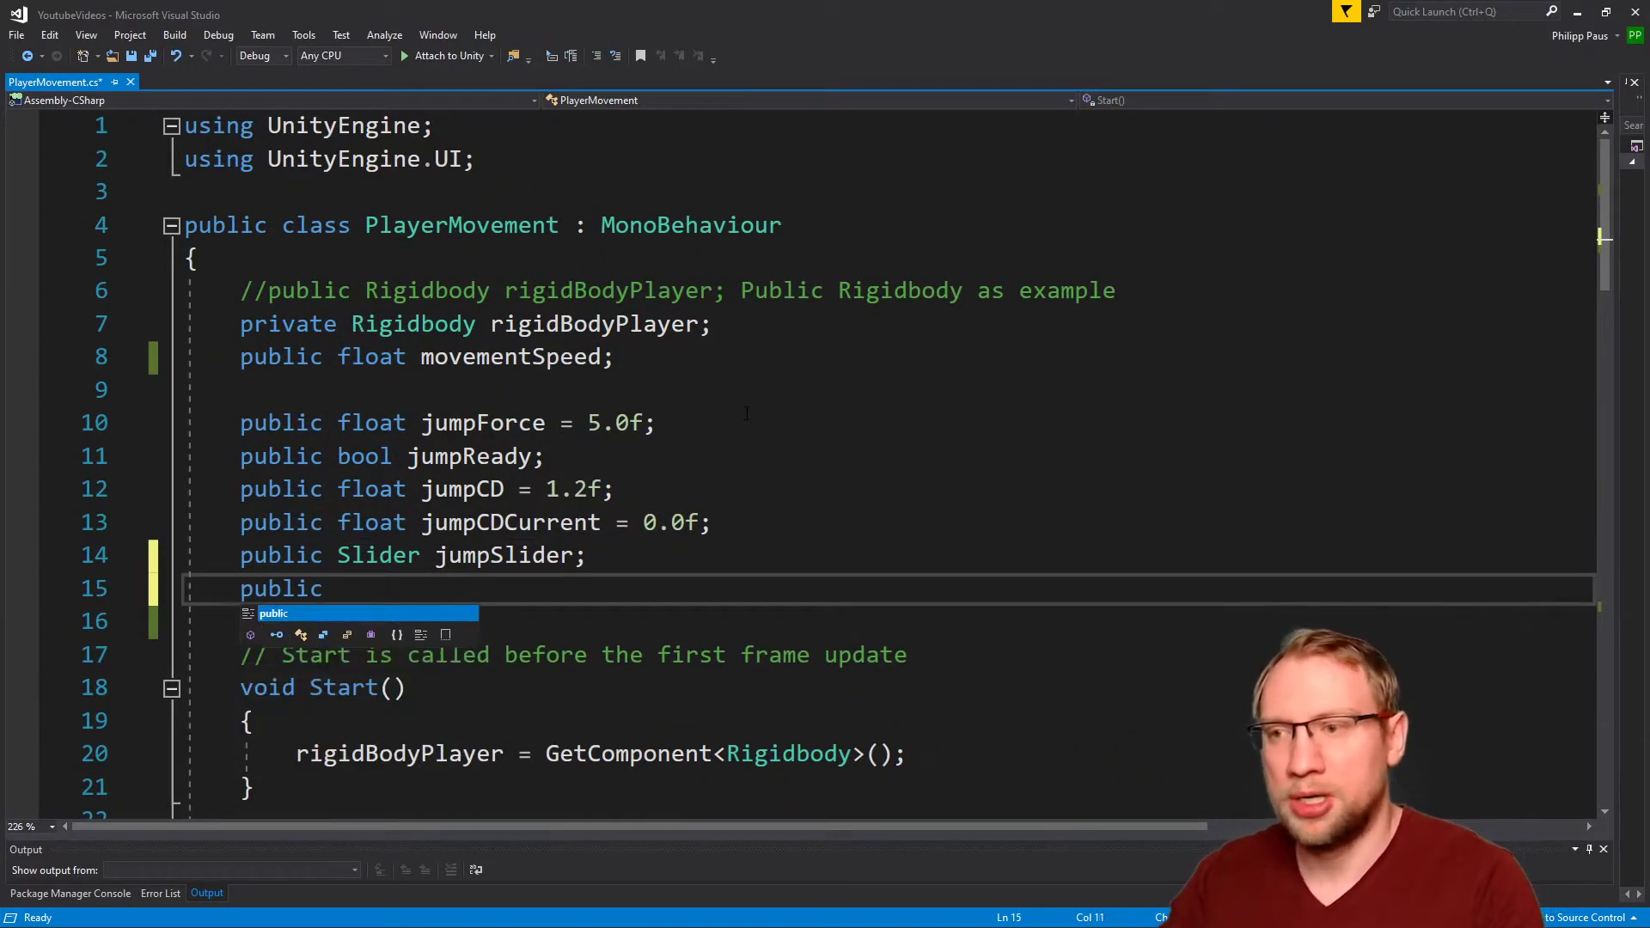
text(particles)
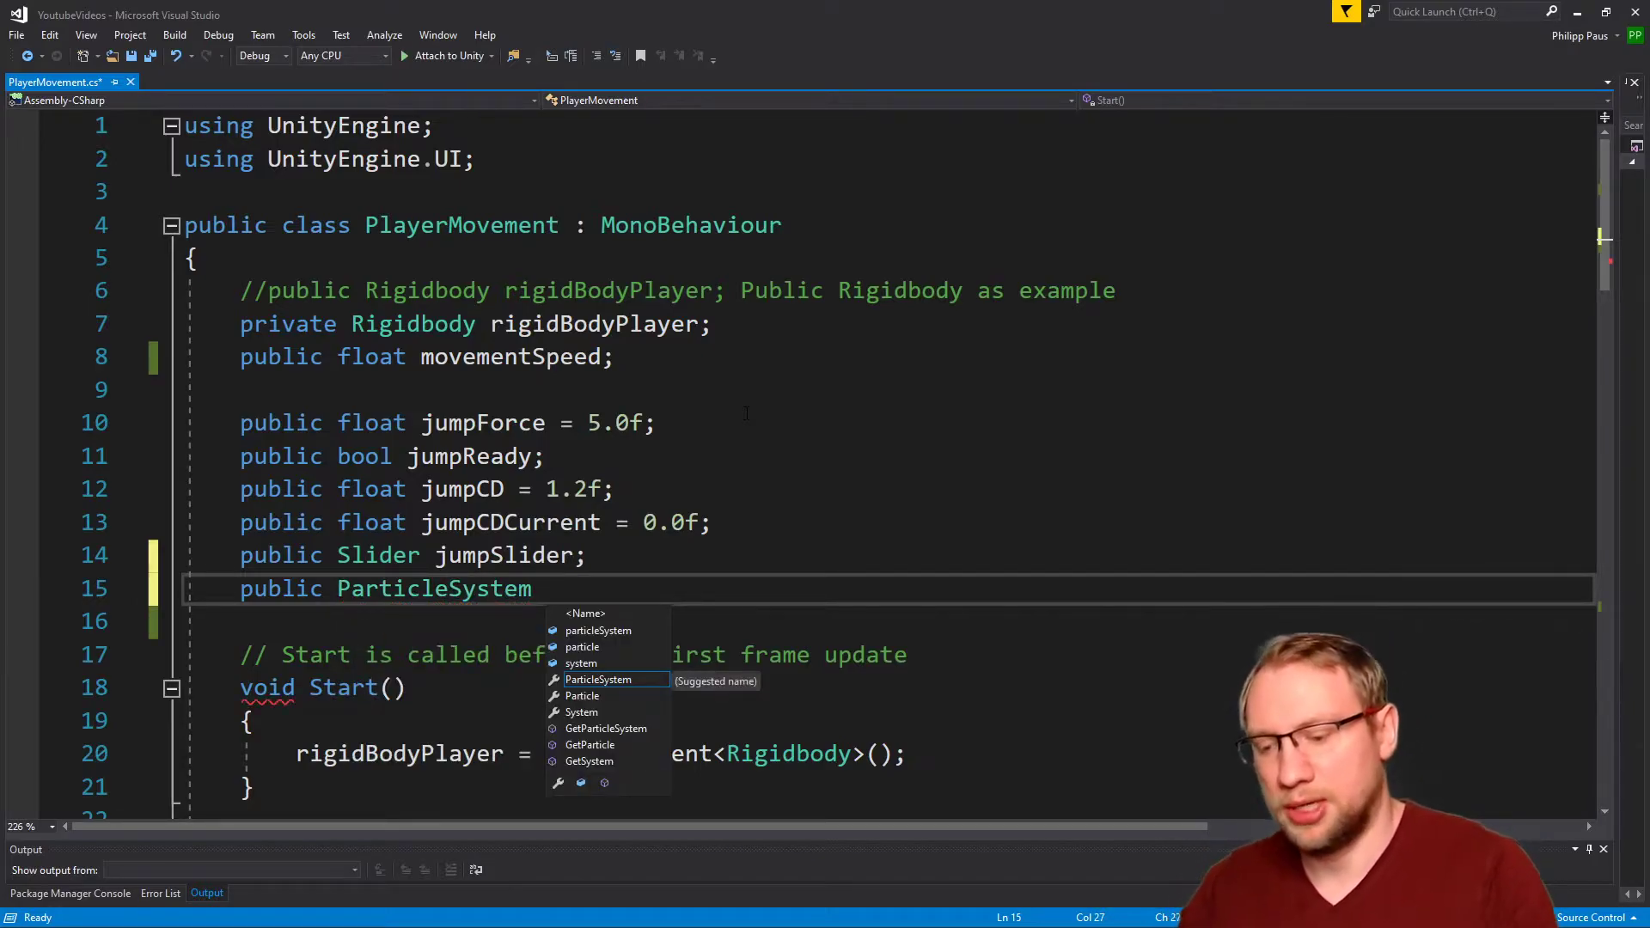
text(jumpCl)
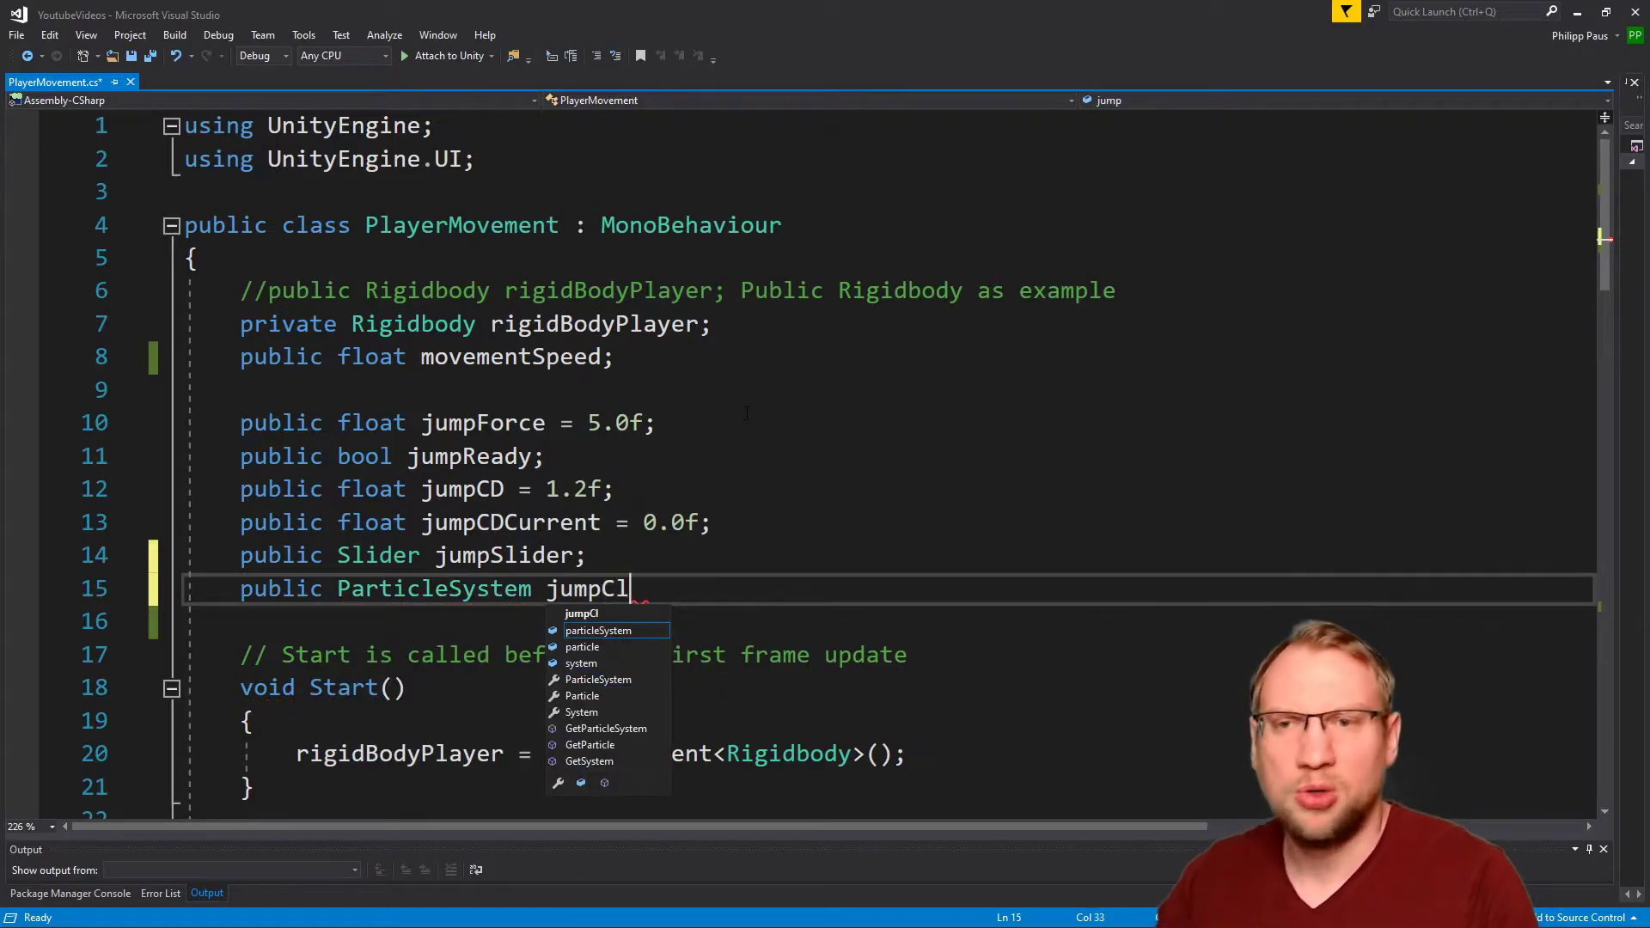
text(oud;)
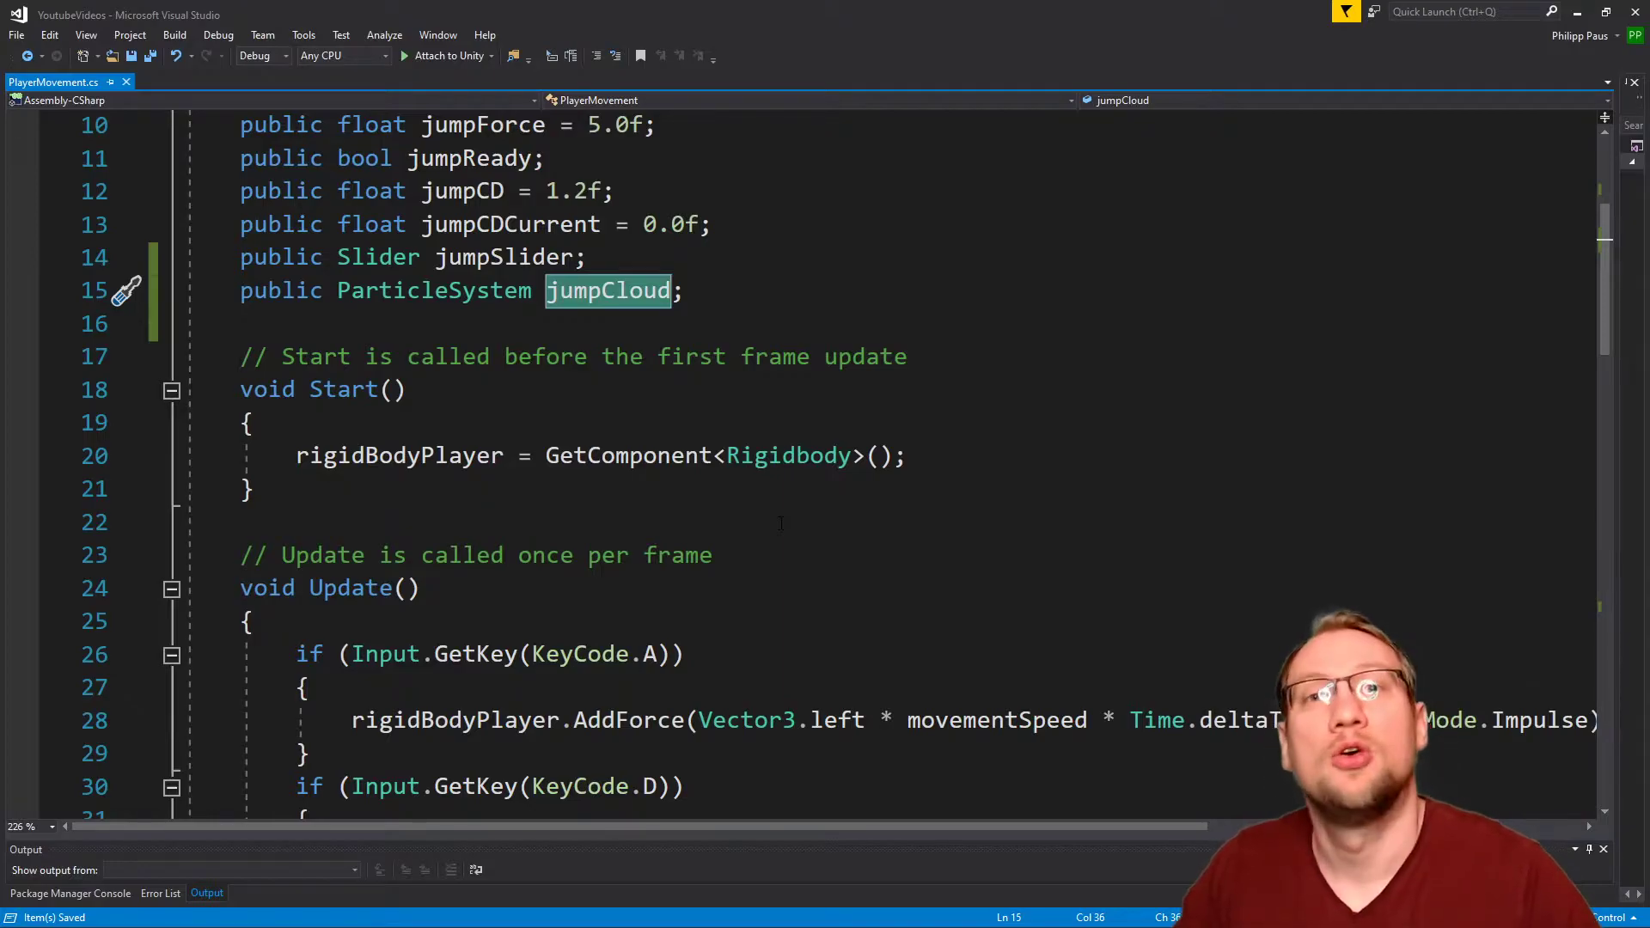
Step: Add a '//This is where we jump' comment and call jumpCloud.Play(); in the jump block
scroll(down, 3)
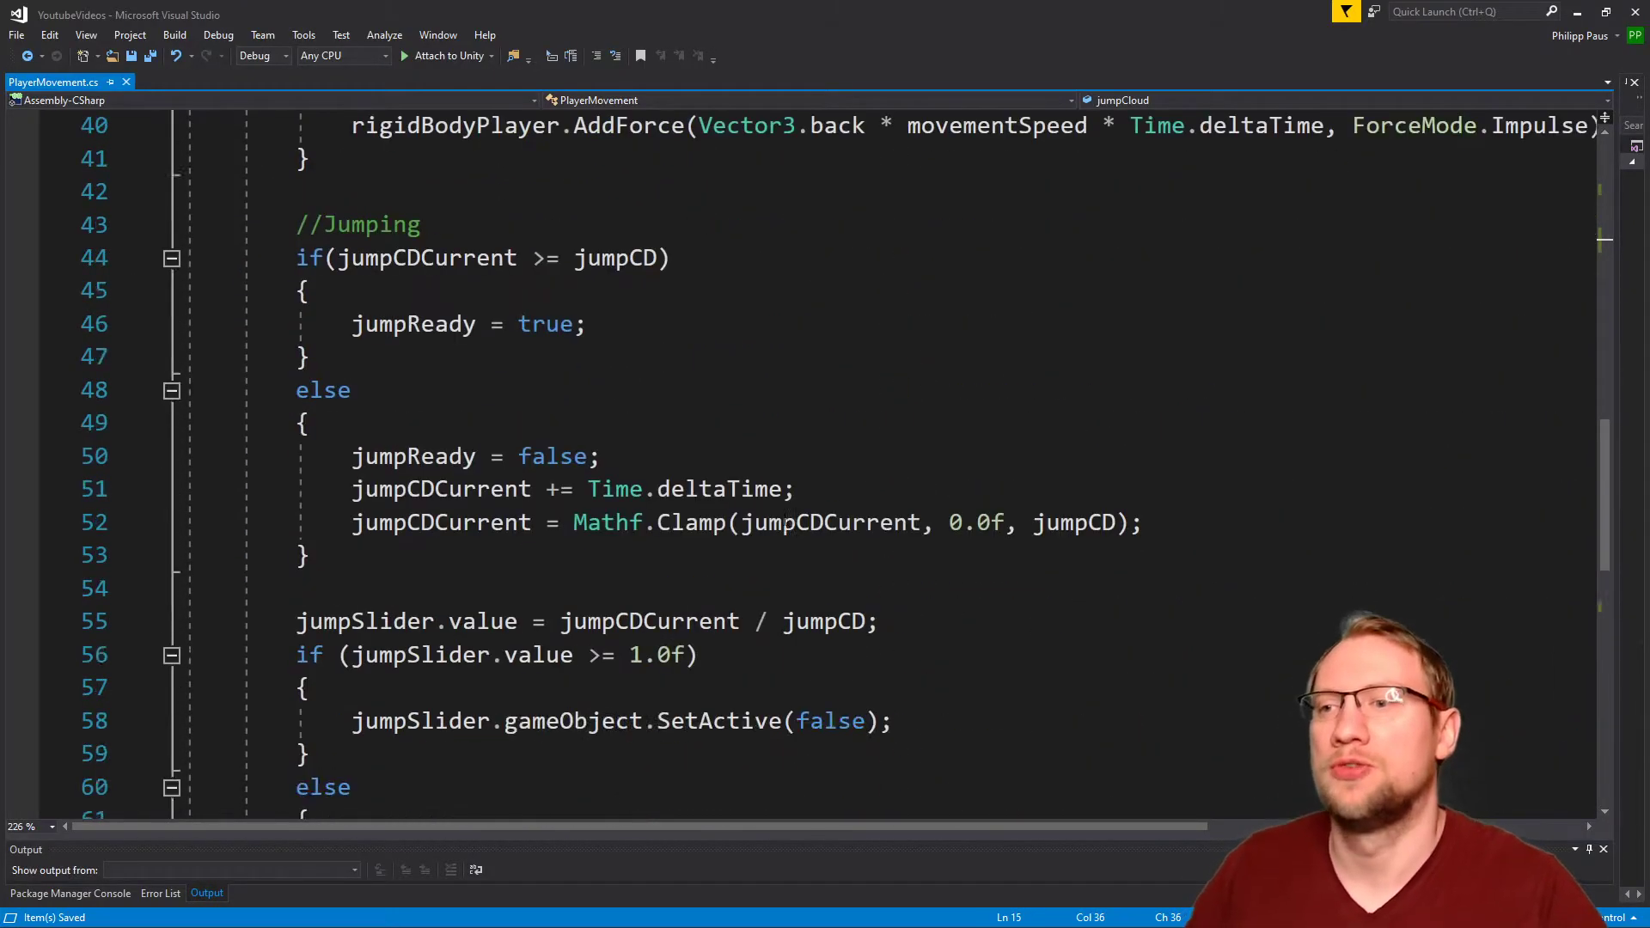
scroll(down, 3)
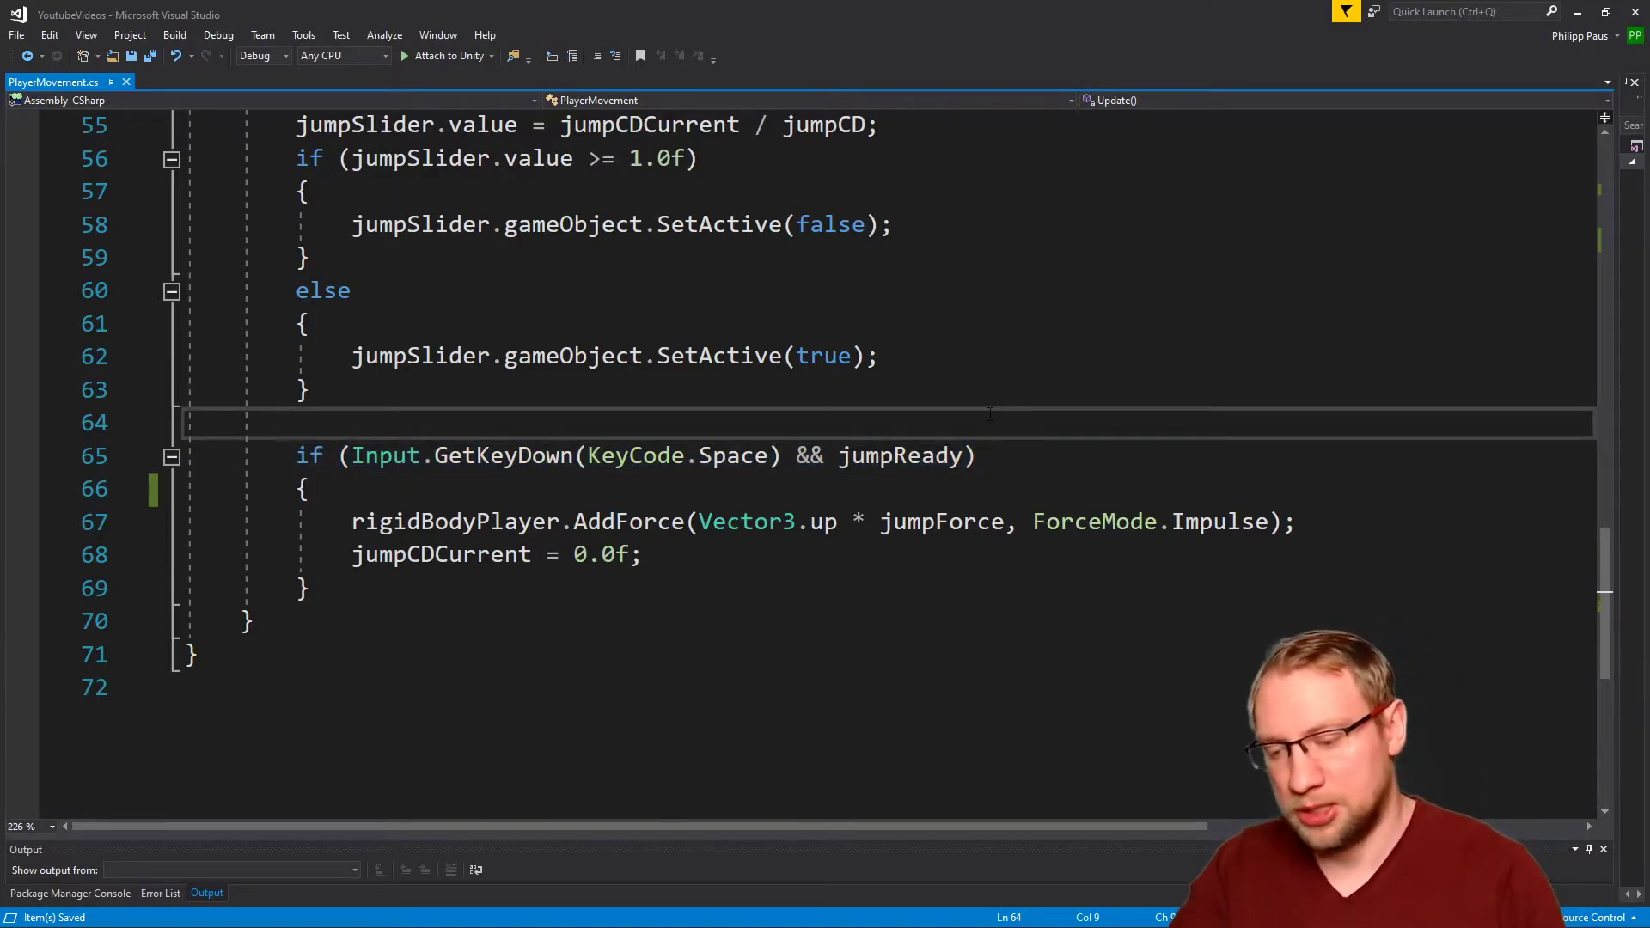
text(//This is)
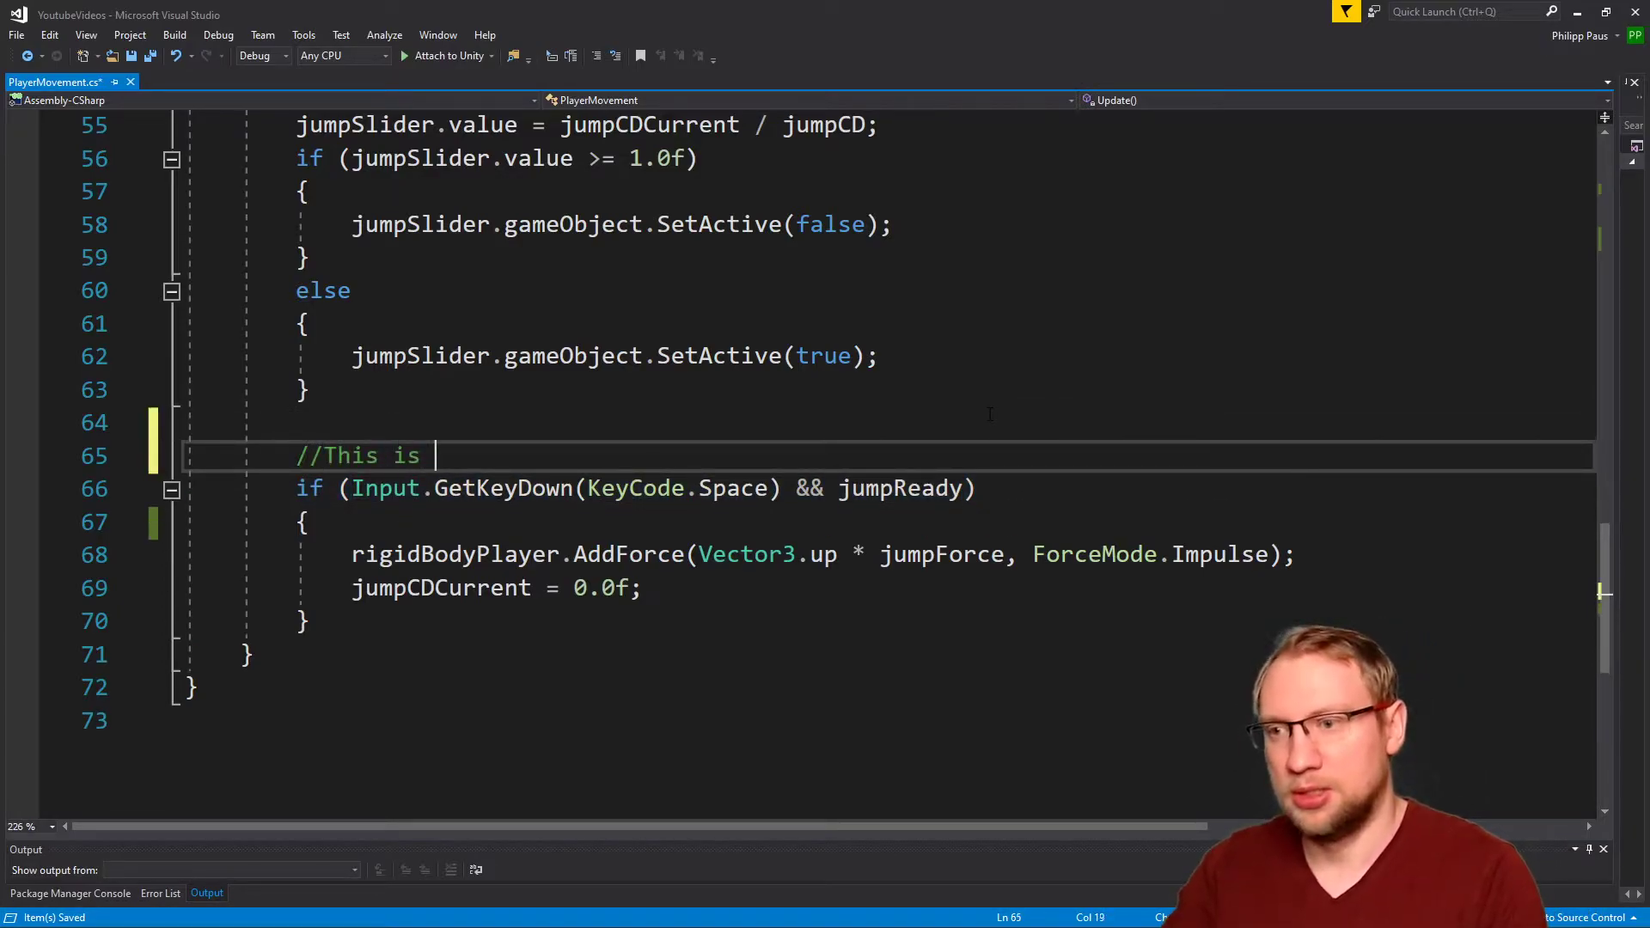
text(where we)
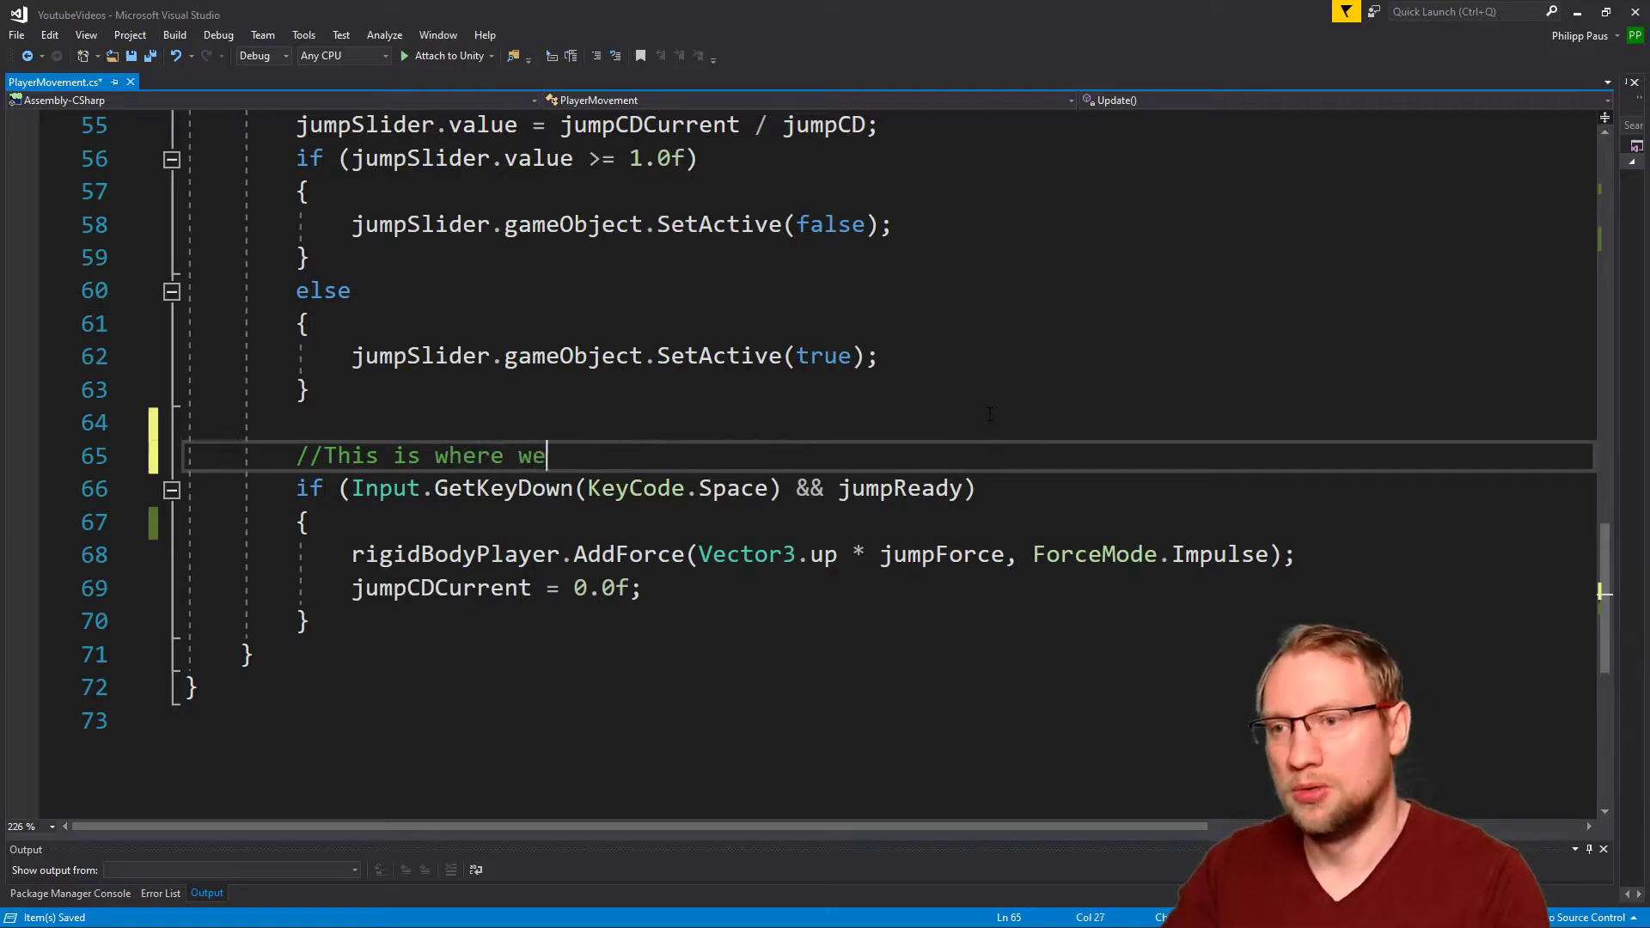
text(jump)
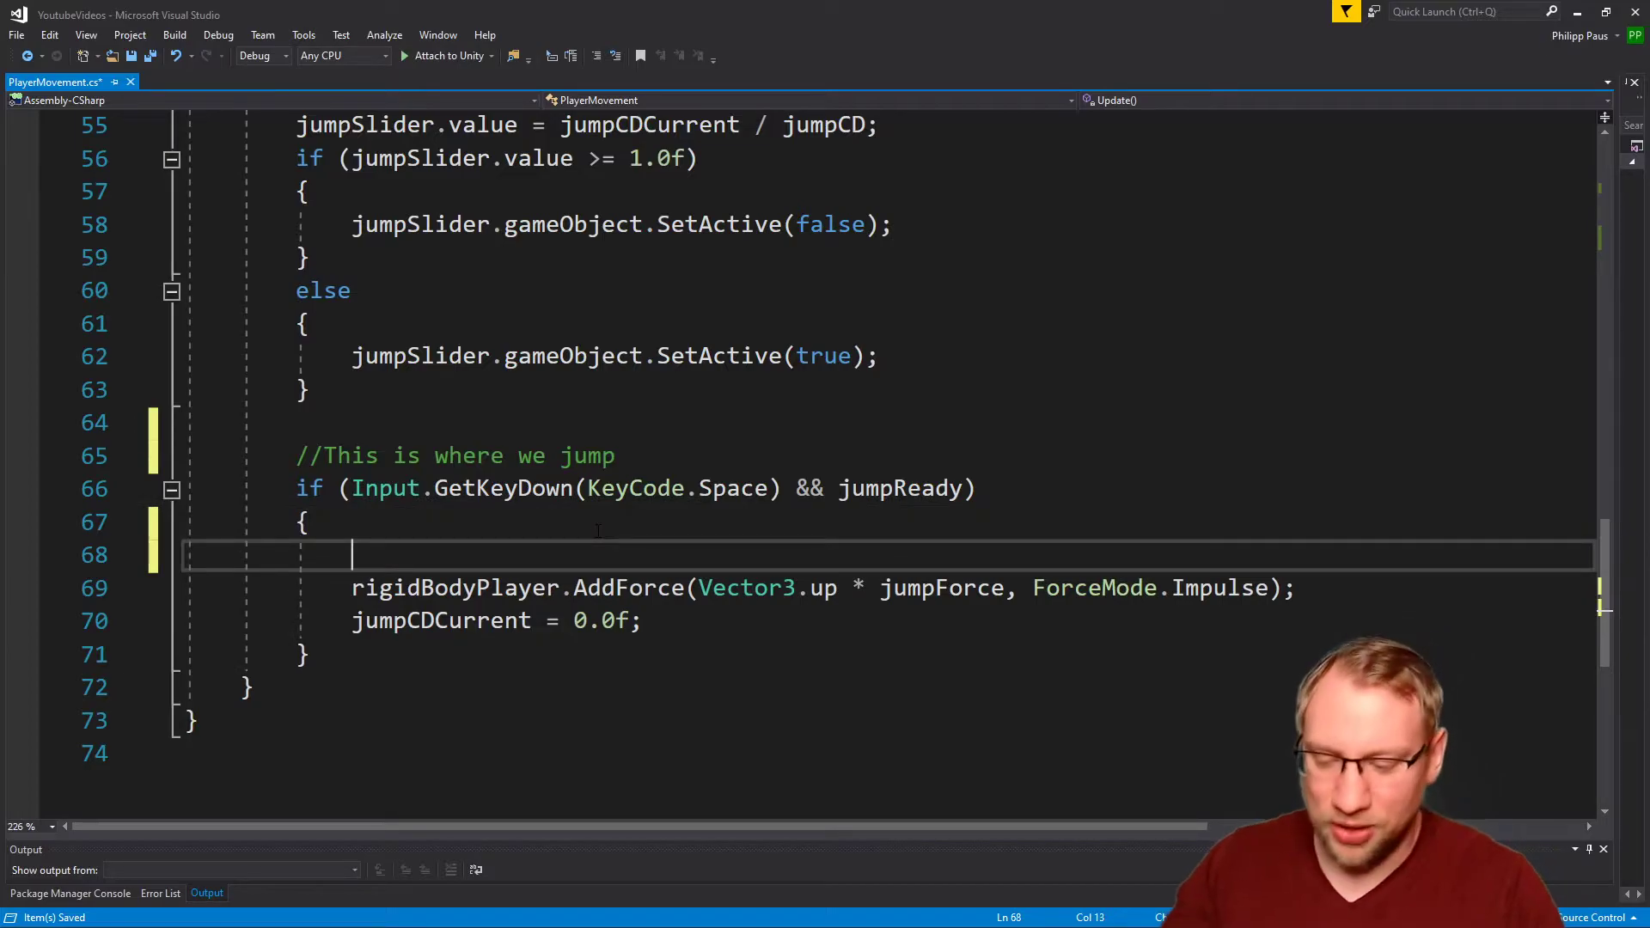
text(jumpCloud)
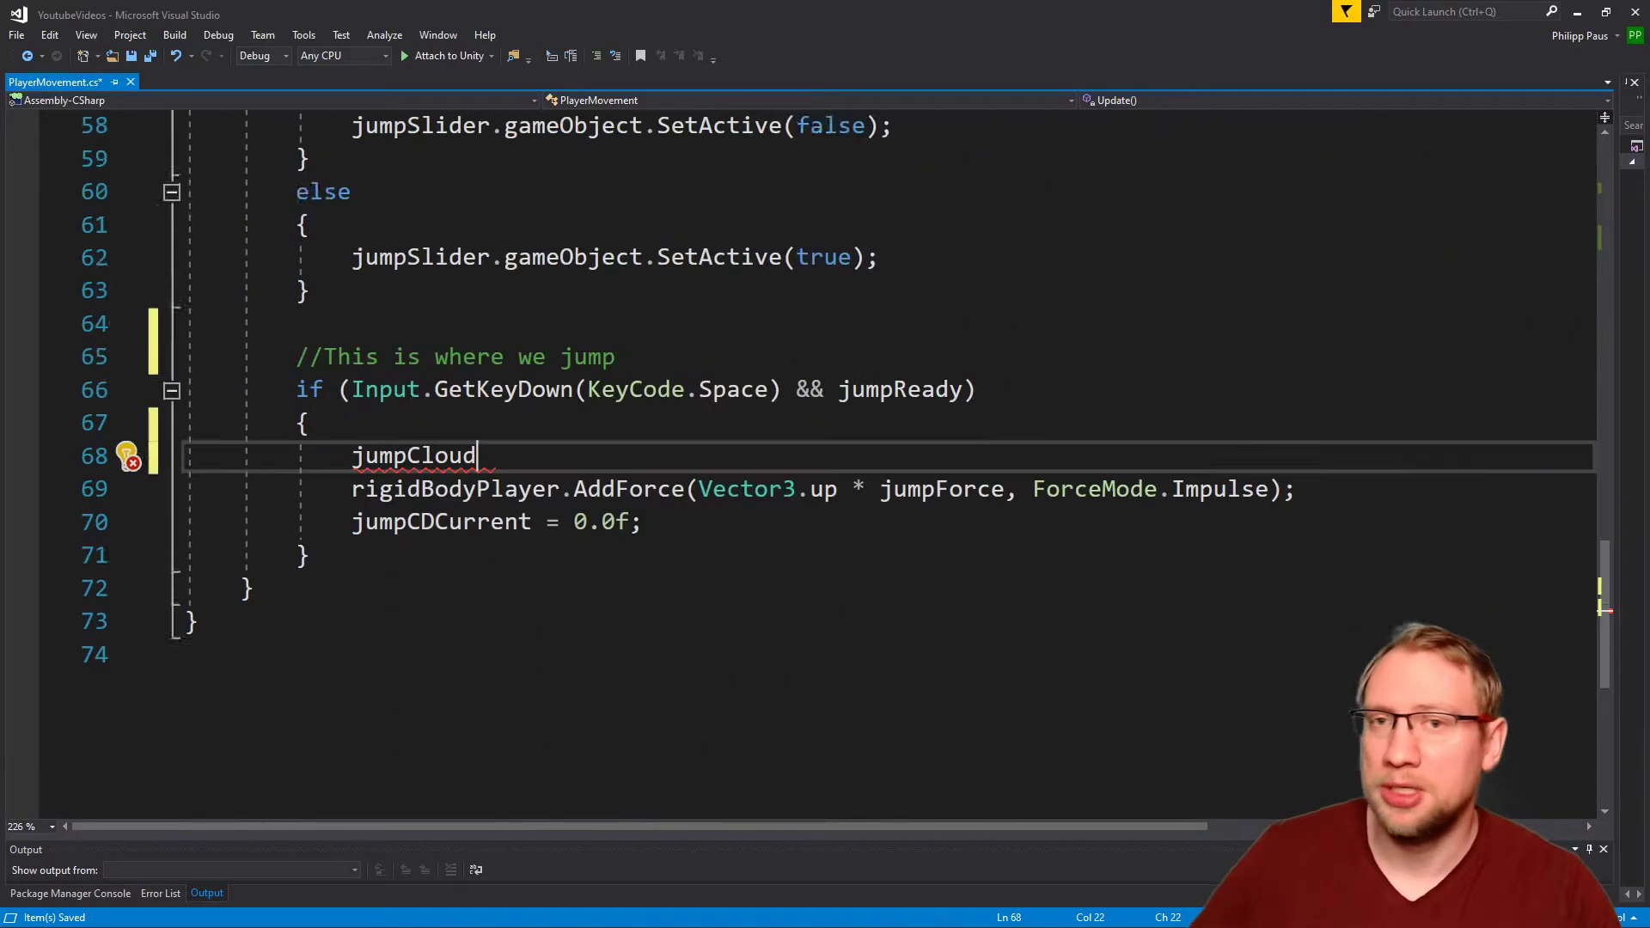
text(.Play)
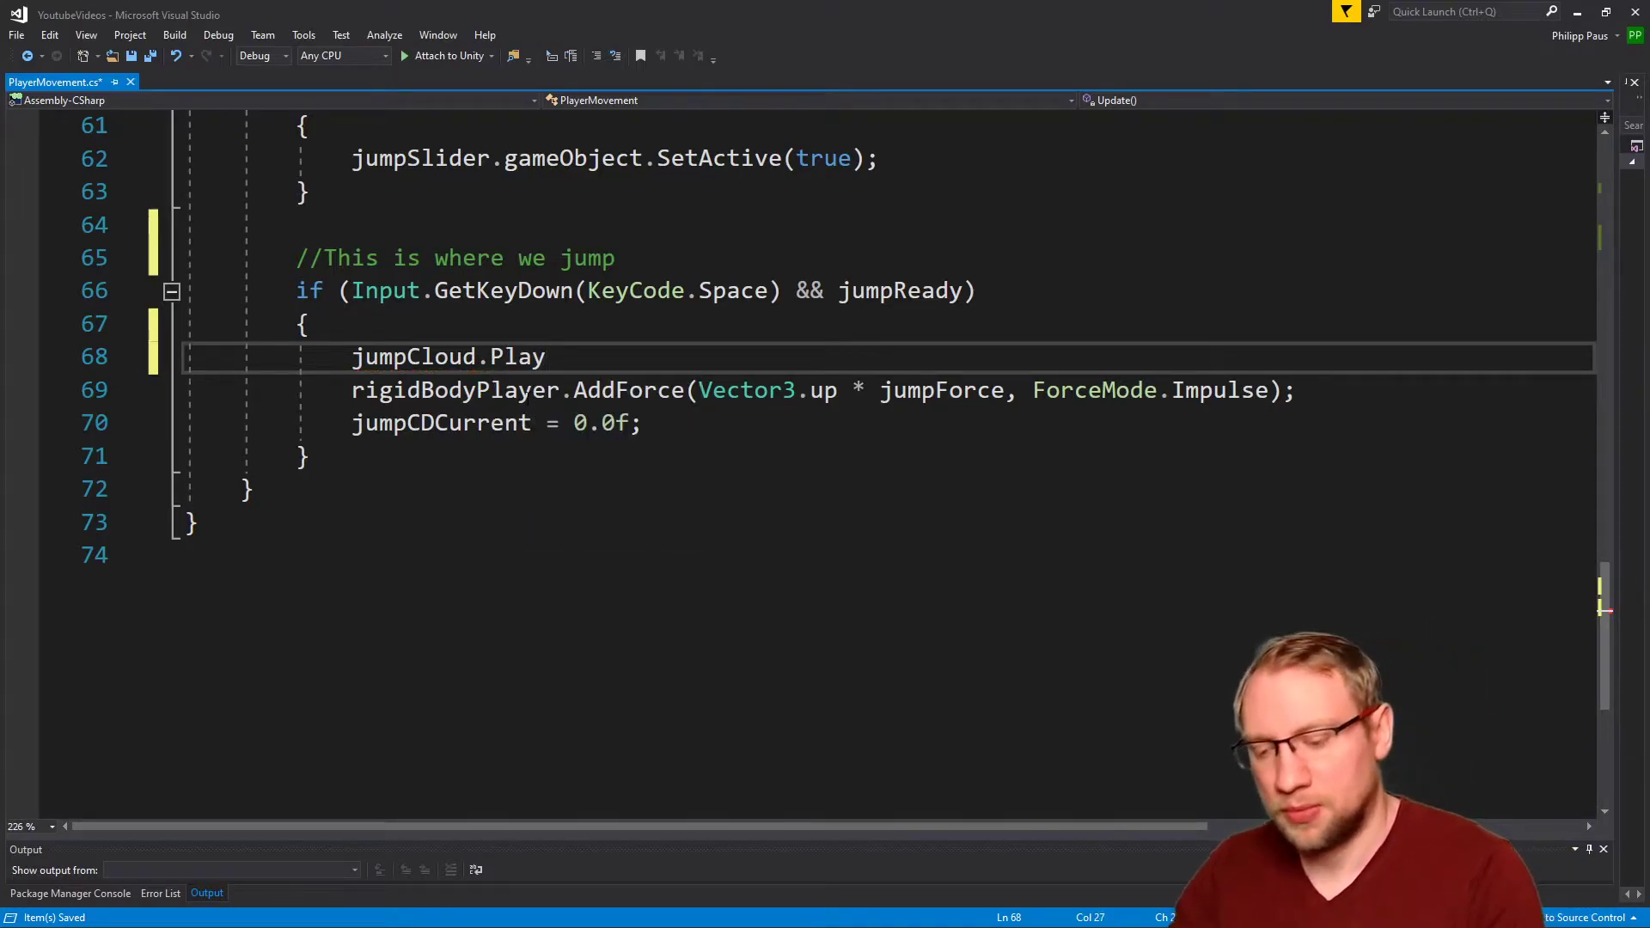
text(();)
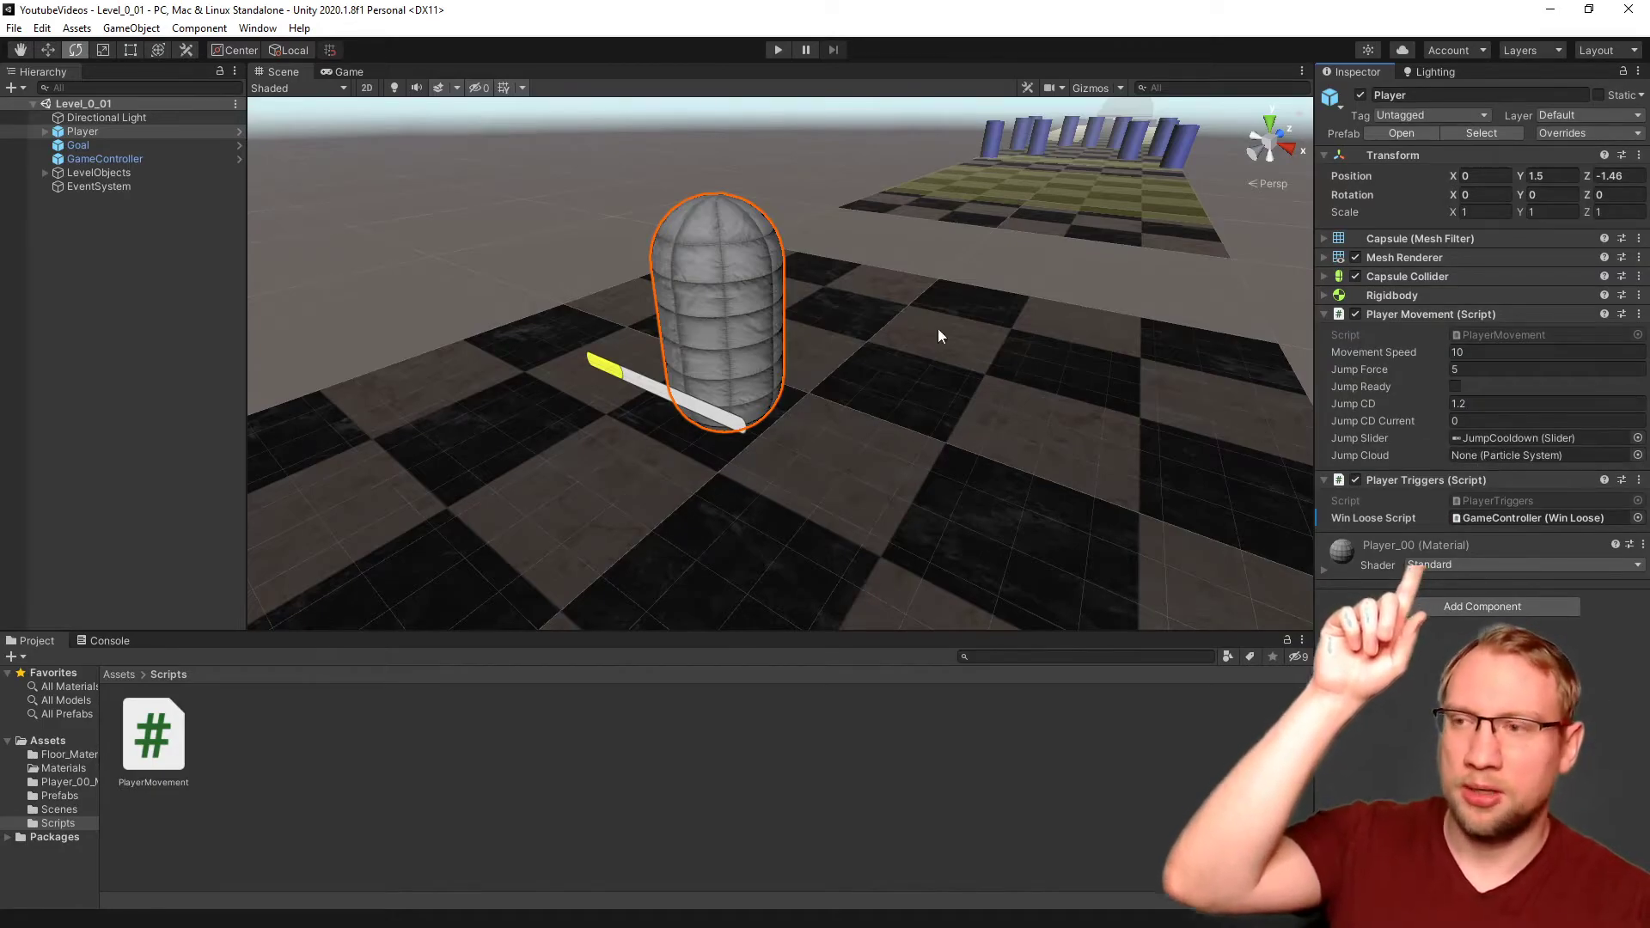
mouse_move(239, 131)
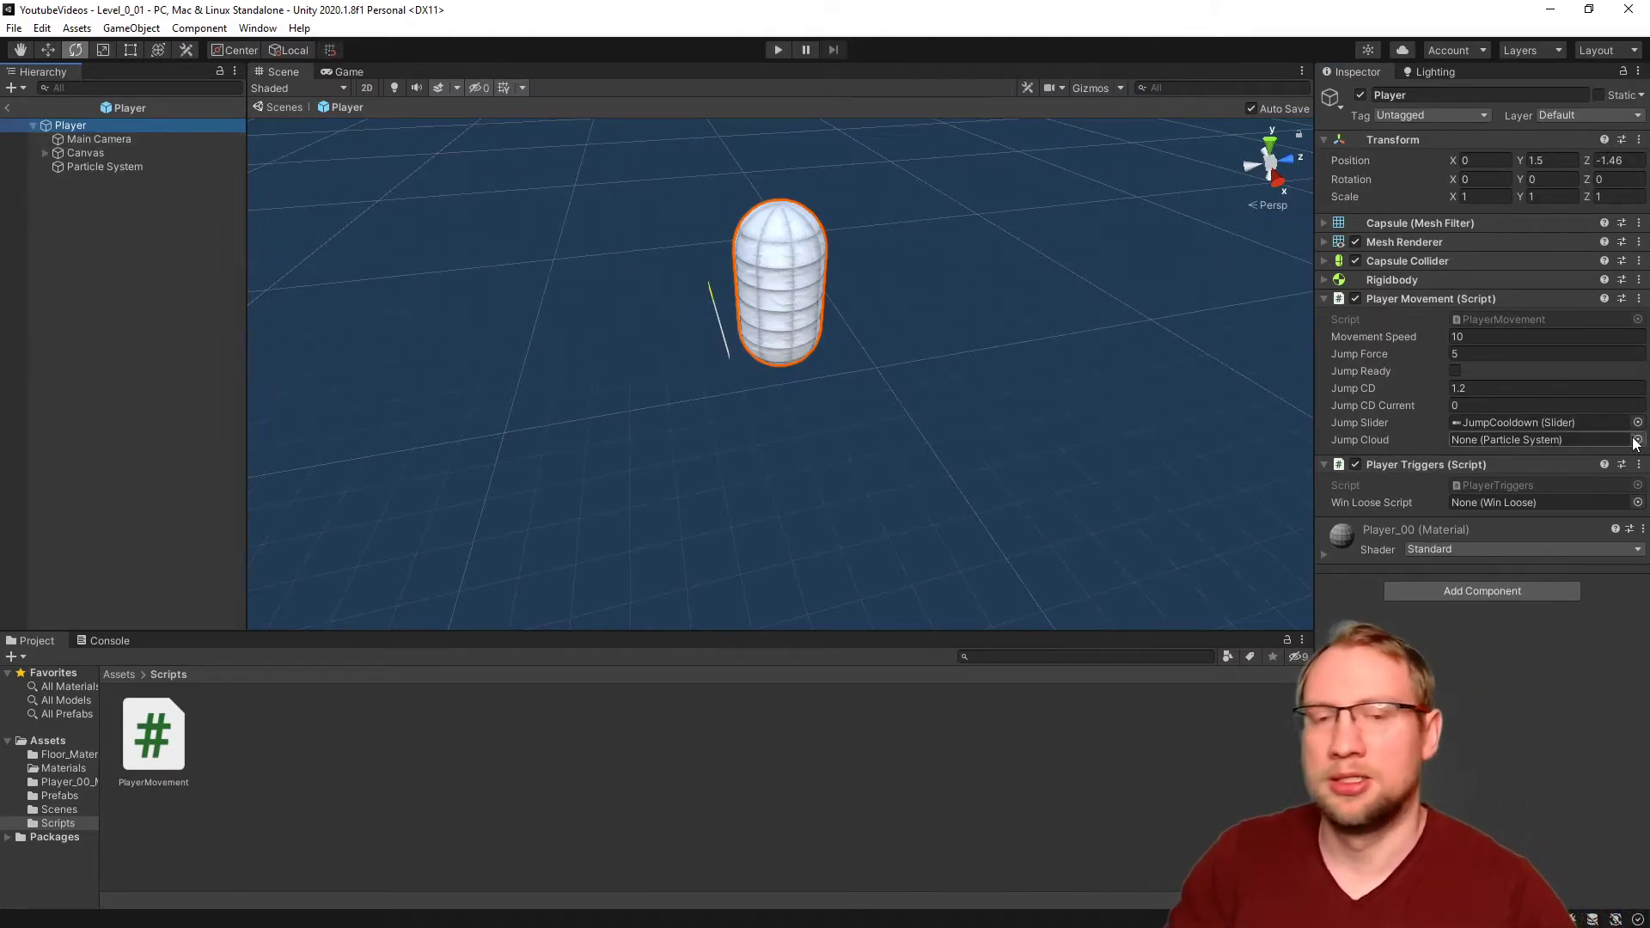
Step: Assign the Player's Particle System to the Jump Cloud slot through the object picker
click(1637, 439)
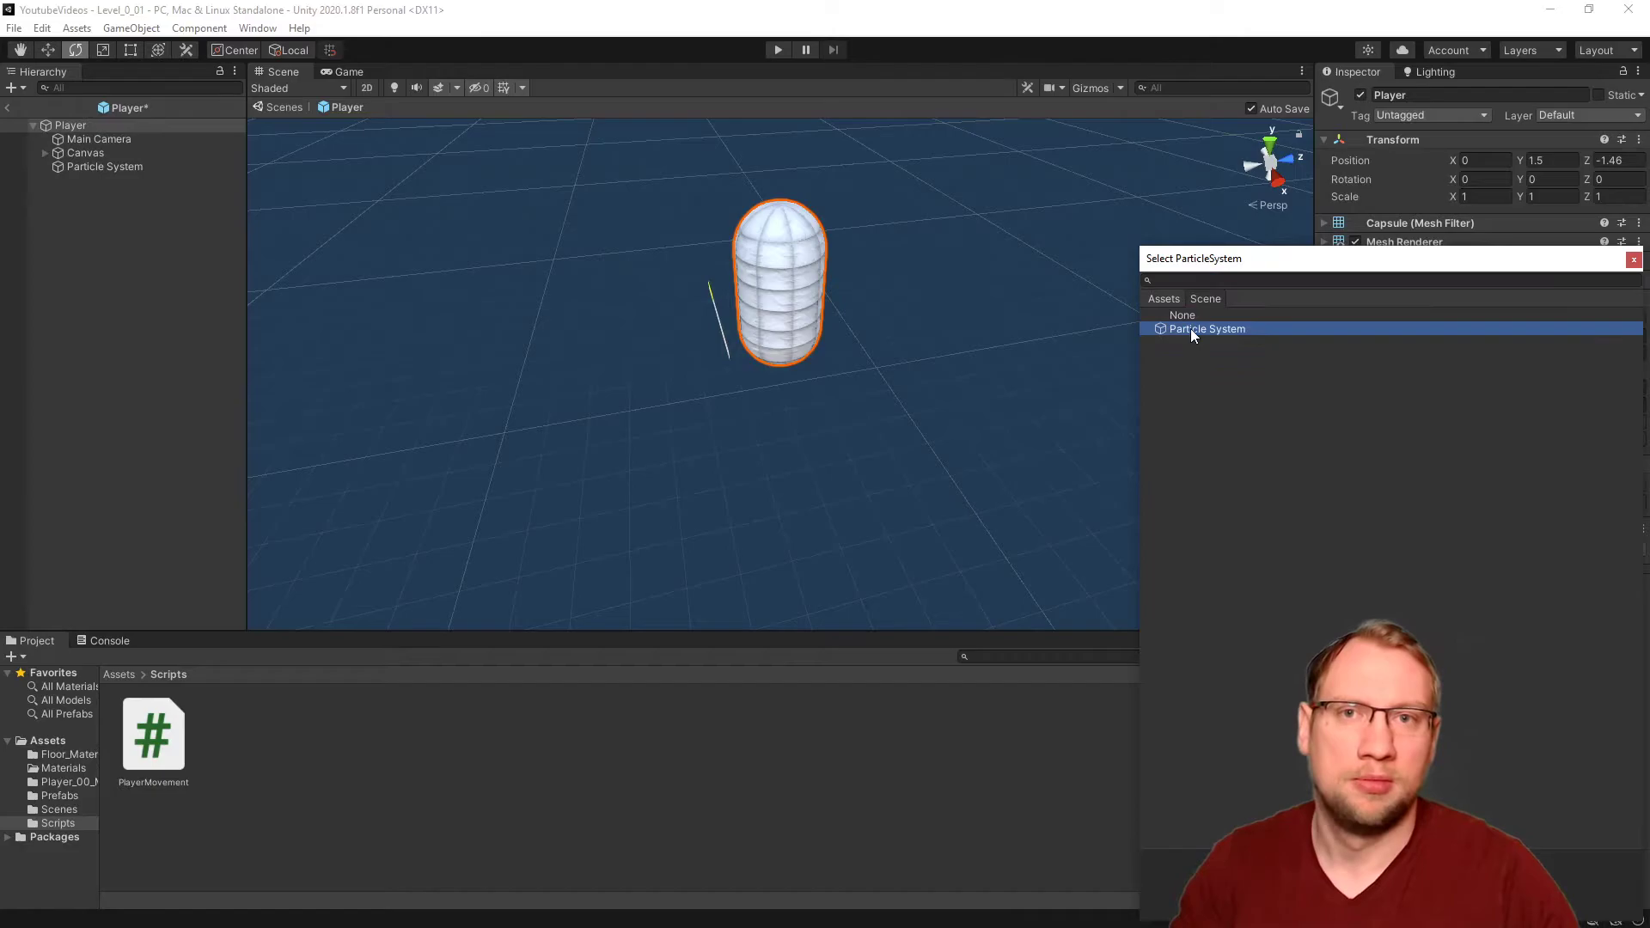
click(1207, 329)
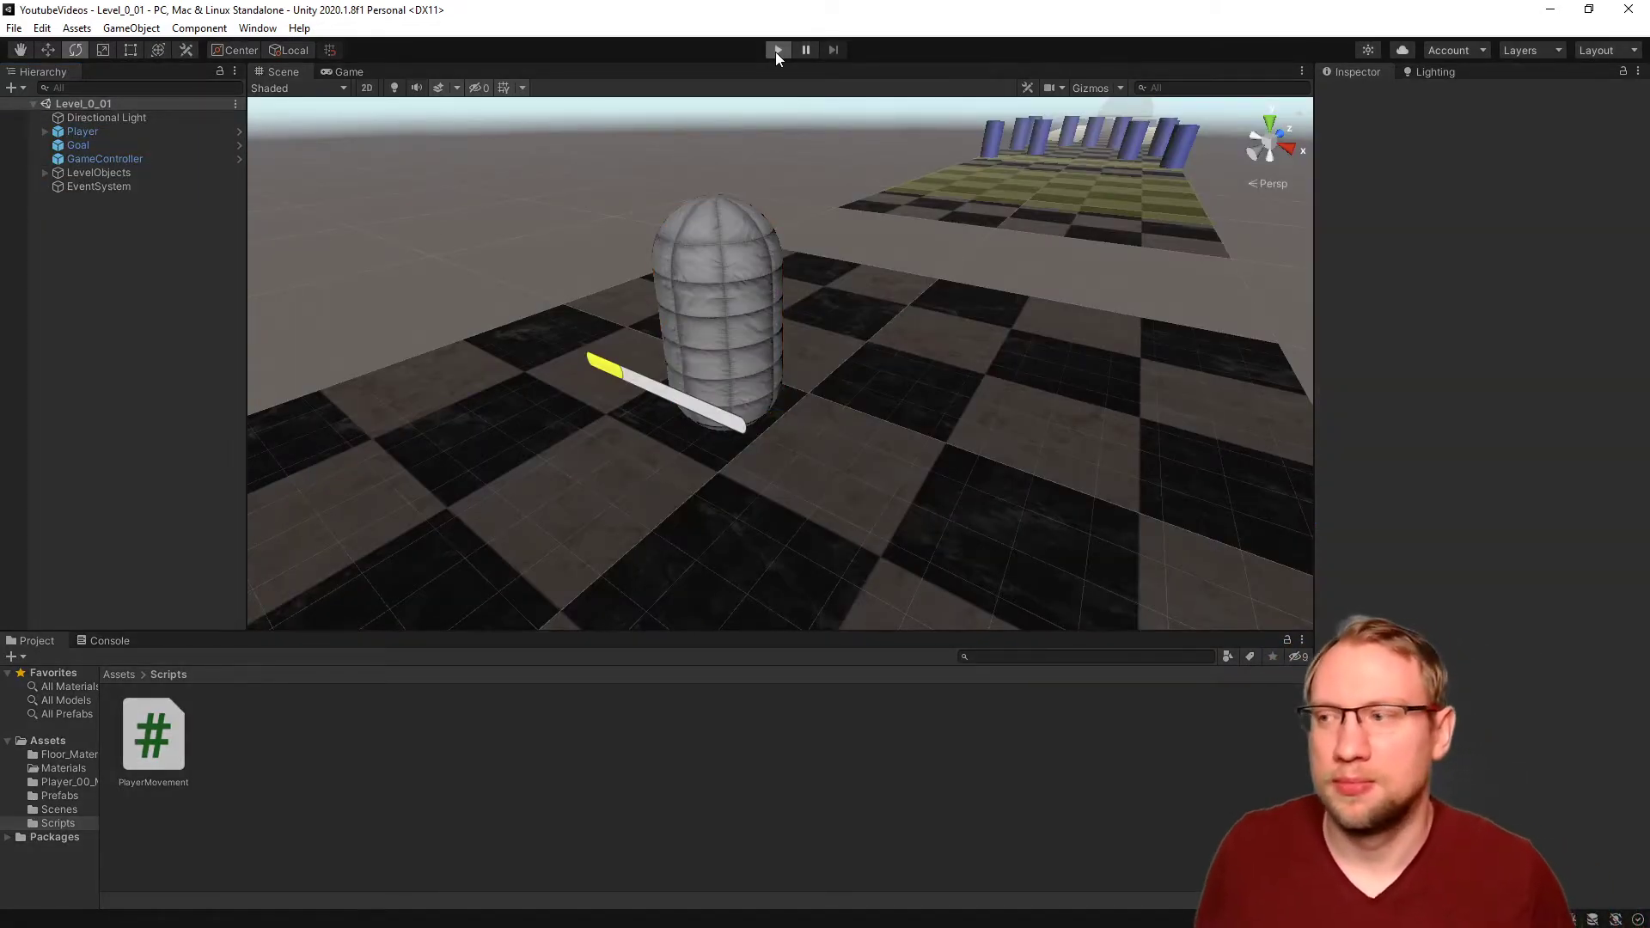
click(777, 50)
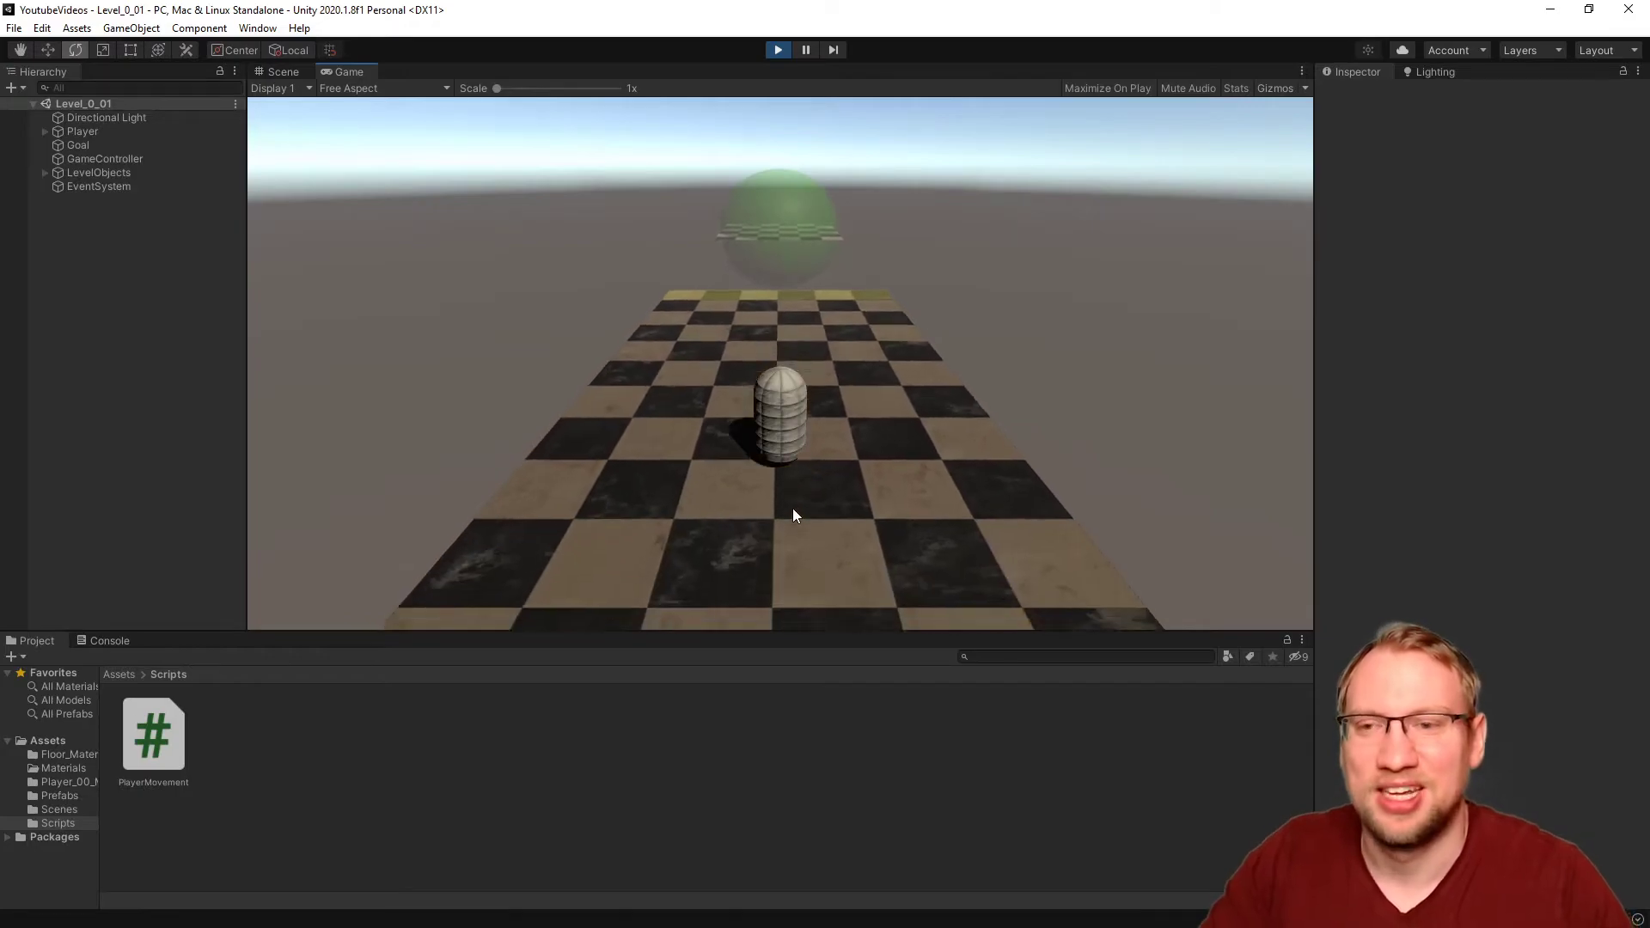
click(281, 71)
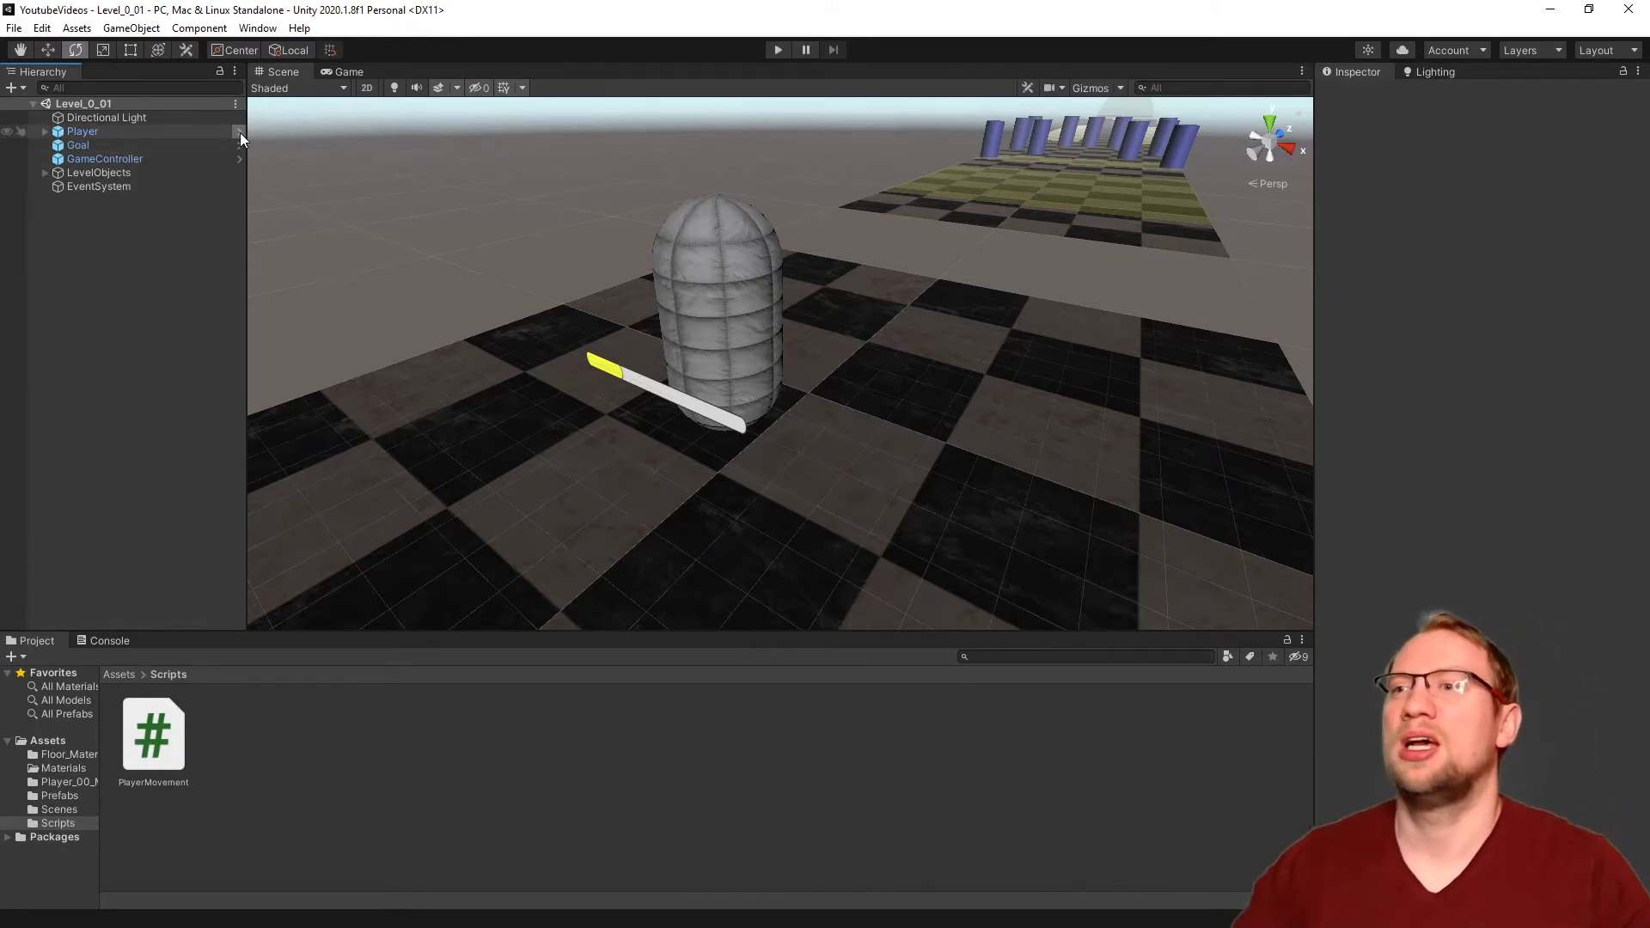
Step: Open the Player prefab and select its JumpCloud particle system
double_click(82, 131)
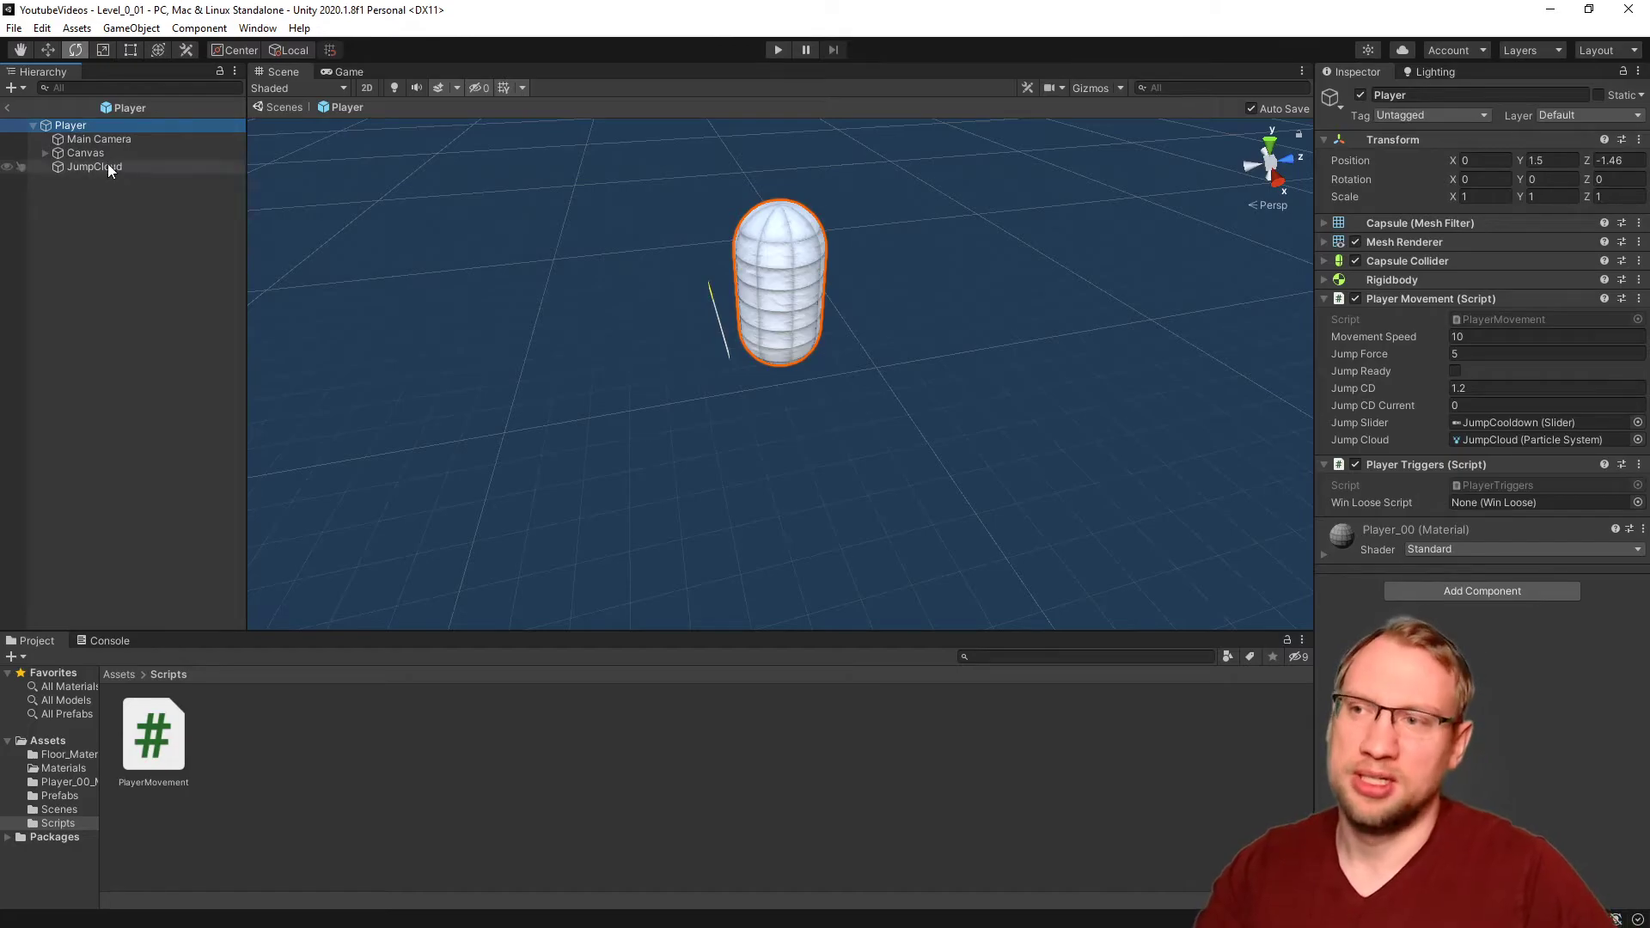
click(94, 165)
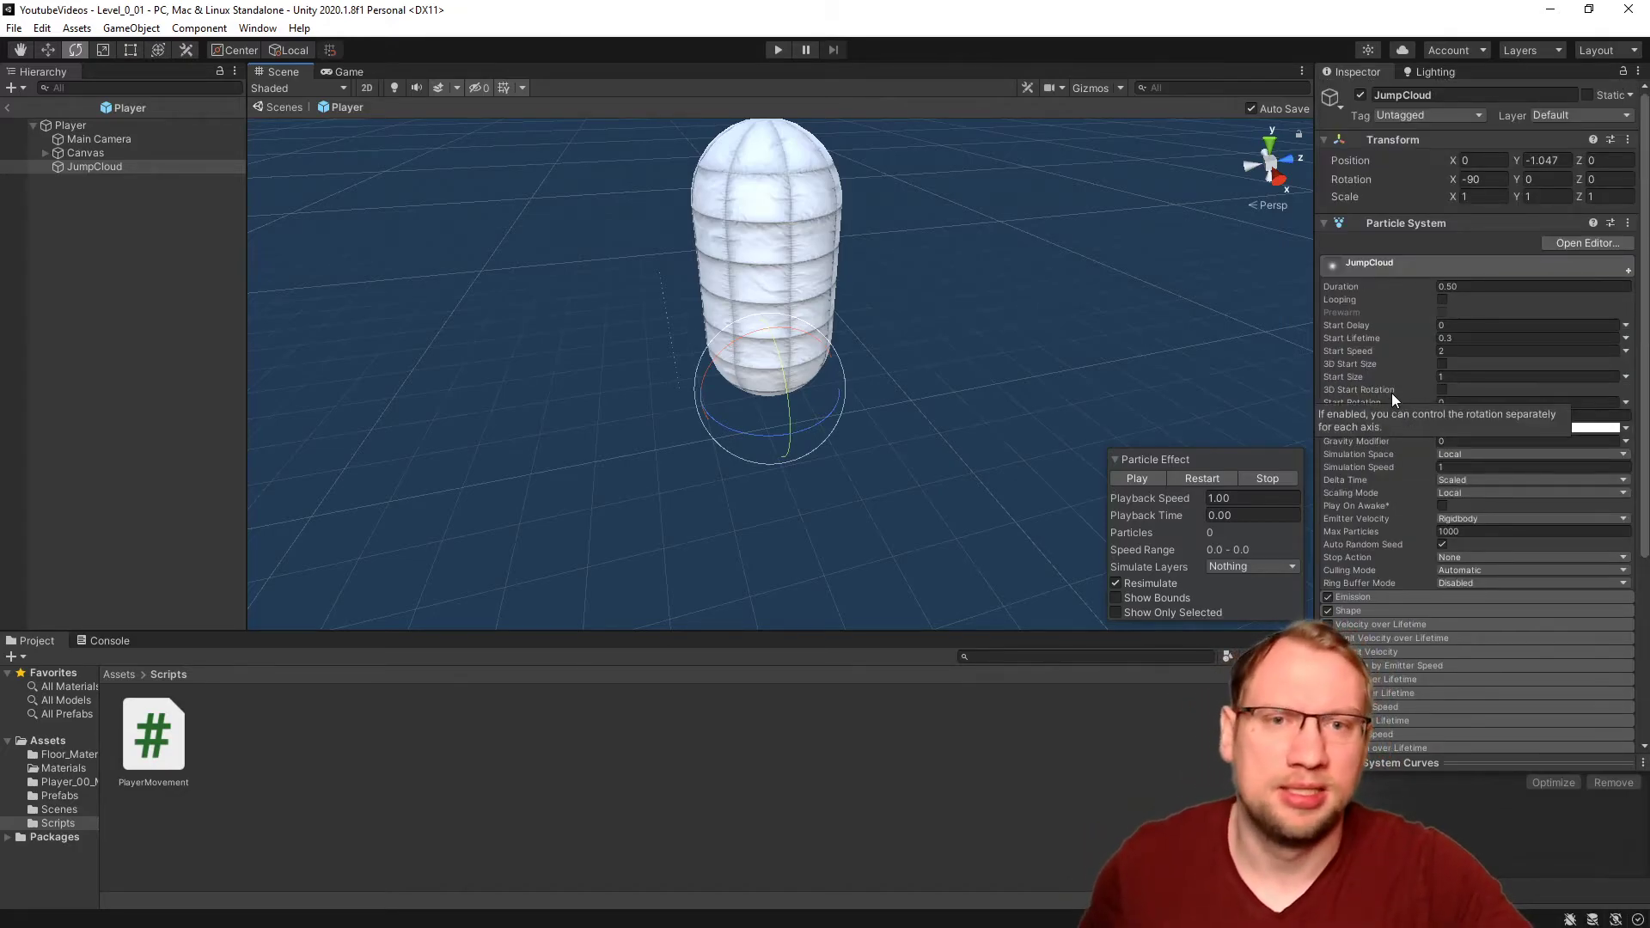
scroll(down, 3)
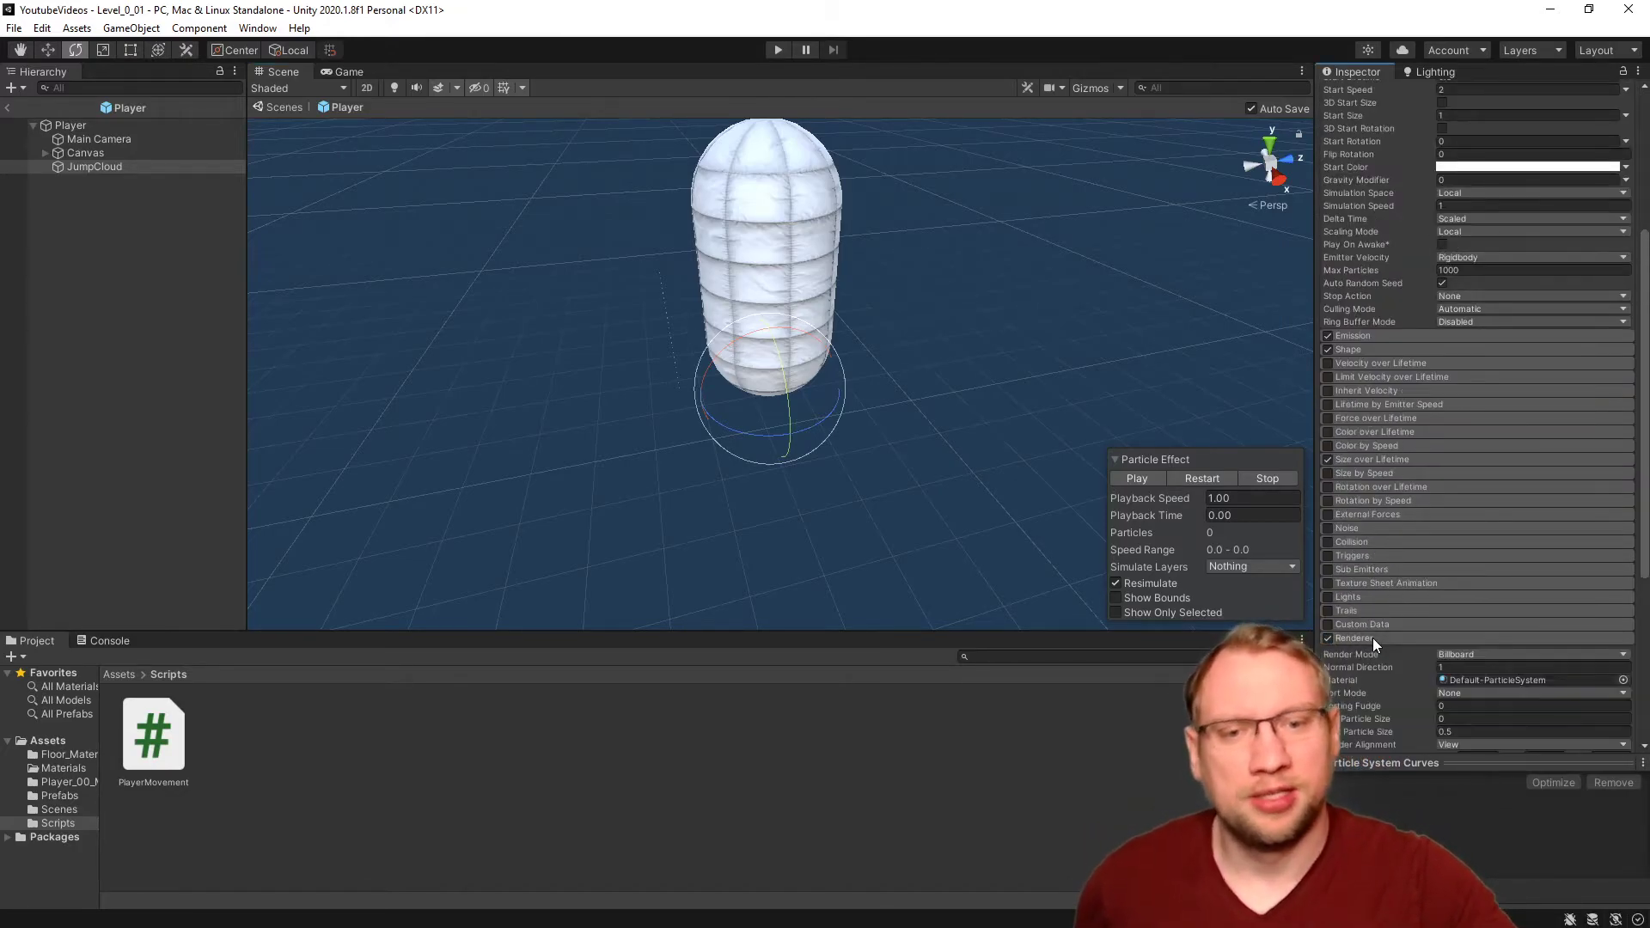
scroll(down, 3)
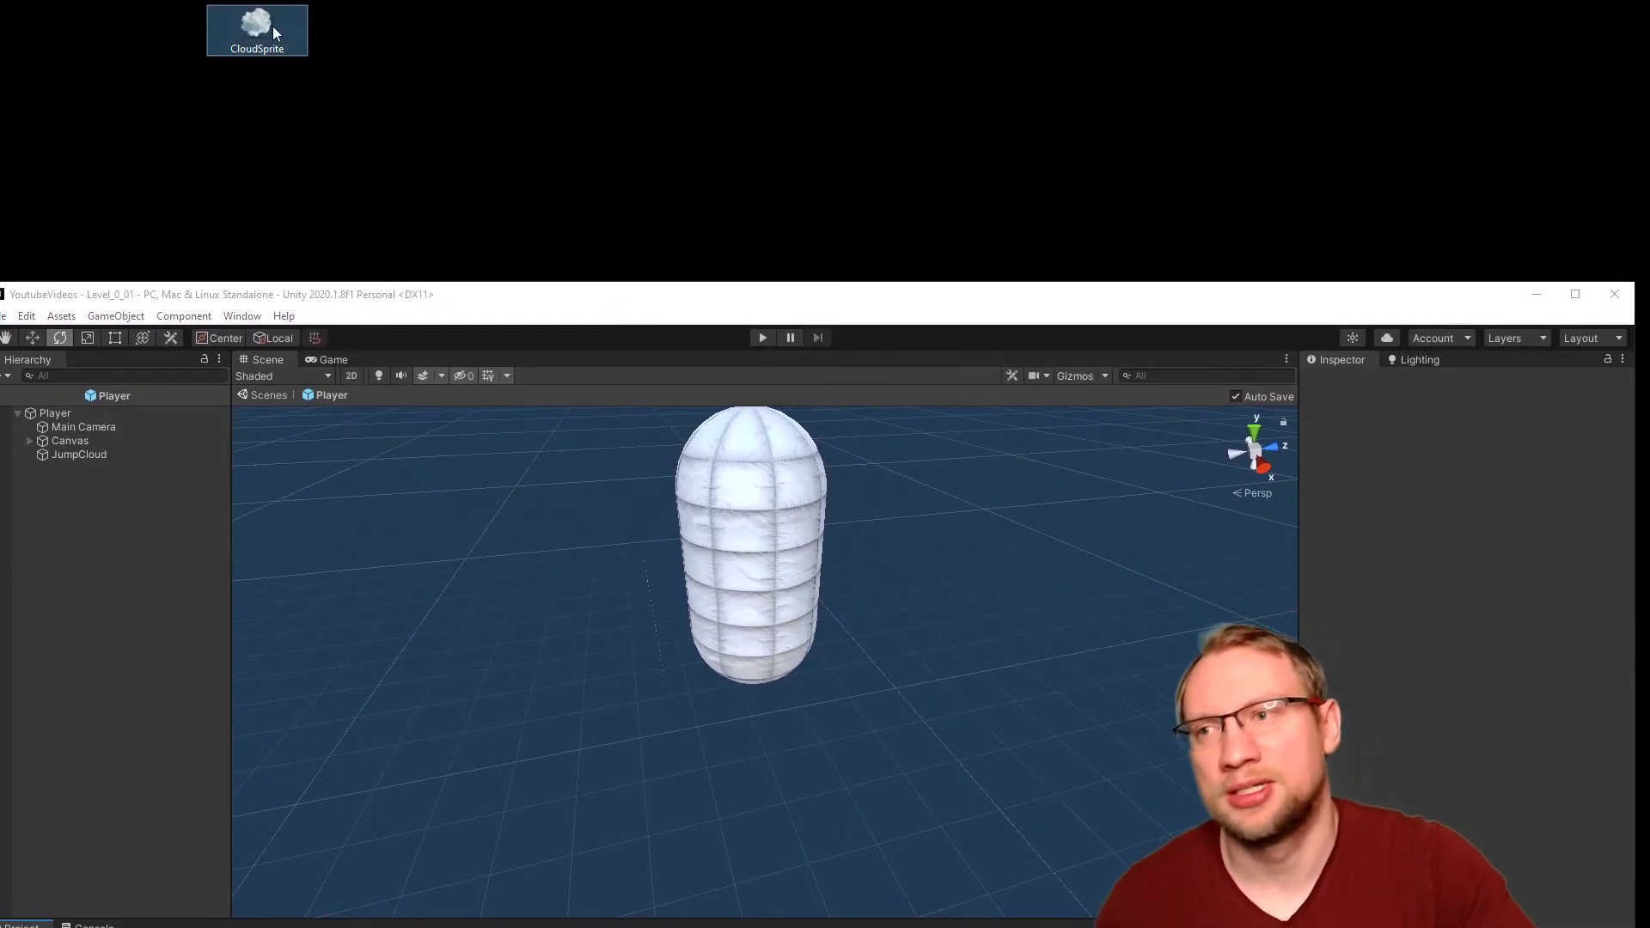
Step: Set the imported CloudSprite's Texture Type to Sprite (2D and UI), then reselect JumpCloud
double_click(257, 30)
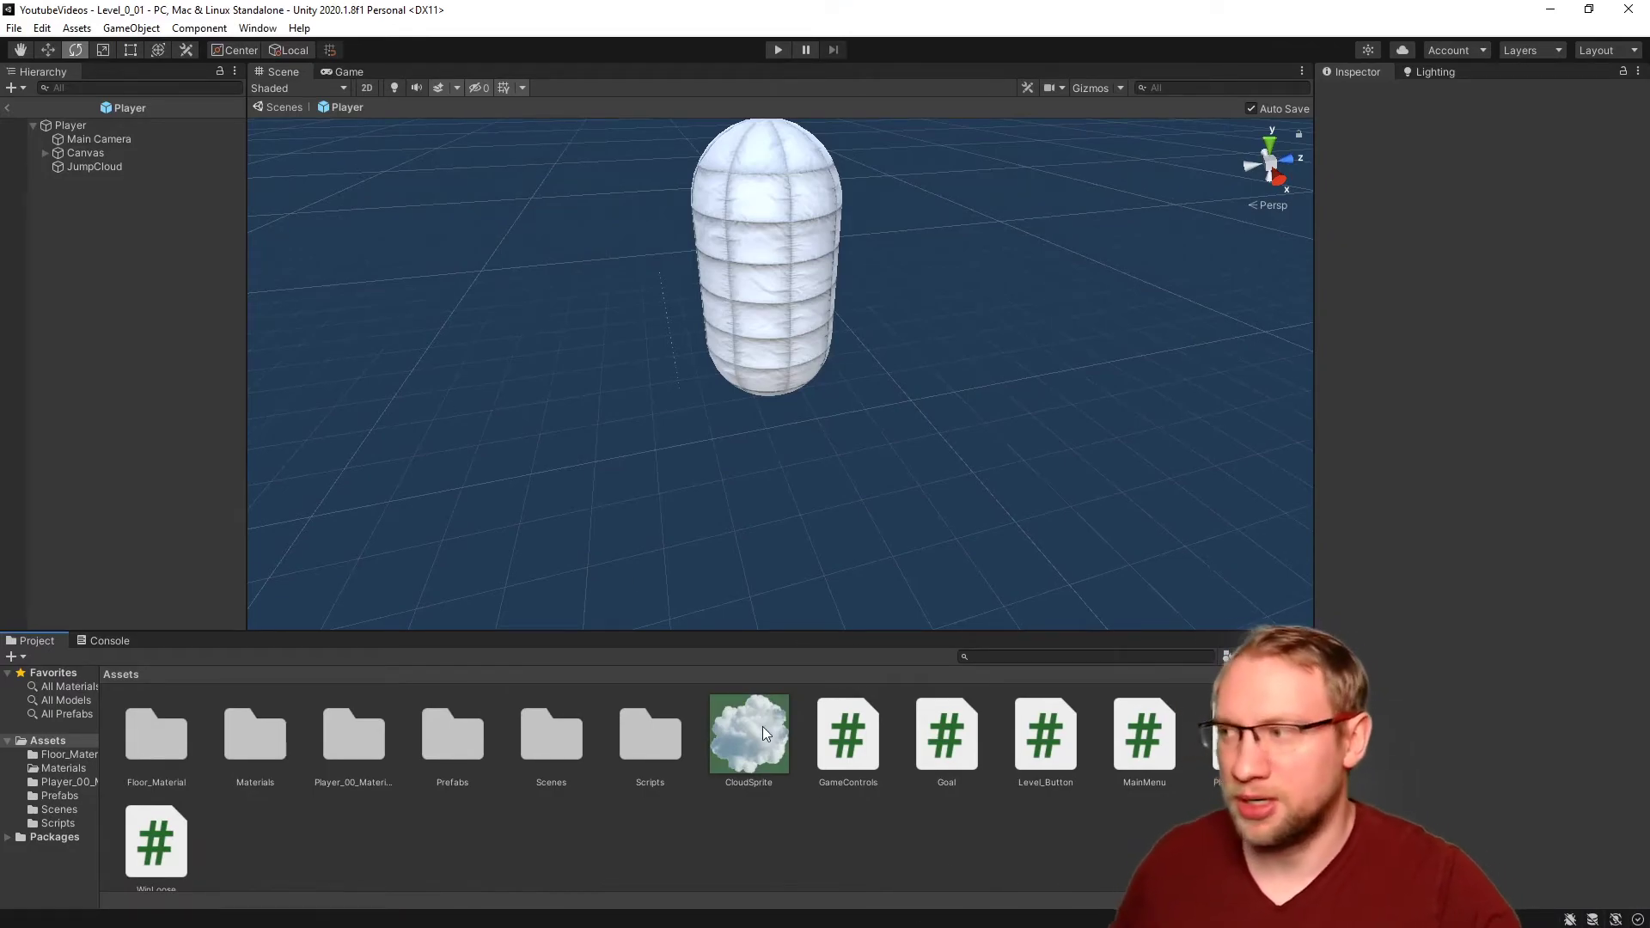
click(748, 733)
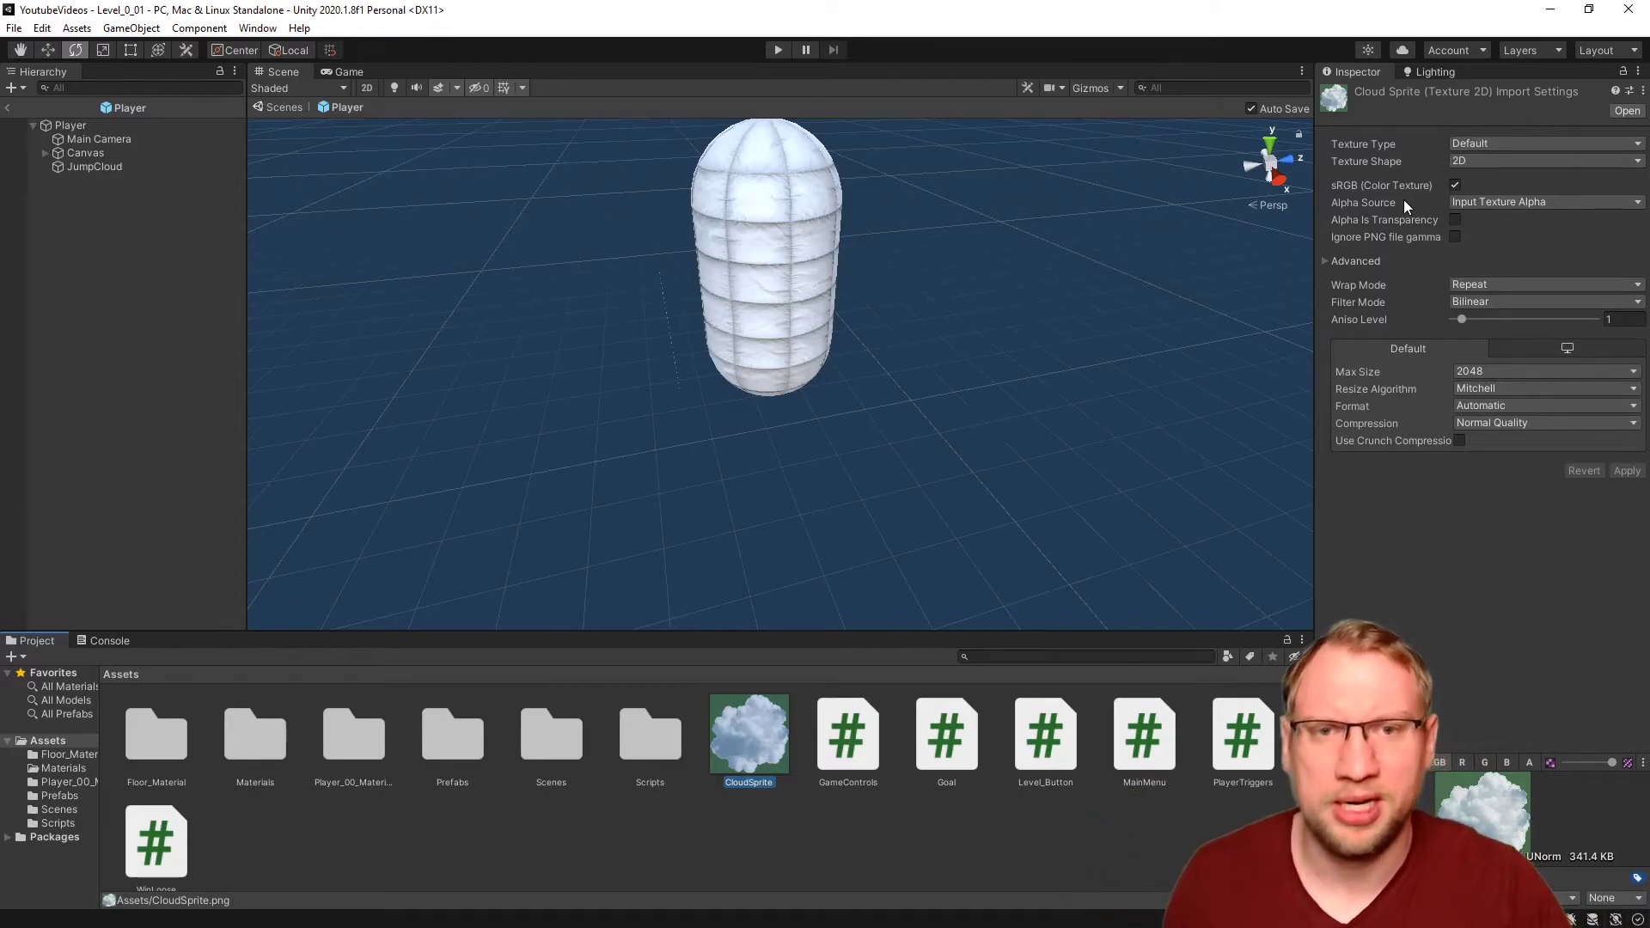
click(1542, 144)
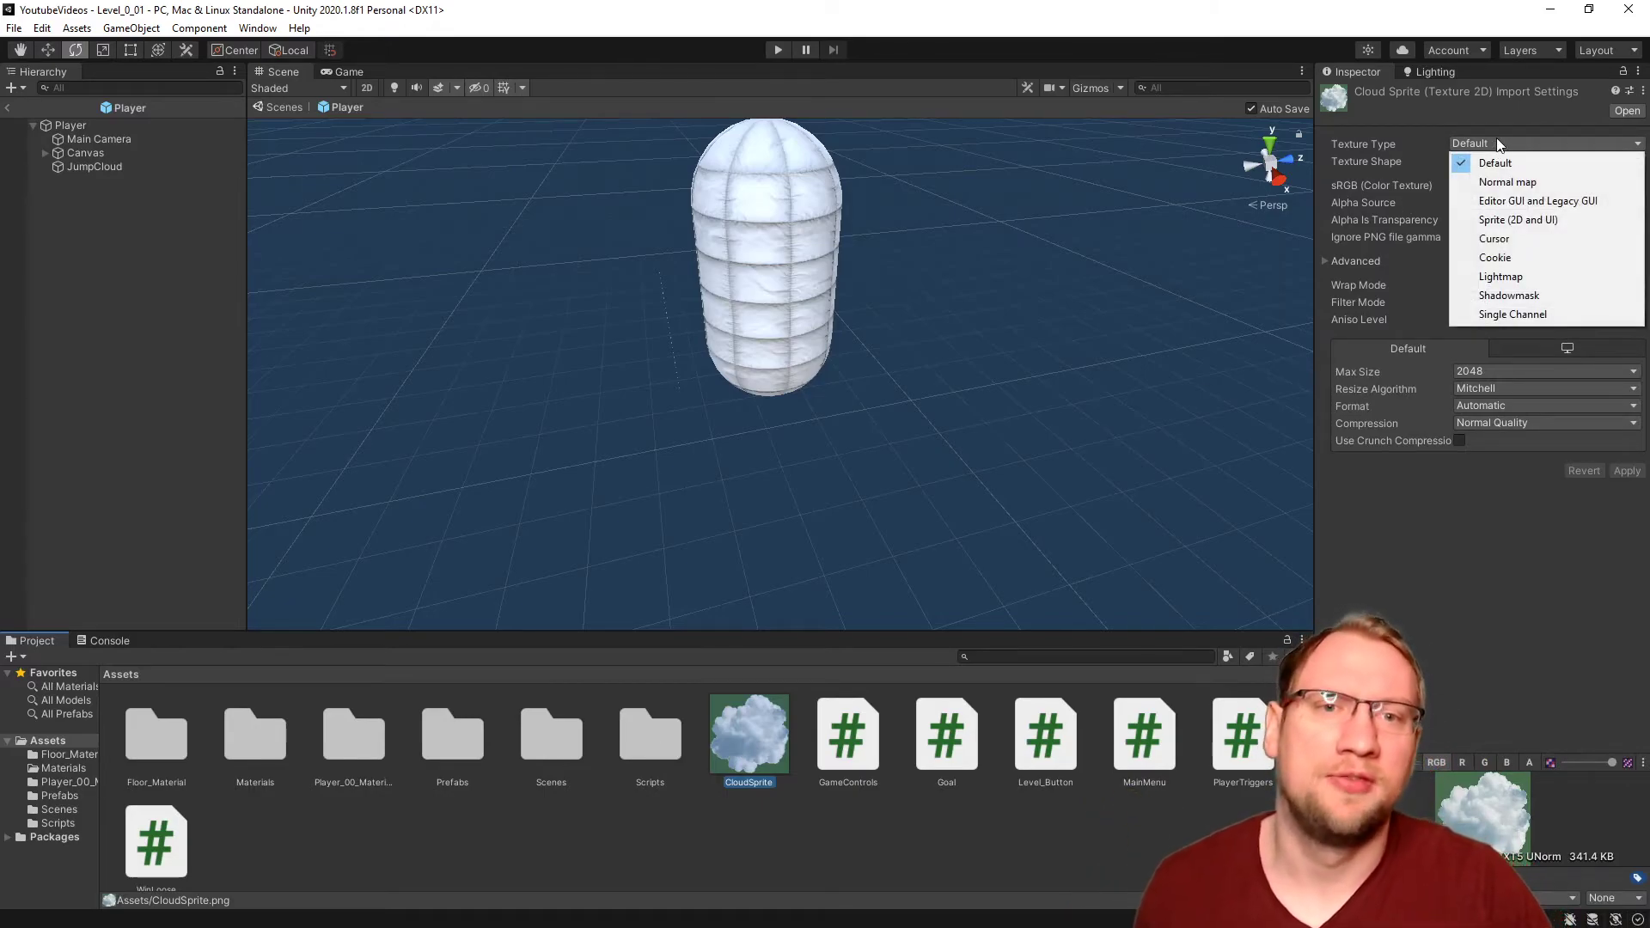
click(1518, 220)
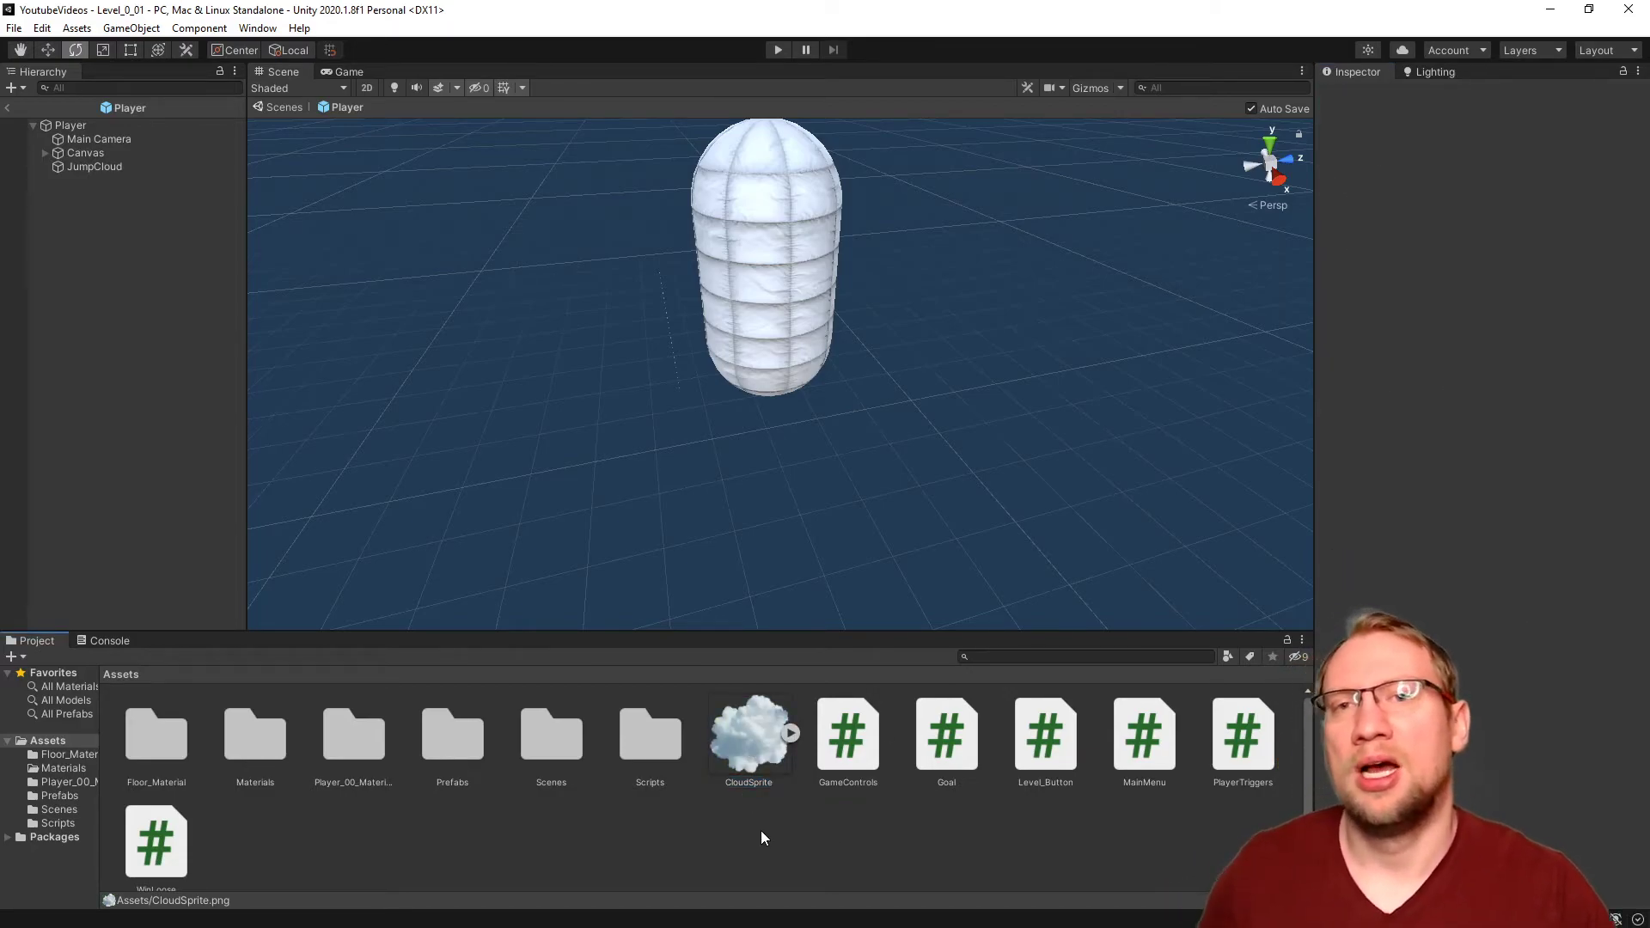
click(94, 165)
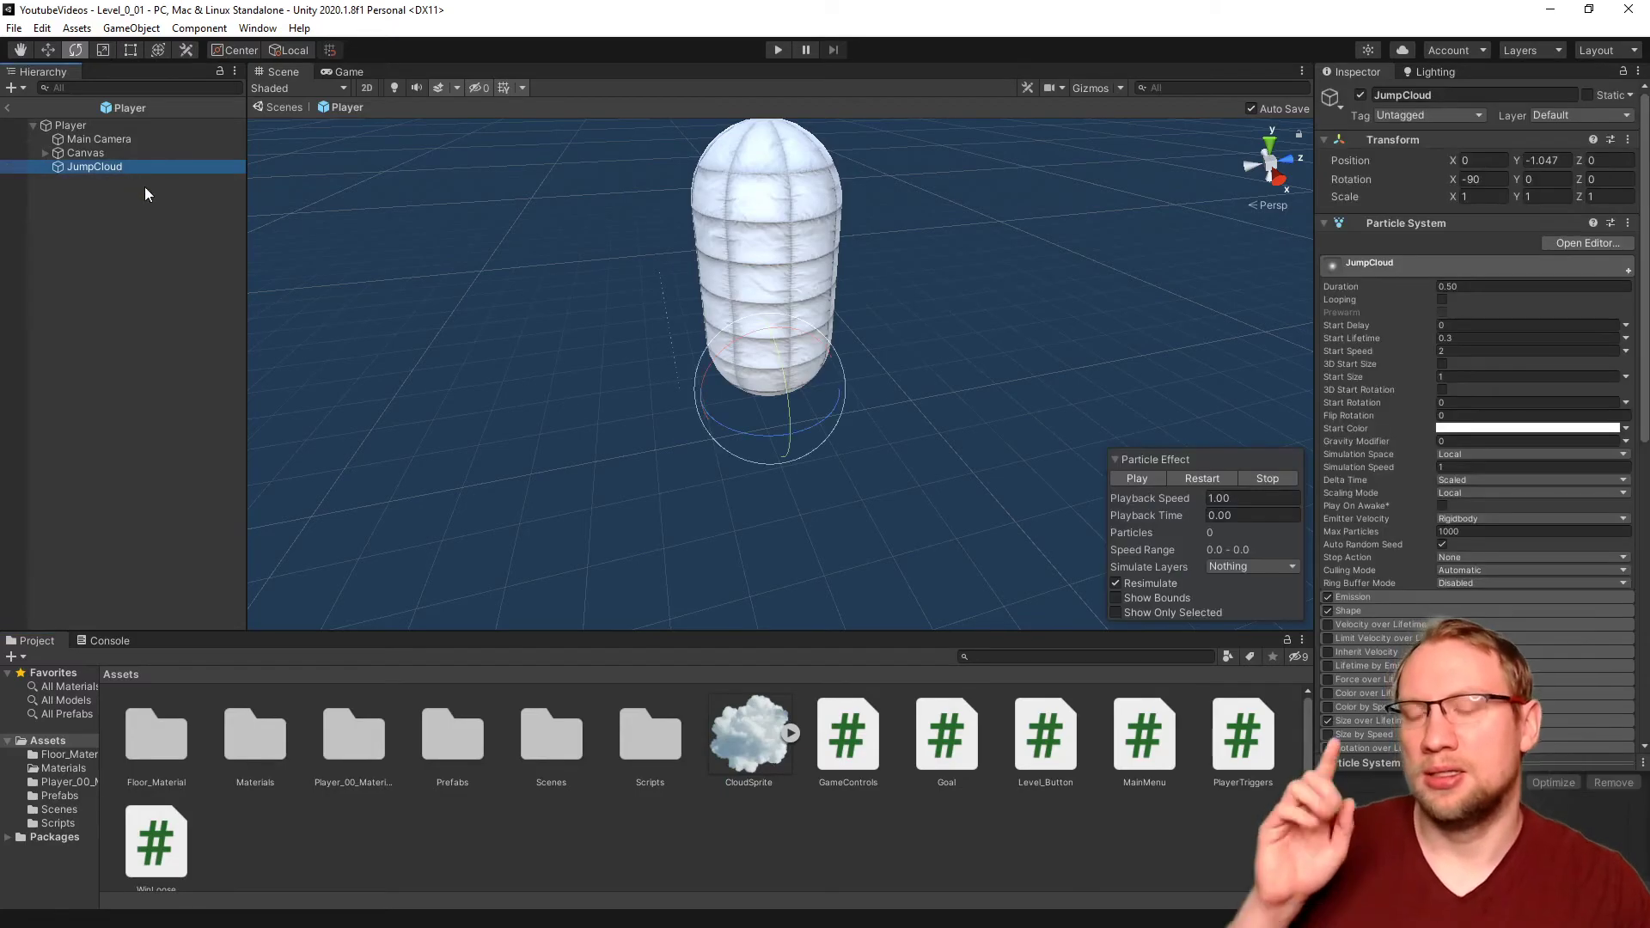
Step: Create a Cloud material using CloudSprite as albedo, with Fade rendering mode and white colour
scroll(down, 3)
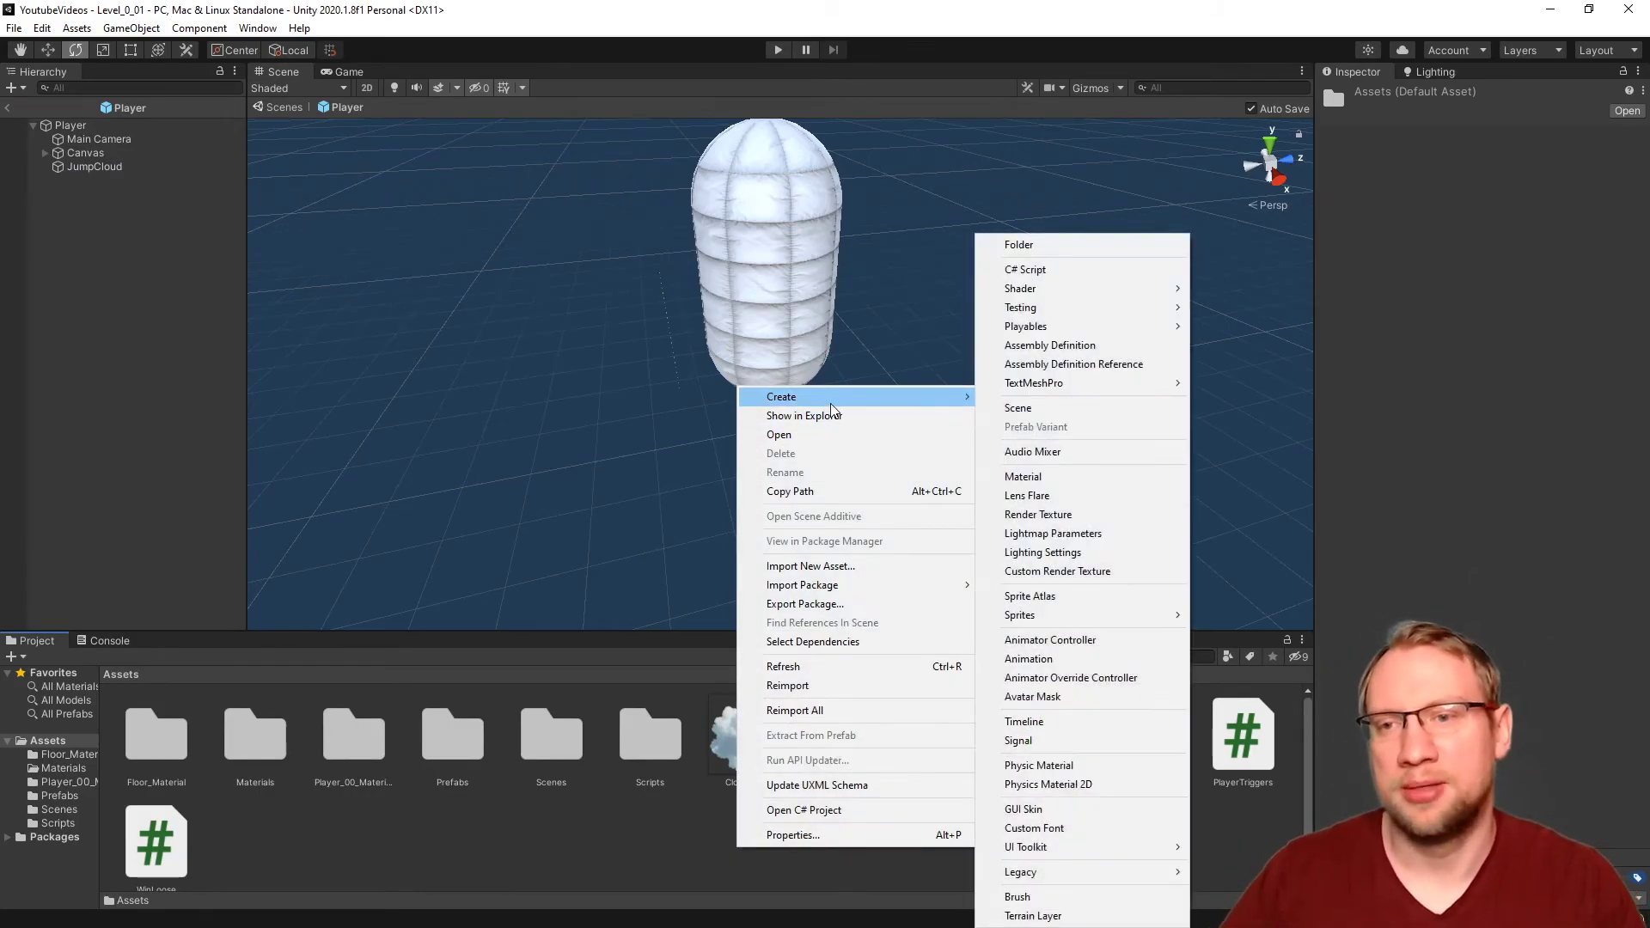
mouse_move(1026, 473)
text(Cloud)
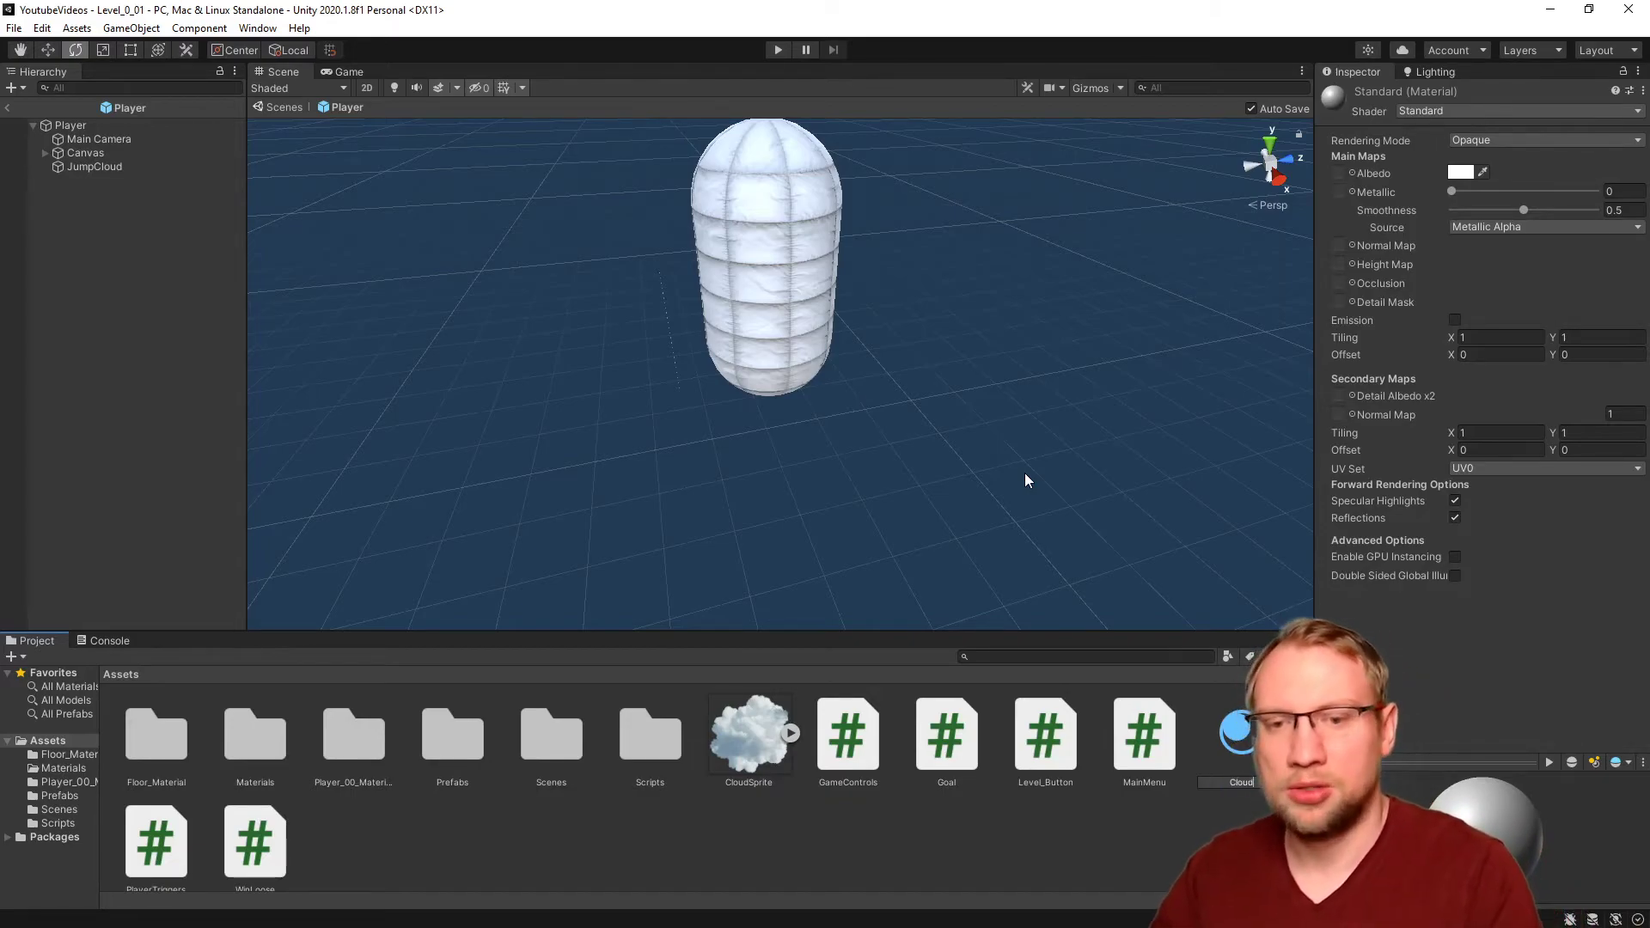
click(748, 732)
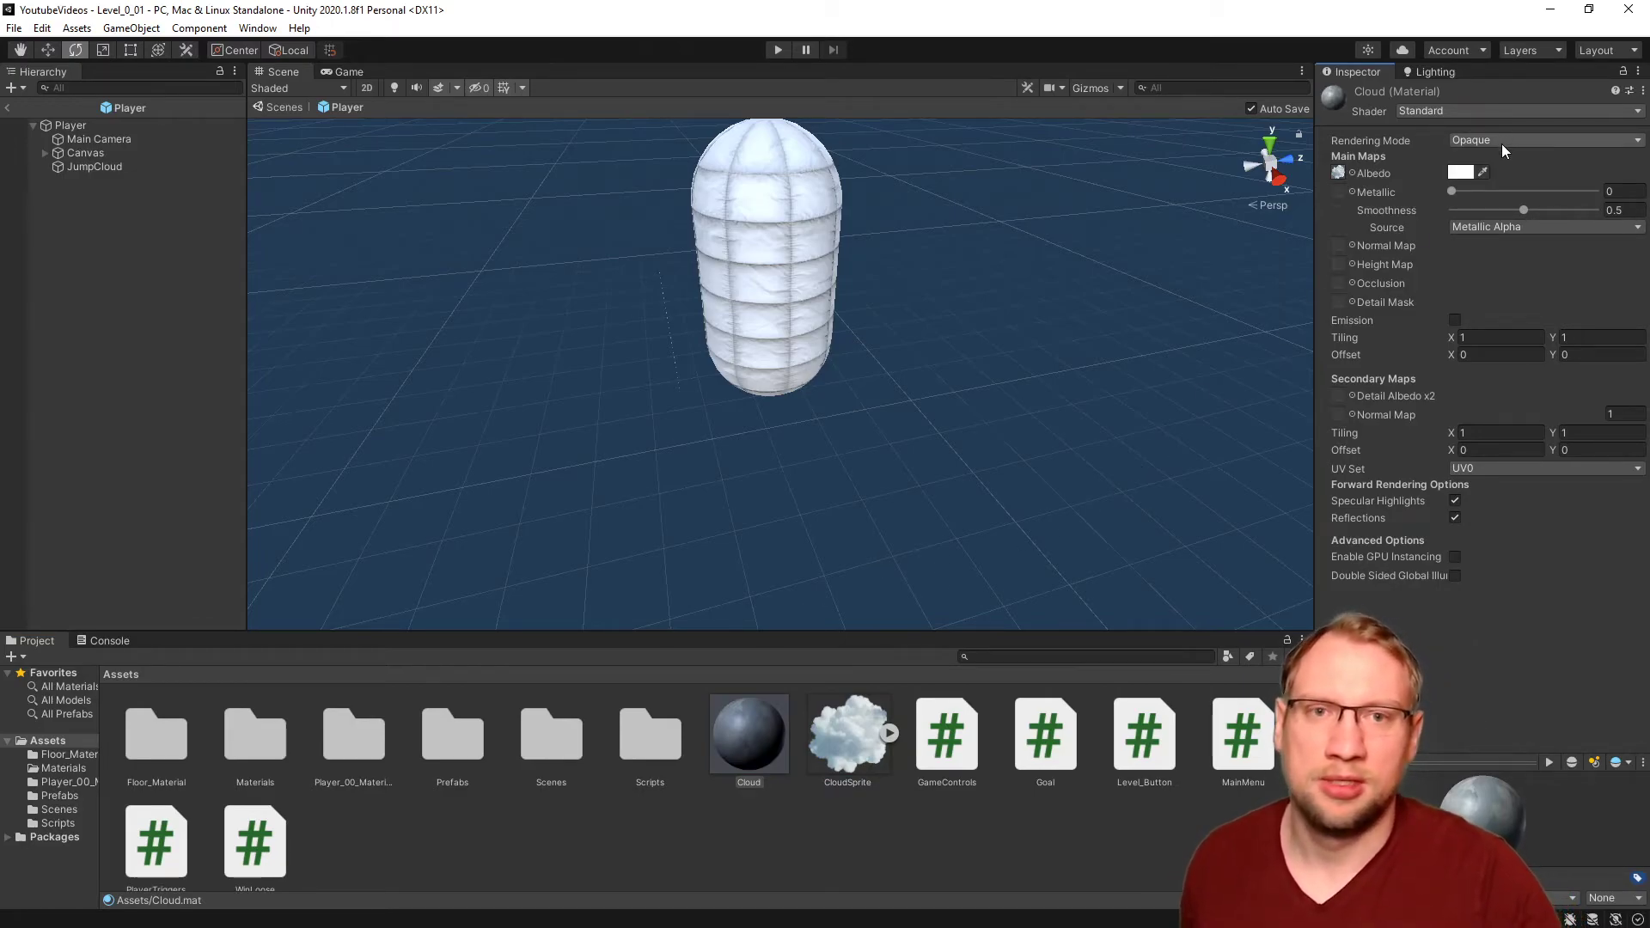
click(1542, 140)
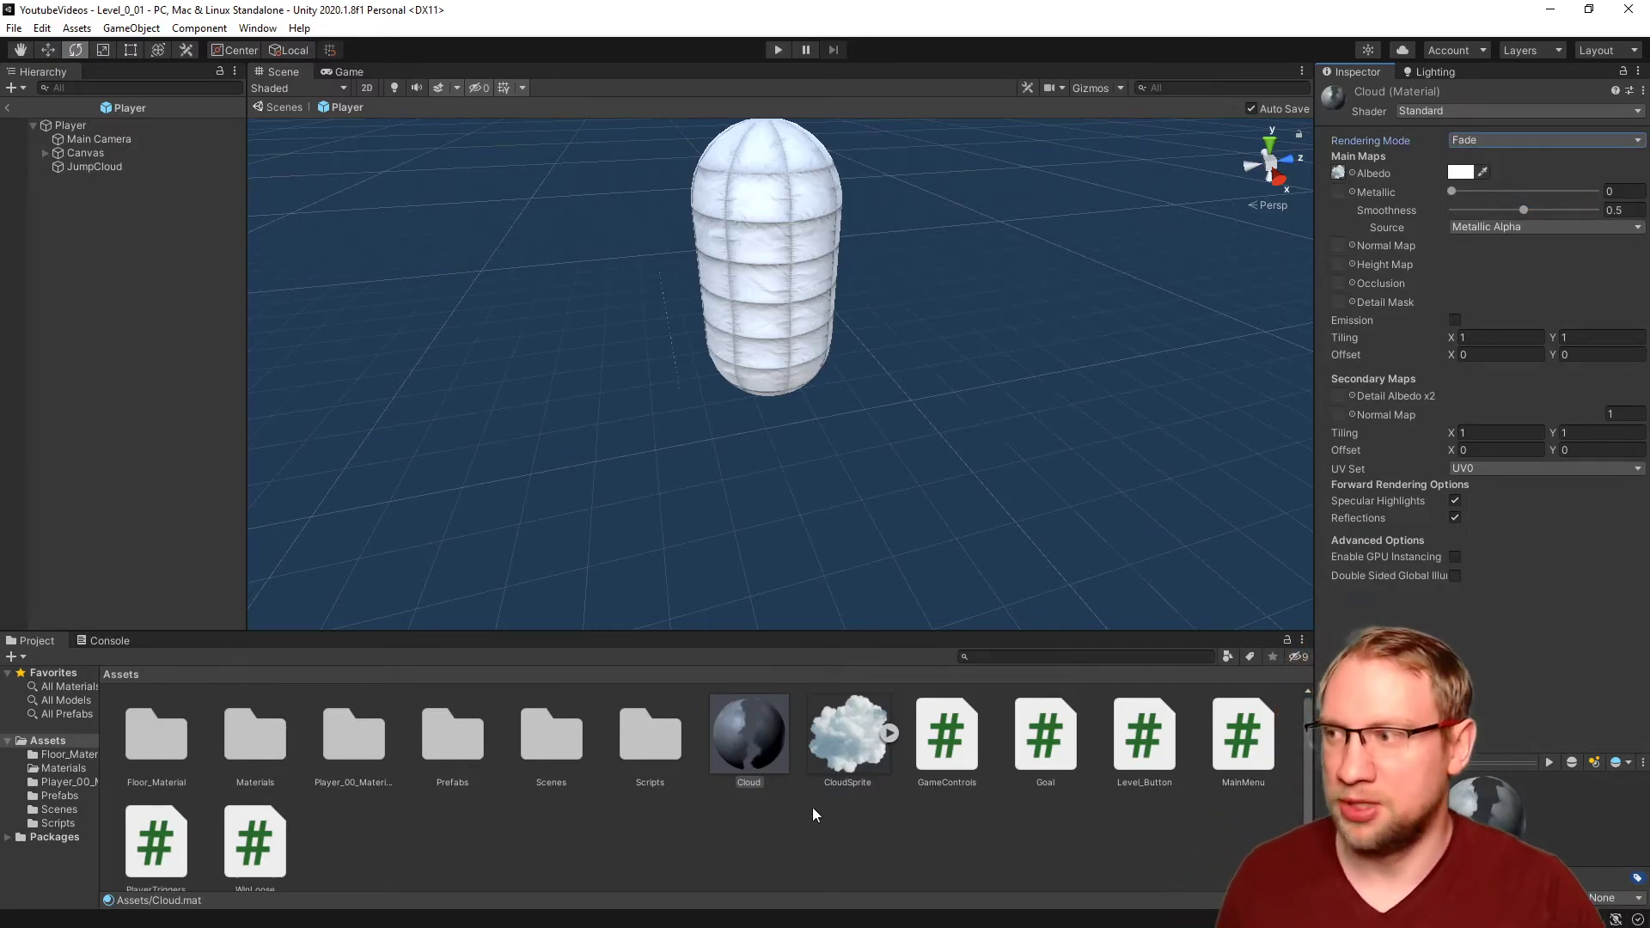
click(749, 733)
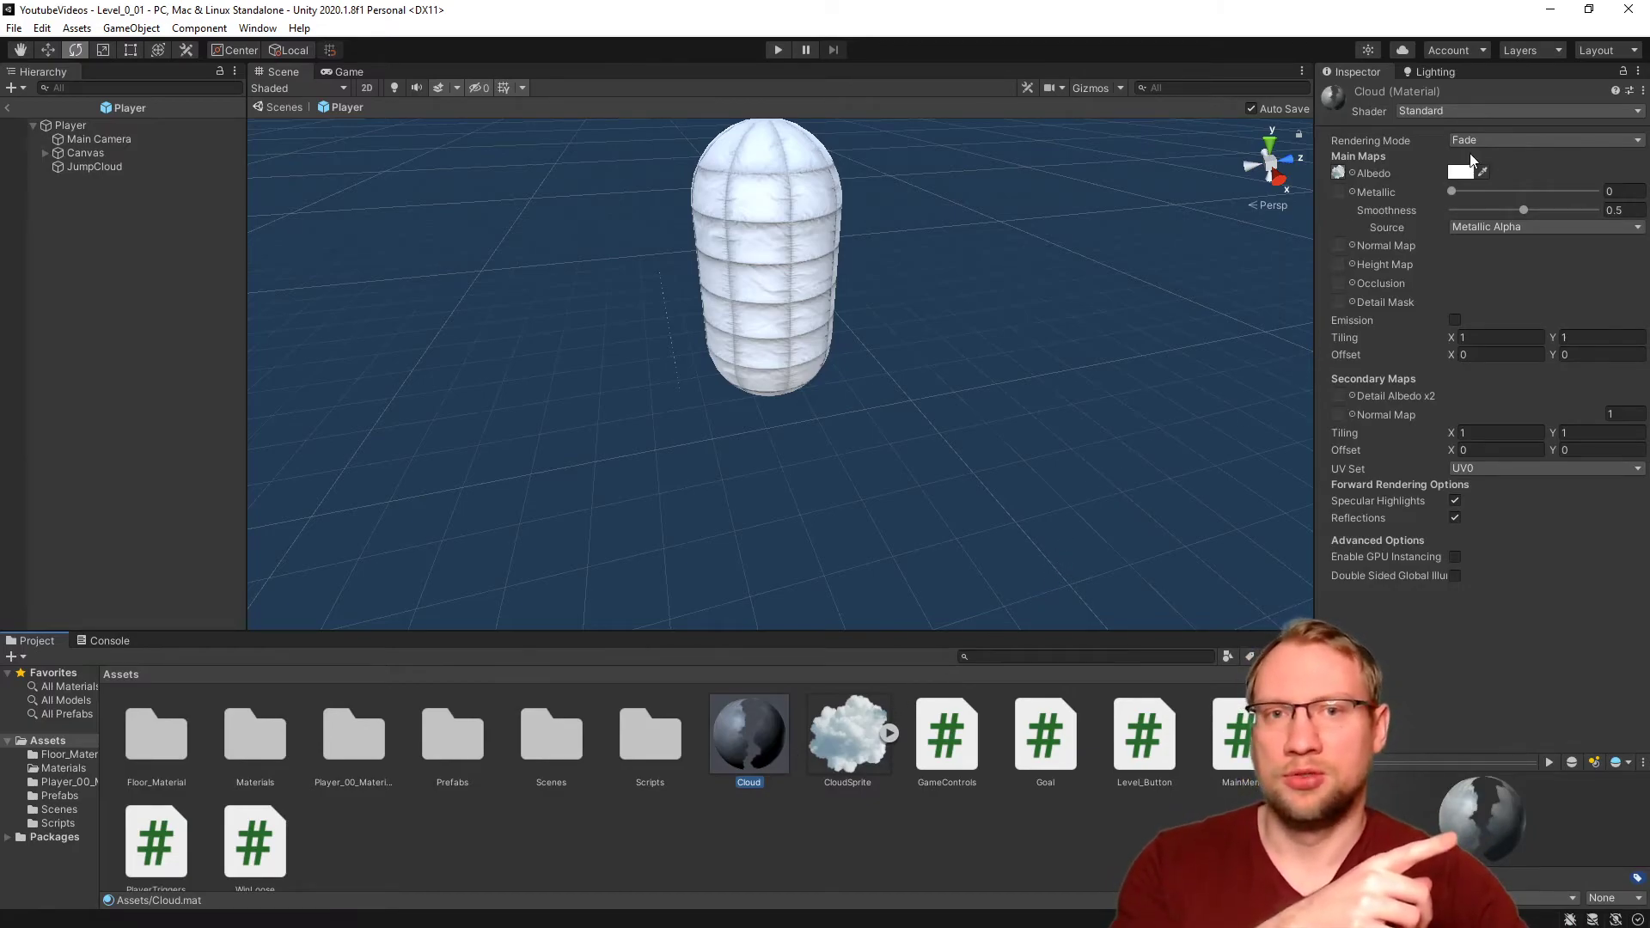
click(1542, 140)
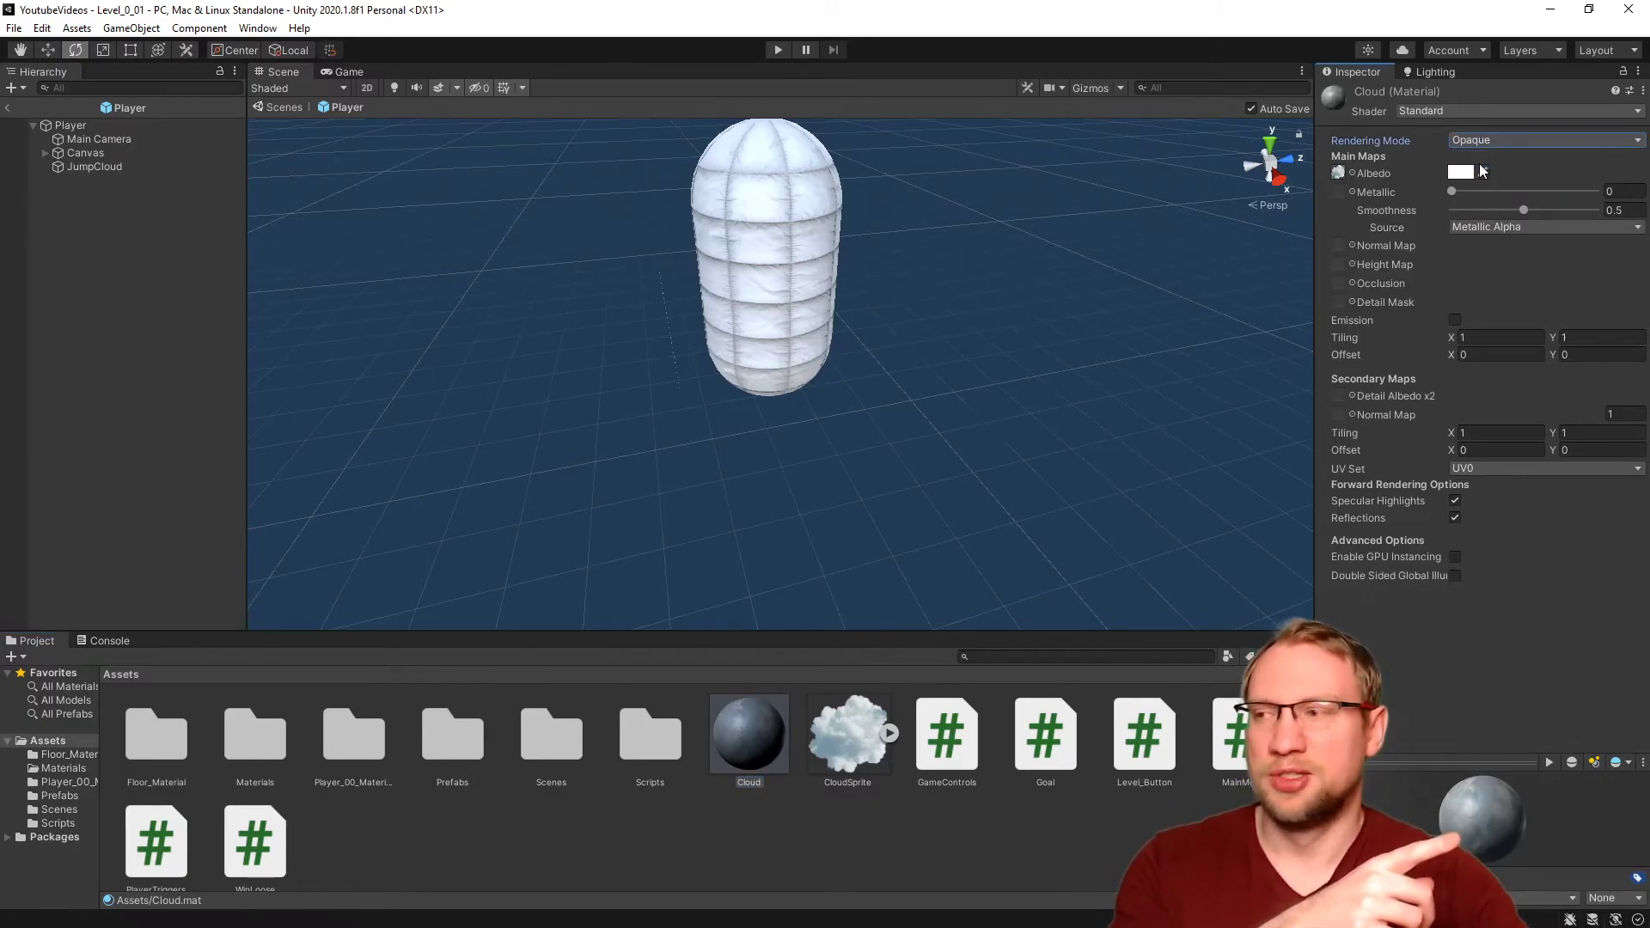
click(1537, 139)
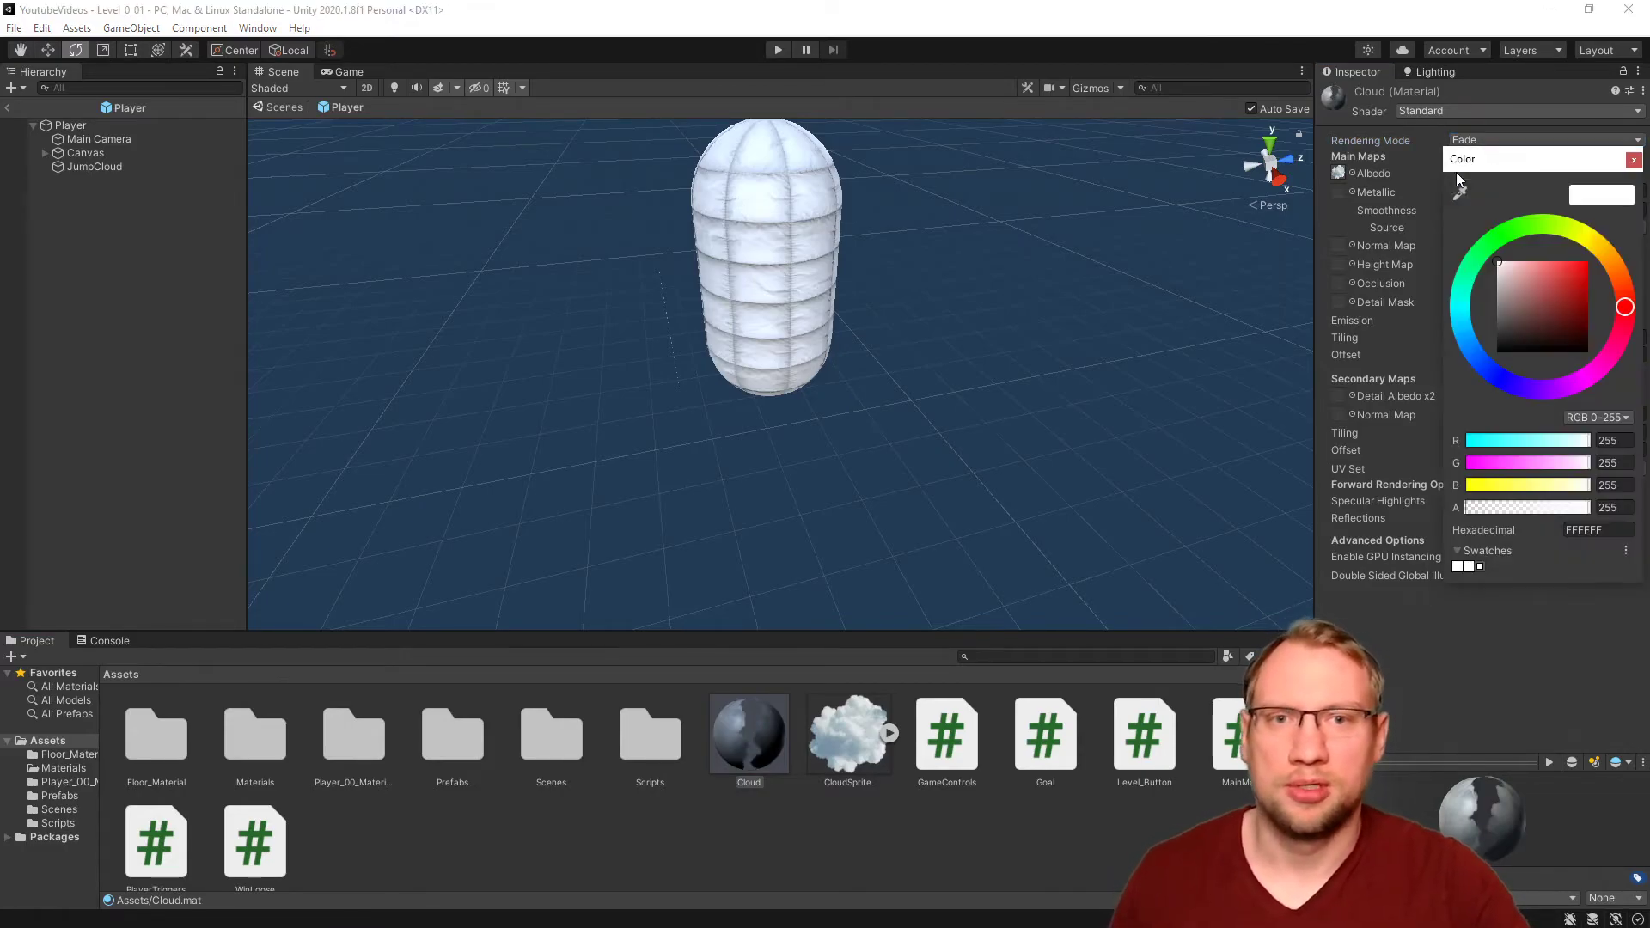
drag(1568, 507, 1553, 507)
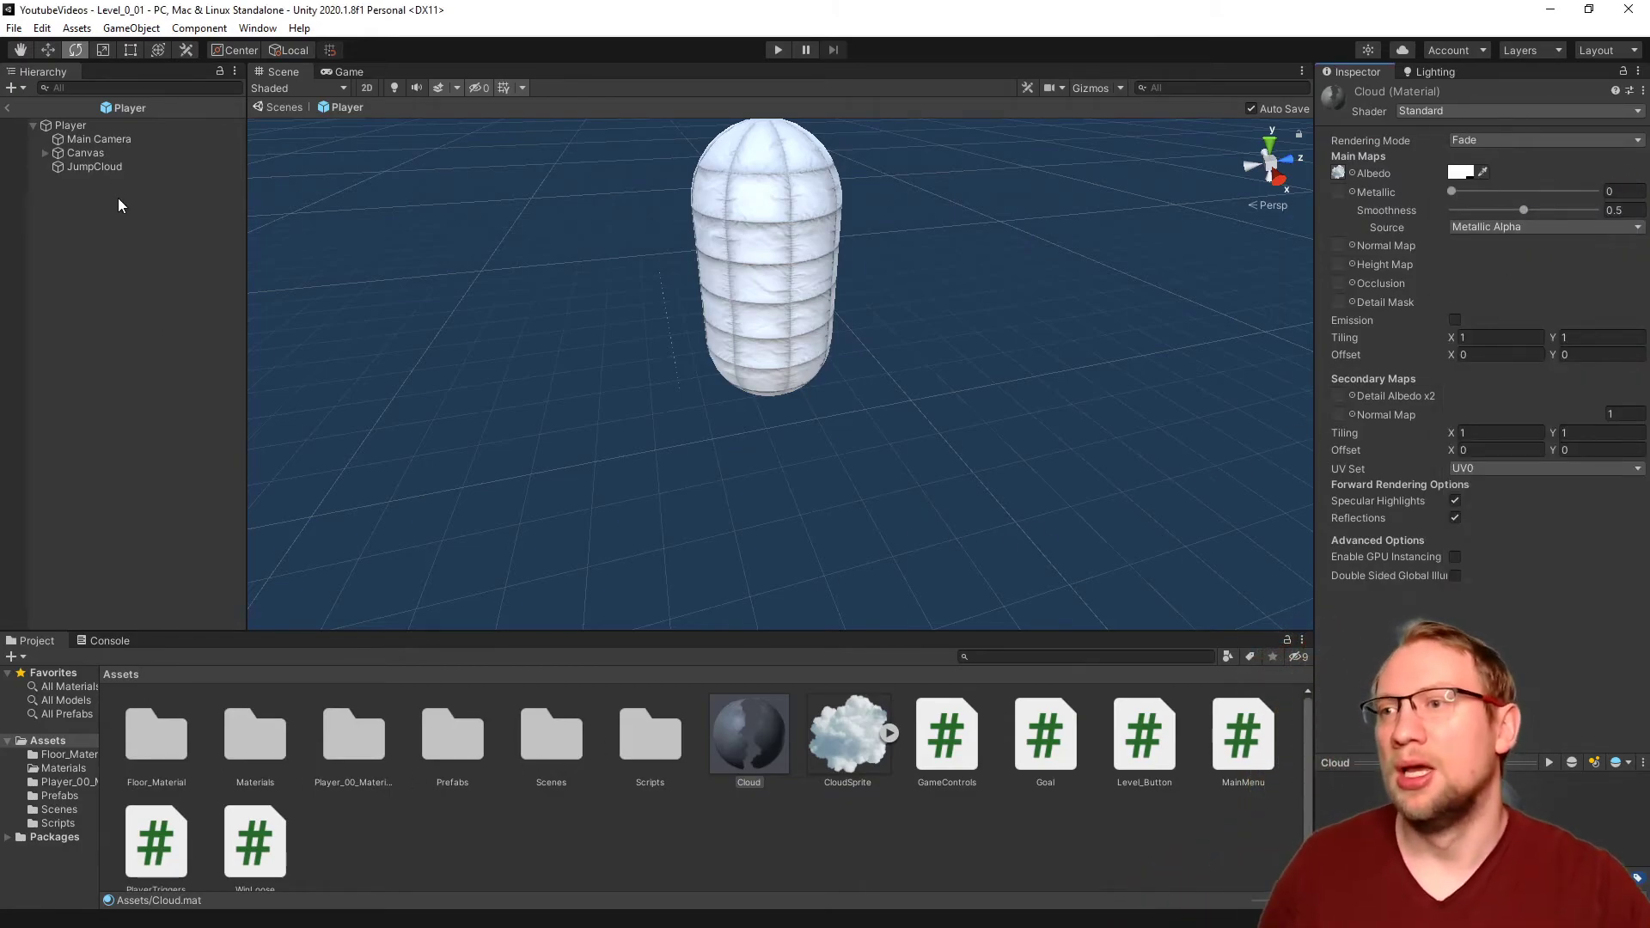
Step: Put the Cloud material into JumpCloud's Renderer Material field
click(94, 166)
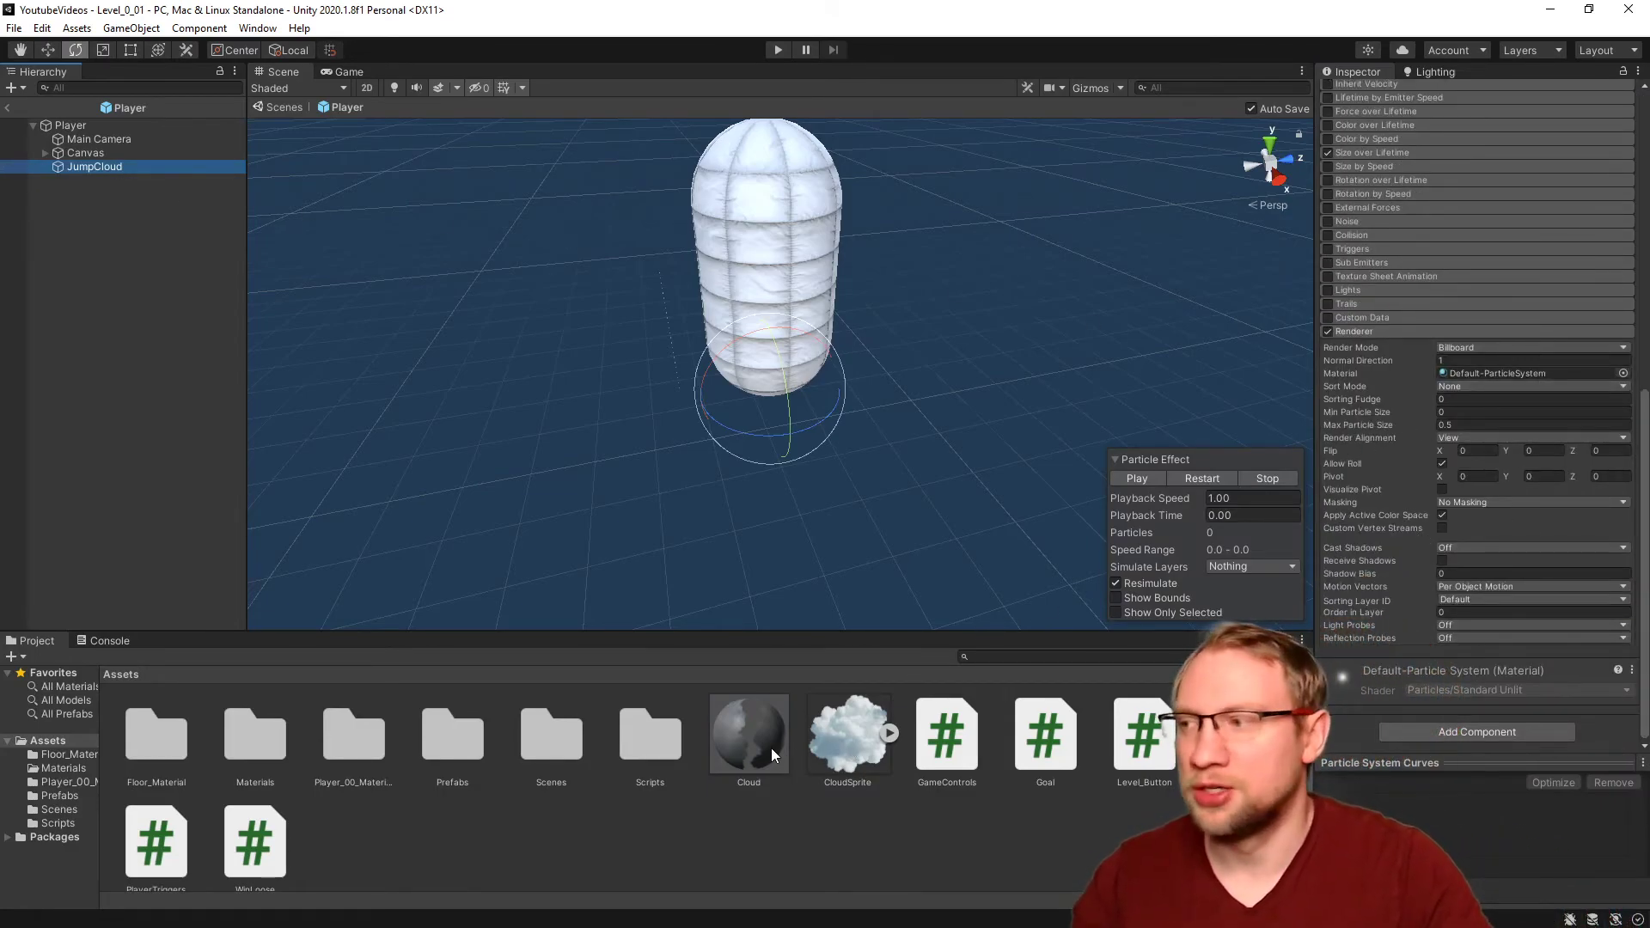
click(1527, 373)
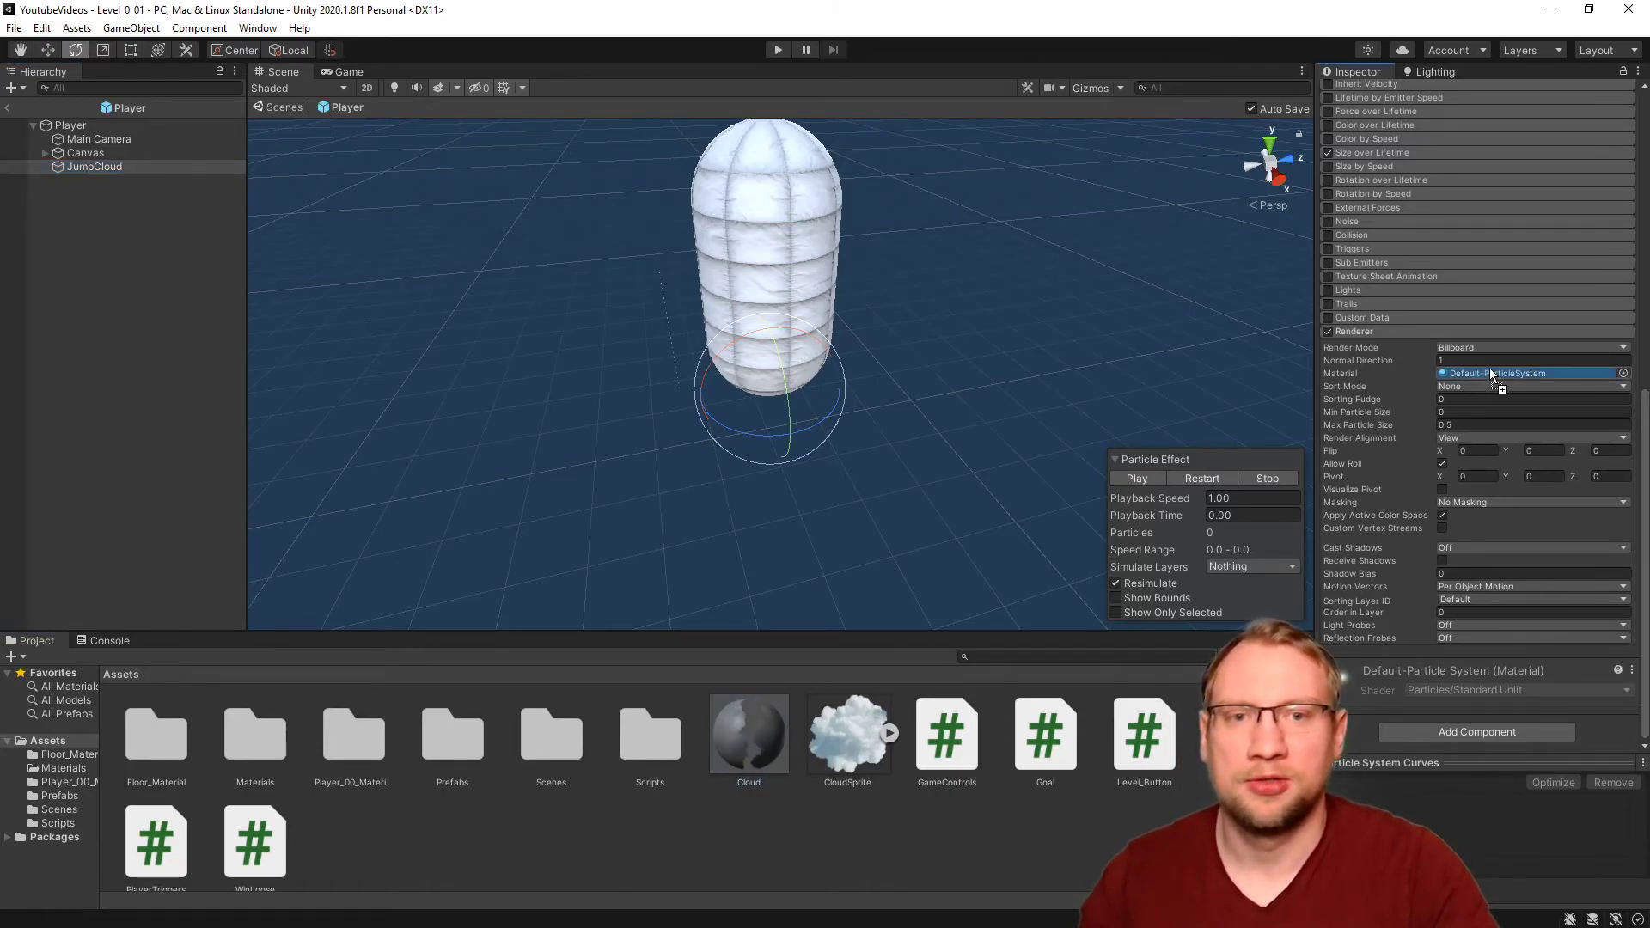
click(1527, 372)
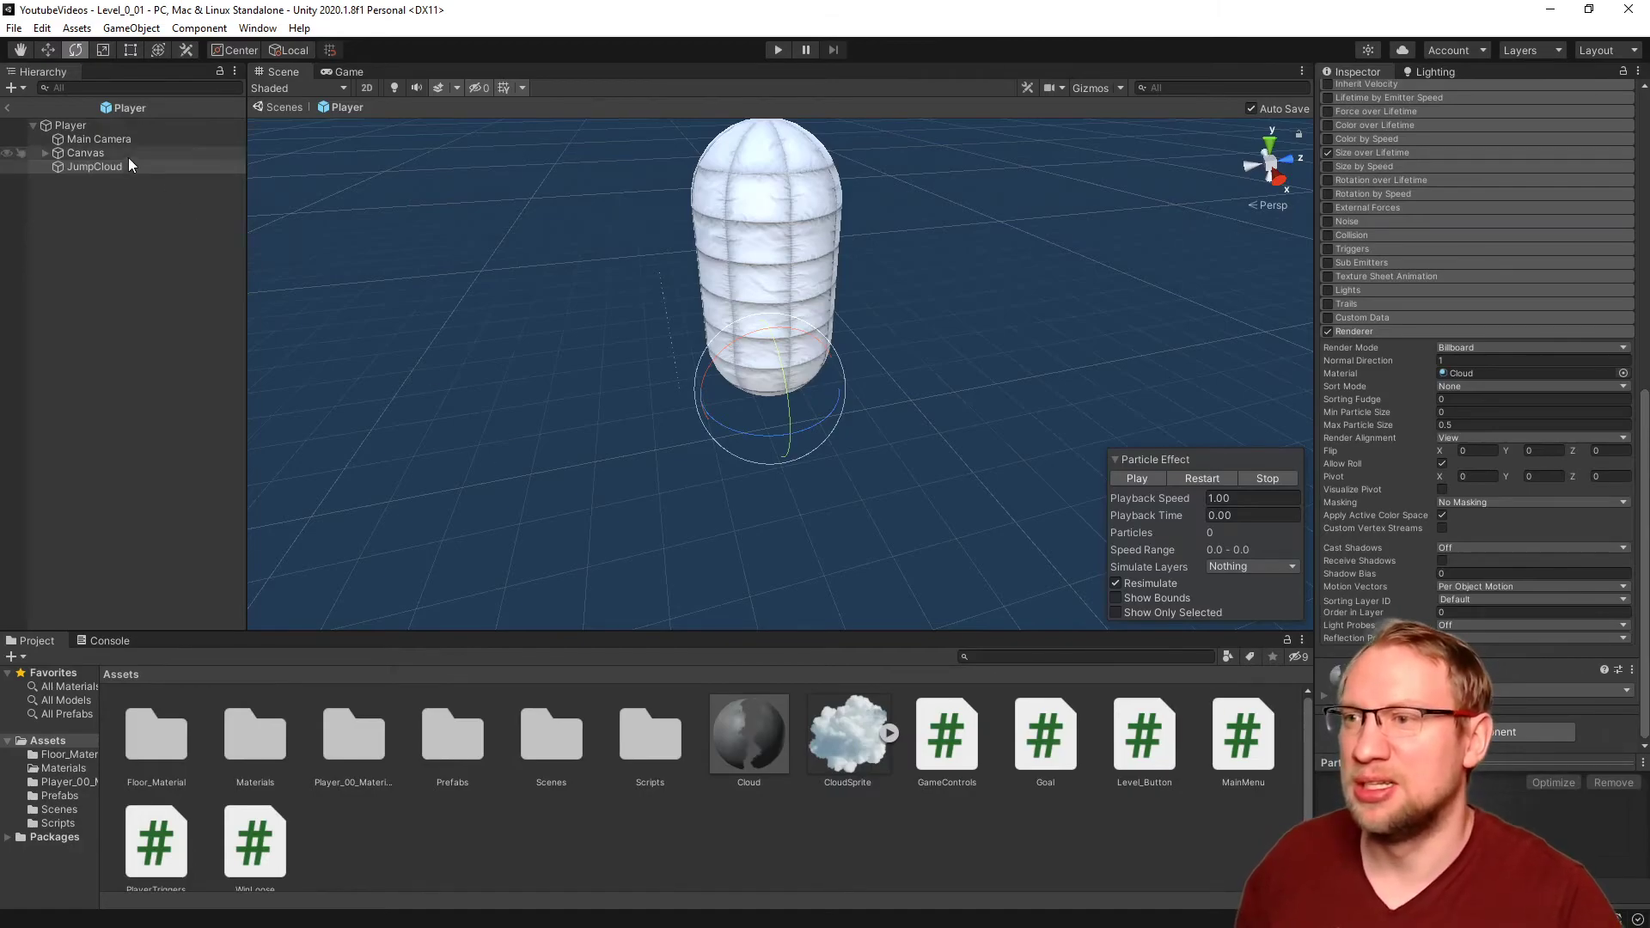
Step: Reselect JumpCloud and expand its Size over Lifetime module to show the size curve
click(94, 165)
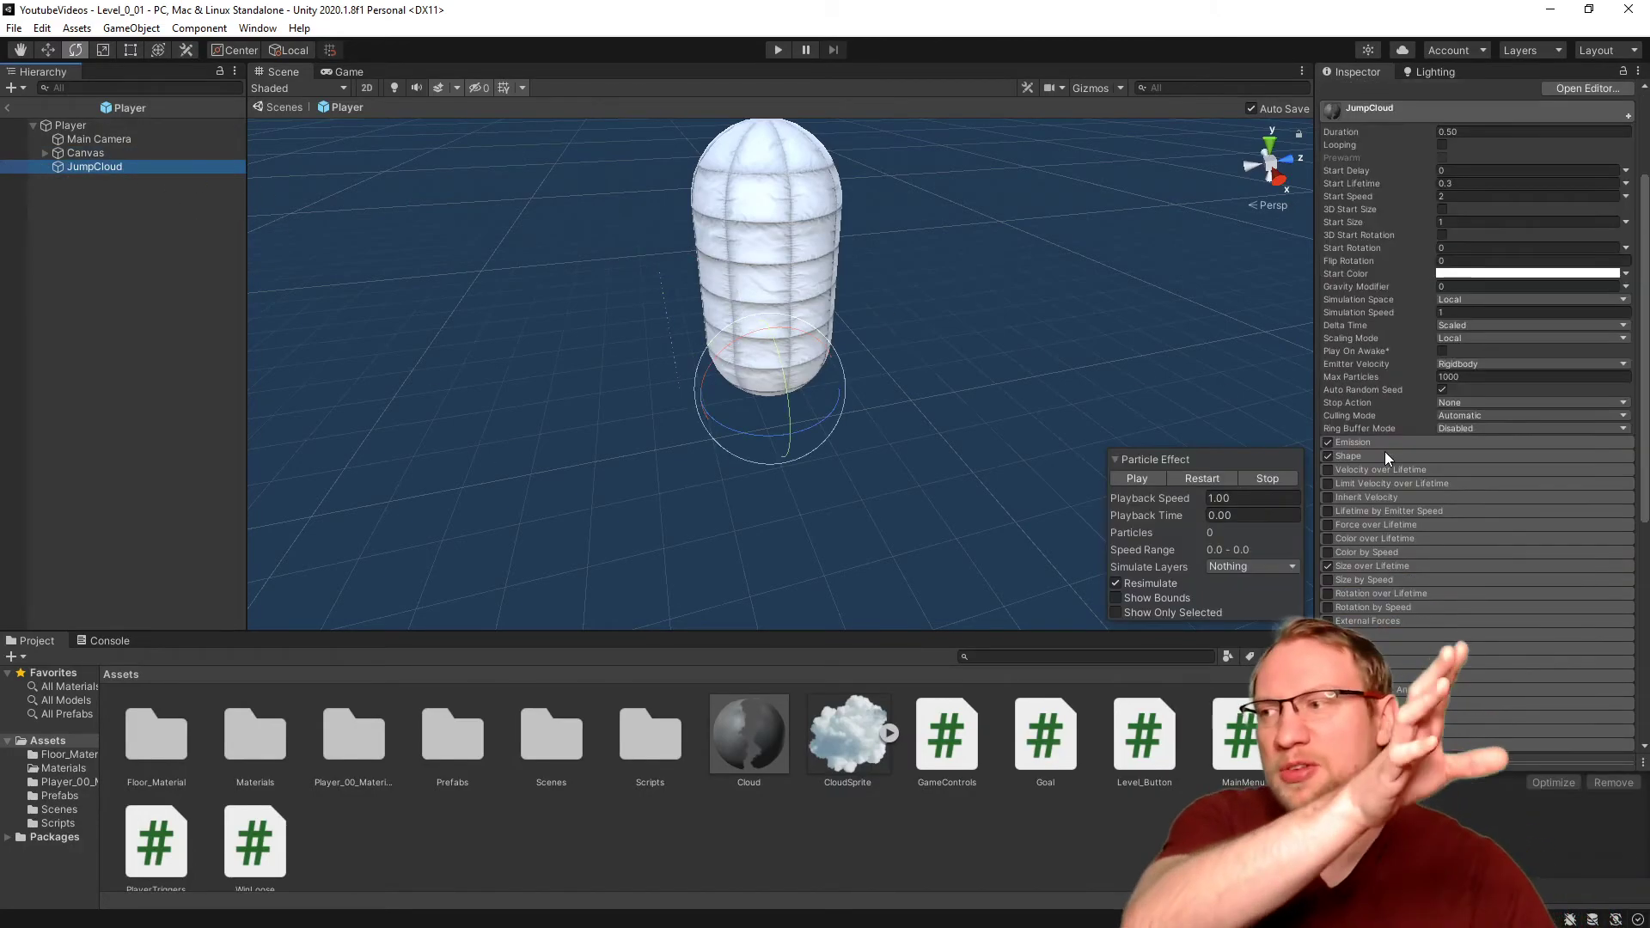
scroll(down, 3)
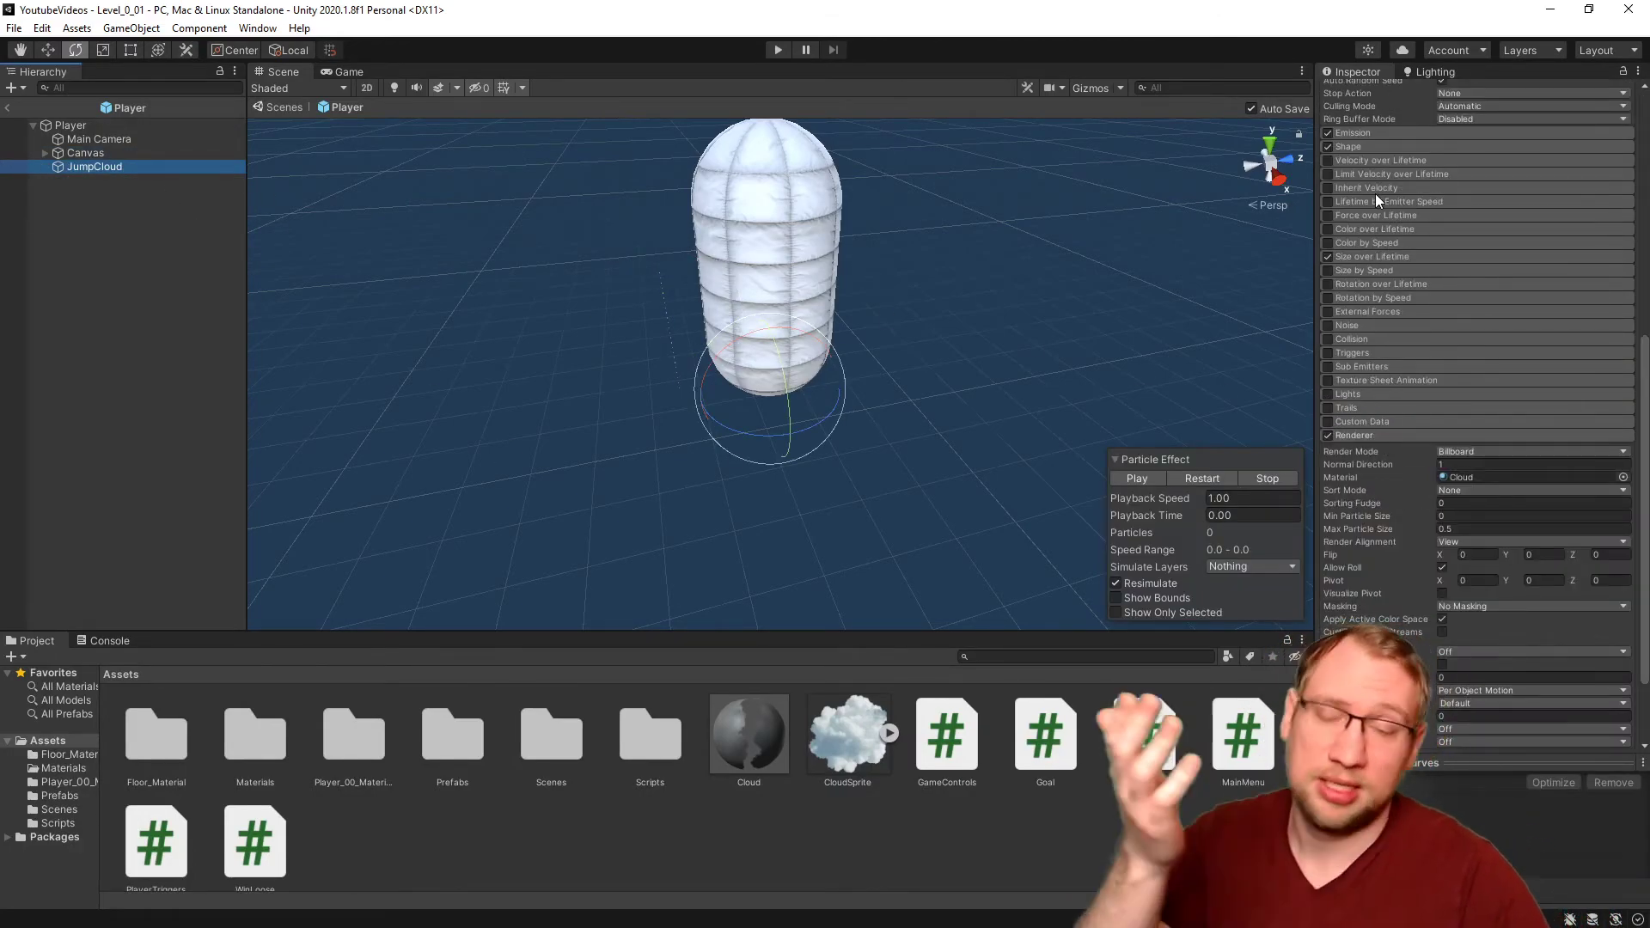
click(1374, 256)
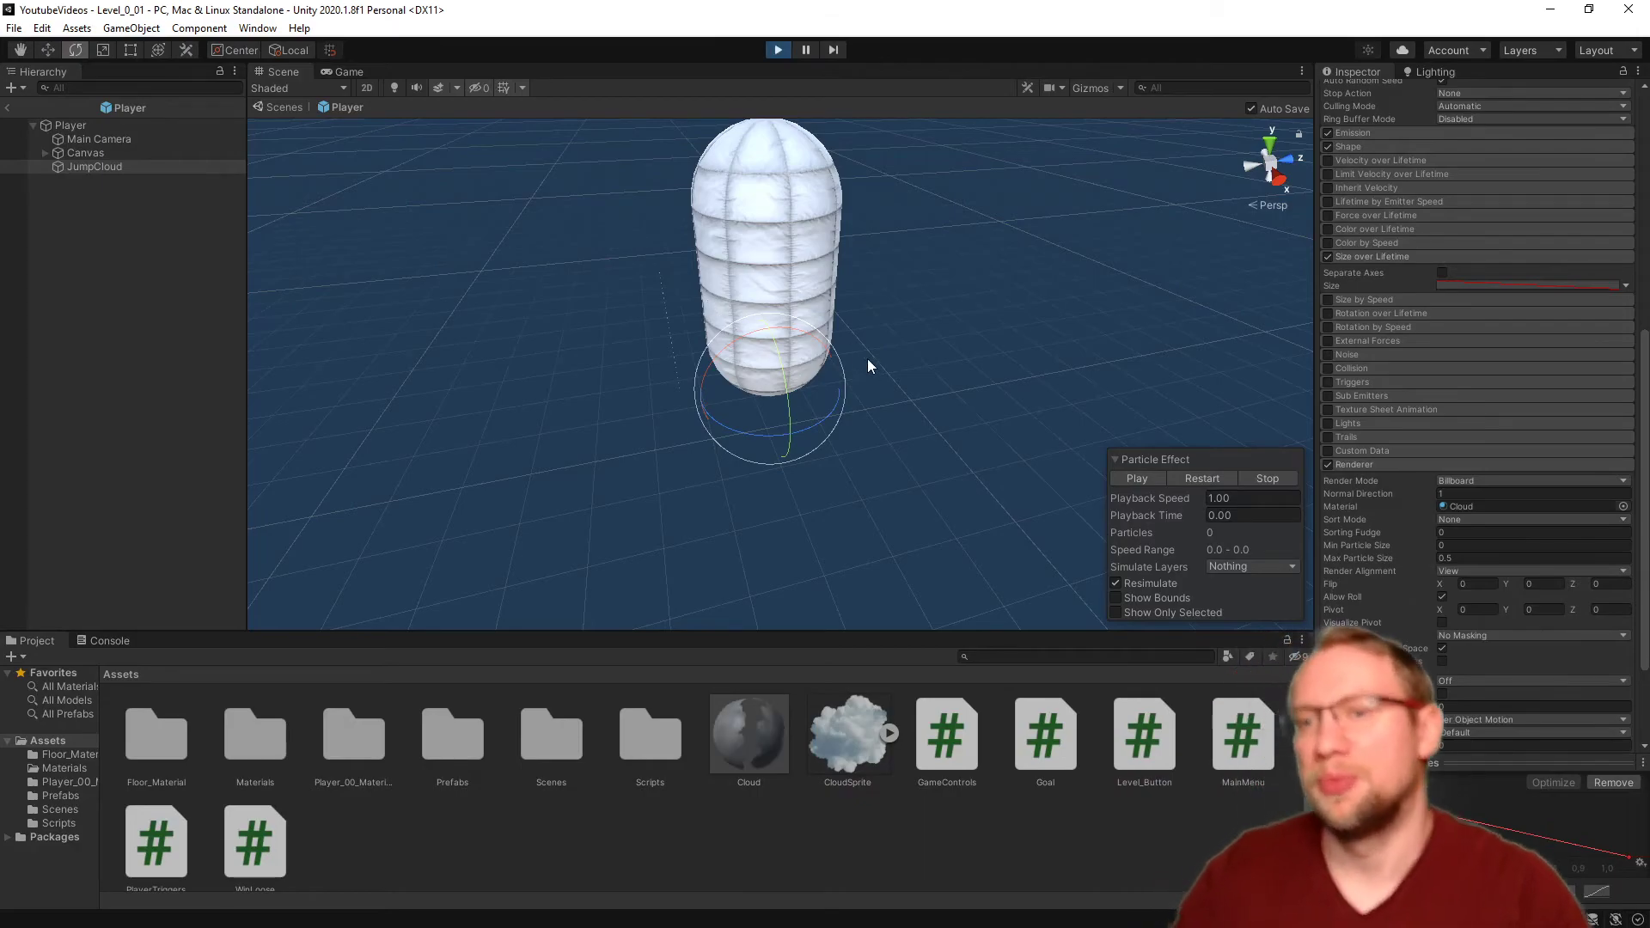
Step: Play-test the jump cloud, stop the run, and save the scene with File > Save
click(347, 72)
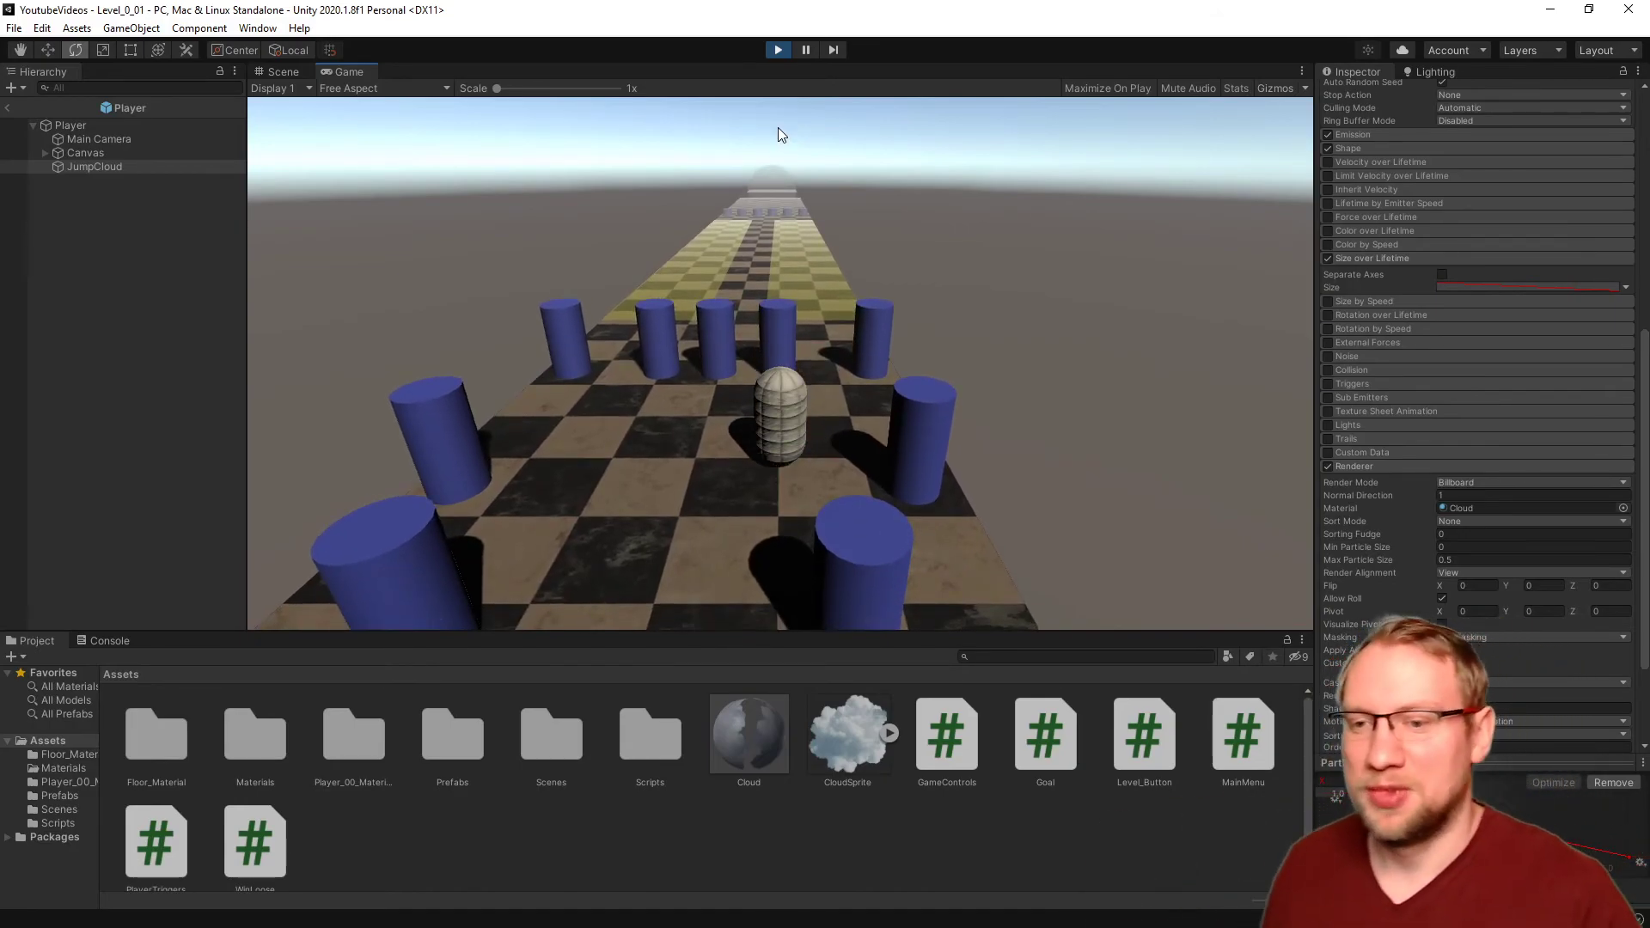
click(777, 50)
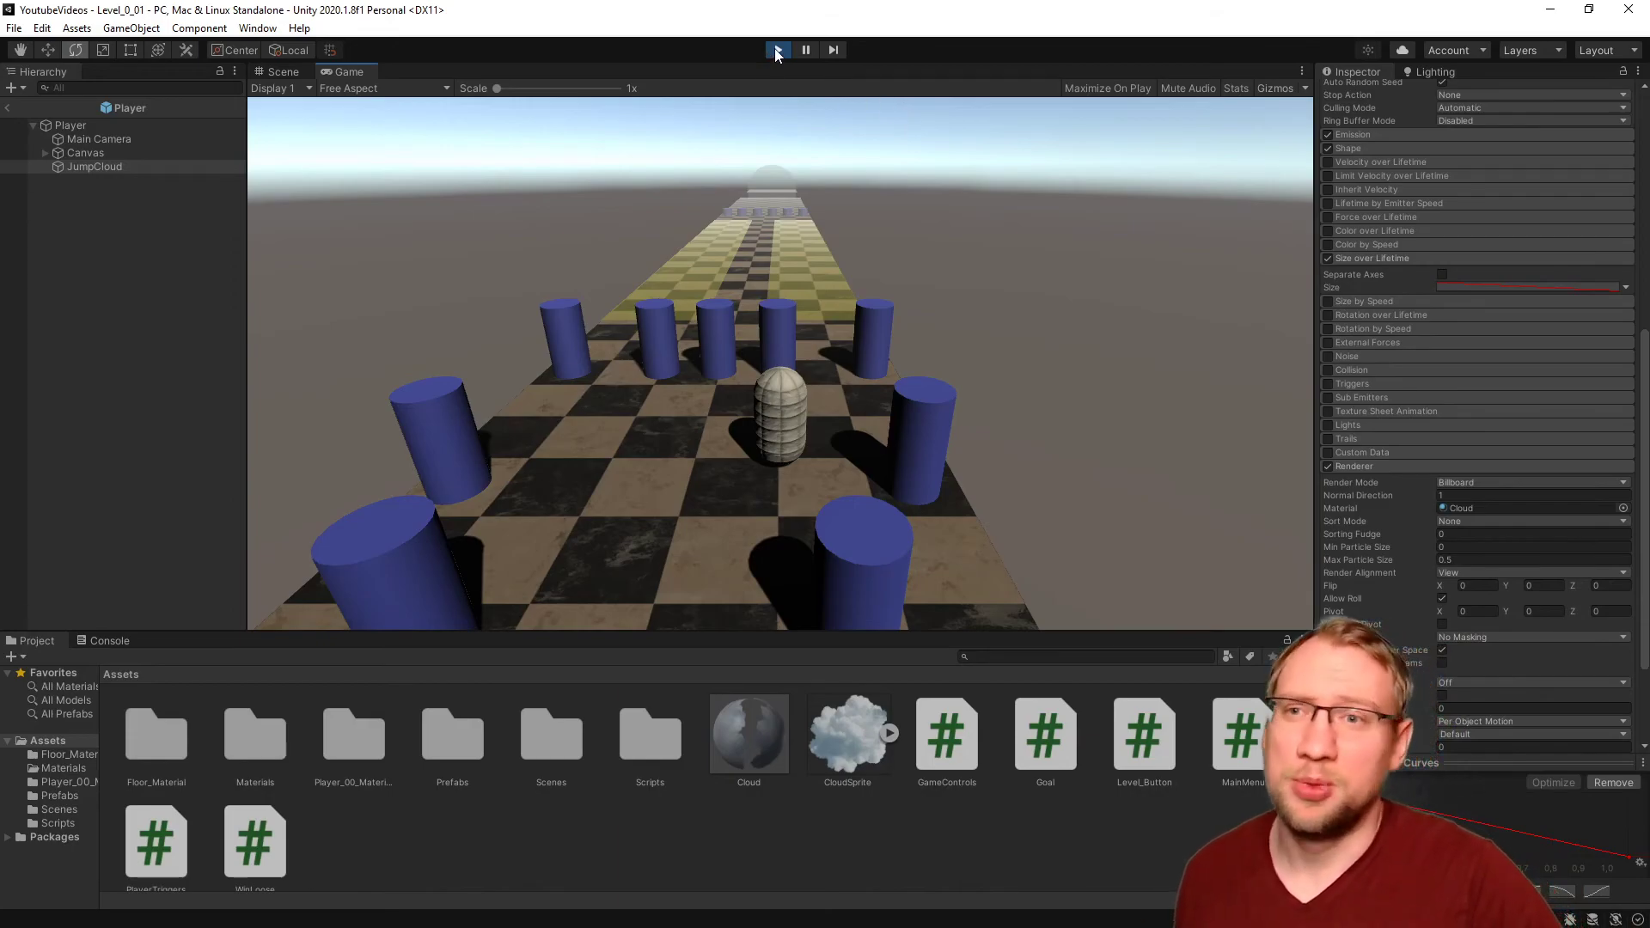
click(14, 29)
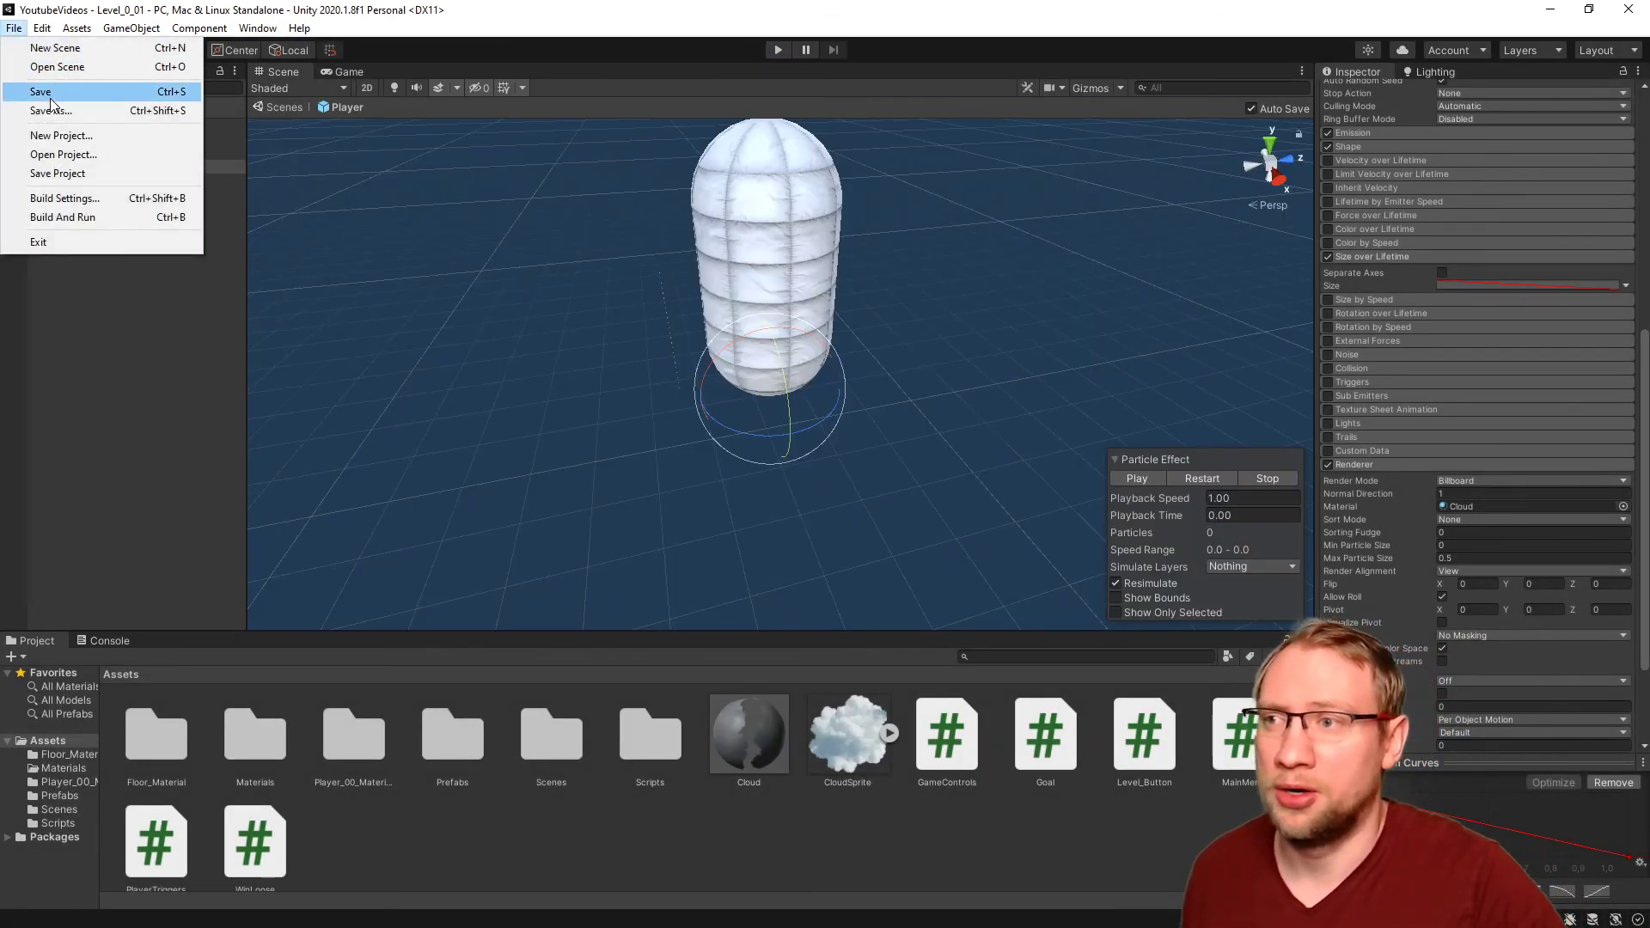
click(40, 92)
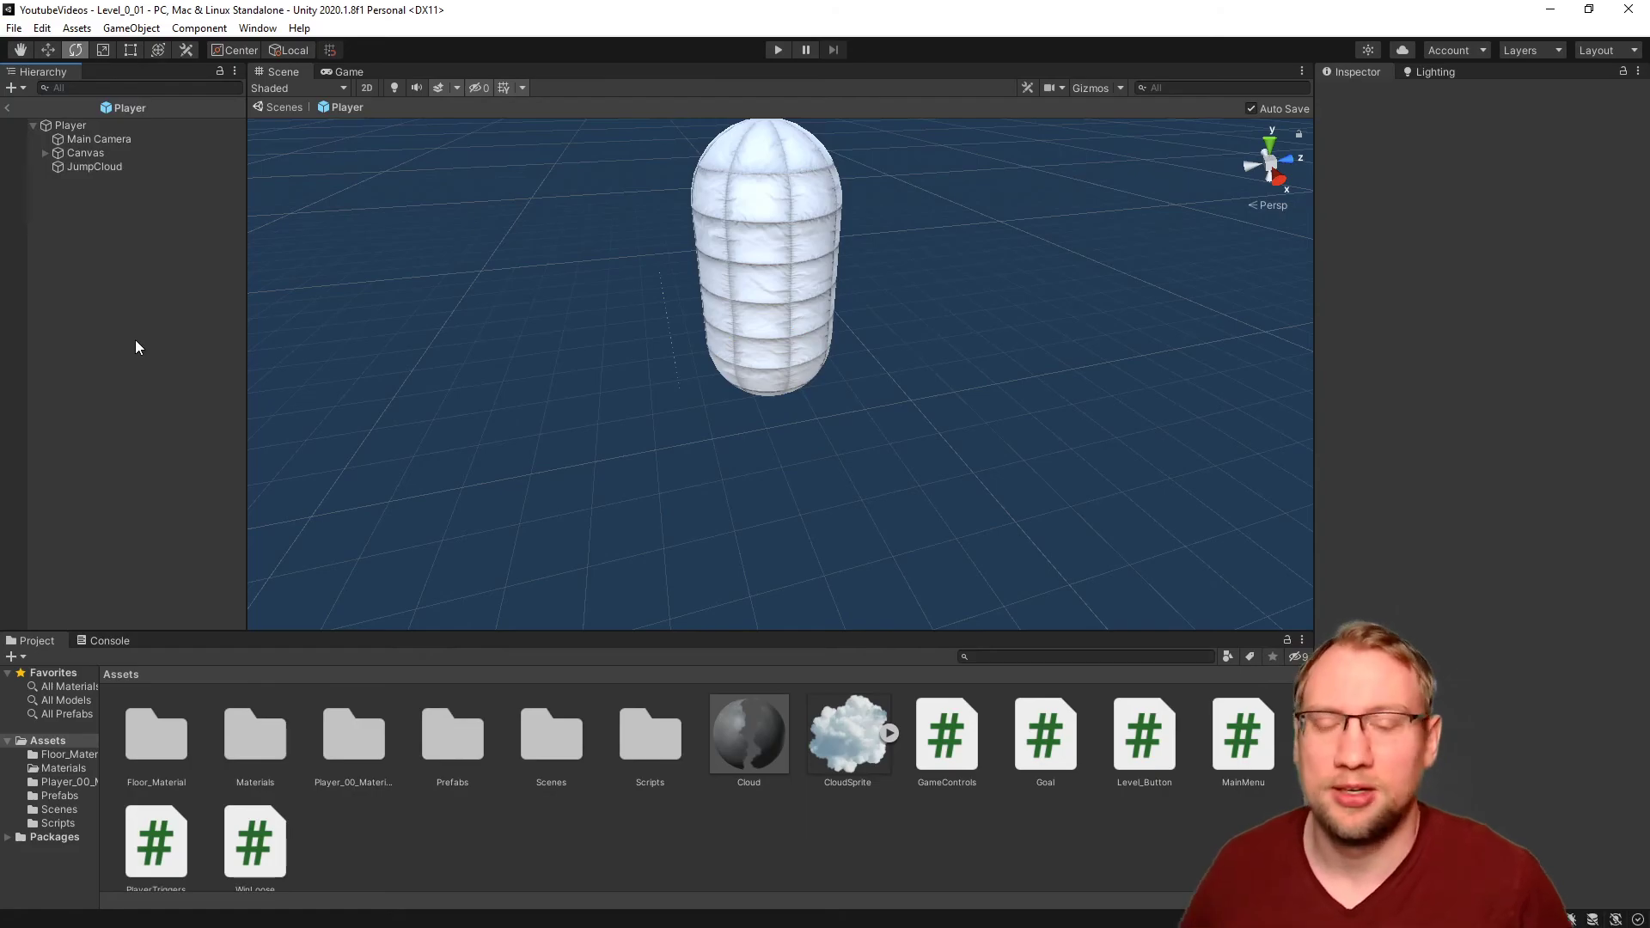